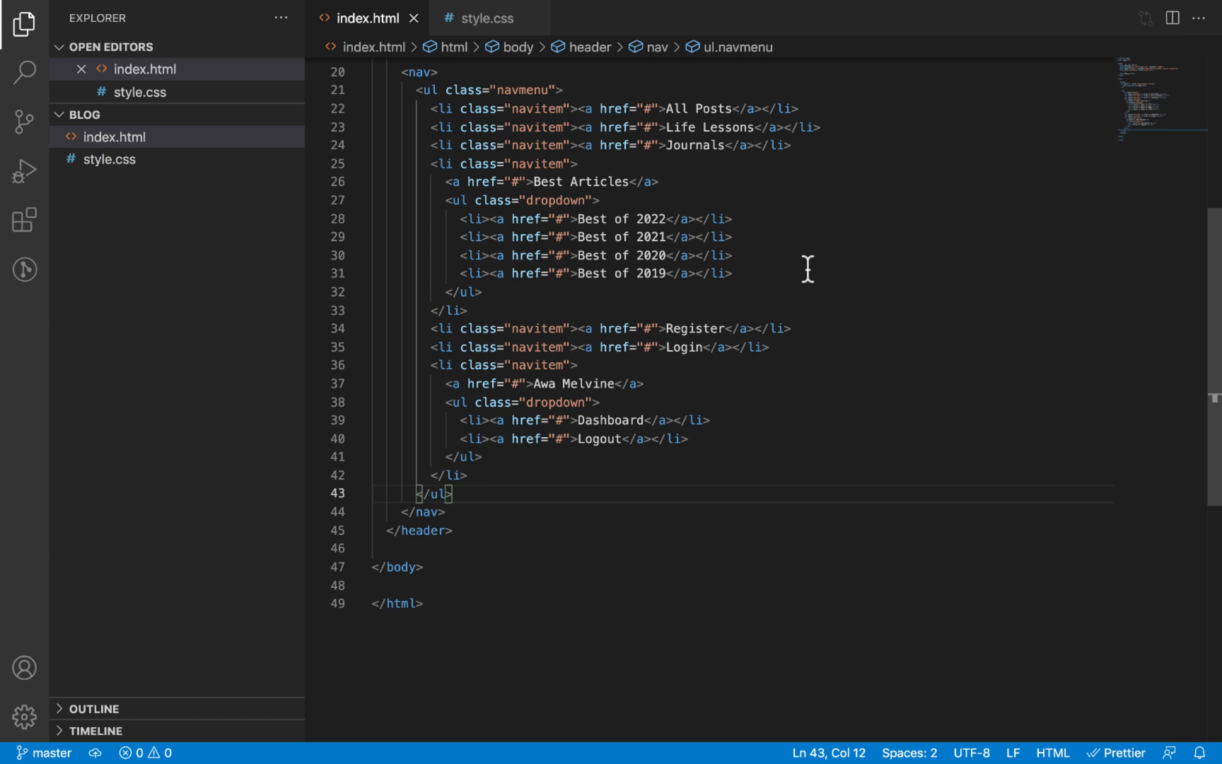
Review the header markup in index.html: the nav element, its list items and the Best Articles link
scroll(up, 3)
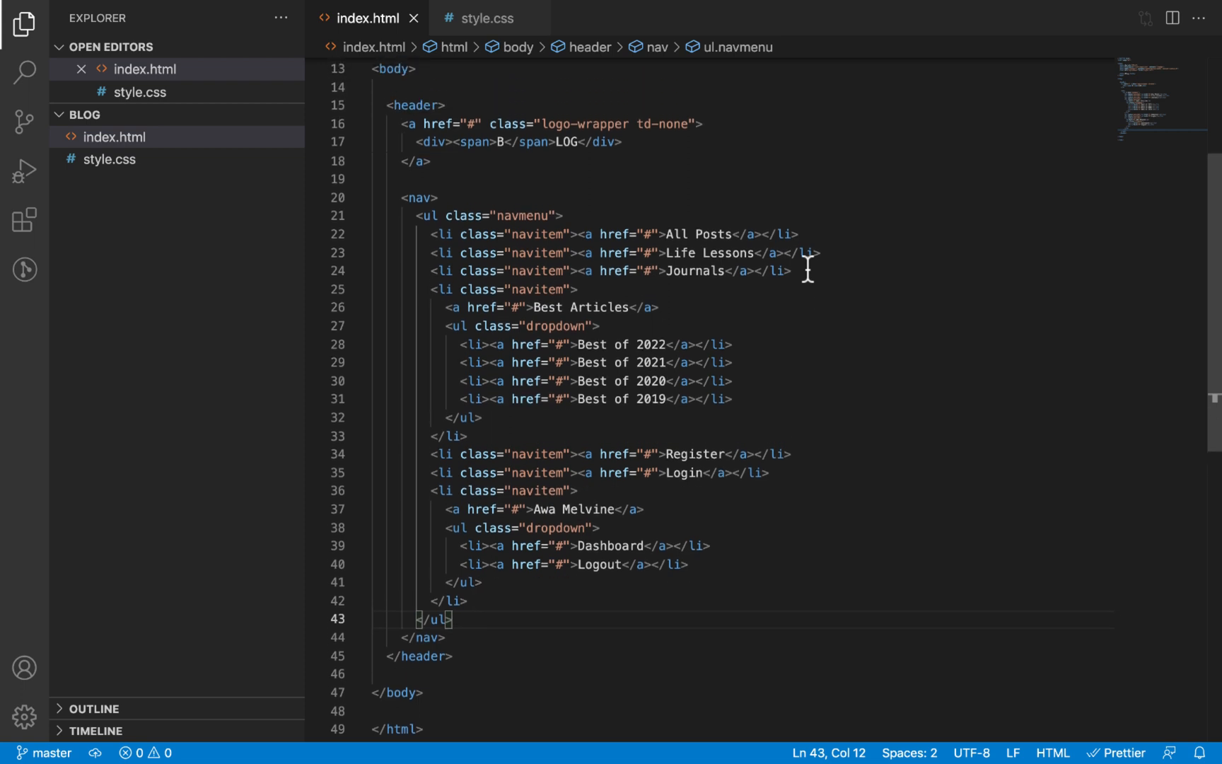
mouse_move(744, 233)
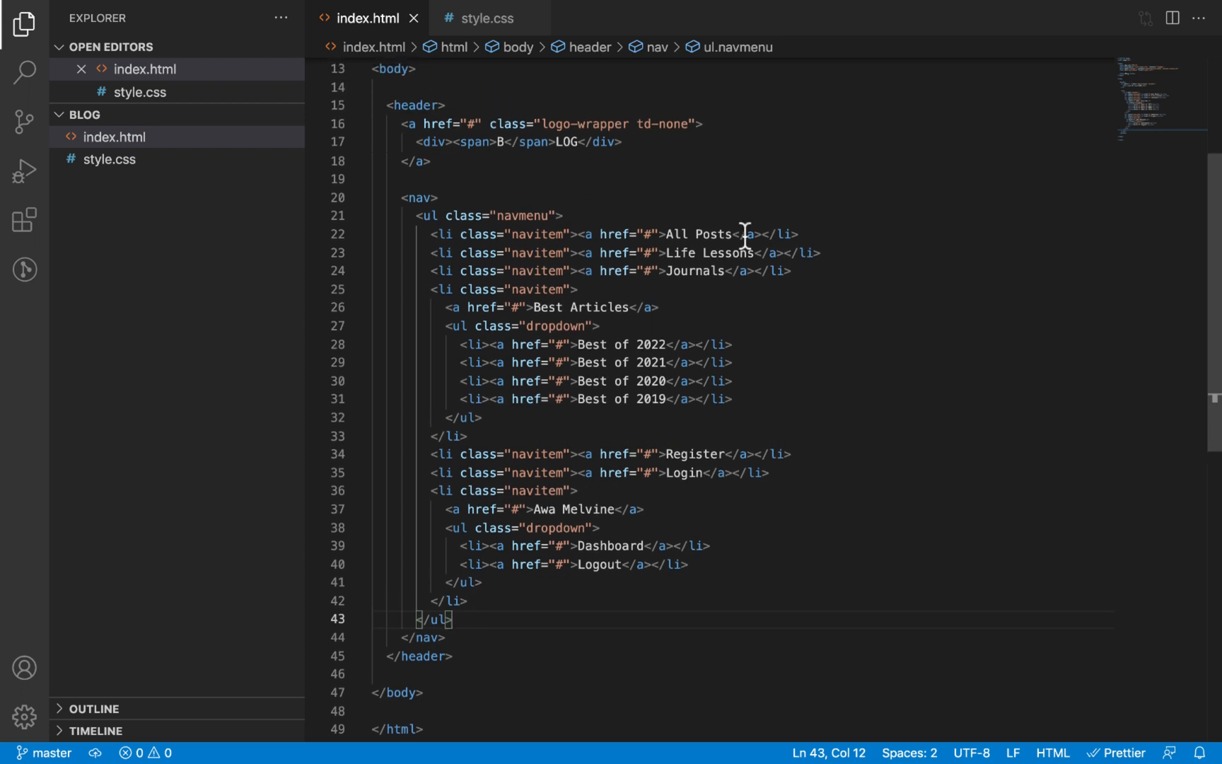
double_click(417, 104)
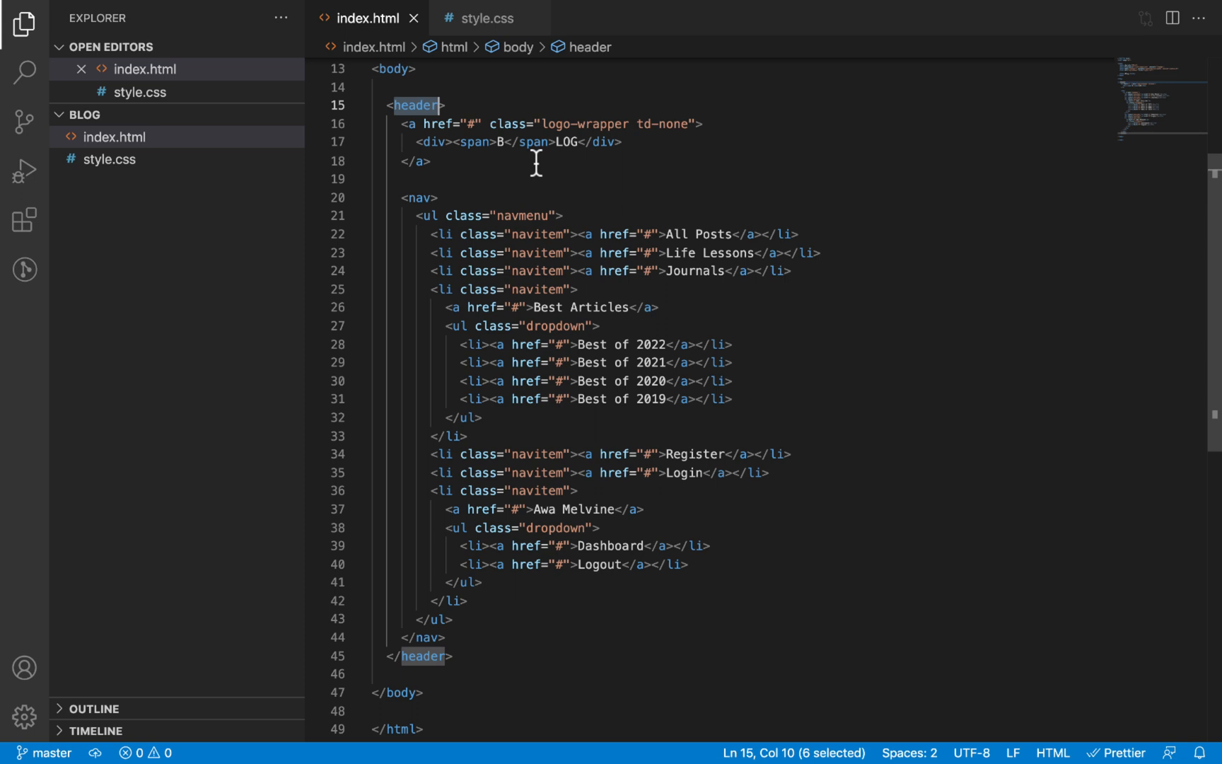
mouse_move(422, 105)
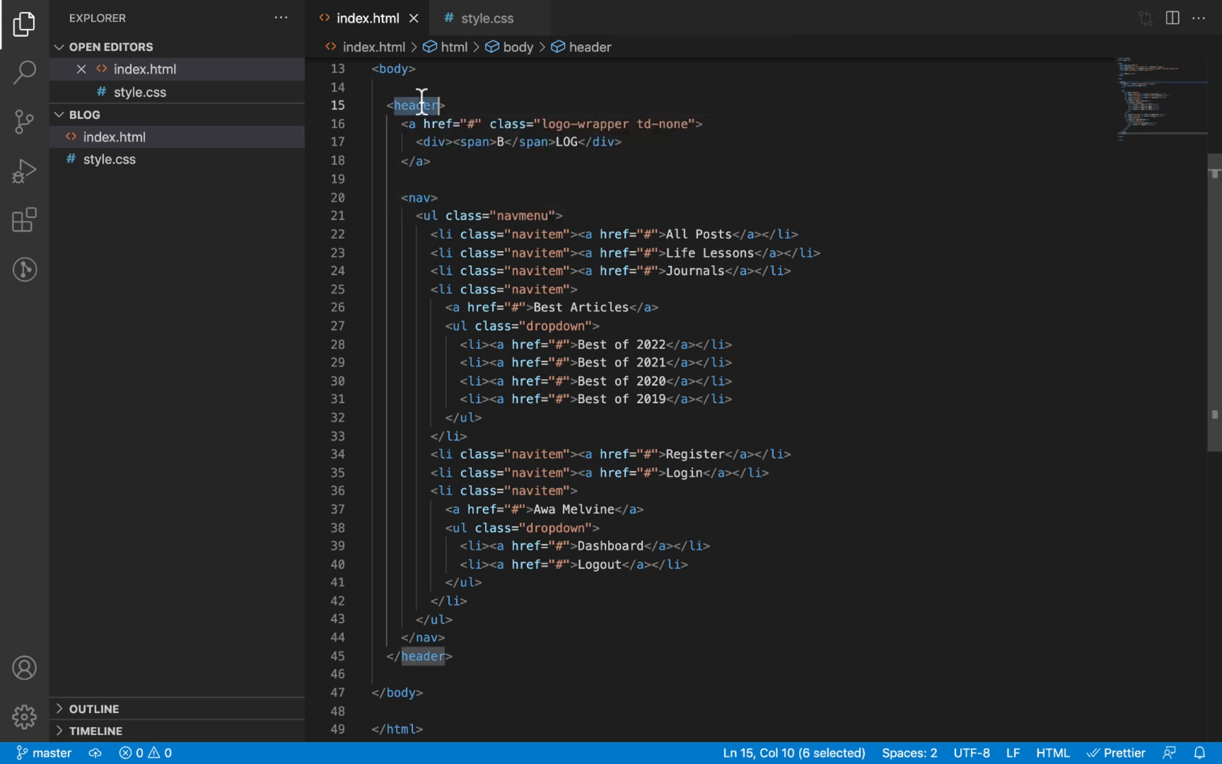
scroll(up, 3)
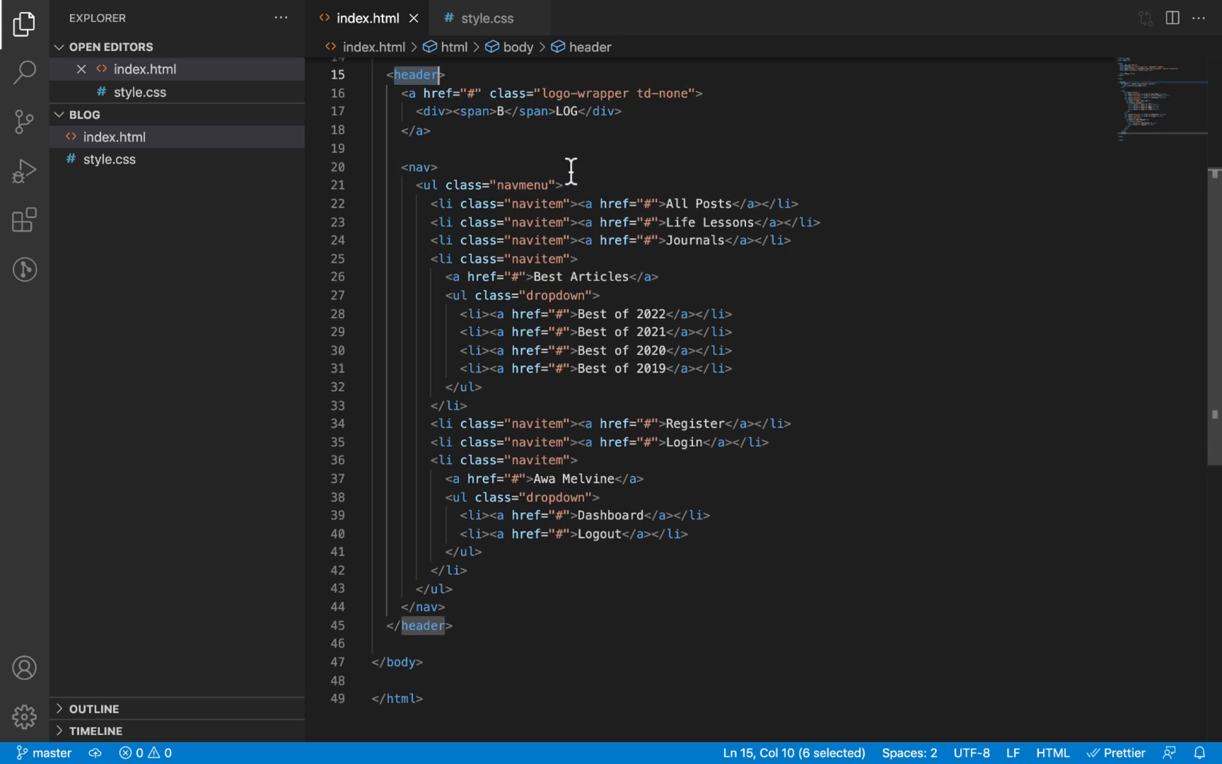
mouse_move(421, 203)
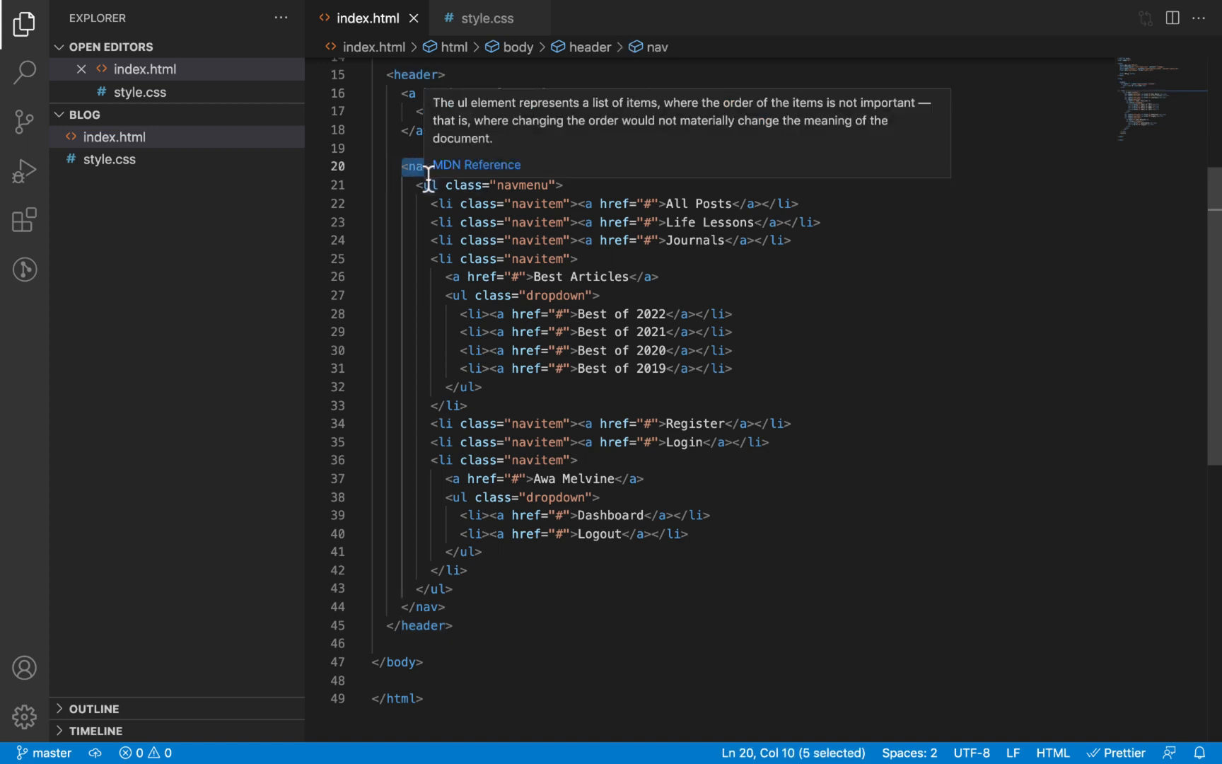
click(427, 185)
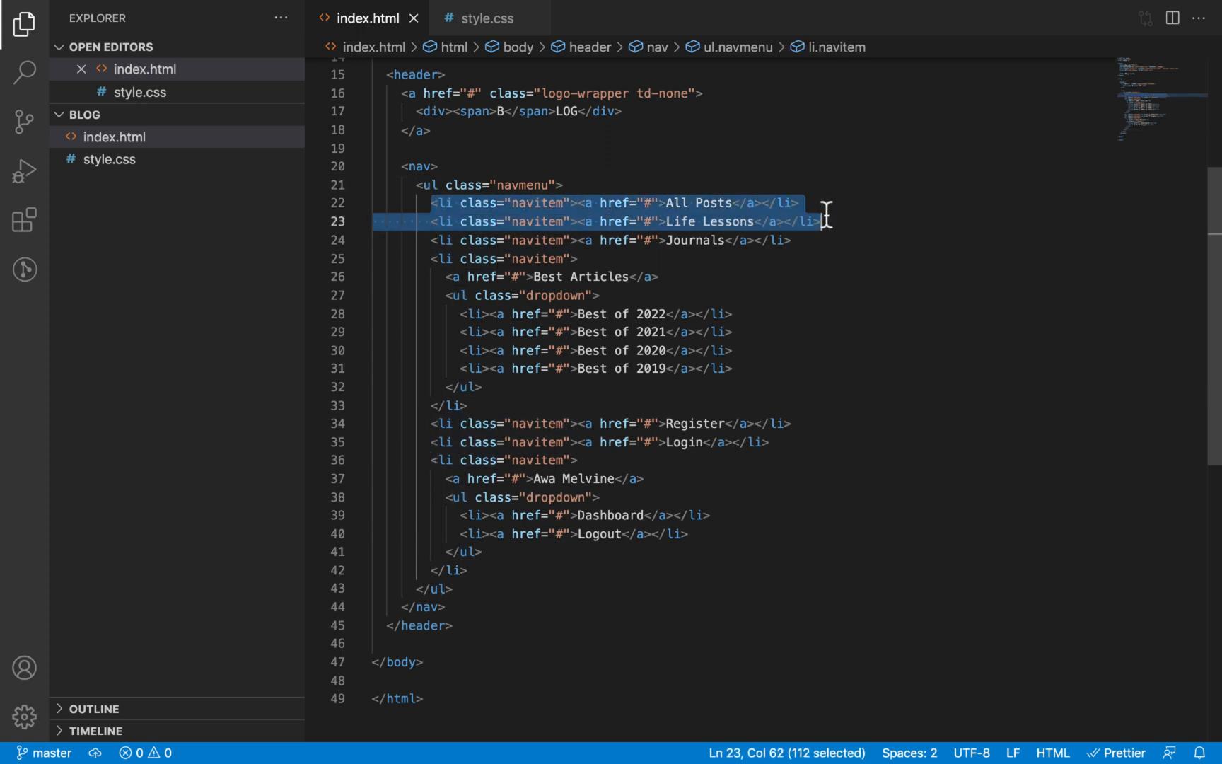
click(446, 294)
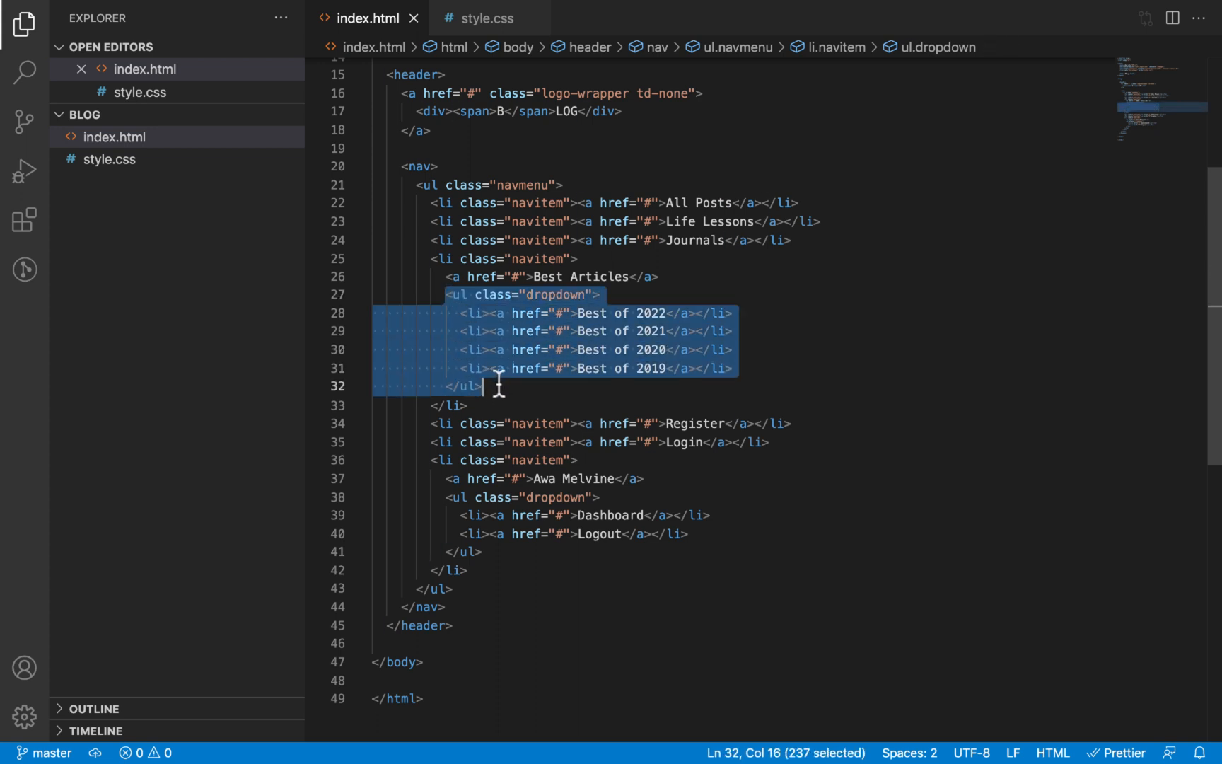
click(660, 277)
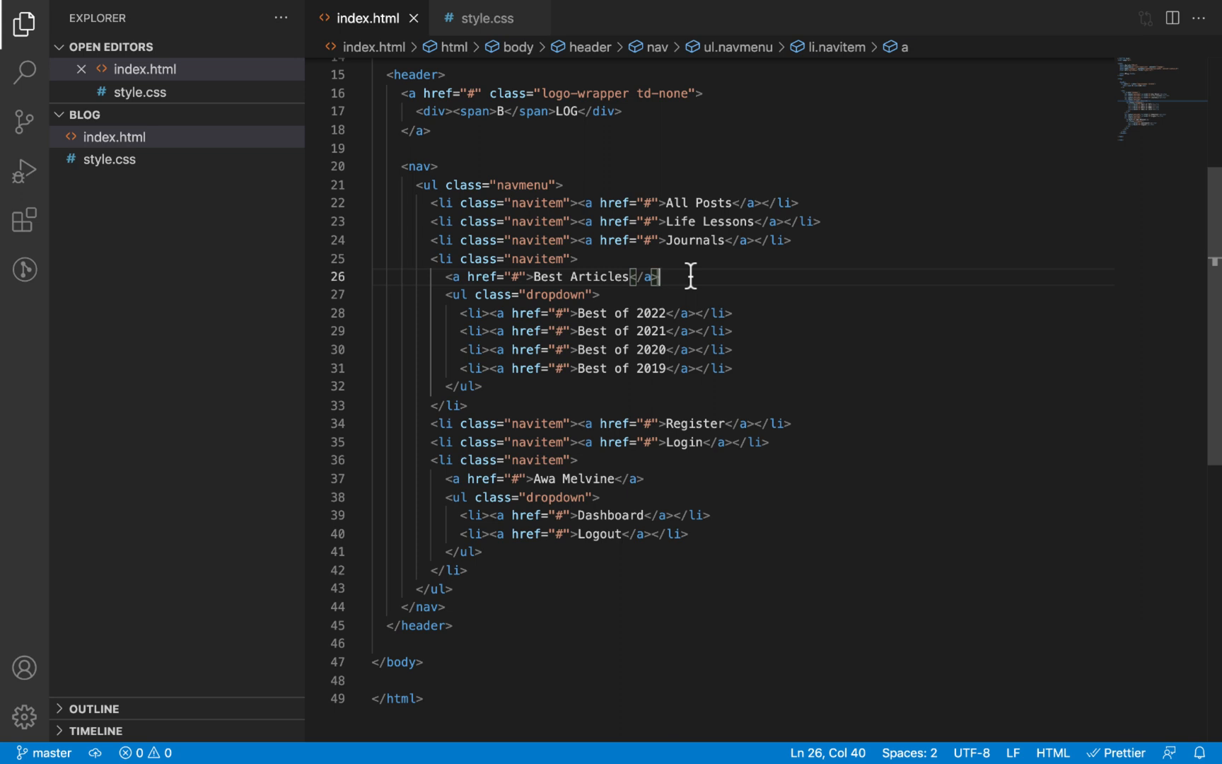
mouse_move(461, 294)
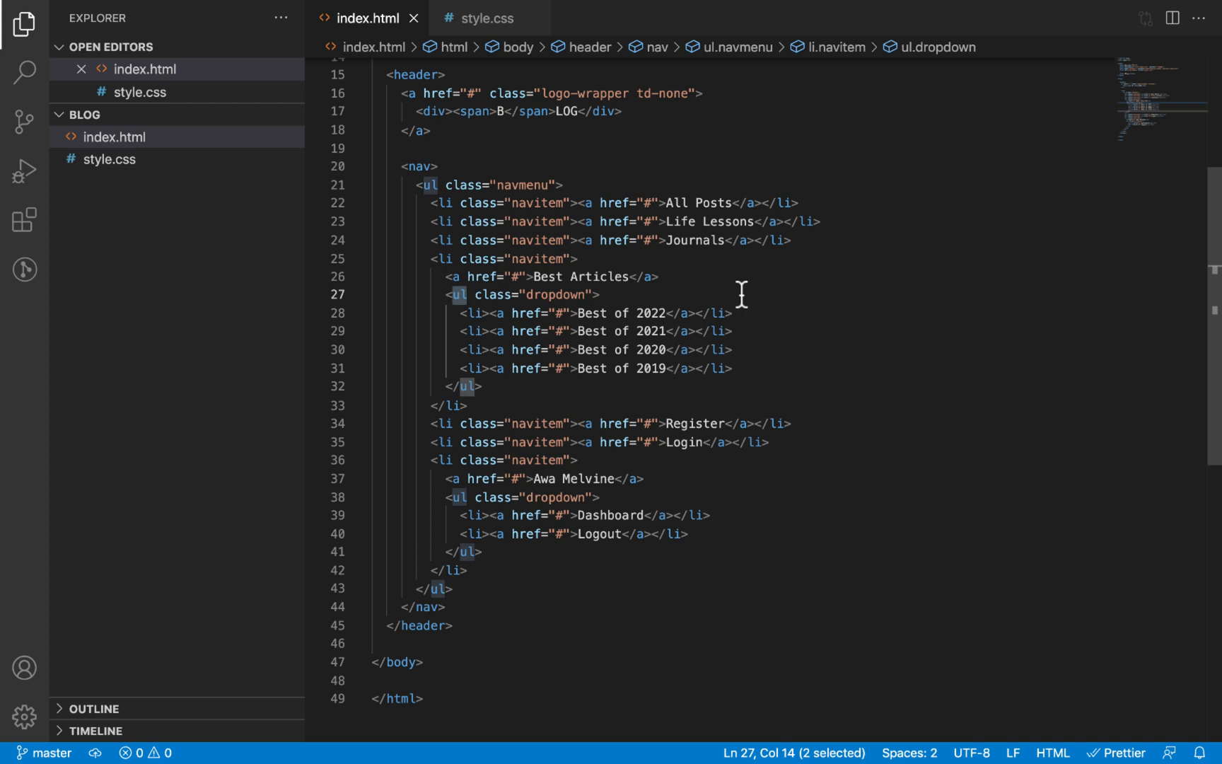
mouse_move(444, 166)
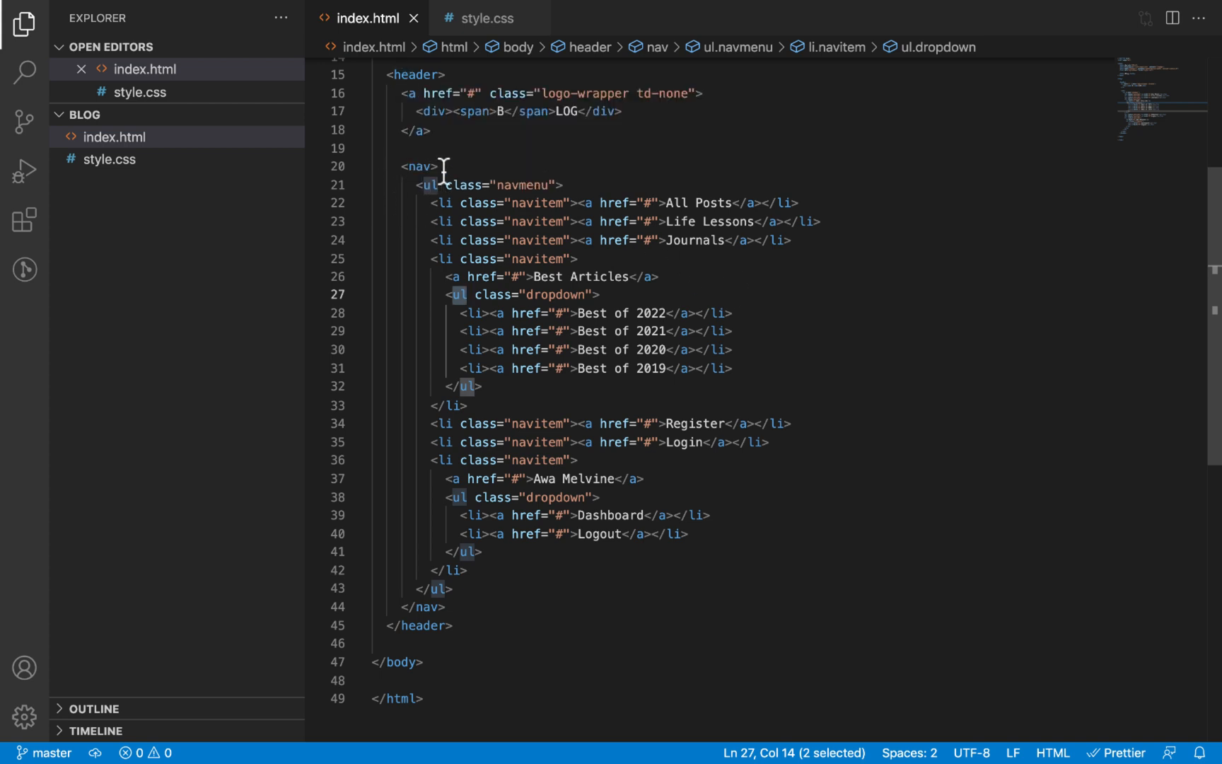
mouse_move(430, 243)
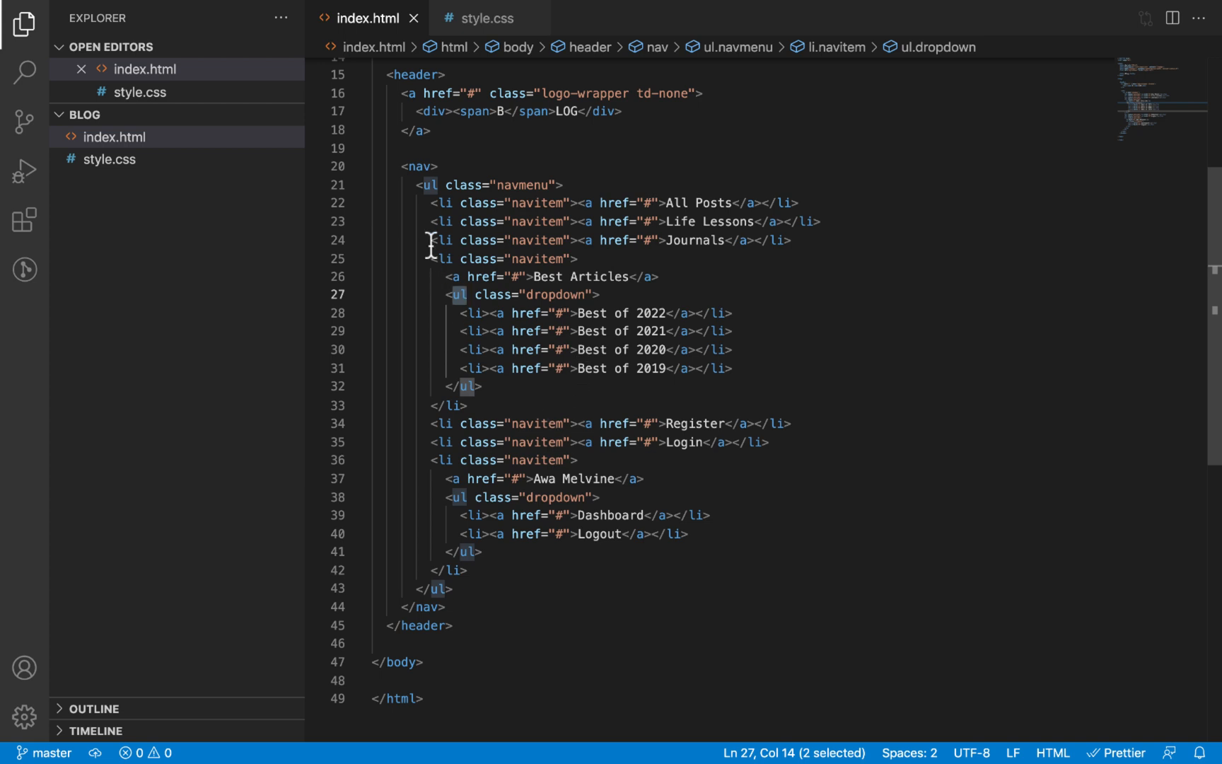
click(433, 185)
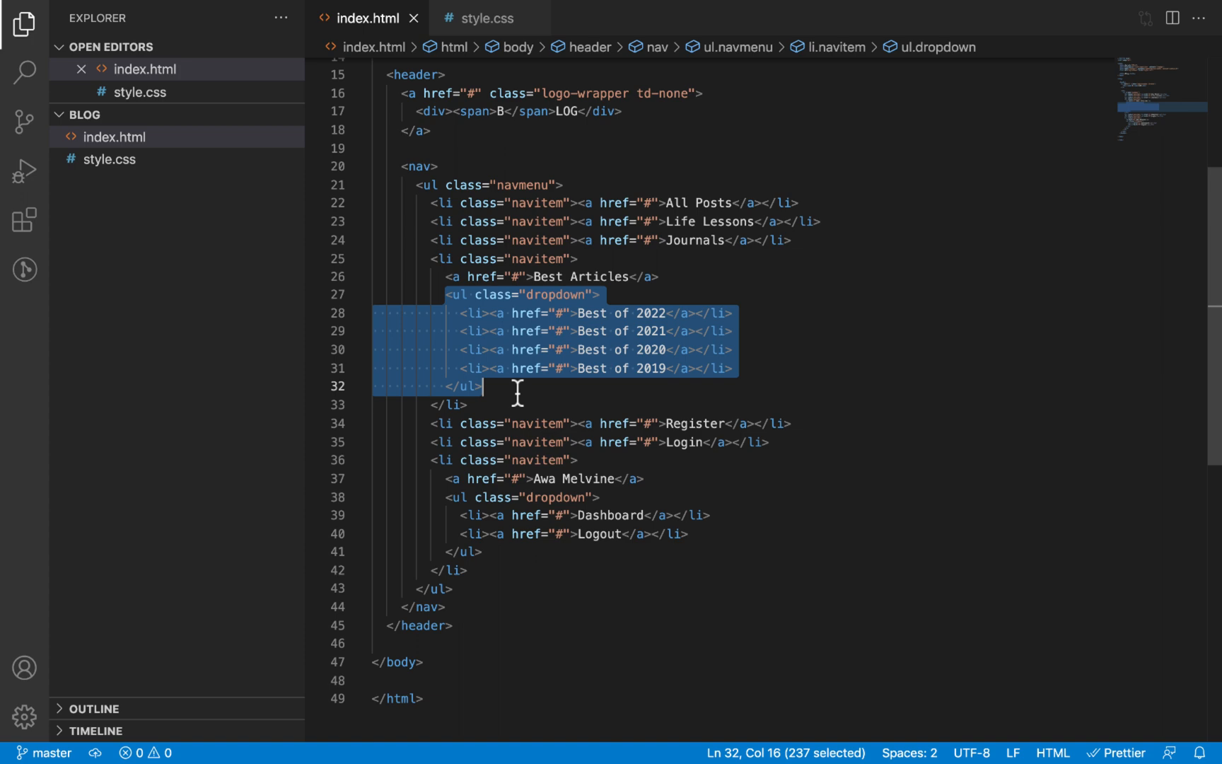
Clear the selection and switch from index.html to the style.css stylesheet
click(513, 22)
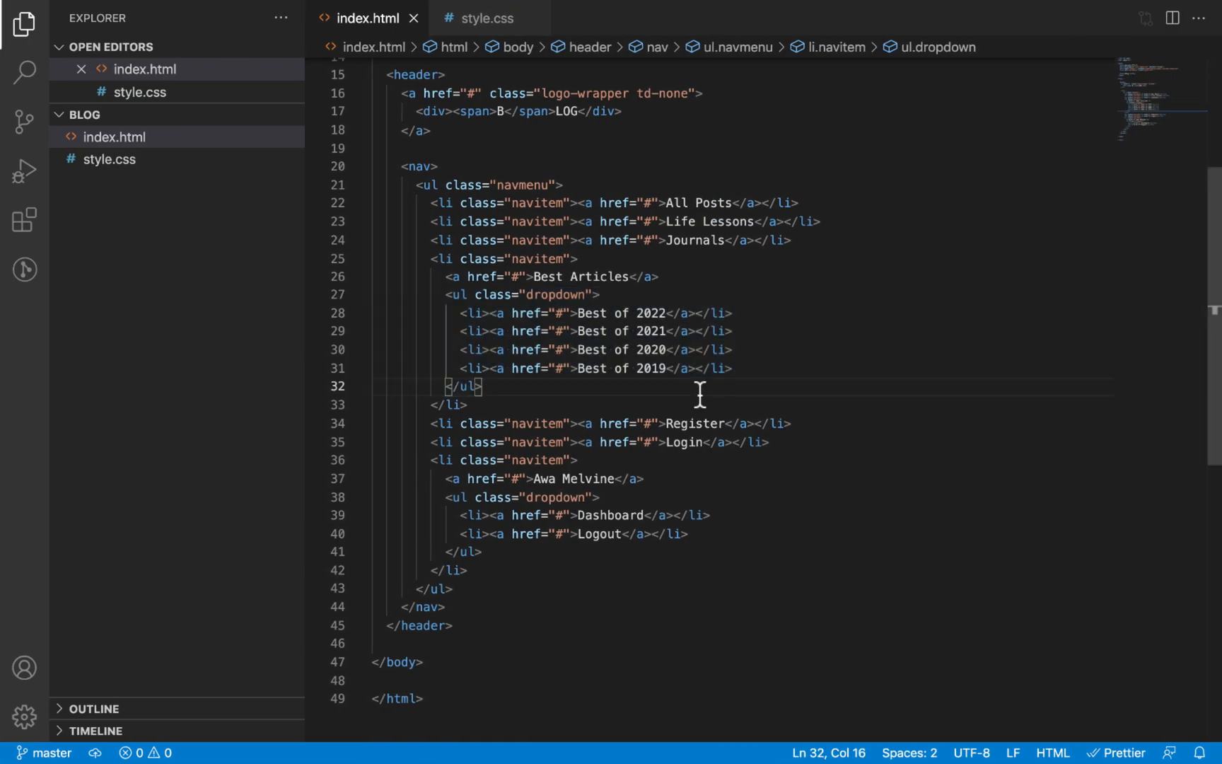
scroll(up, 3)
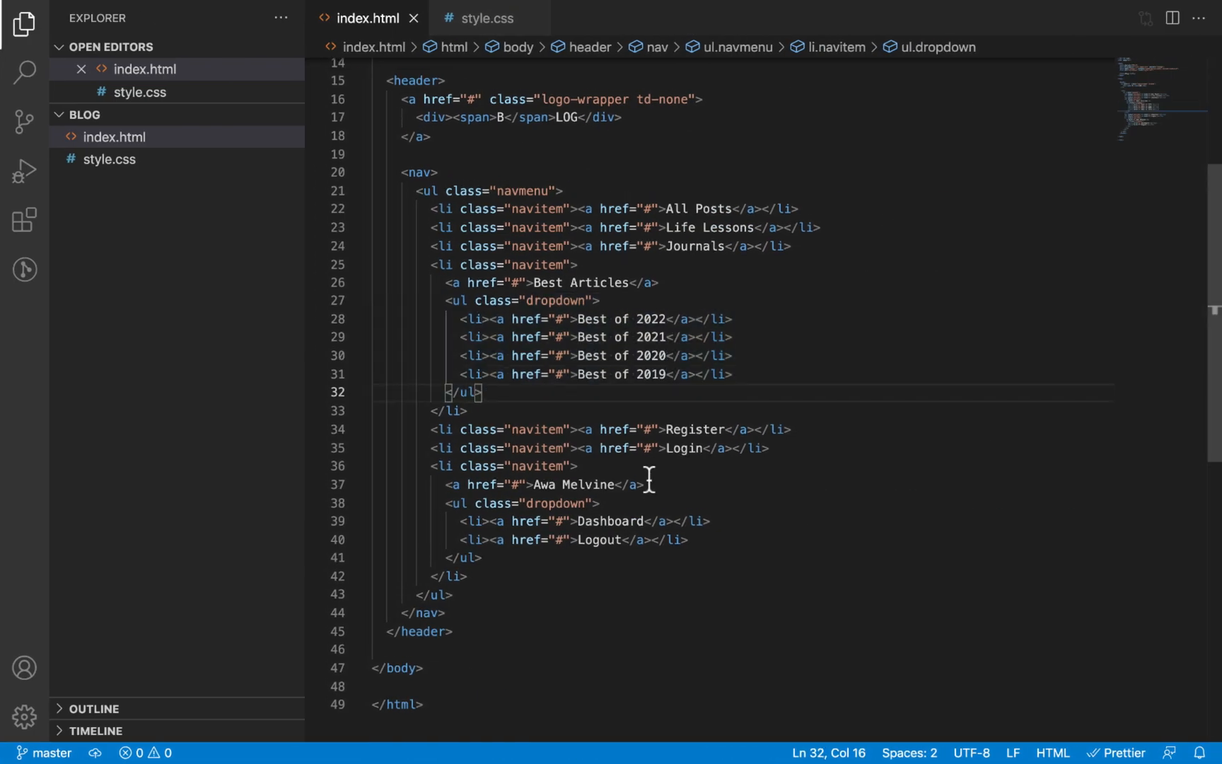
click(487, 18)
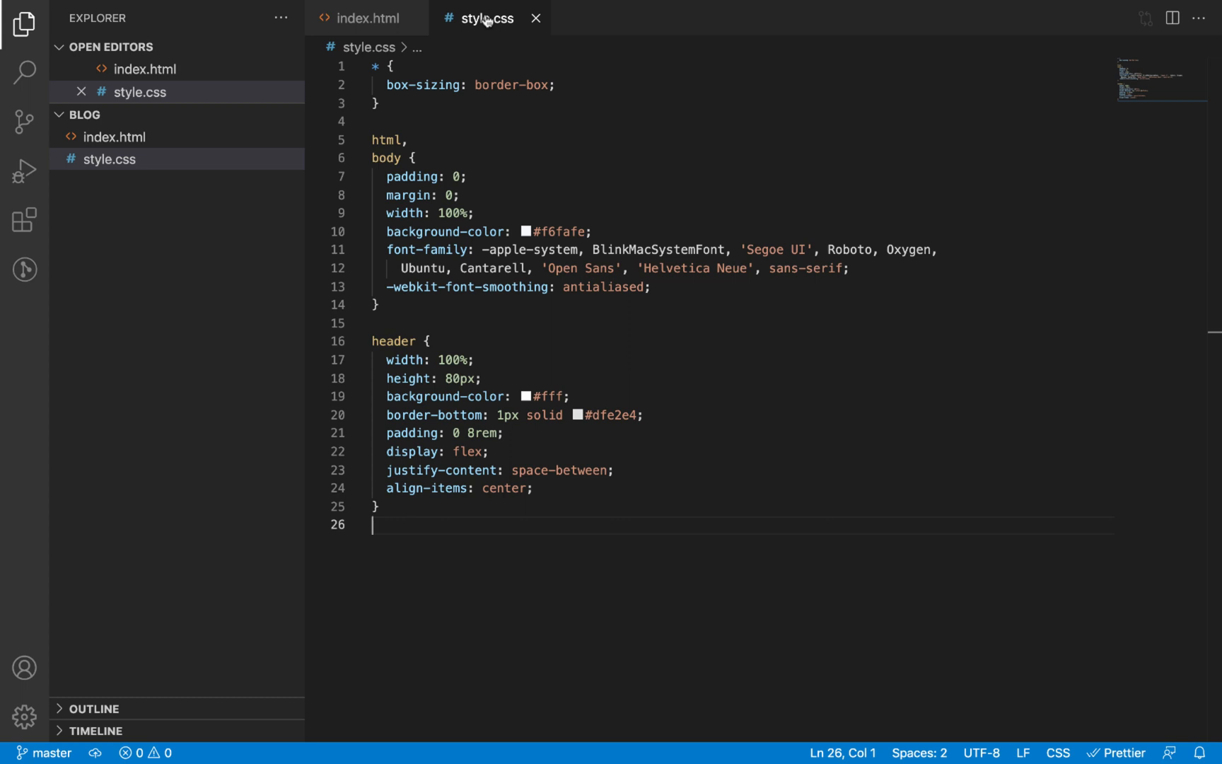
mouse_move(460, 57)
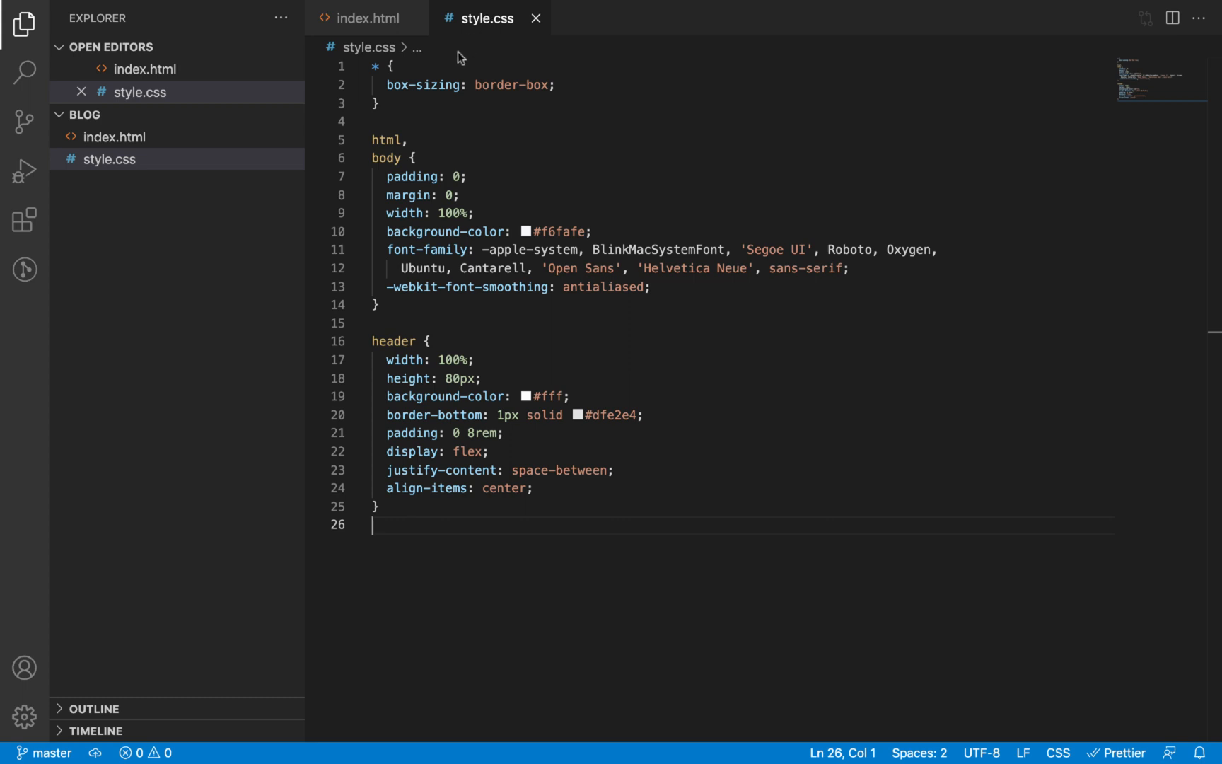
Add /* ==== DEFAULTS ==== */ at the top of style.css and matching COMPONENTS and PAGES banners below
click(385, 67)
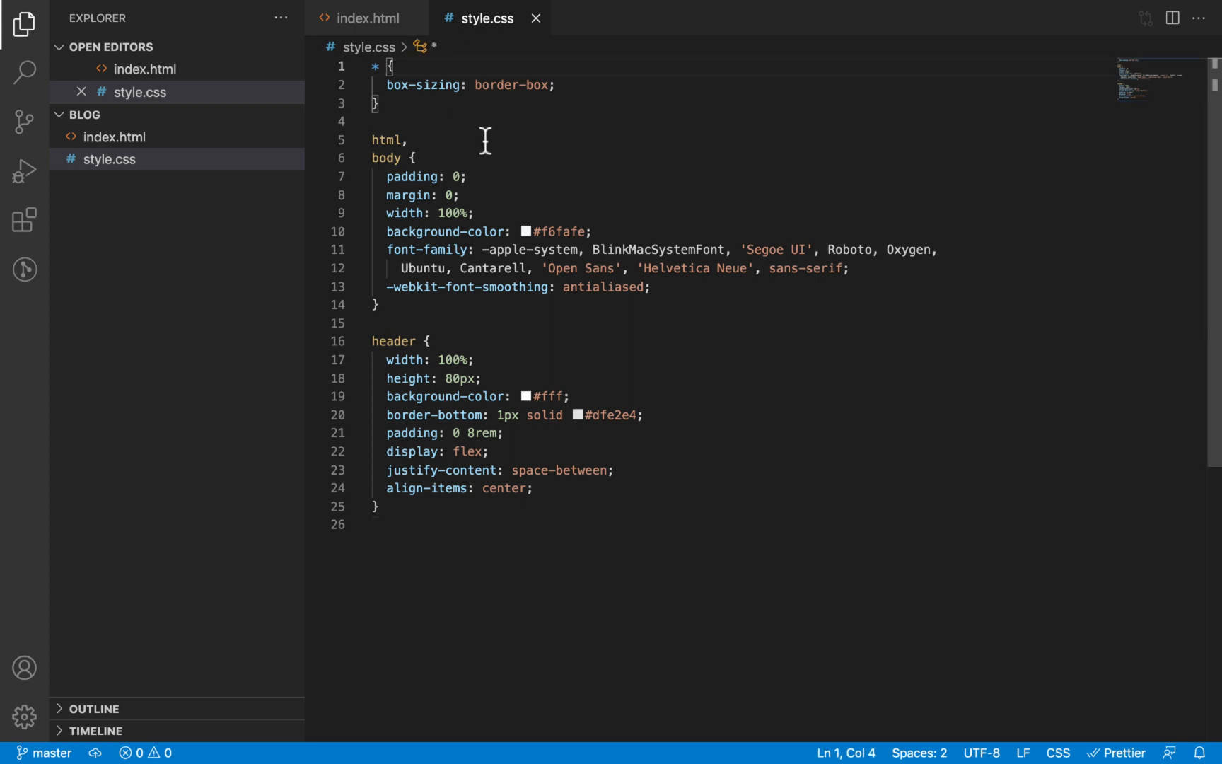
text(/* ==== */)
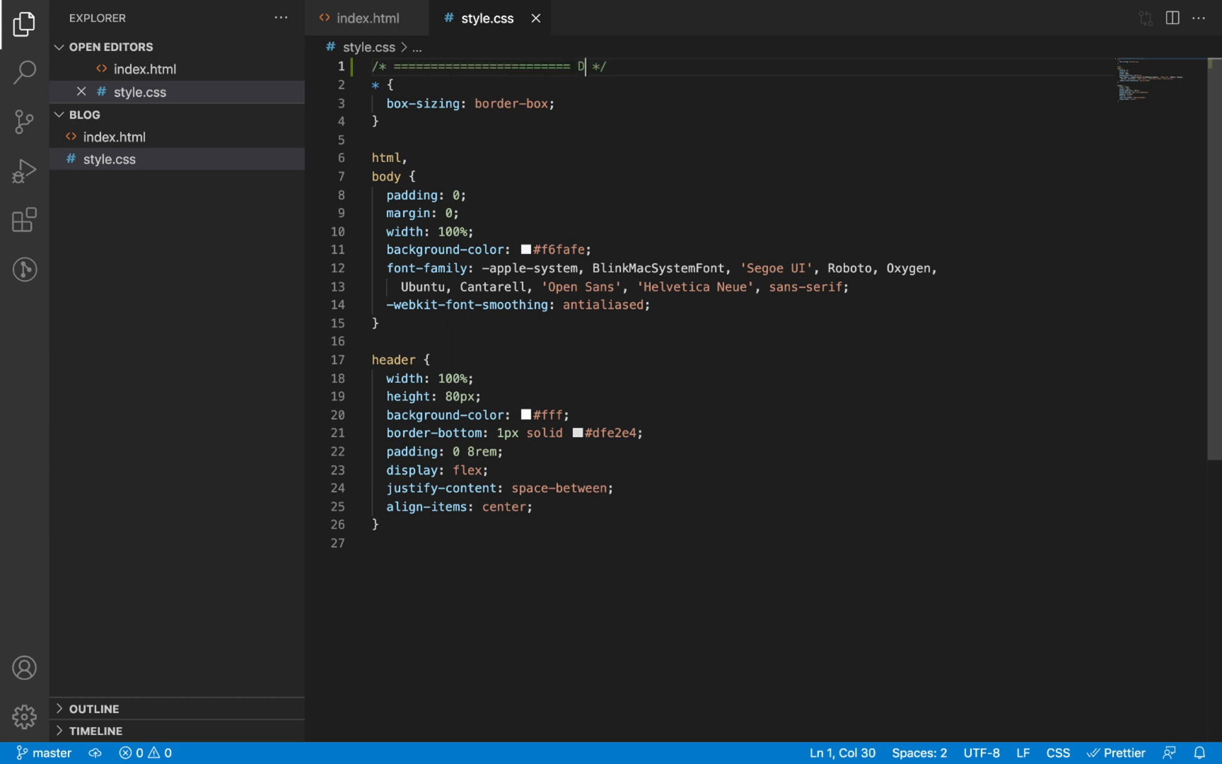
text(EFAULTS ======================)
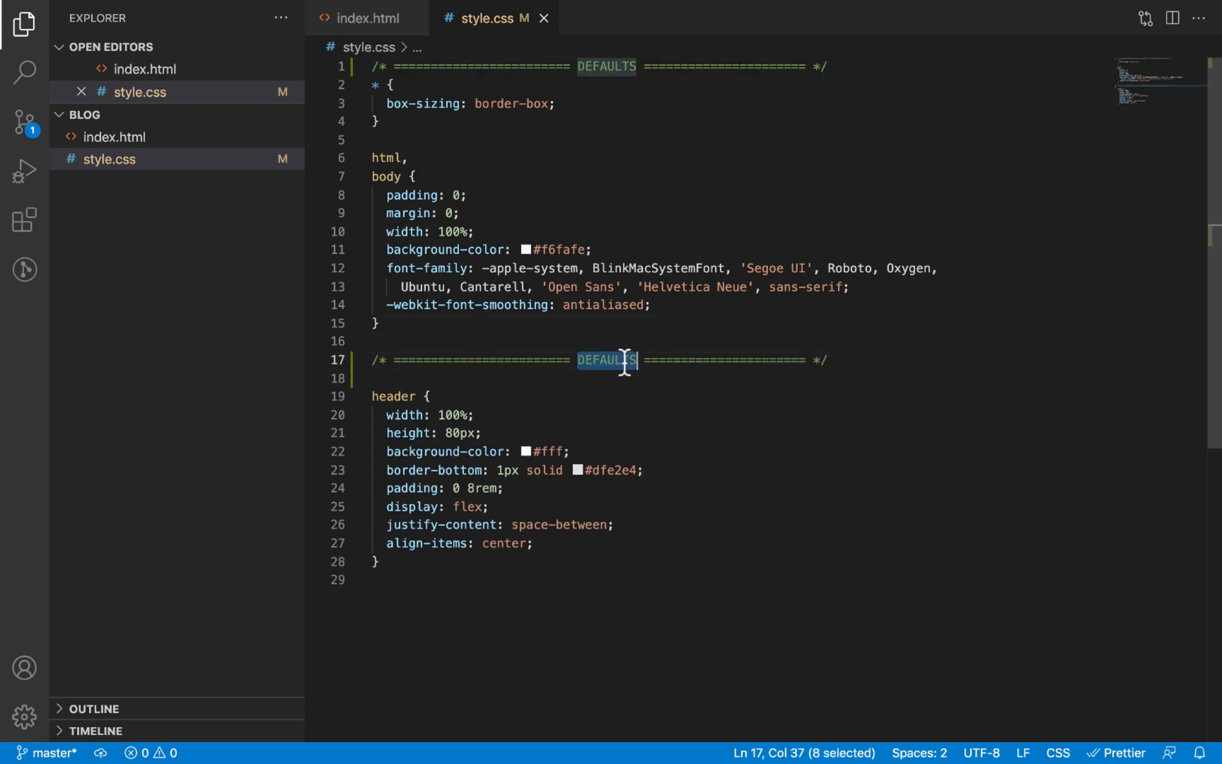
text(COMPO)
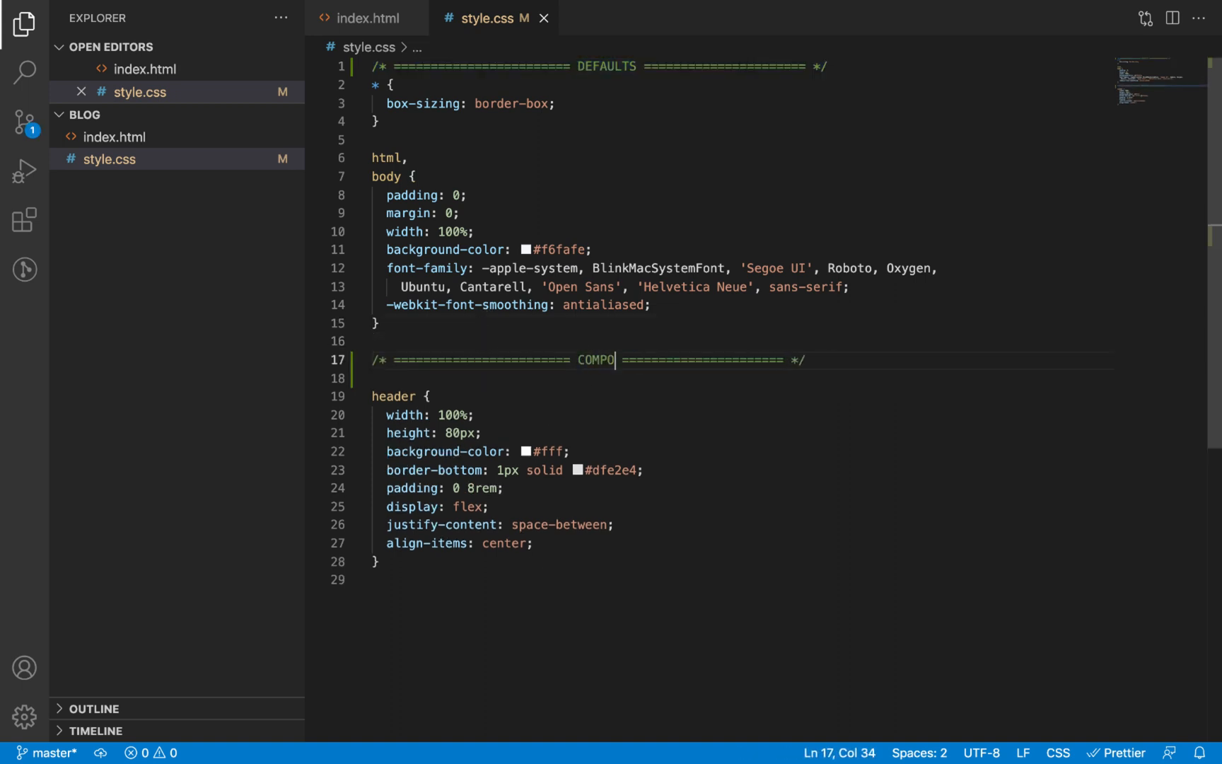
text(NENTS)
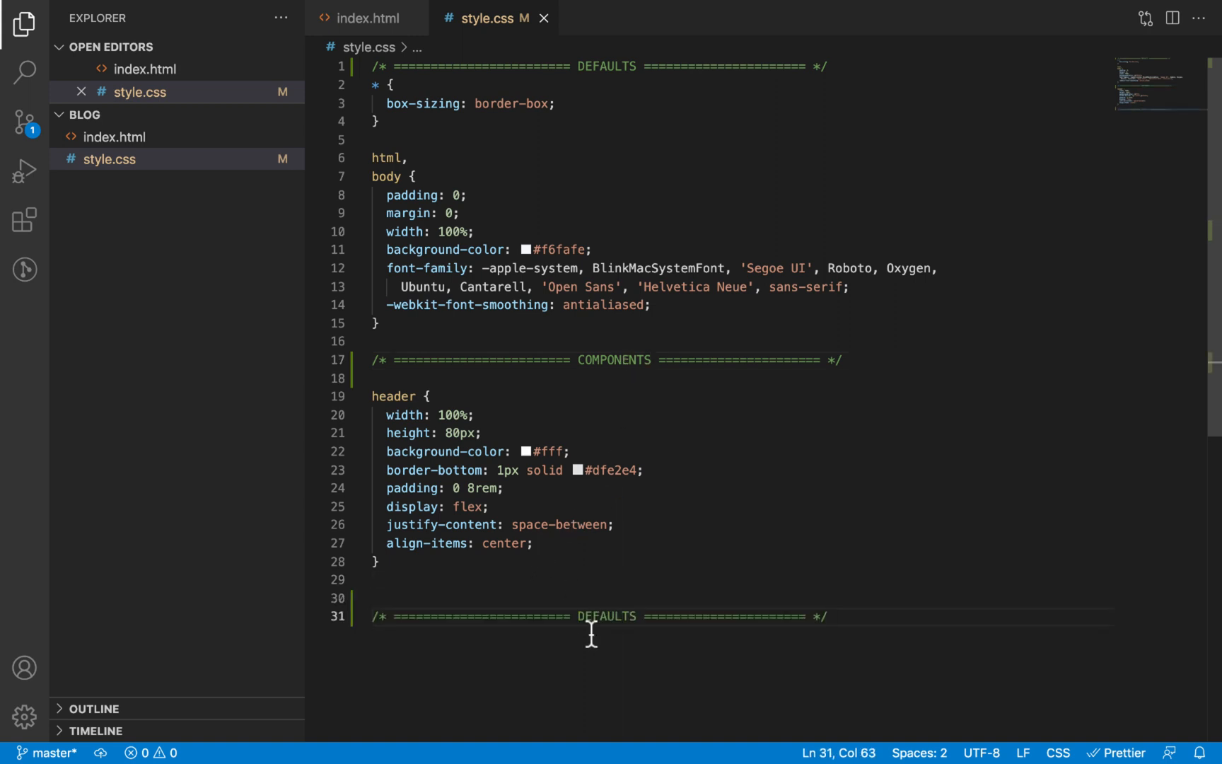
text(PAGES)
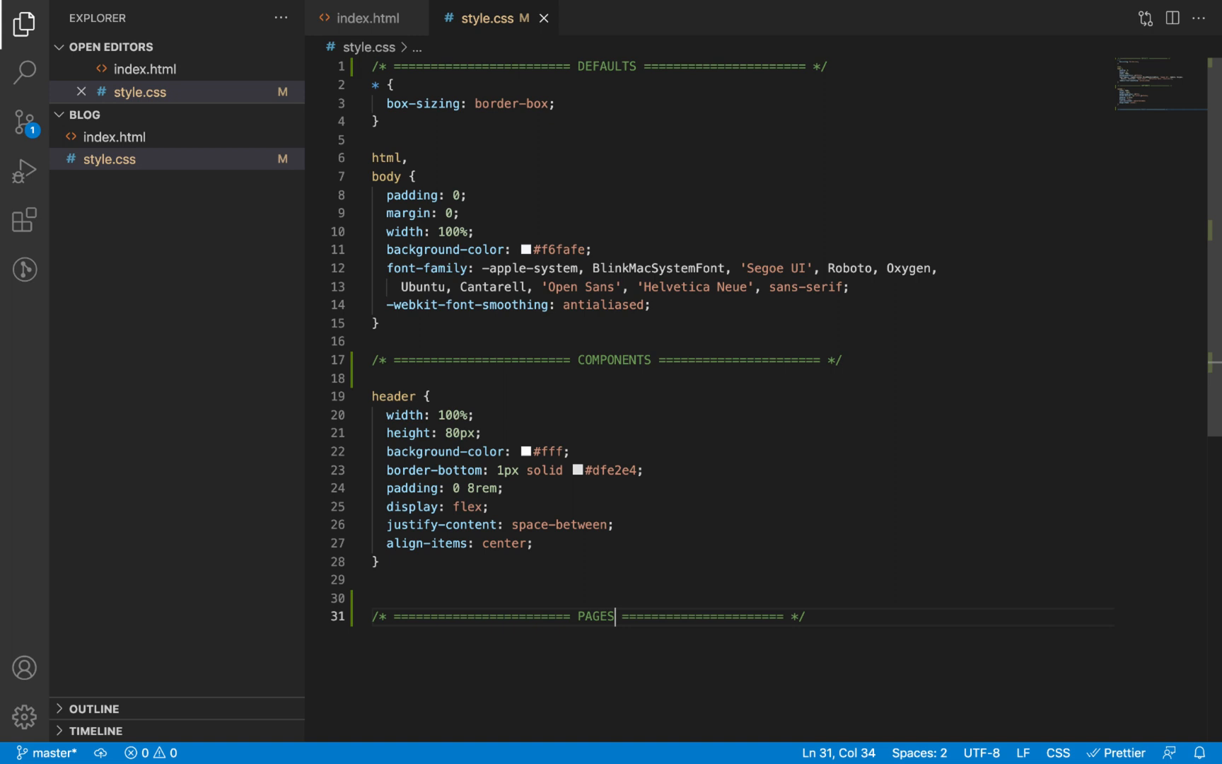
double_click(607, 67)
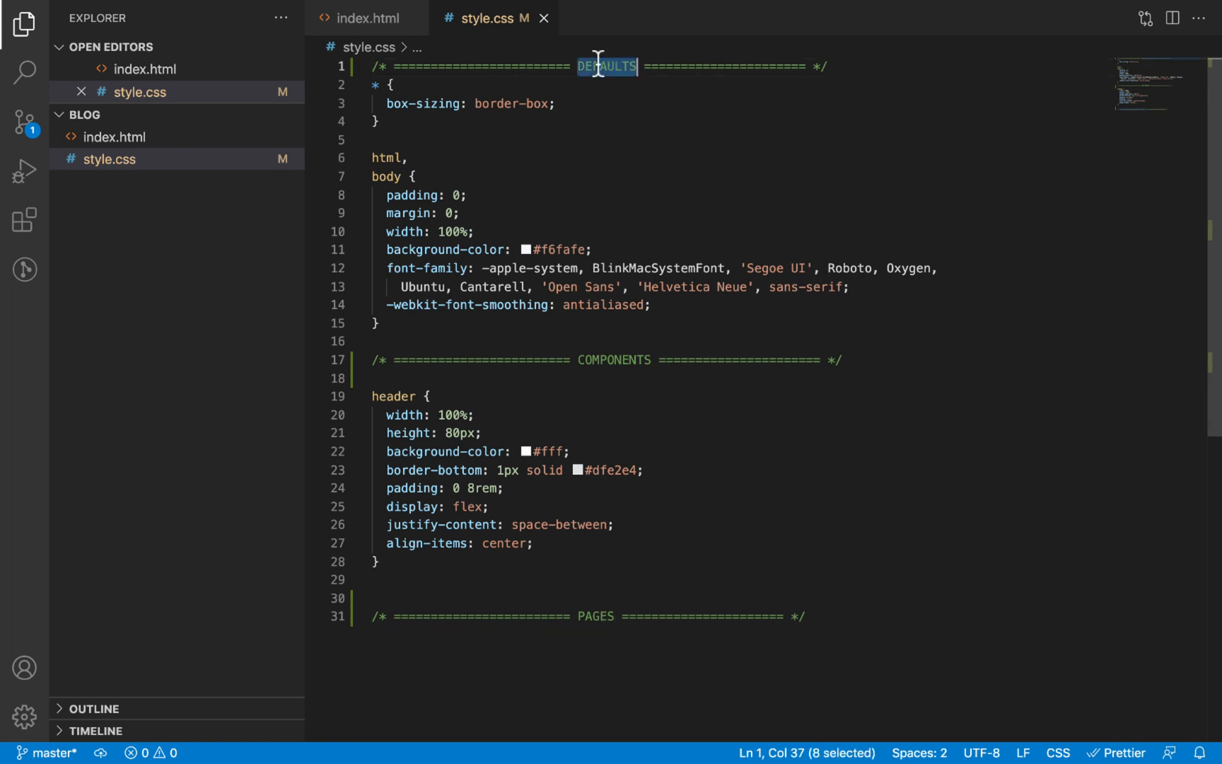
Leave the section headings and switch to the myblog.test homepage in Chrome to study its header
click(387, 120)
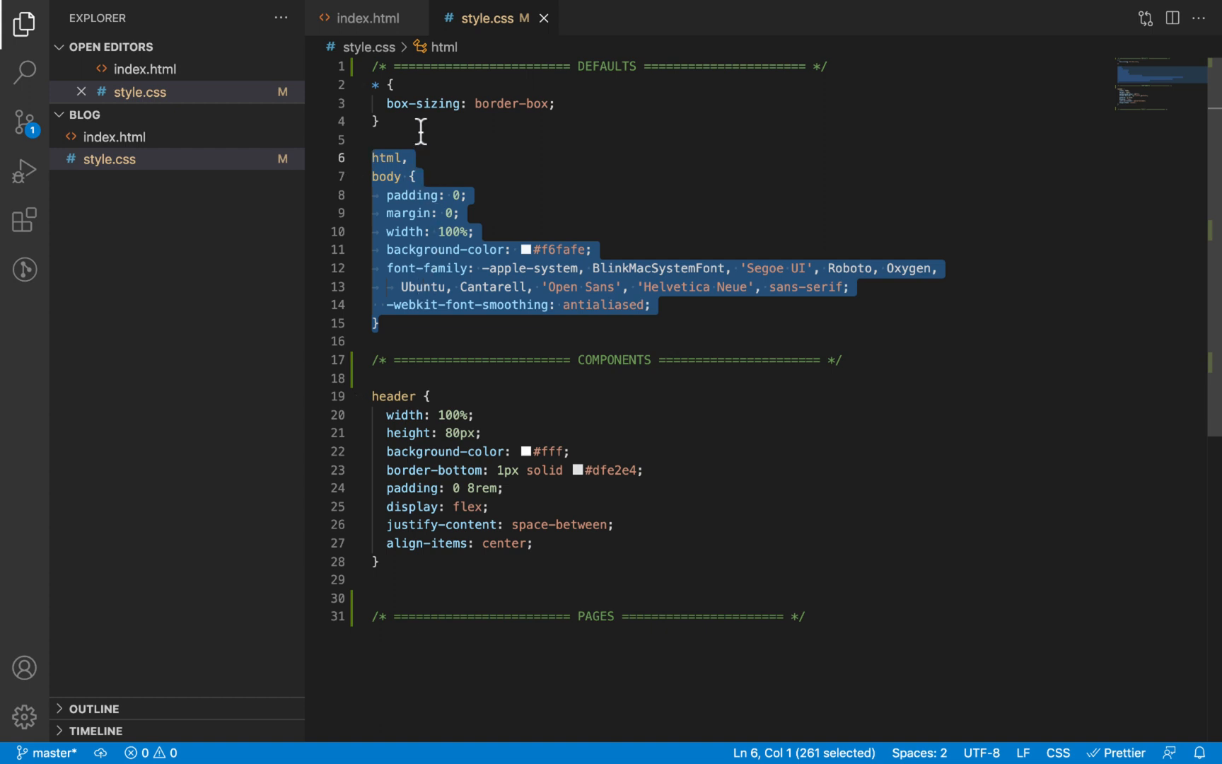
mouse_move(413, 331)
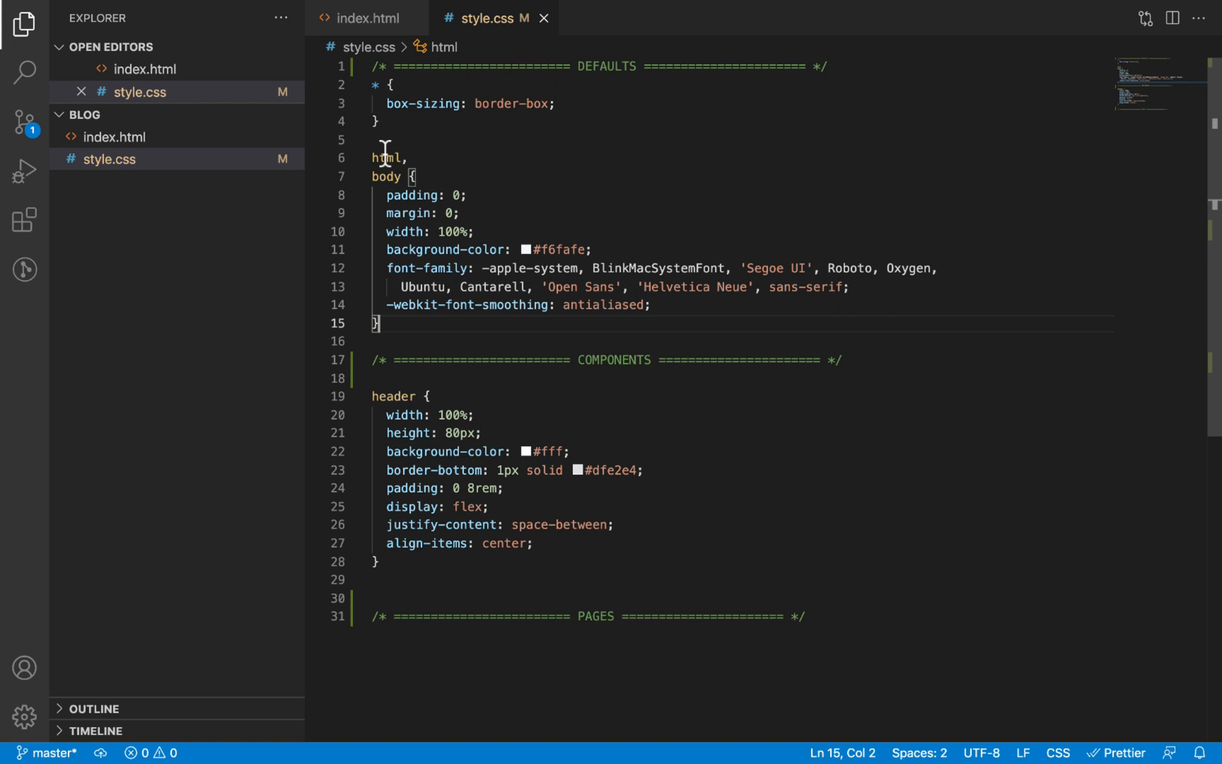
double_click(607, 67)
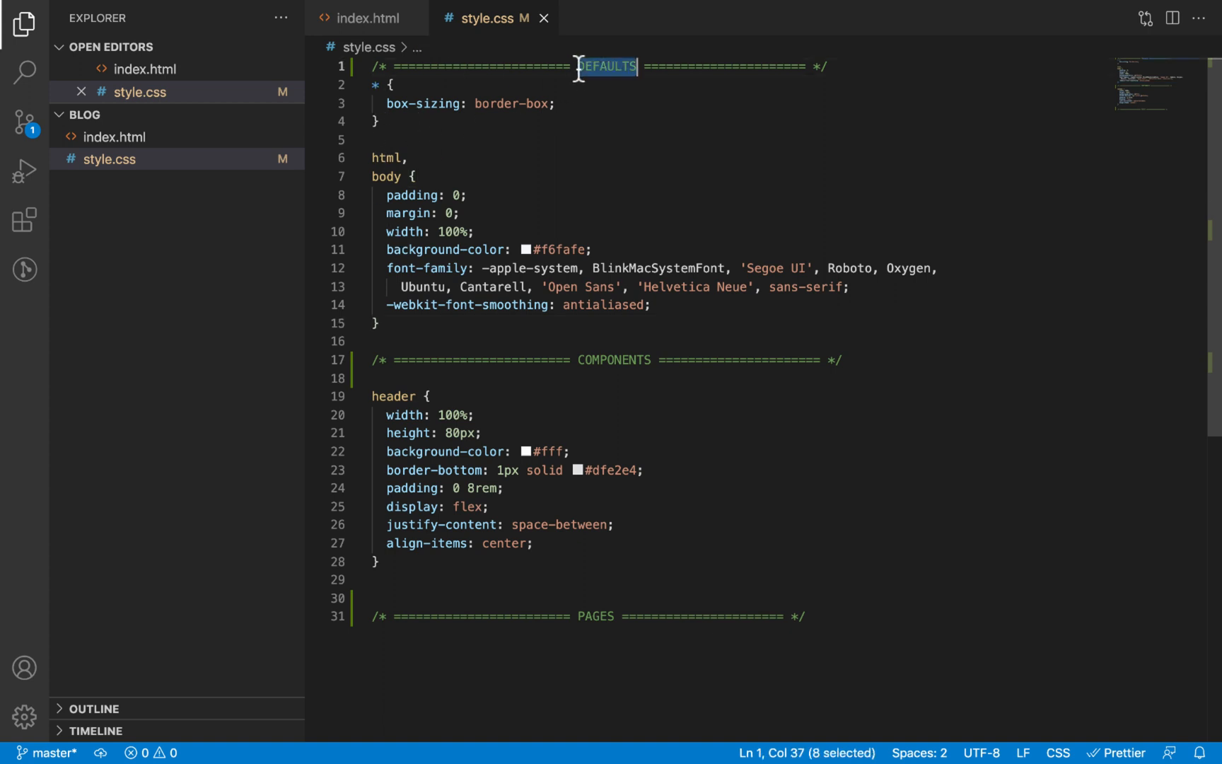
mouse_move(689, 395)
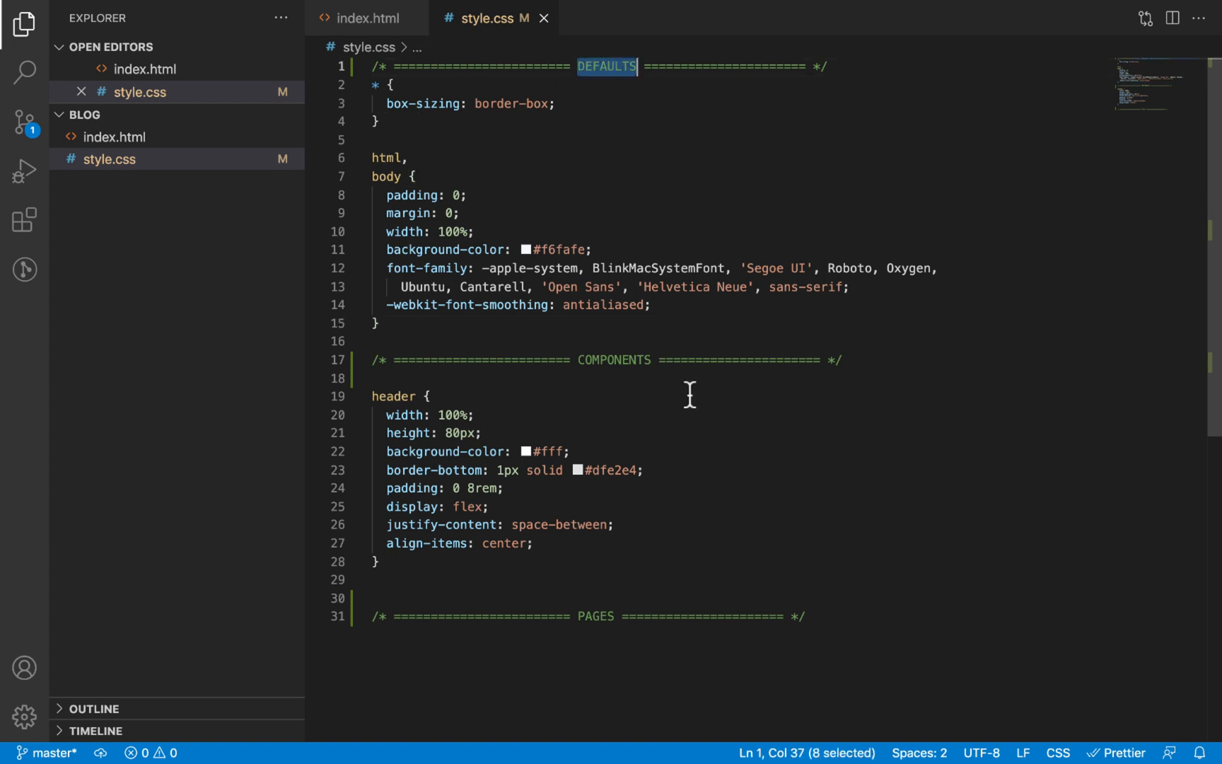
double_click(613, 360)
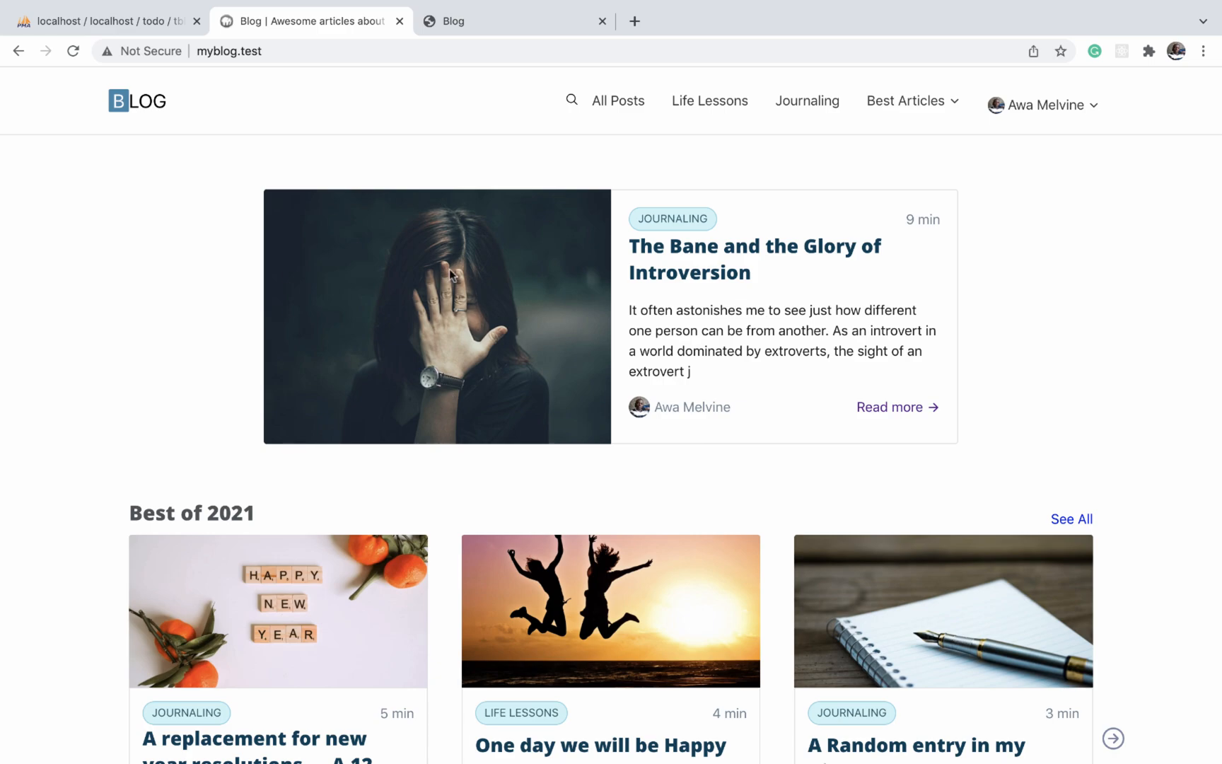
Scroll through the myblog.test homepage to compare its header, then return to style.css
scroll(down, 3)
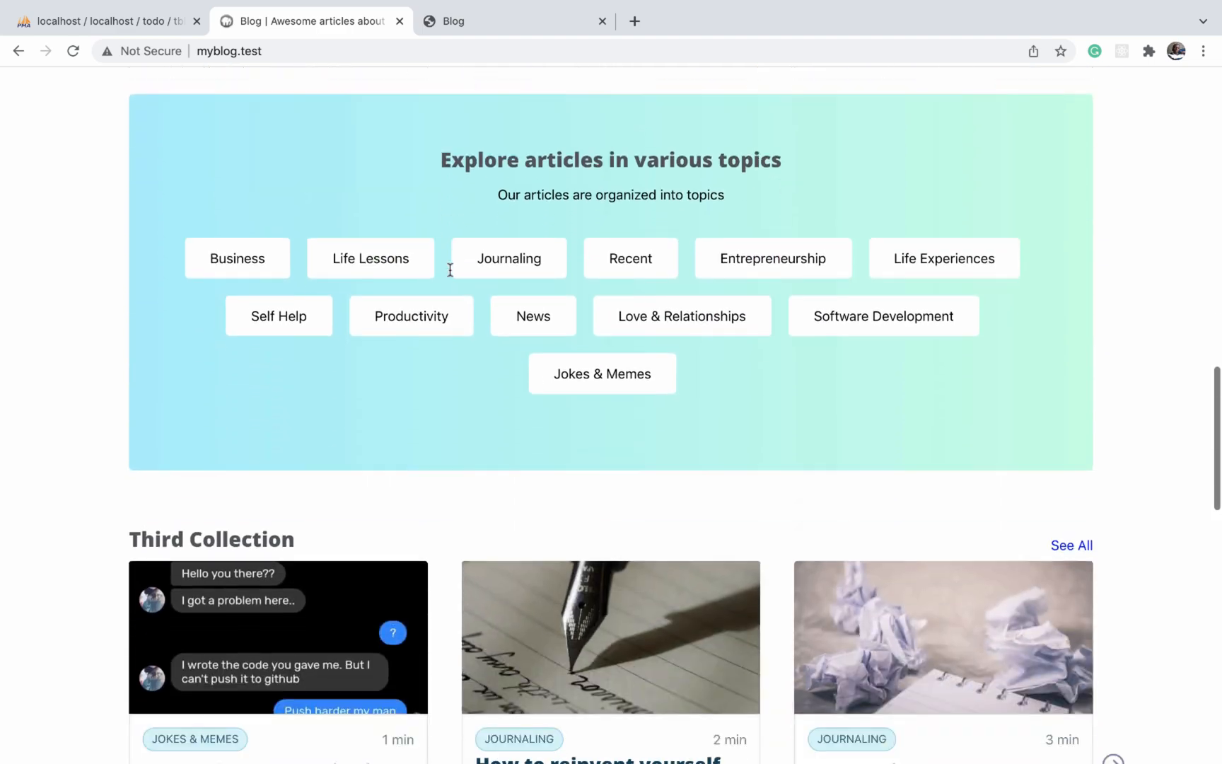
mouse_move(553, 91)
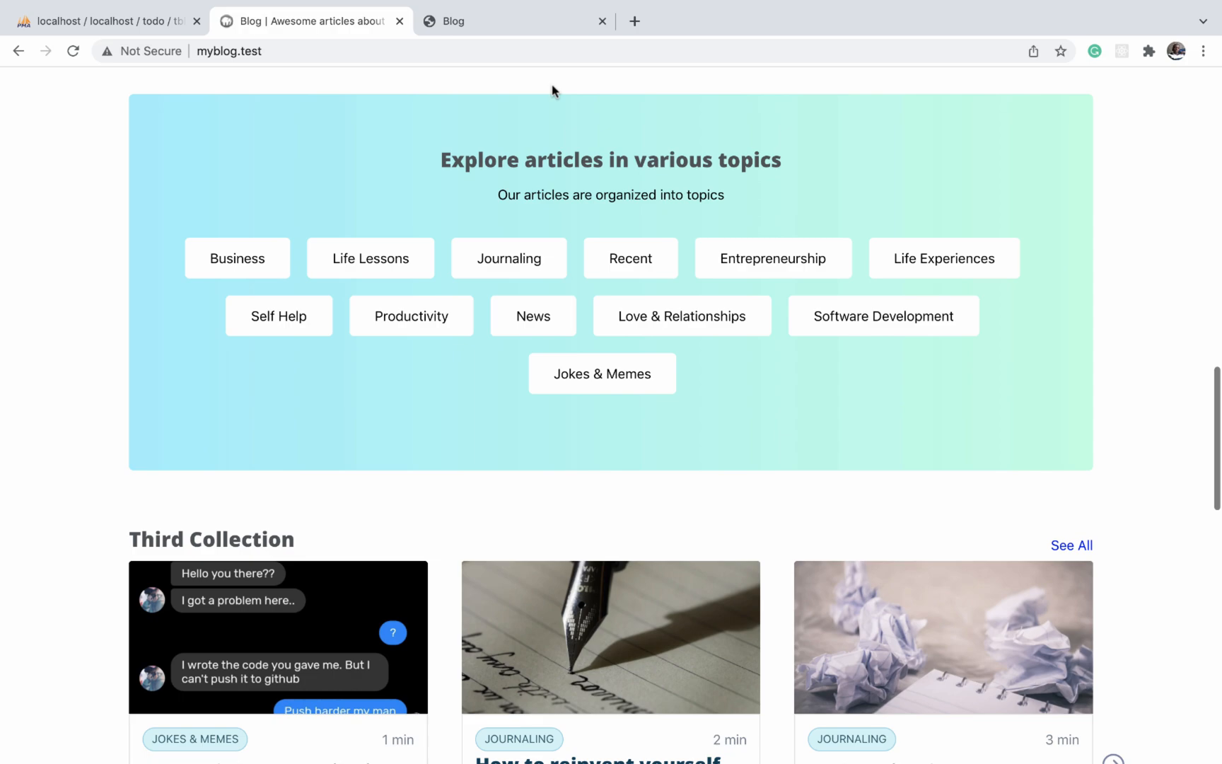
scroll(up, 3)
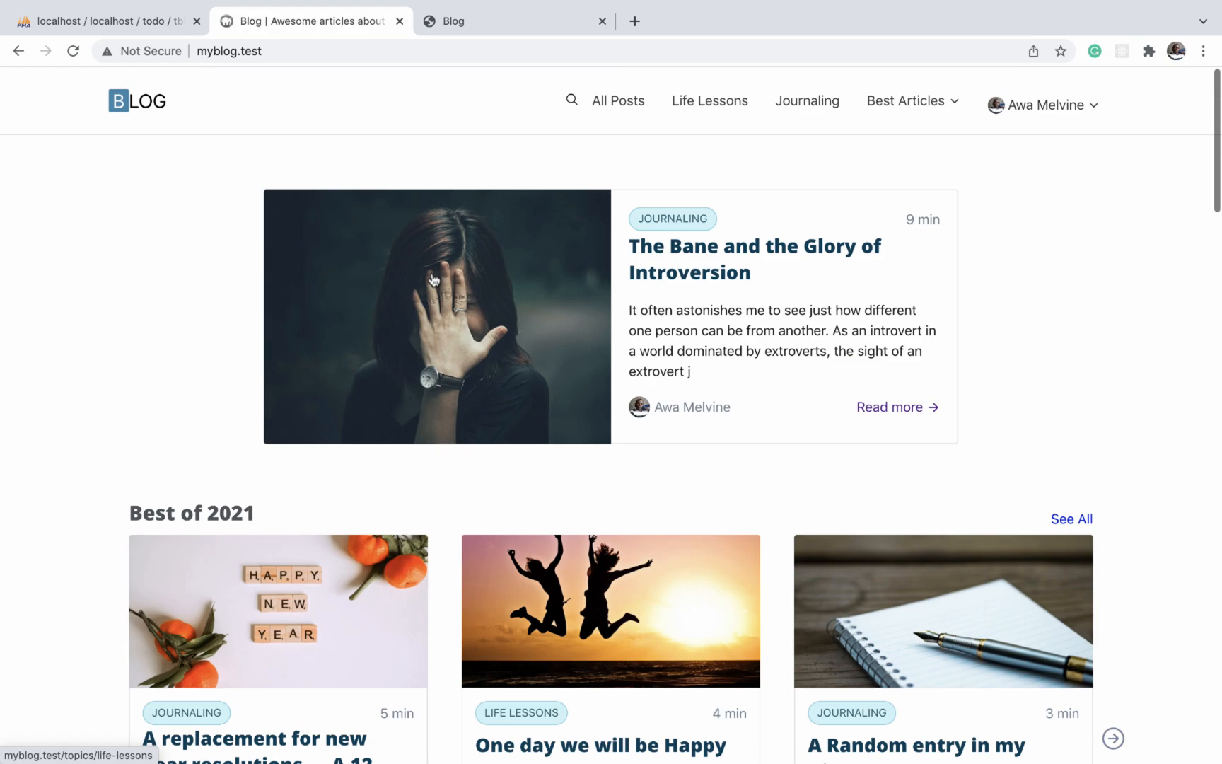
mouse_move(572, 345)
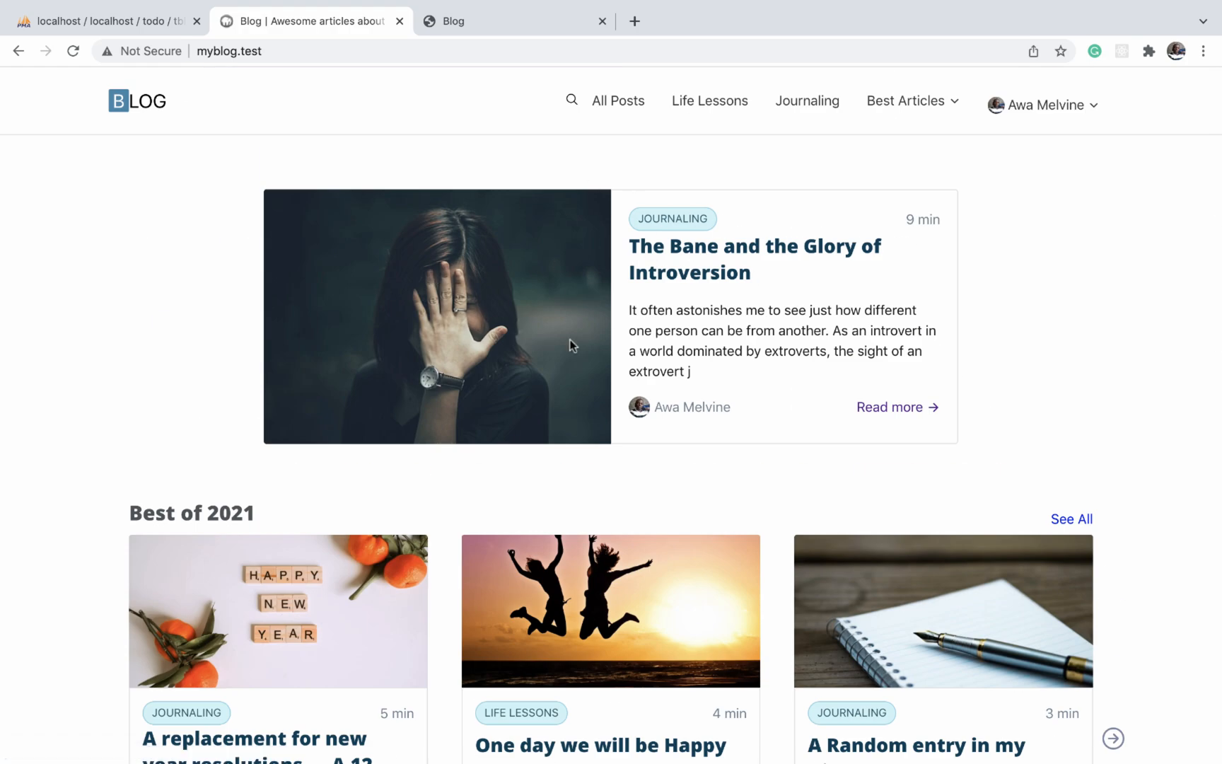
mouse_move(507, 201)
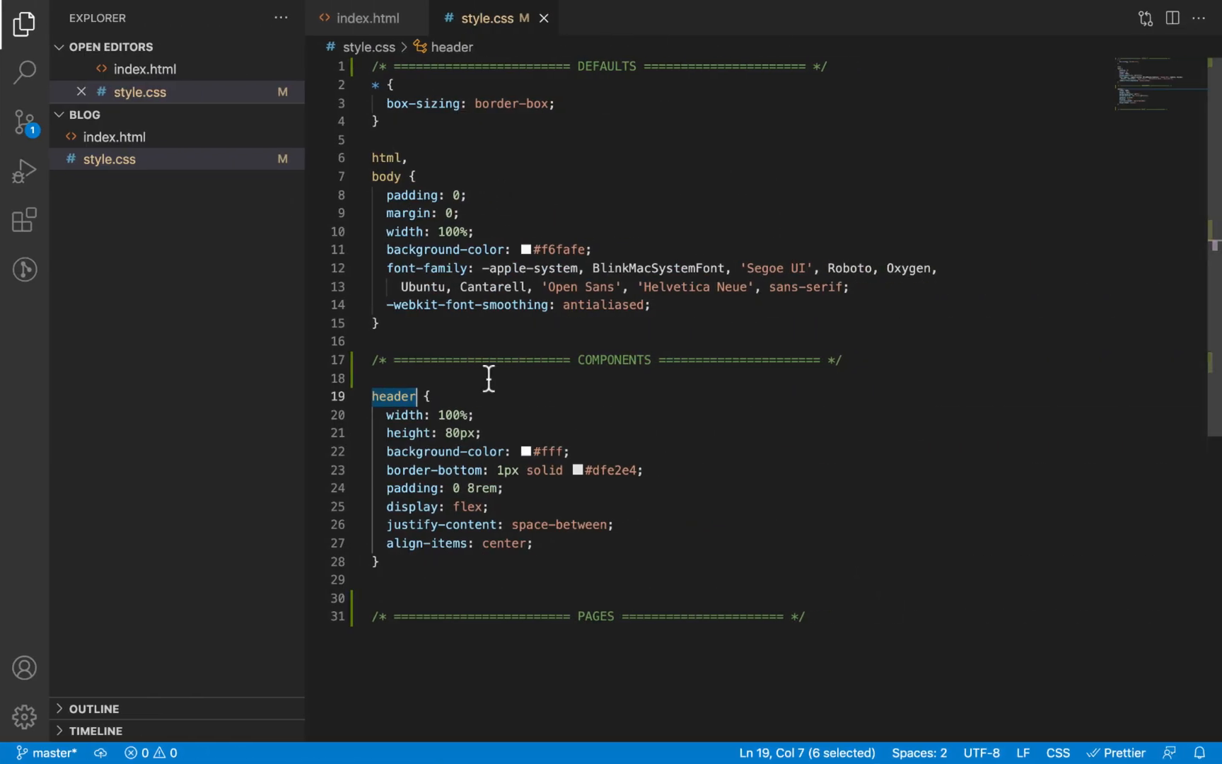
mouse_move(459, 488)
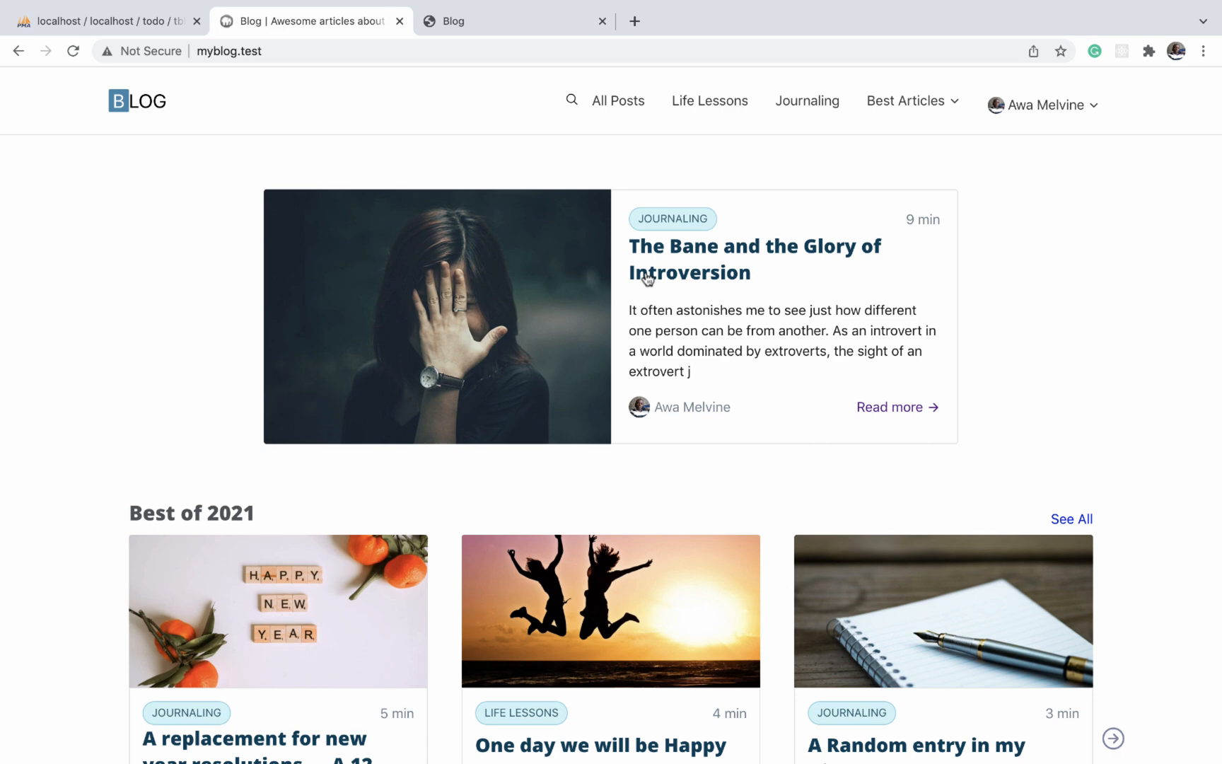
mouse_move(896, 379)
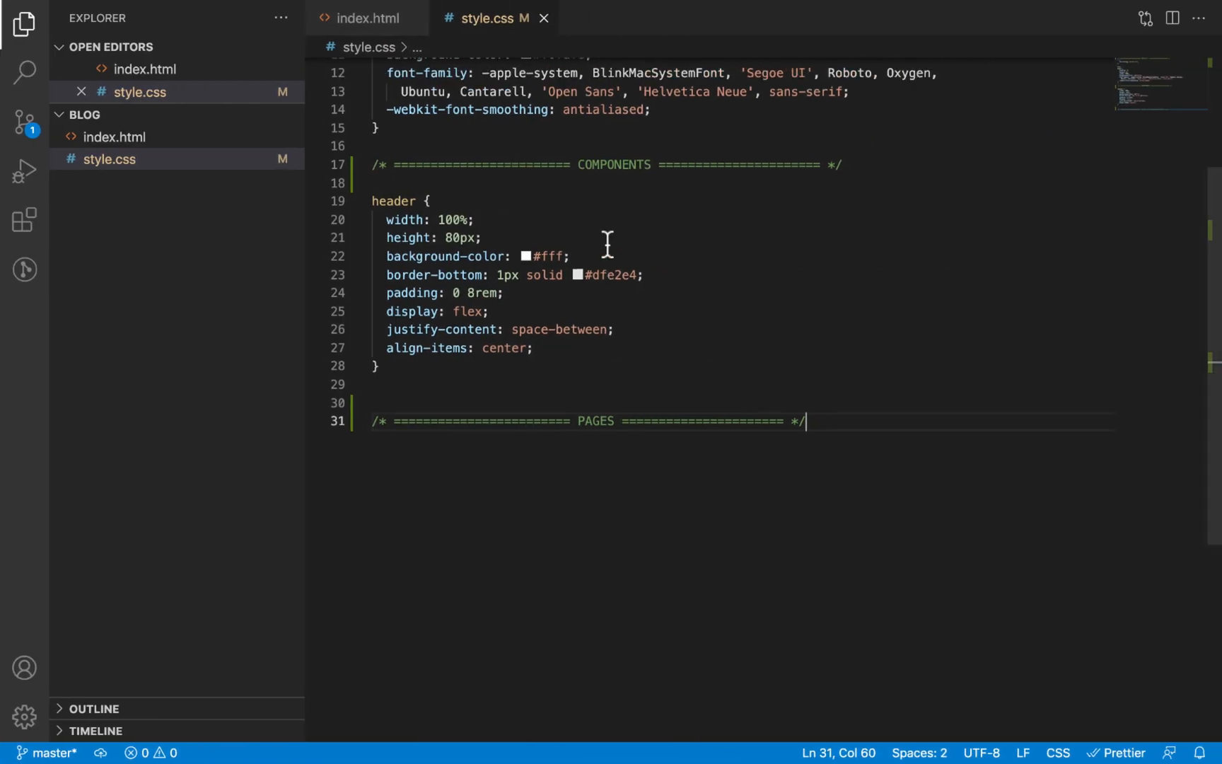
scroll(up, 3)
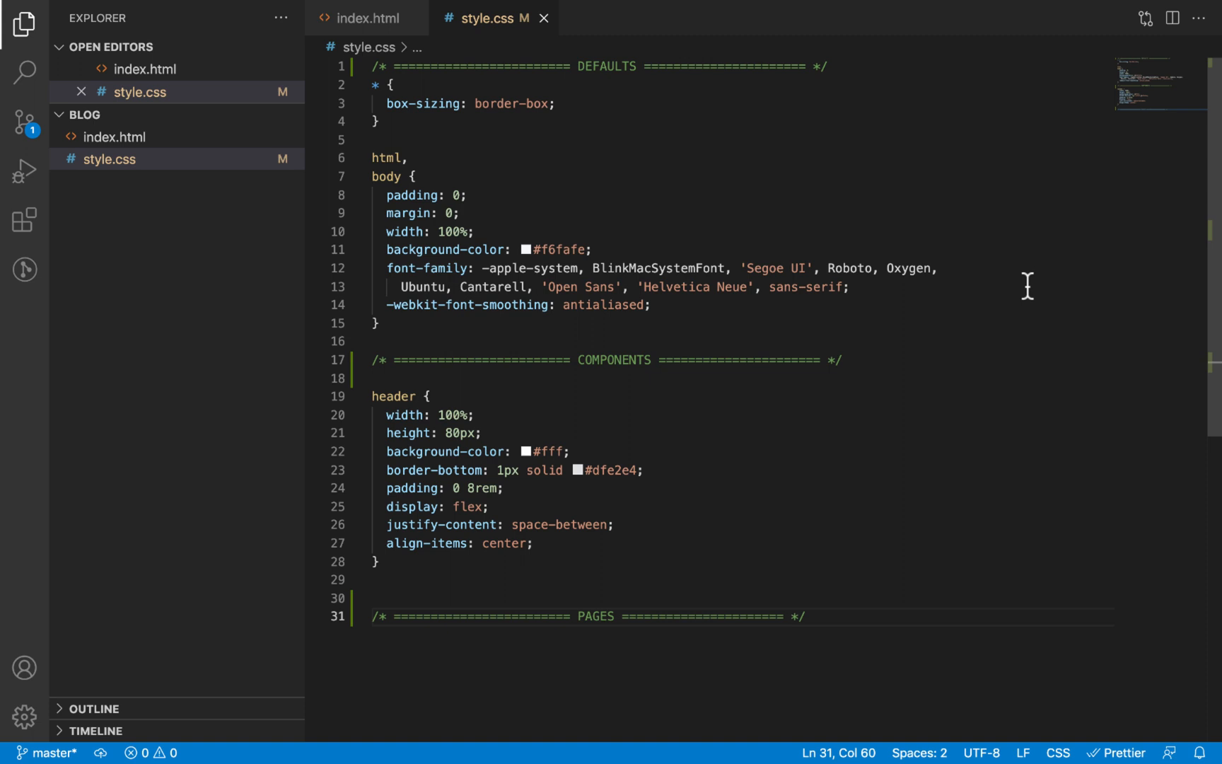
Check the logo link's class attribute in index.html, then start a new class rule in style.css
click(367, 18)
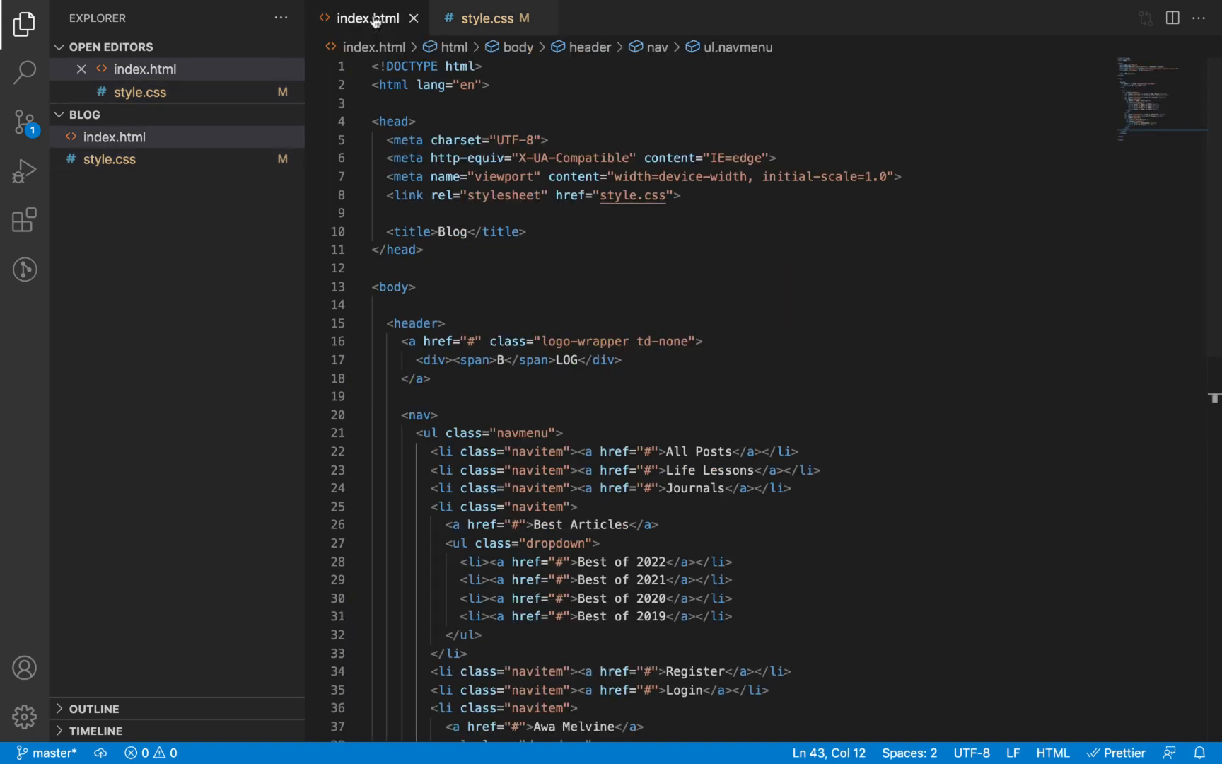
mouse_move(548, 336)
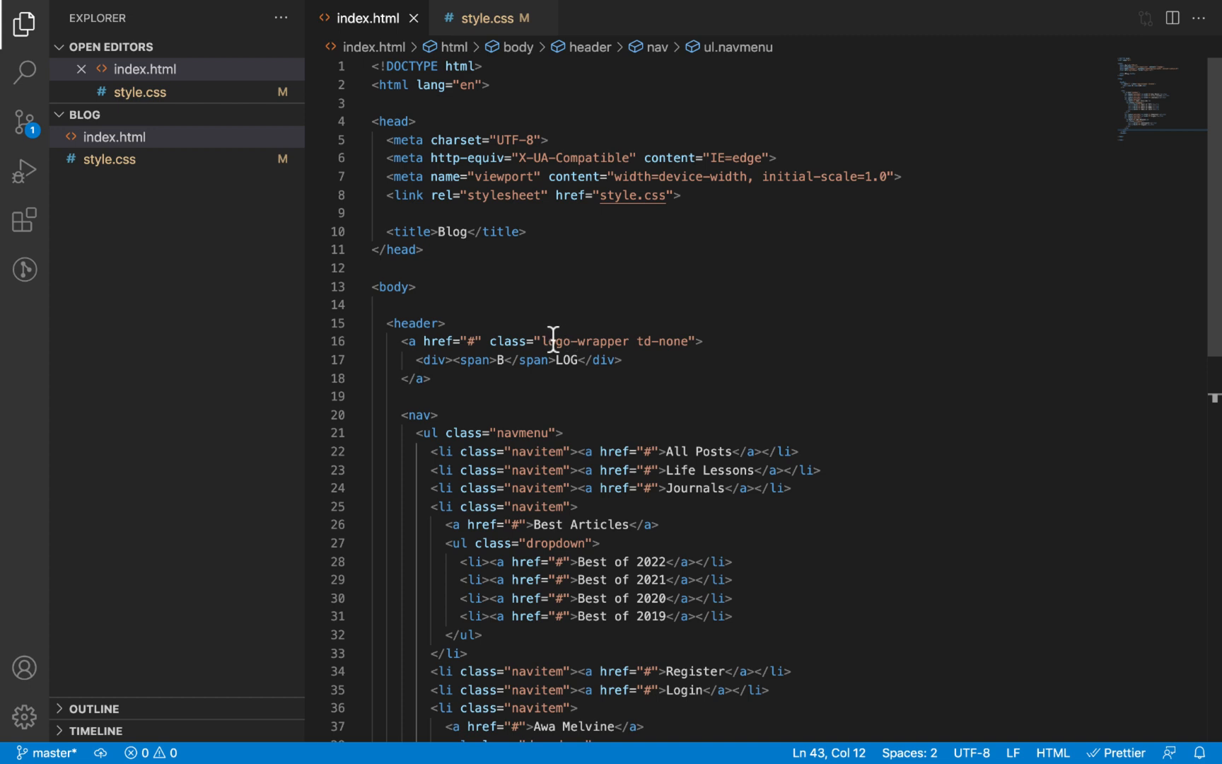
mouse_move(624, 341)
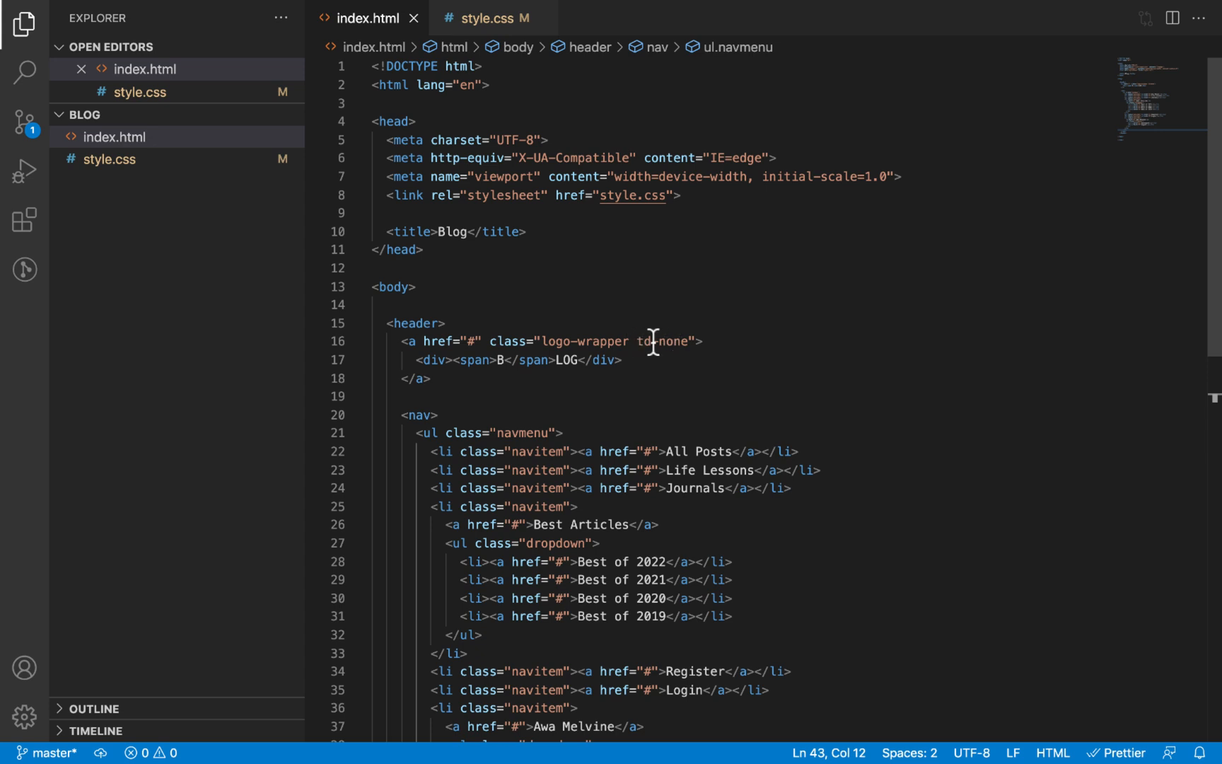
click(486, 18)
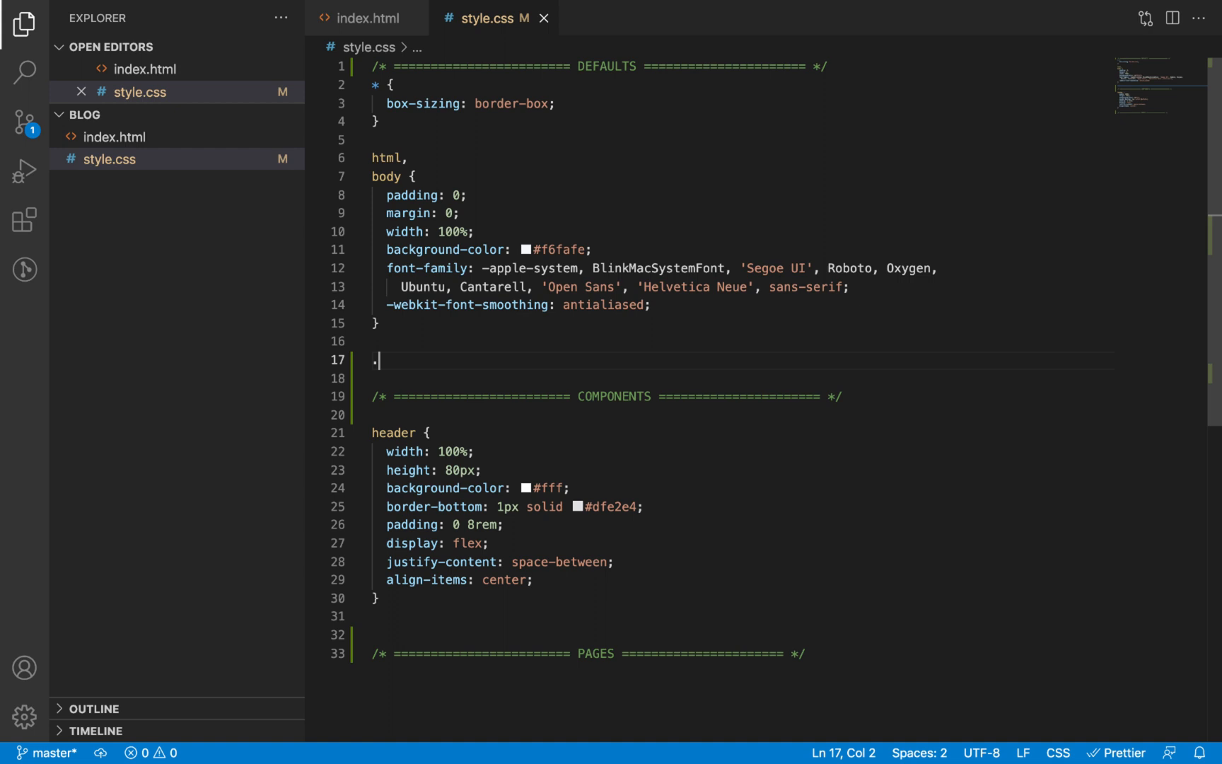
Write a .td-none rule above Components with text-decoration: none via the Emmet tdn abbreviation
text(td-none {)
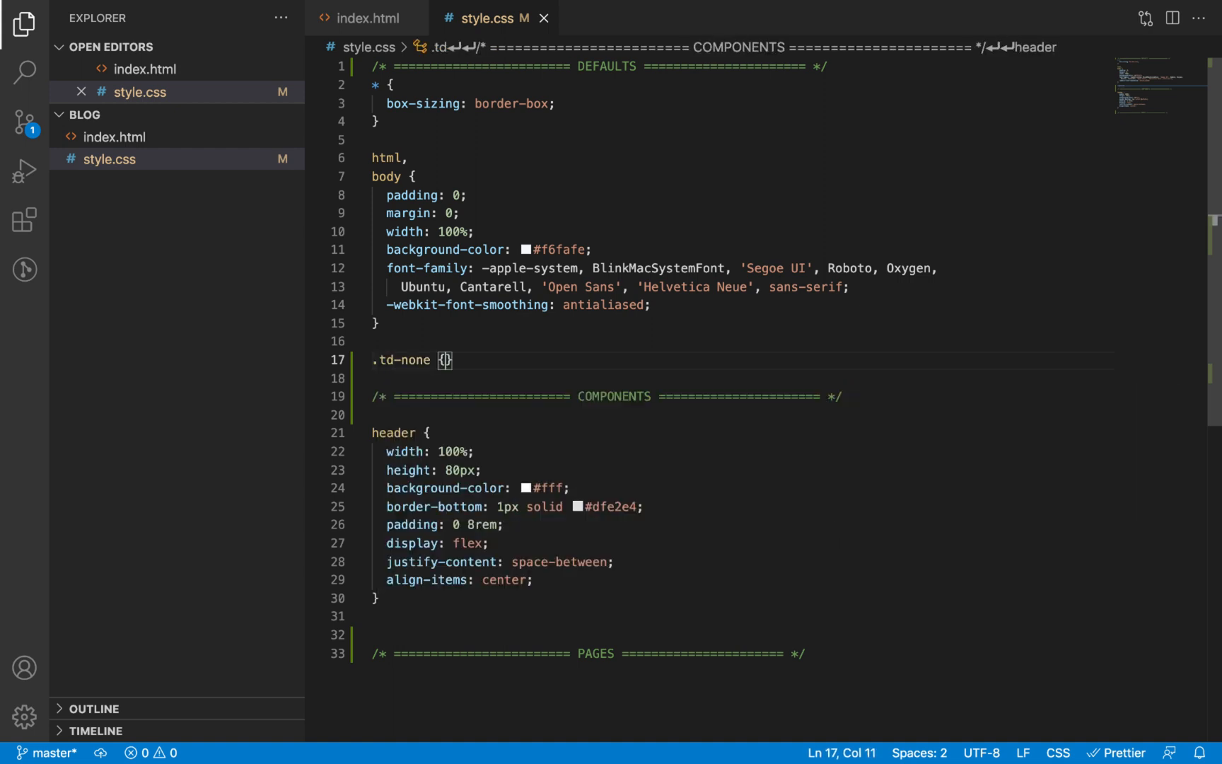
key(Enter)
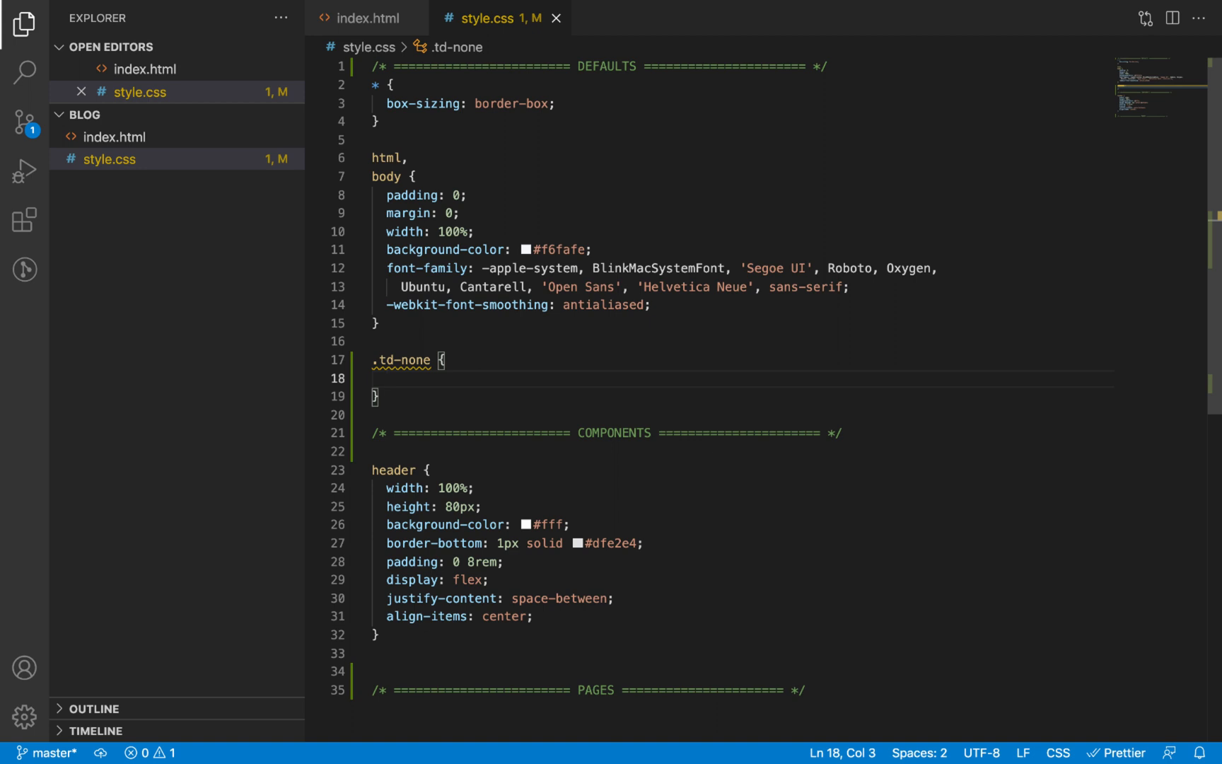
text(tdn)
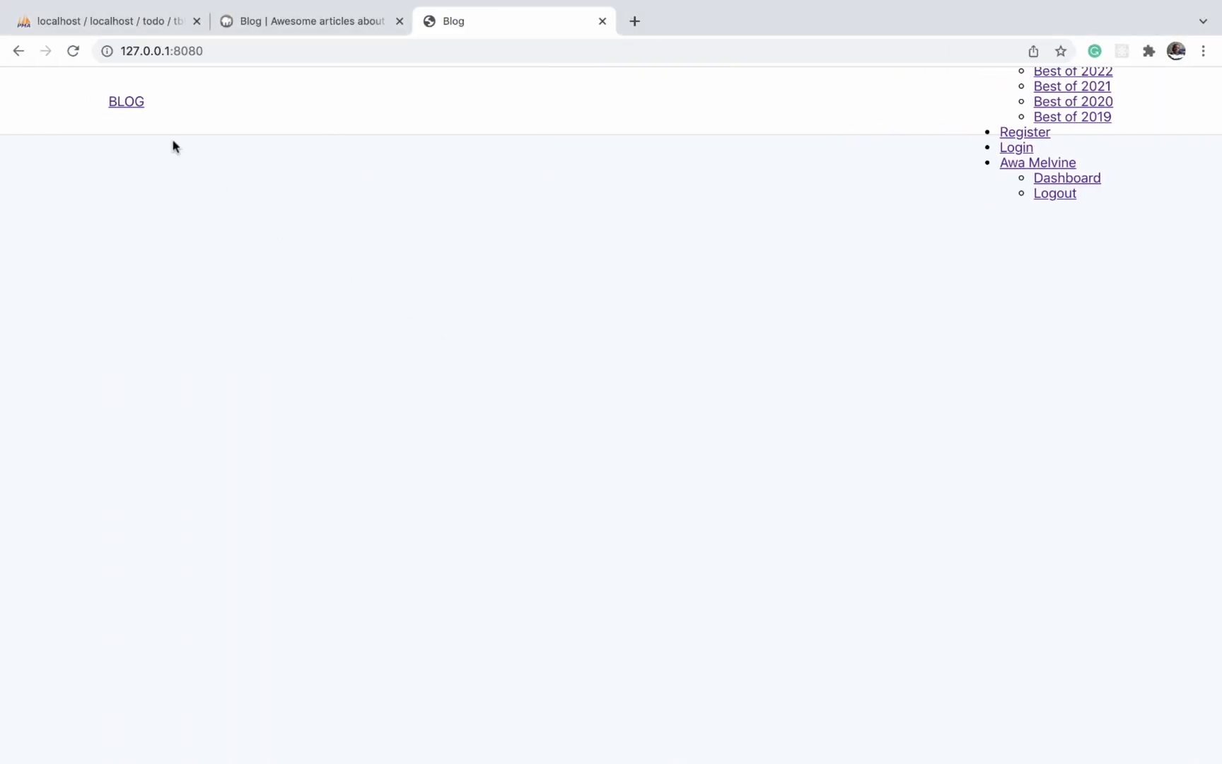
mouse_move(126, 102)
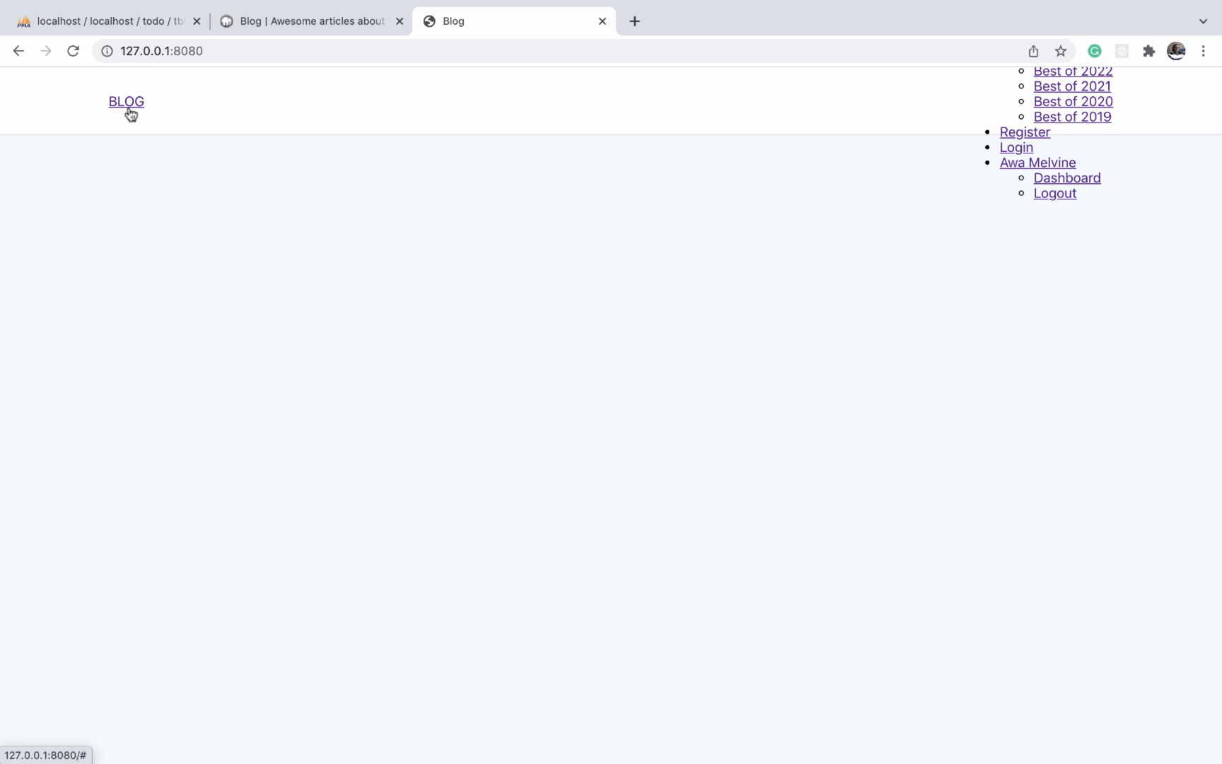
mouse_move(126, 149)
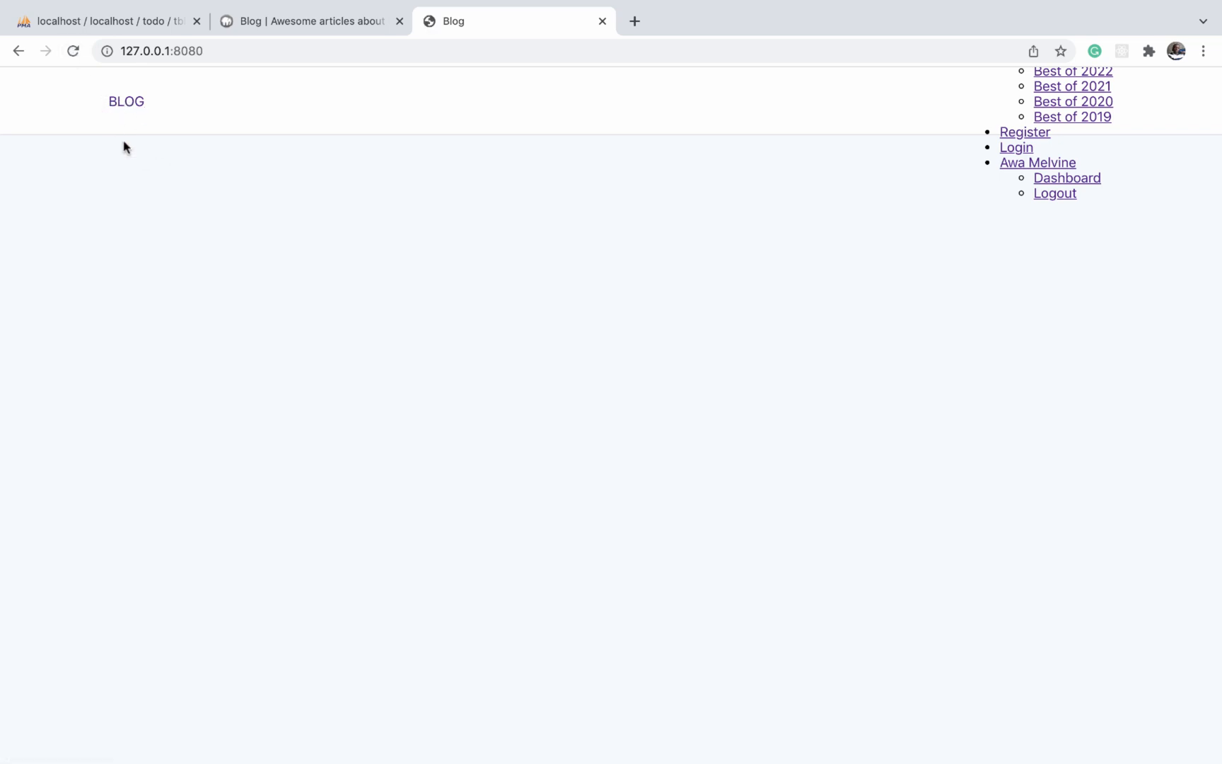
mouse_move(202, 203)
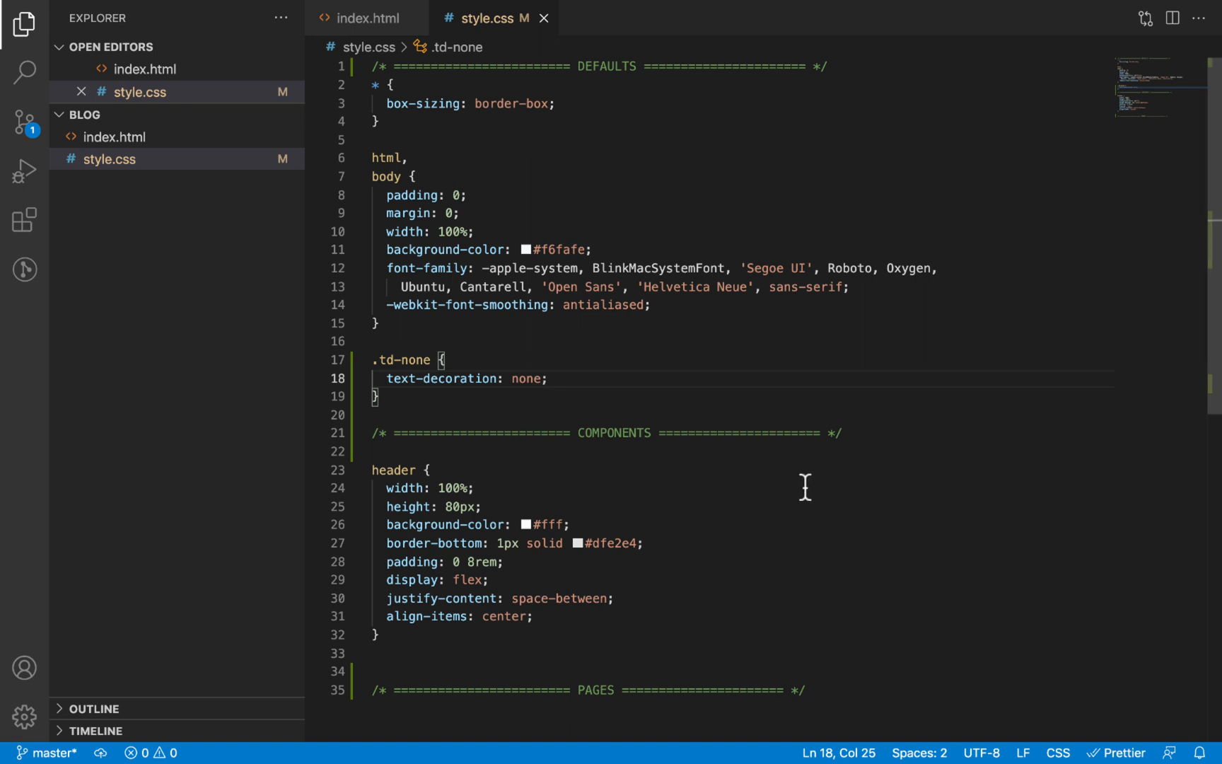
Add color: inherit to .td-none so the BLOG logo link keeps the black text colour
text(color: ;)
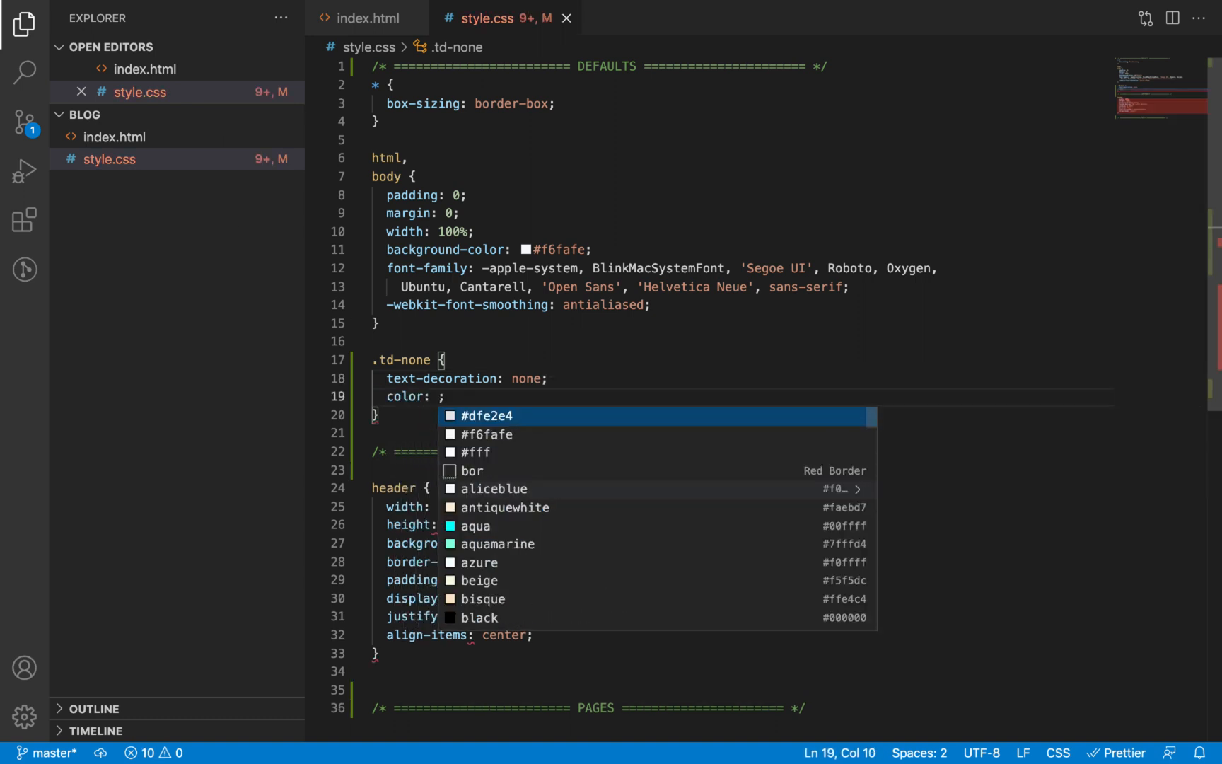
text(inherit)
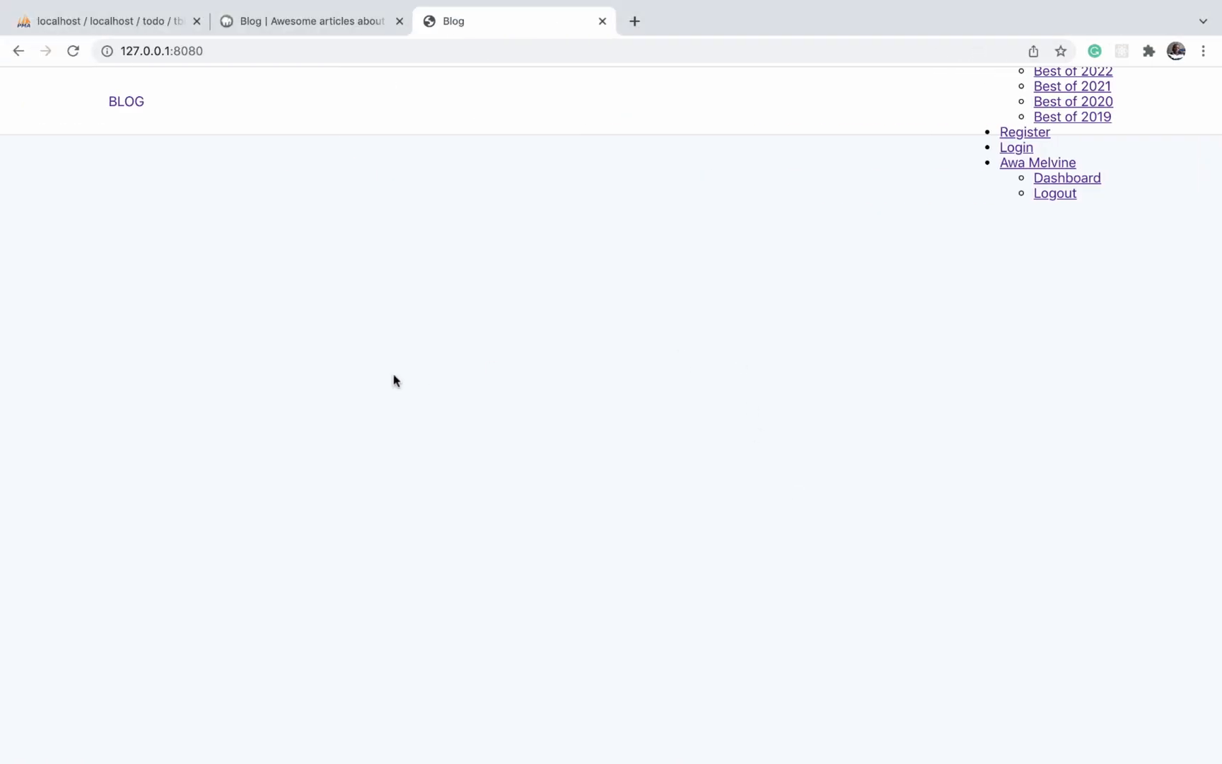
mouse_move(271, 275)
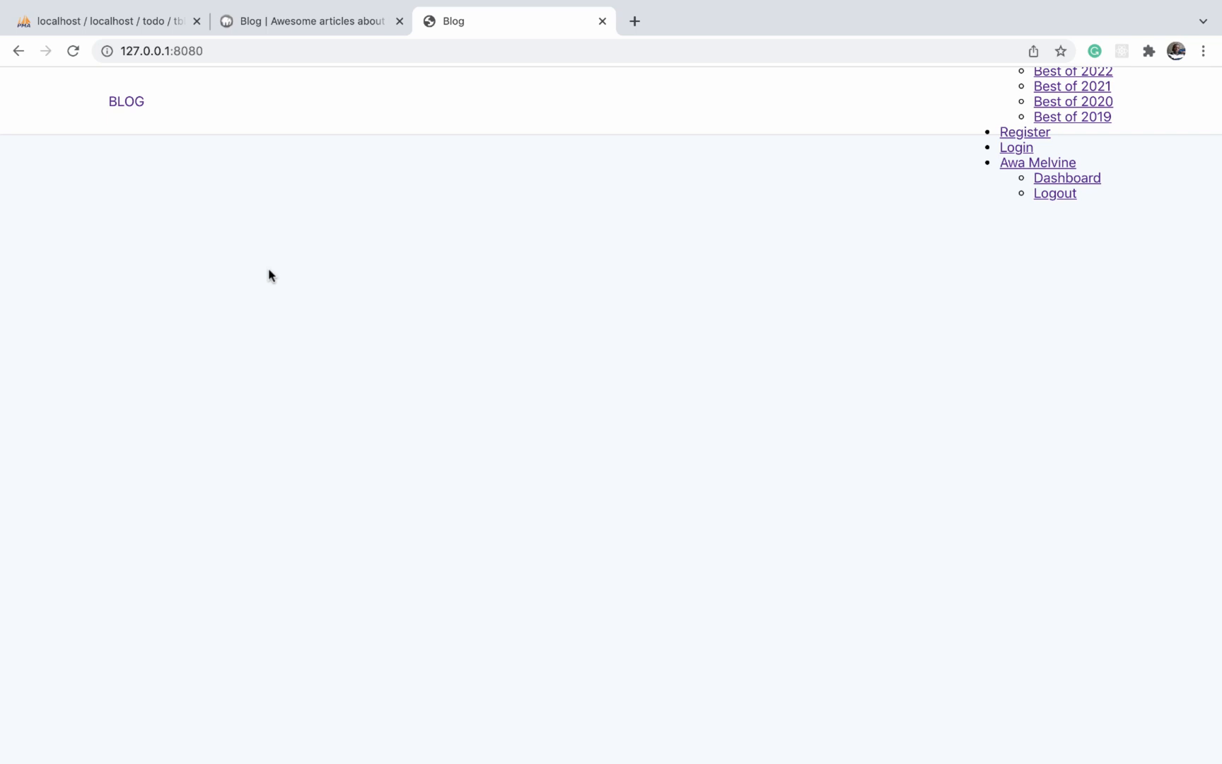
mouse_move(400, 104)
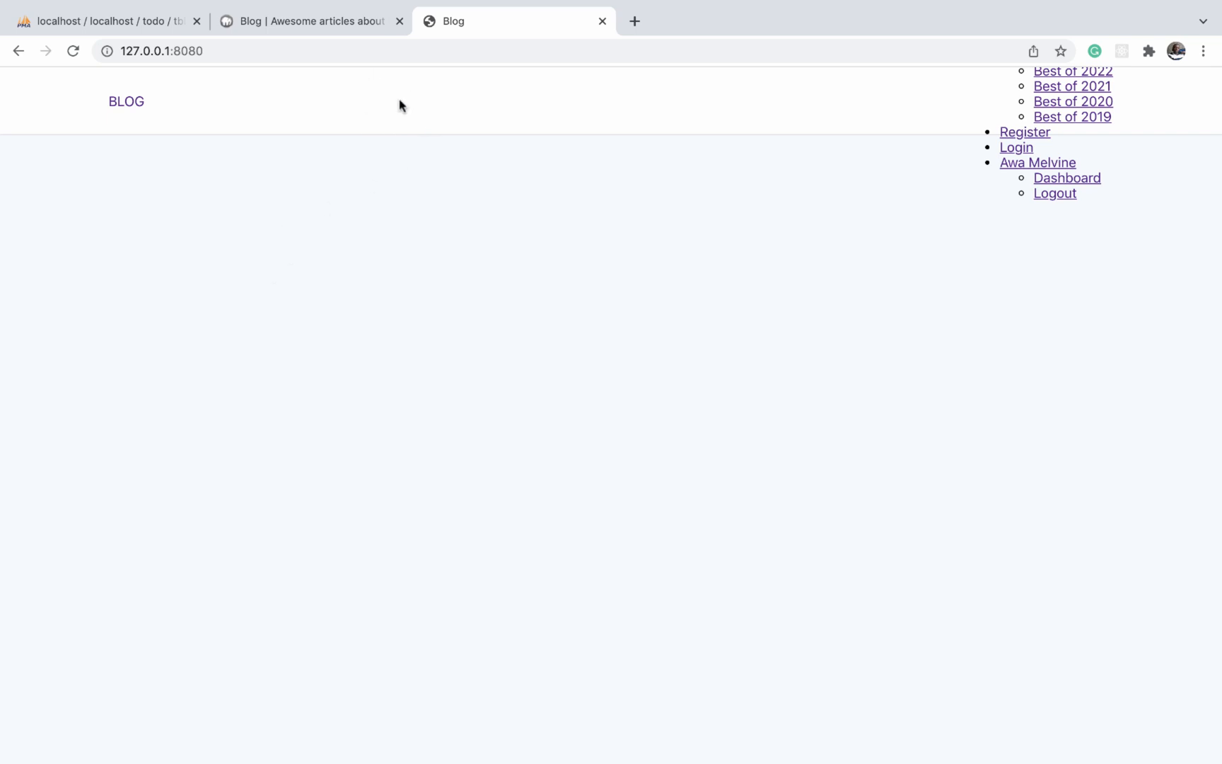
mouse_move(126, 102)
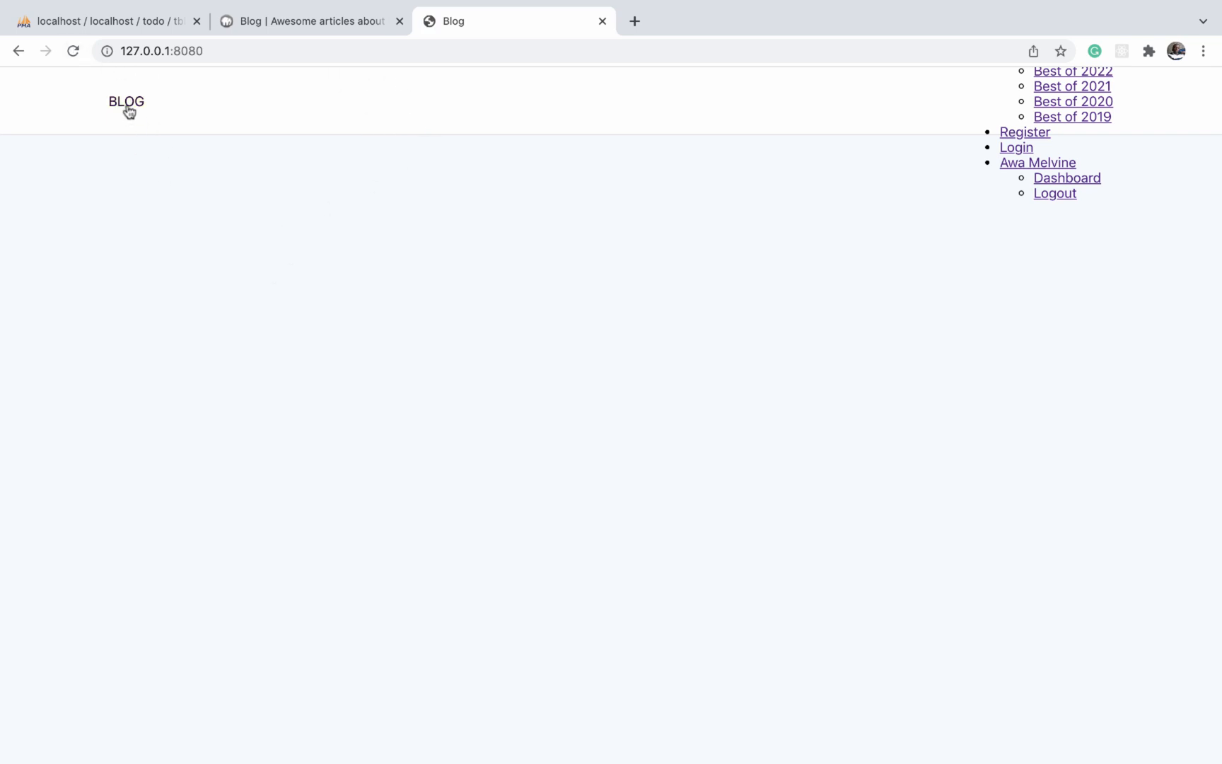
mouse_move(366, 263)
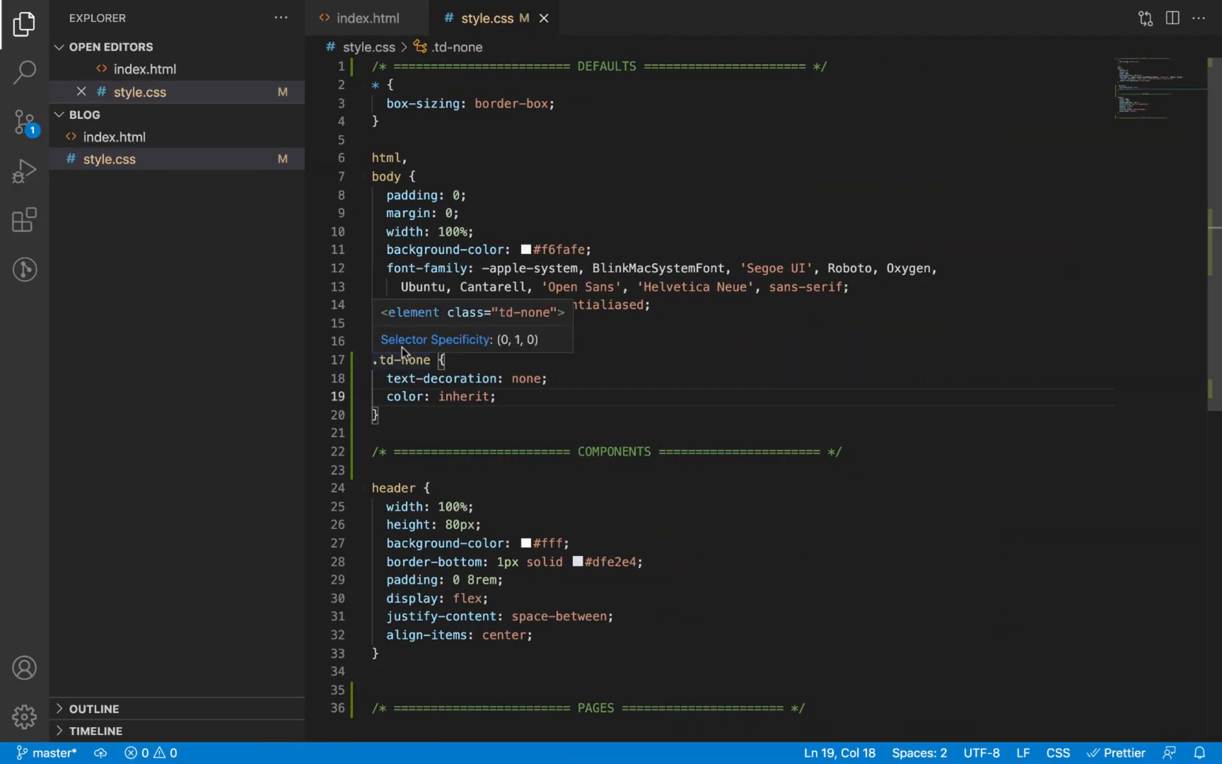
After checking the logo markup, add a .logo-wrapper rule below header setting font-size to 1.4rem
click(413, 414)
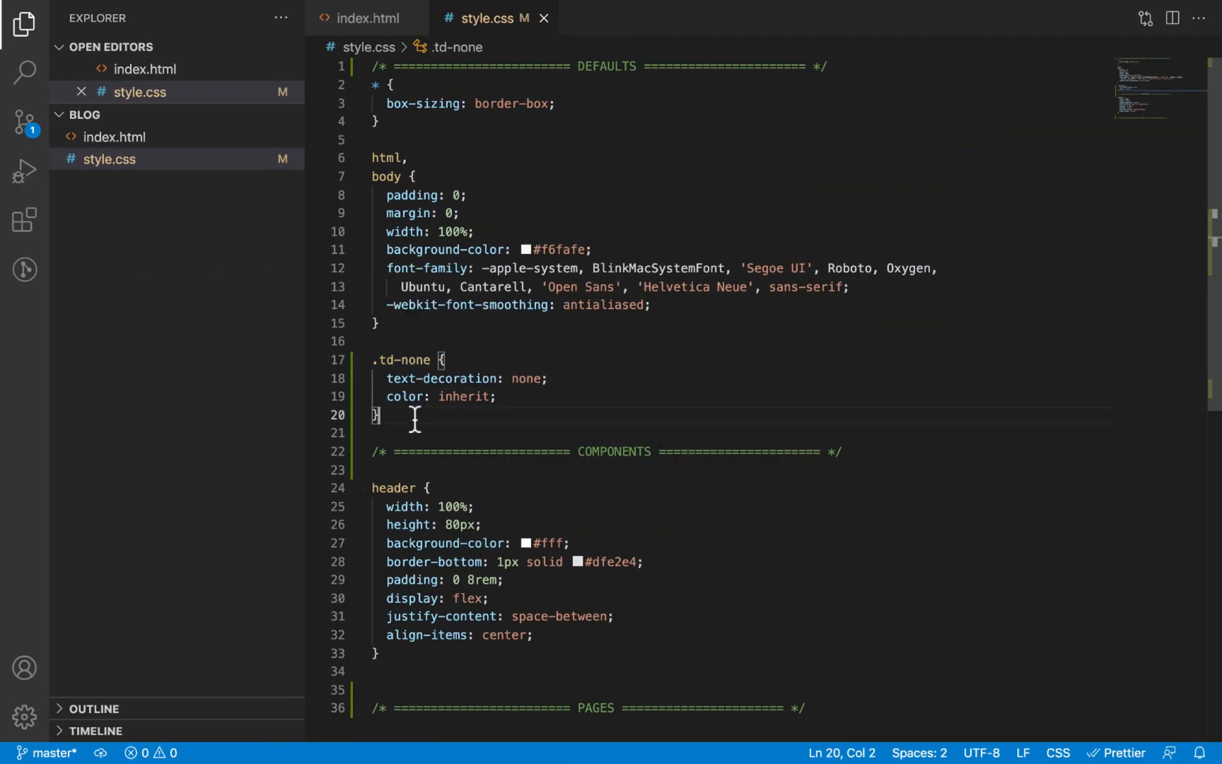
click(365, 17)
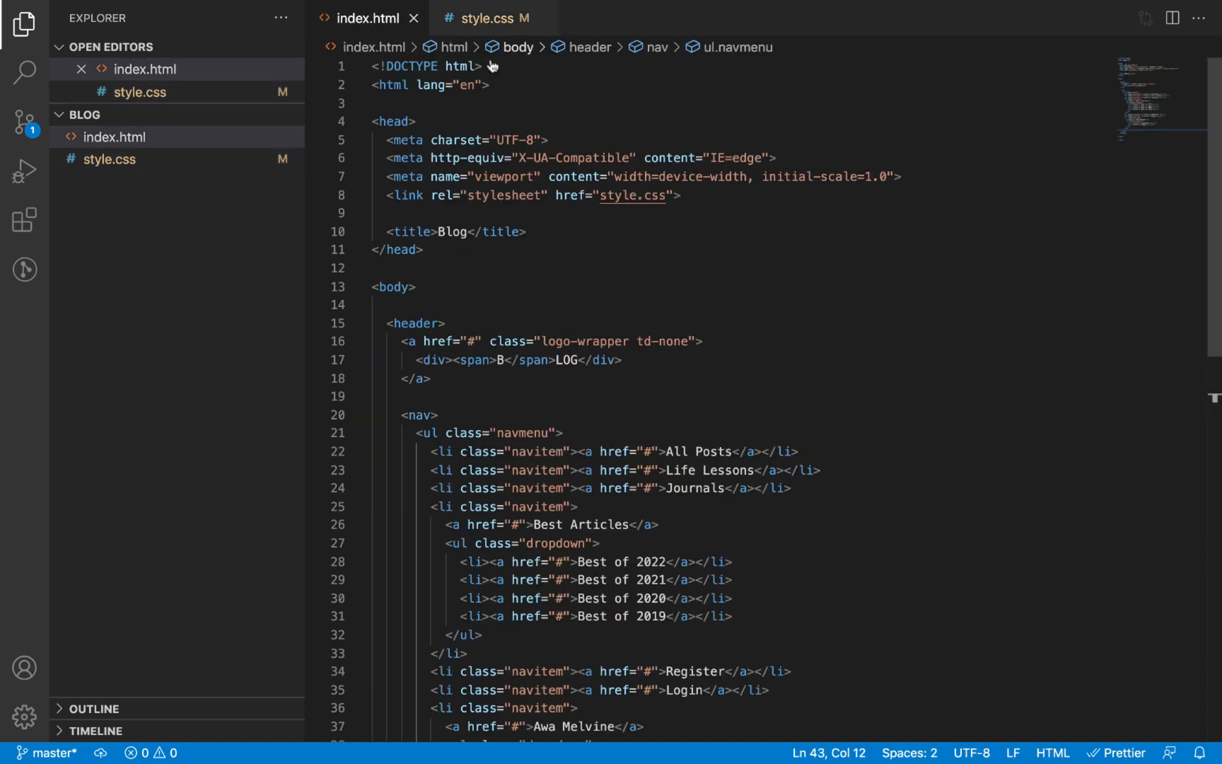
click(478, 18)
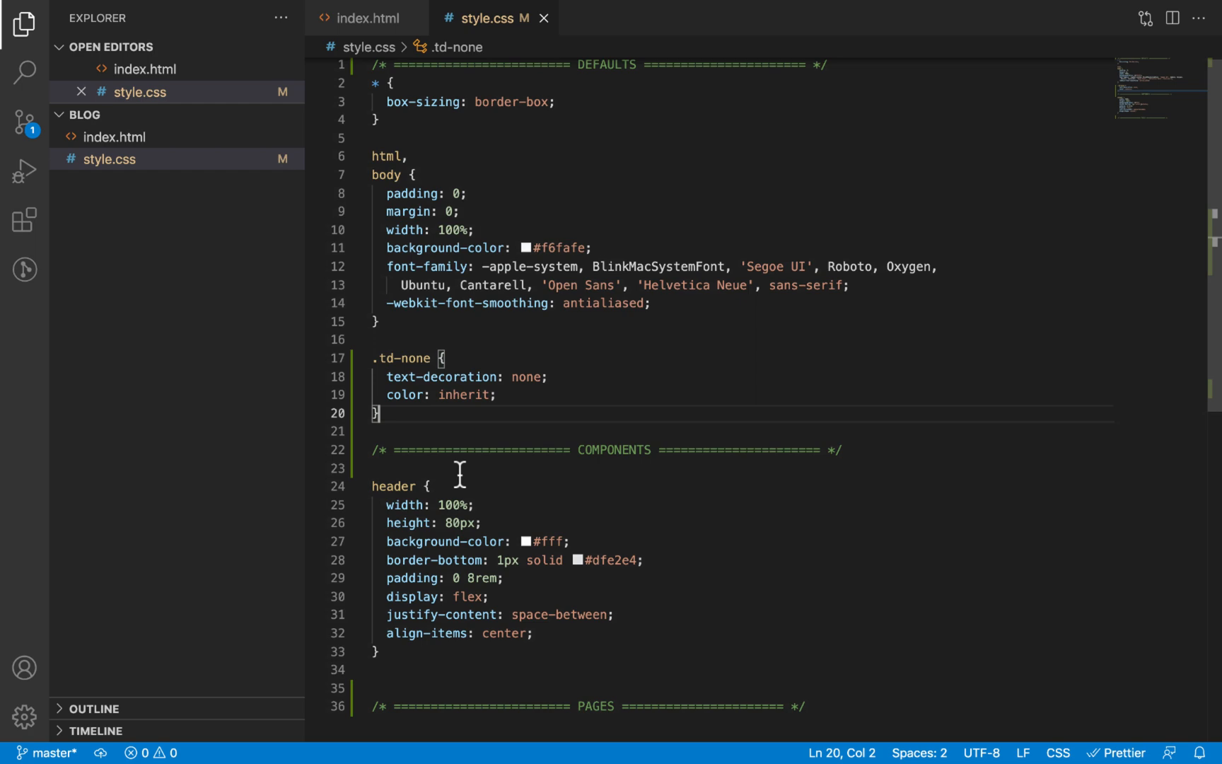
scroll(down, 3)
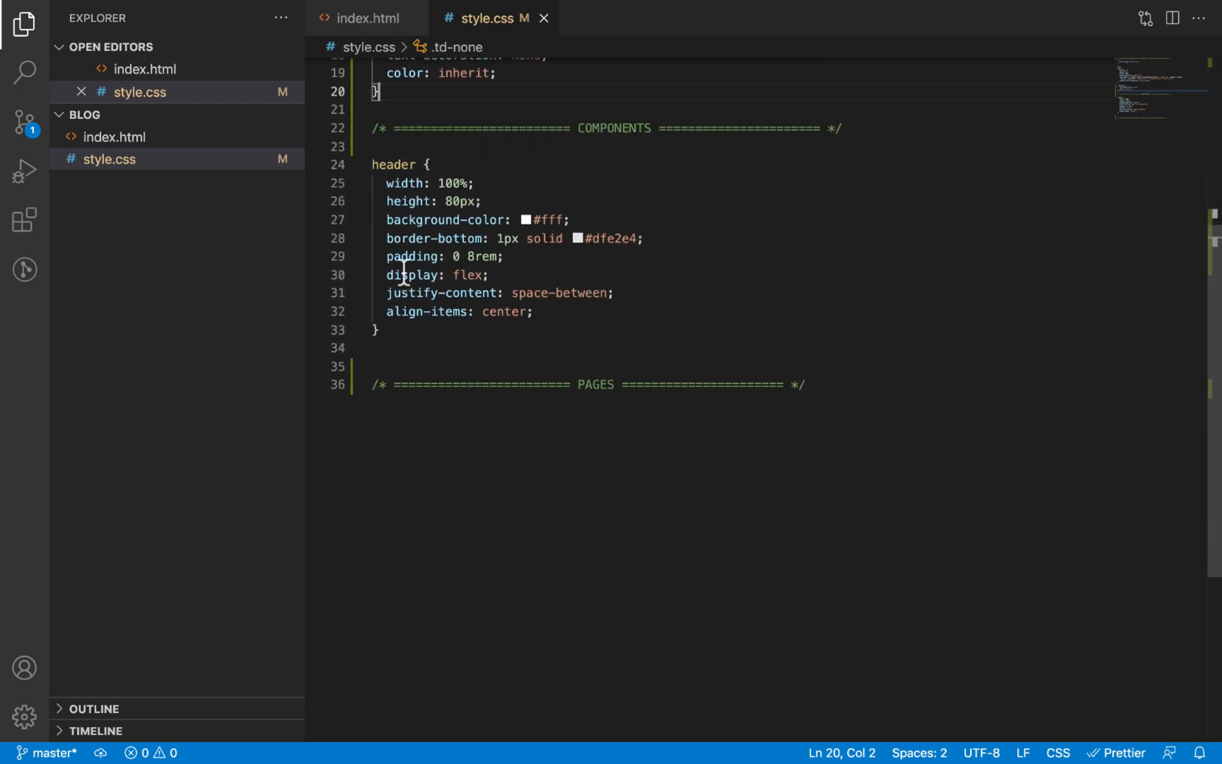
key(enter)
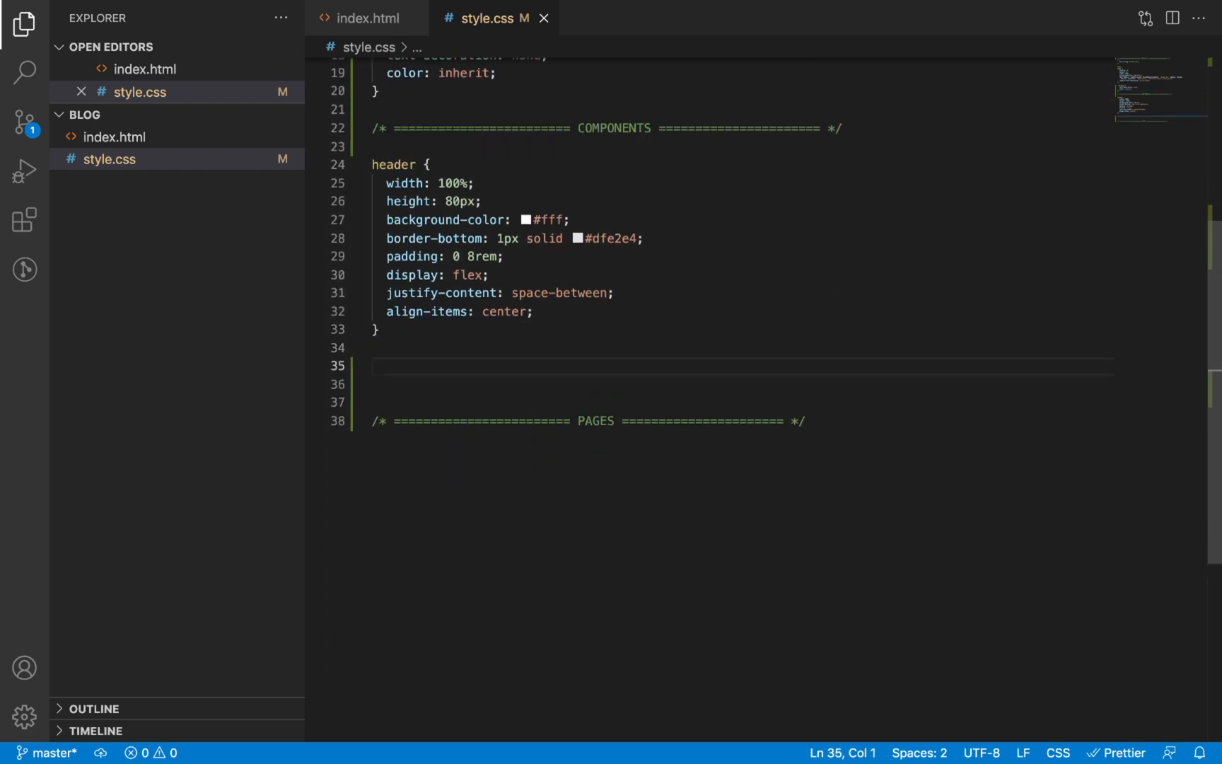
text(.logo-wrapper)
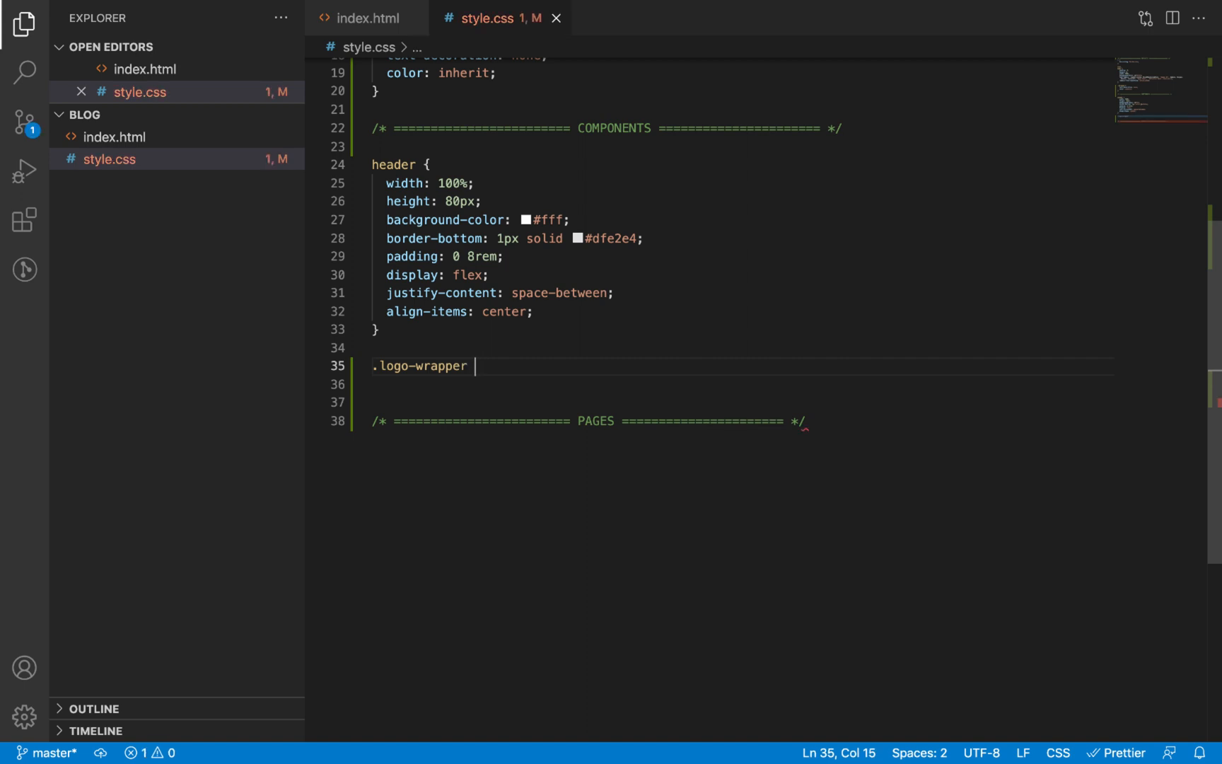
text({)
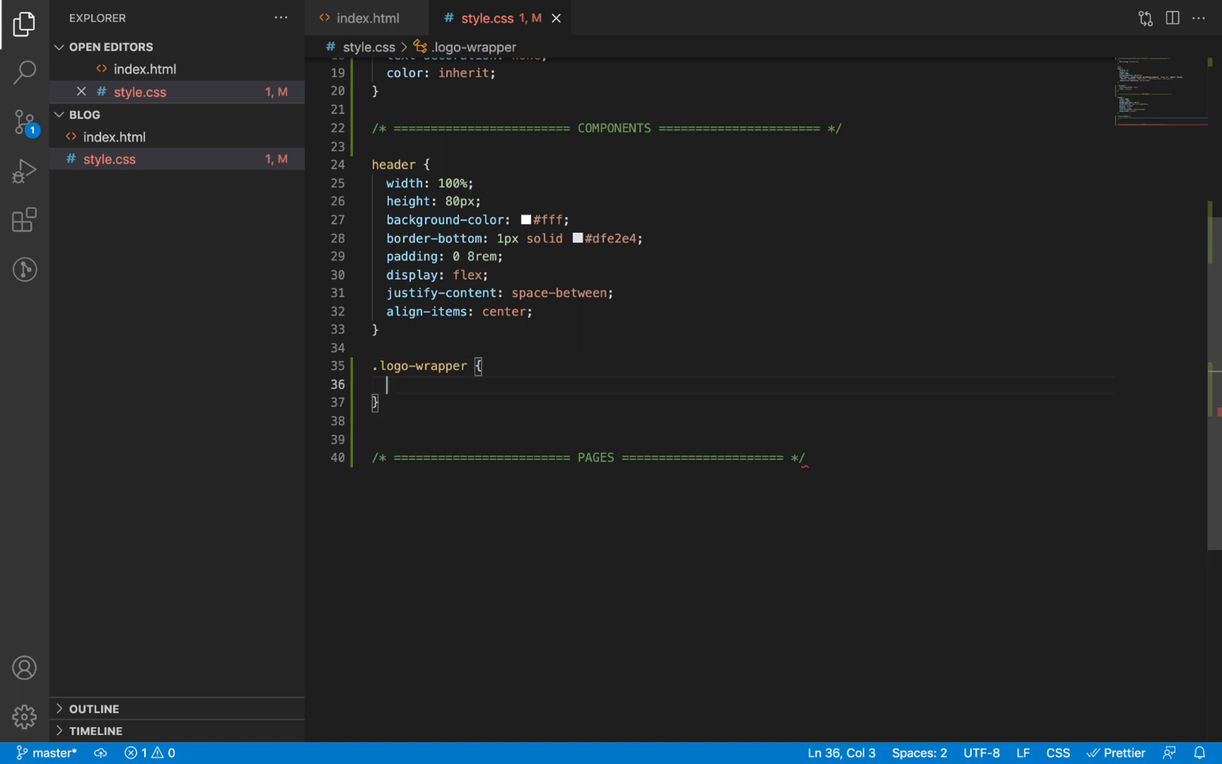
text(fsi)
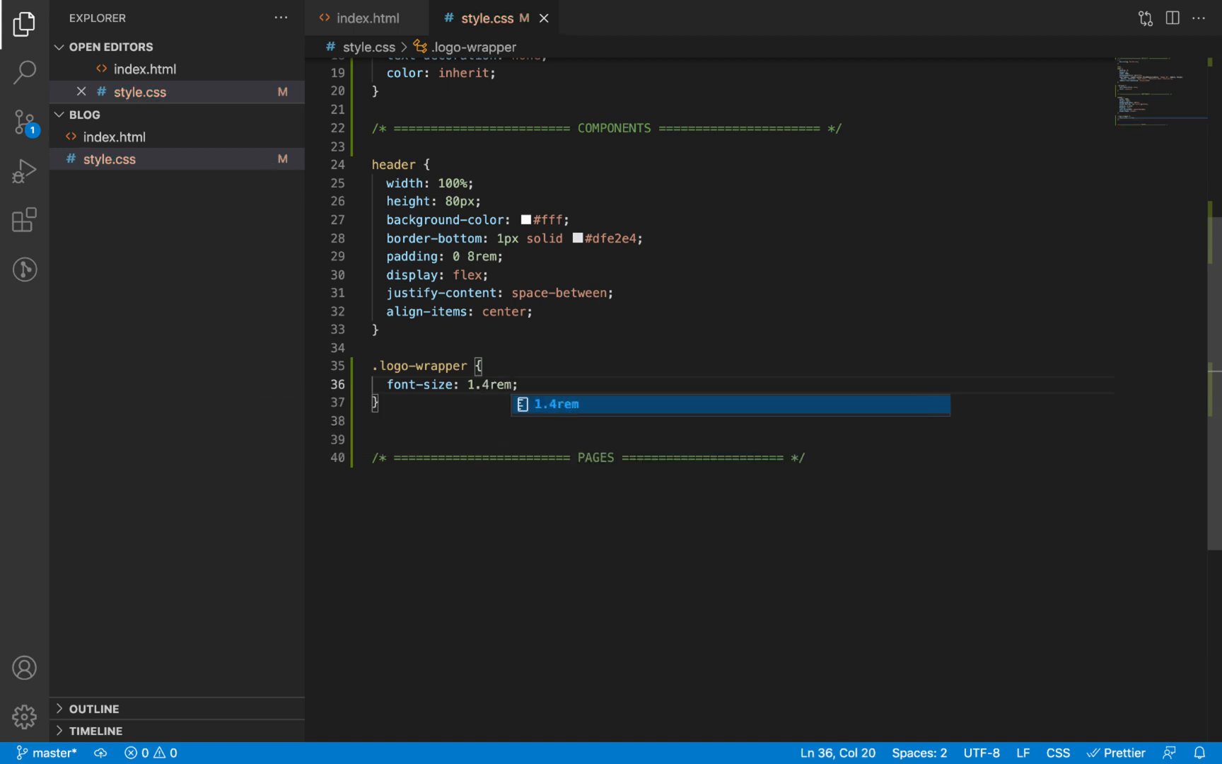
key(Enter)
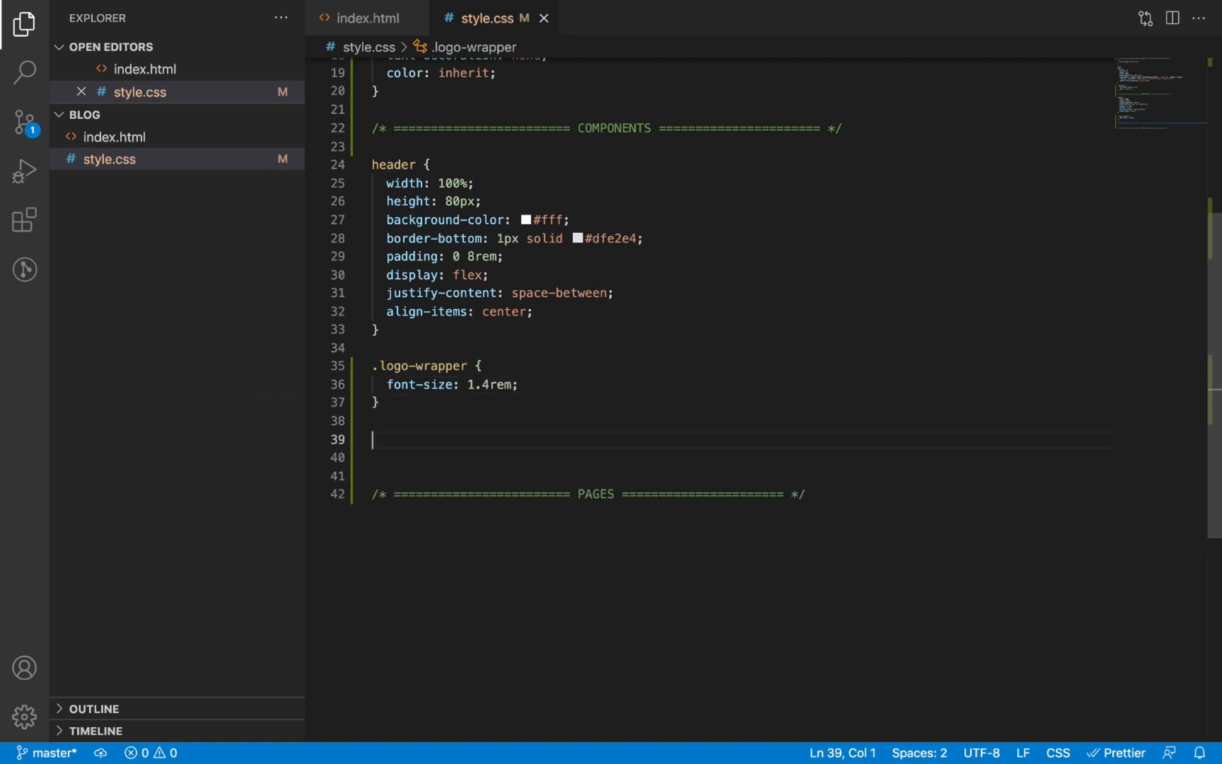
Inspect the span inside the logo link in index.html, then return to the stylesheet
click(366, 18)
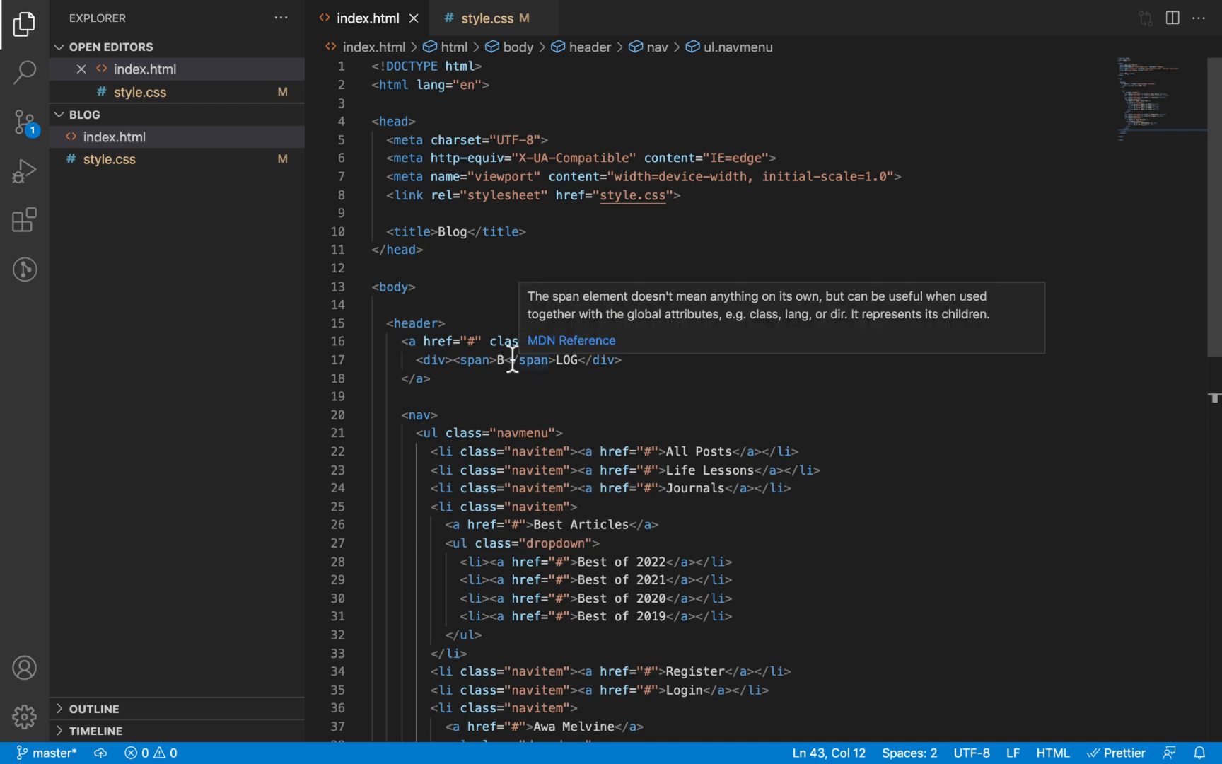
click(479, 361)
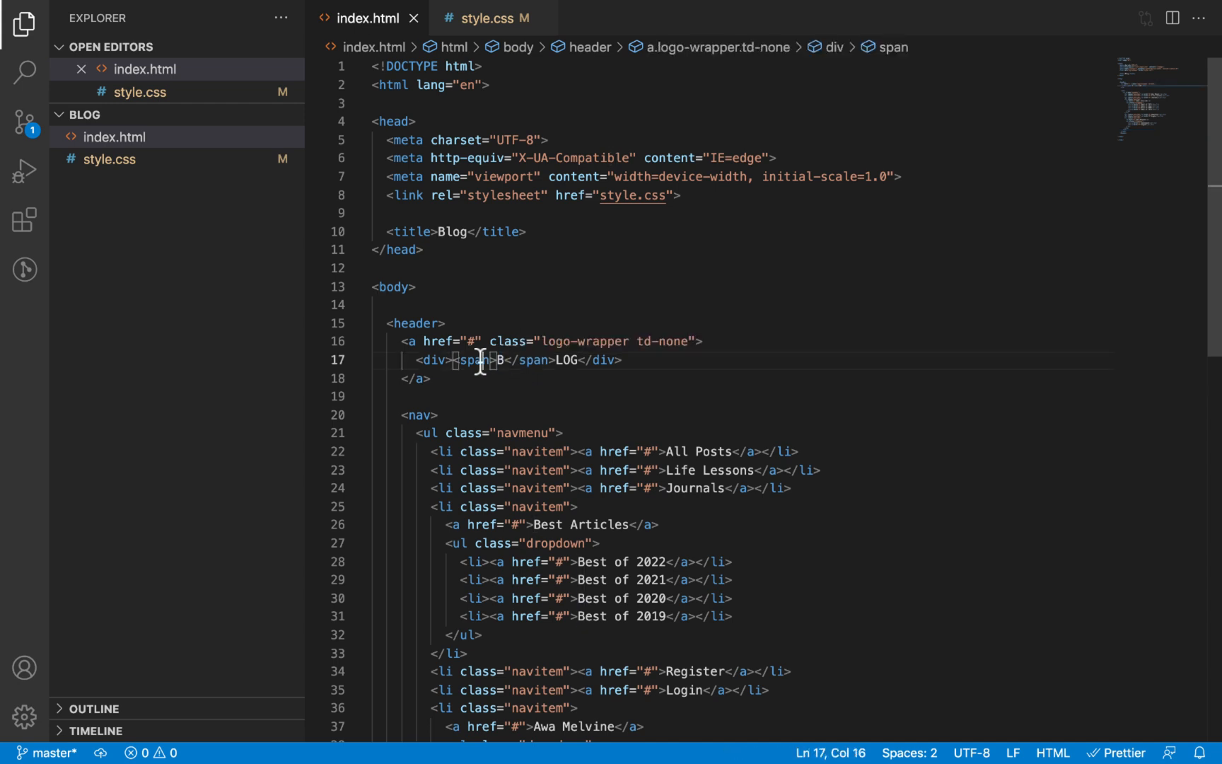
click(485, 17)
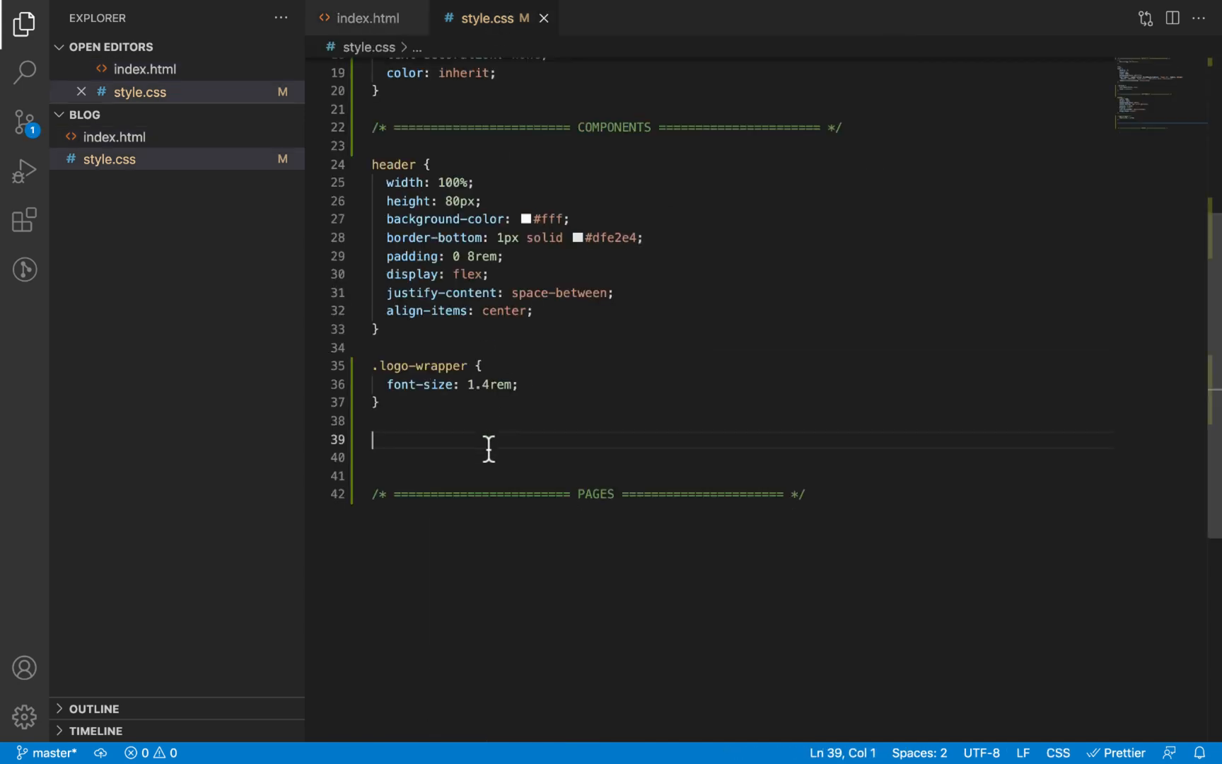
Write a .logo-wrapper span rule with background #3e86ac, padding 0 5px, line-height 0 and a text colour
text(.logo-wrapper)
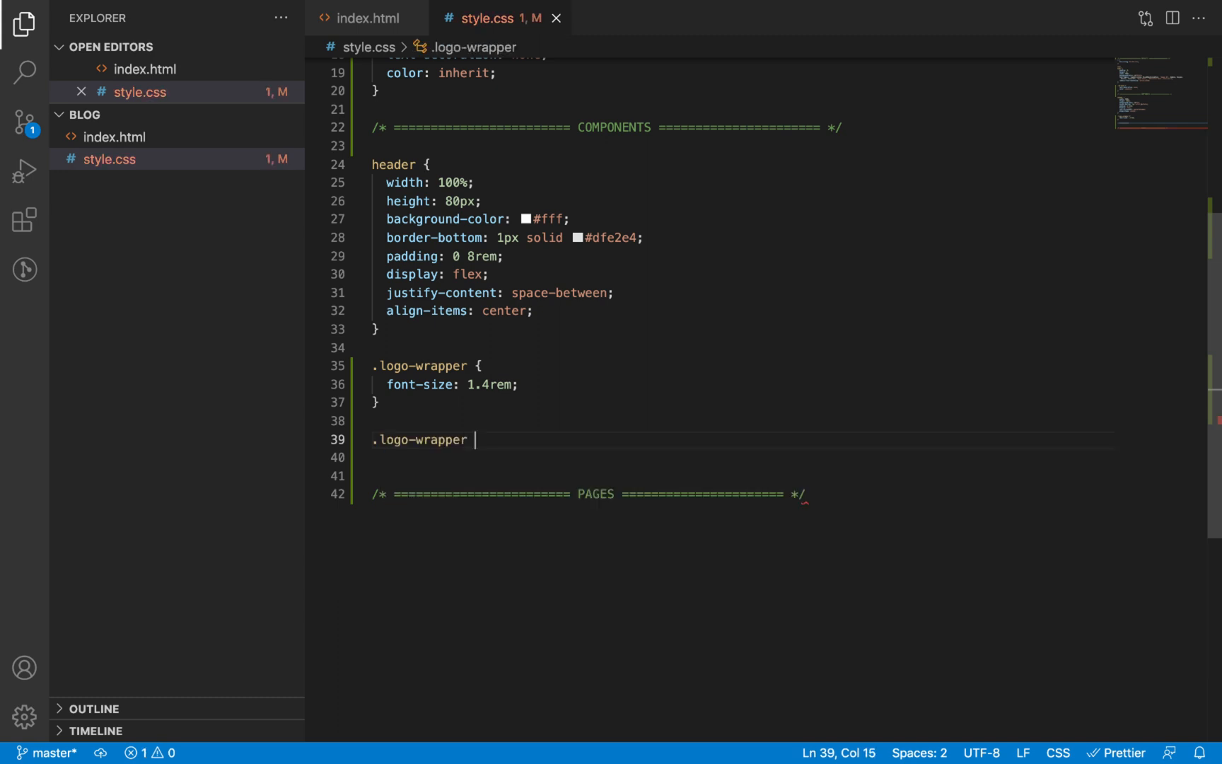
text(span {)
click(732, 457)
text(background-color: ;)
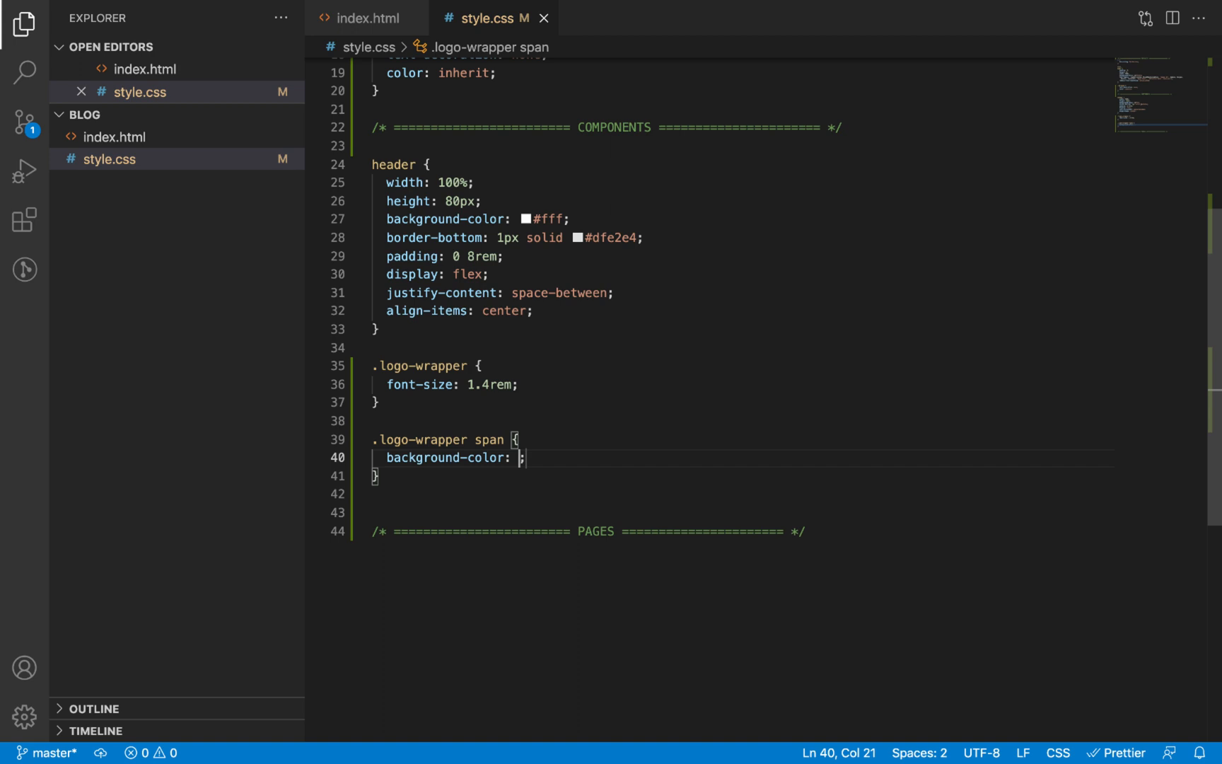
text(#3e86ac)
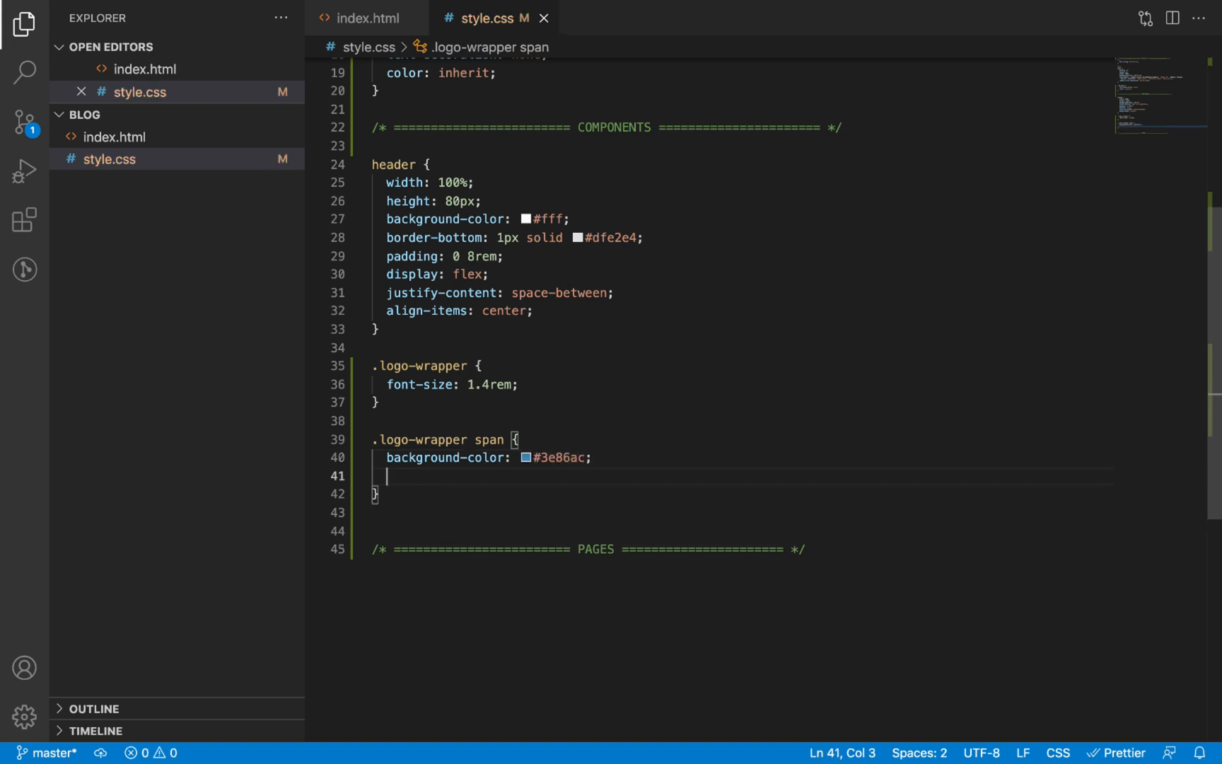
text(padding: 0;)
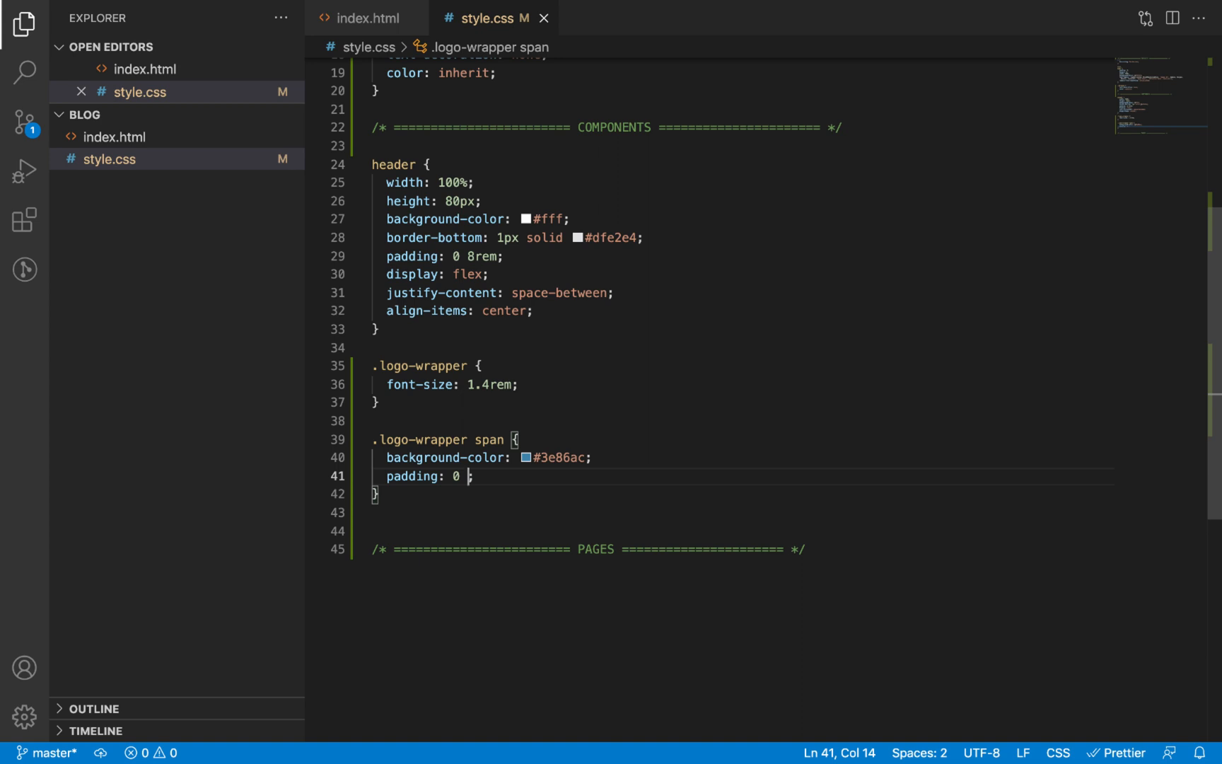
text(5px)
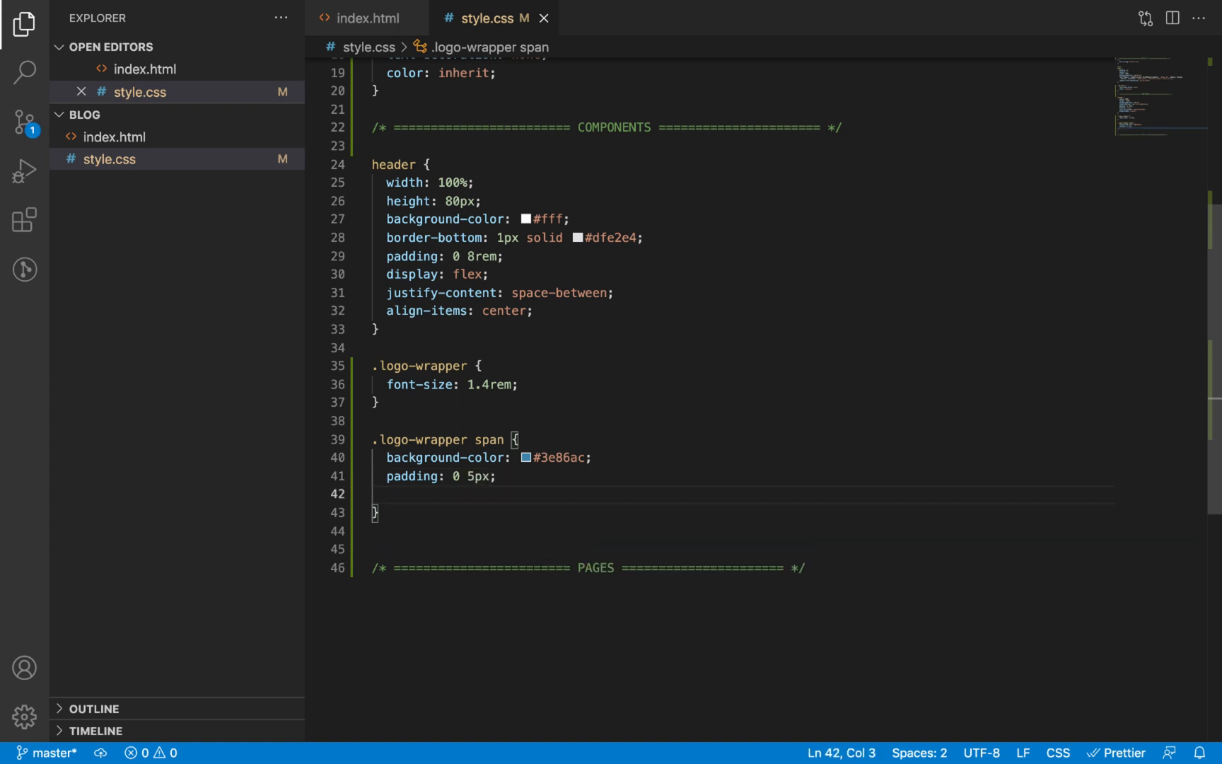
text(lh0)
text(border-radius: 2;)
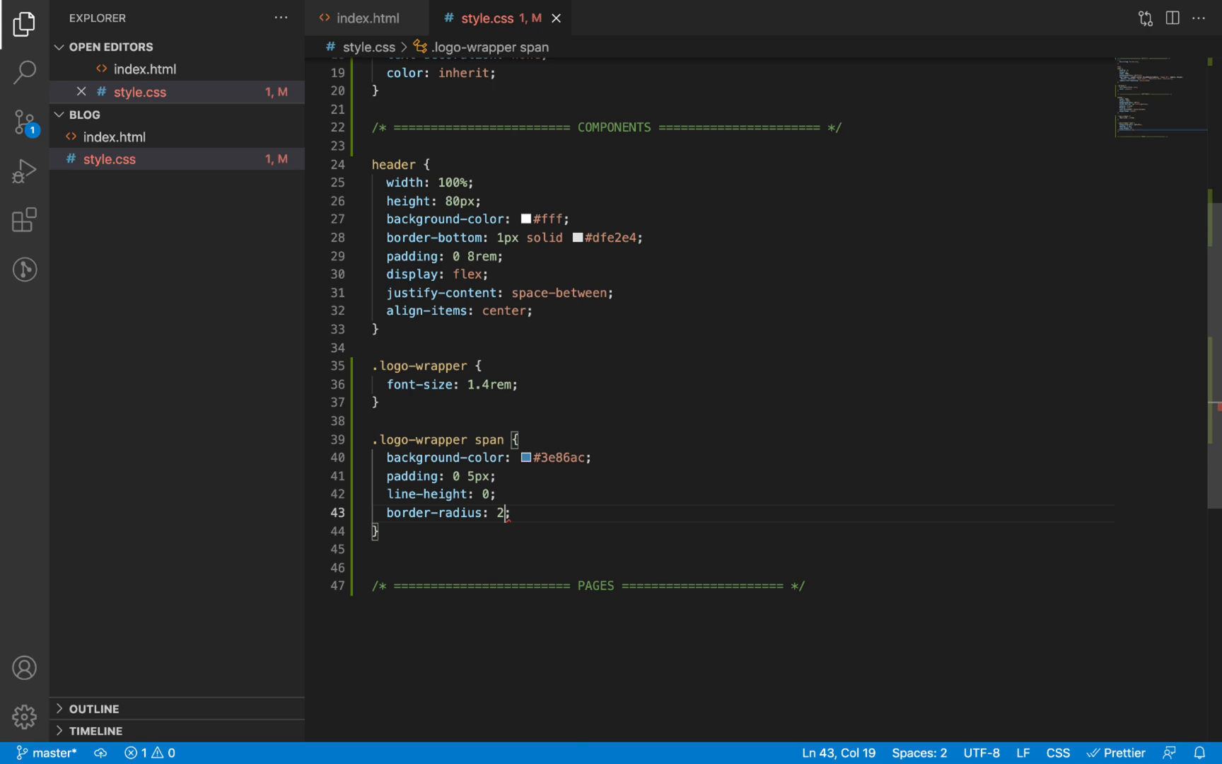
text(col)
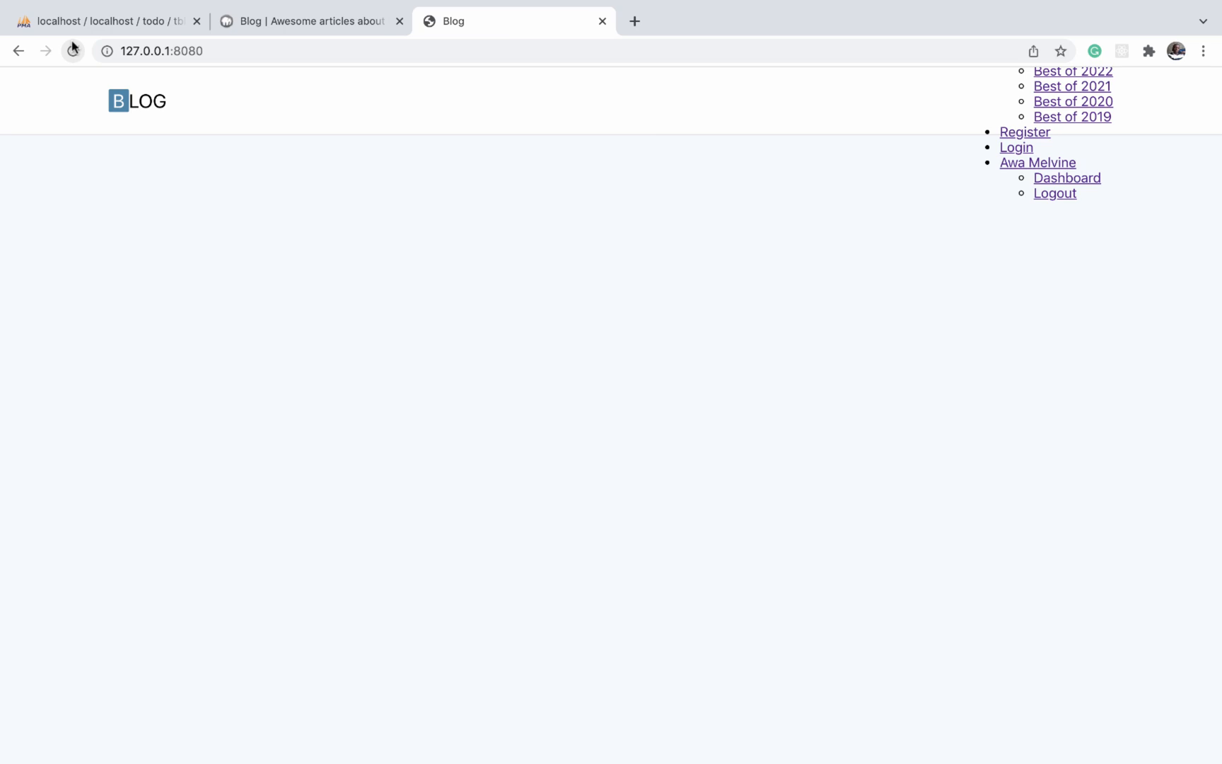
mouse_move(825, 161)
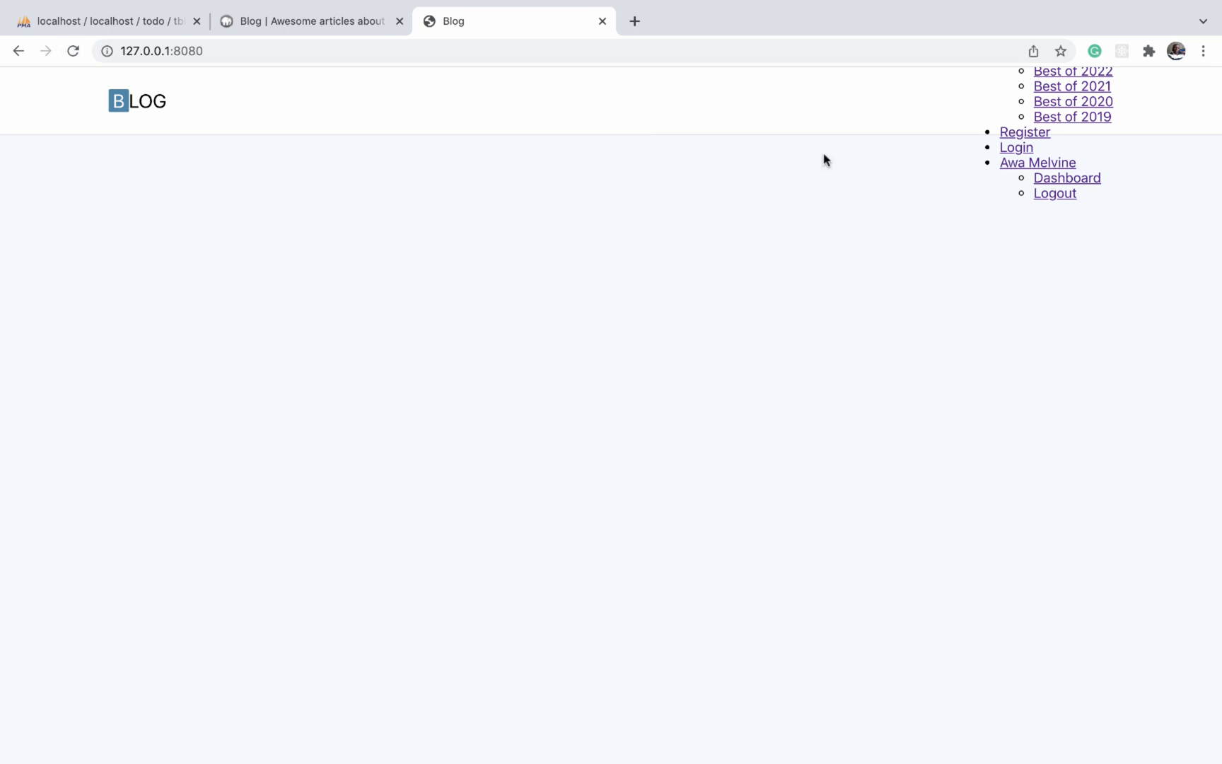
mouse_move(1003, 113)
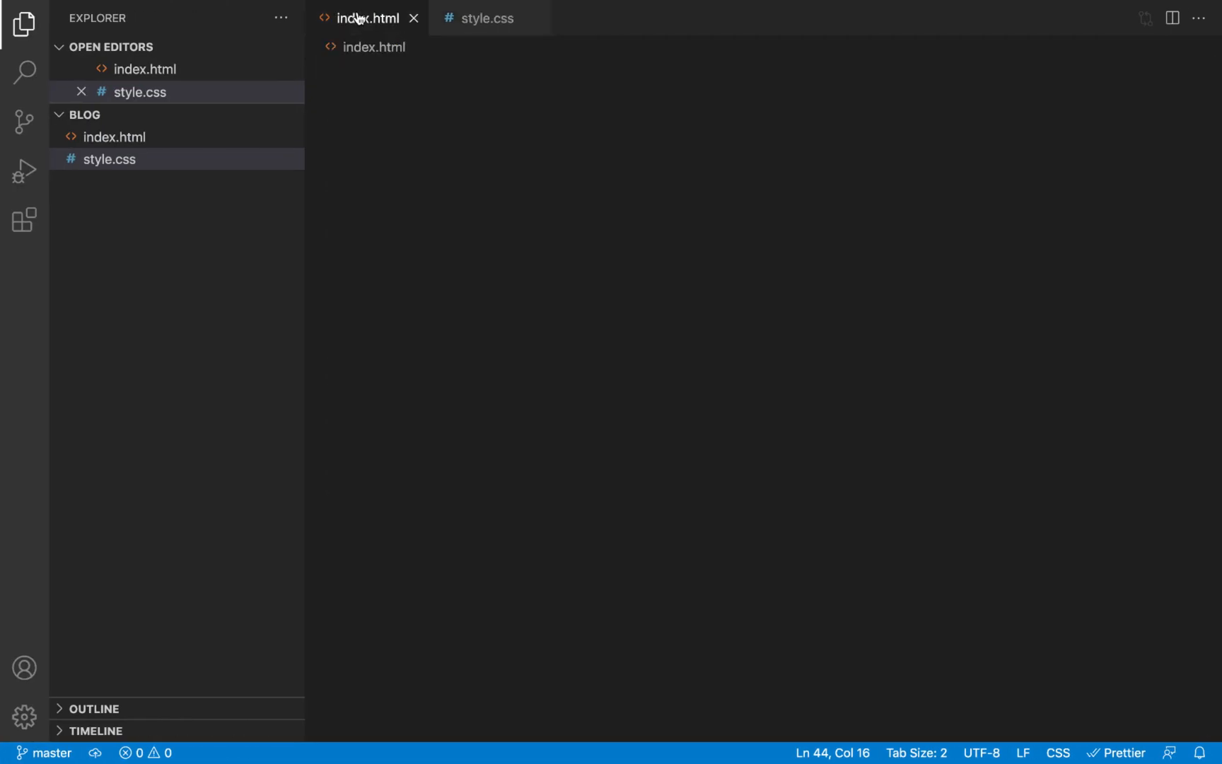
Scroll to the nav list markup in index.html for reference, then return to style.css
click(368, 19)
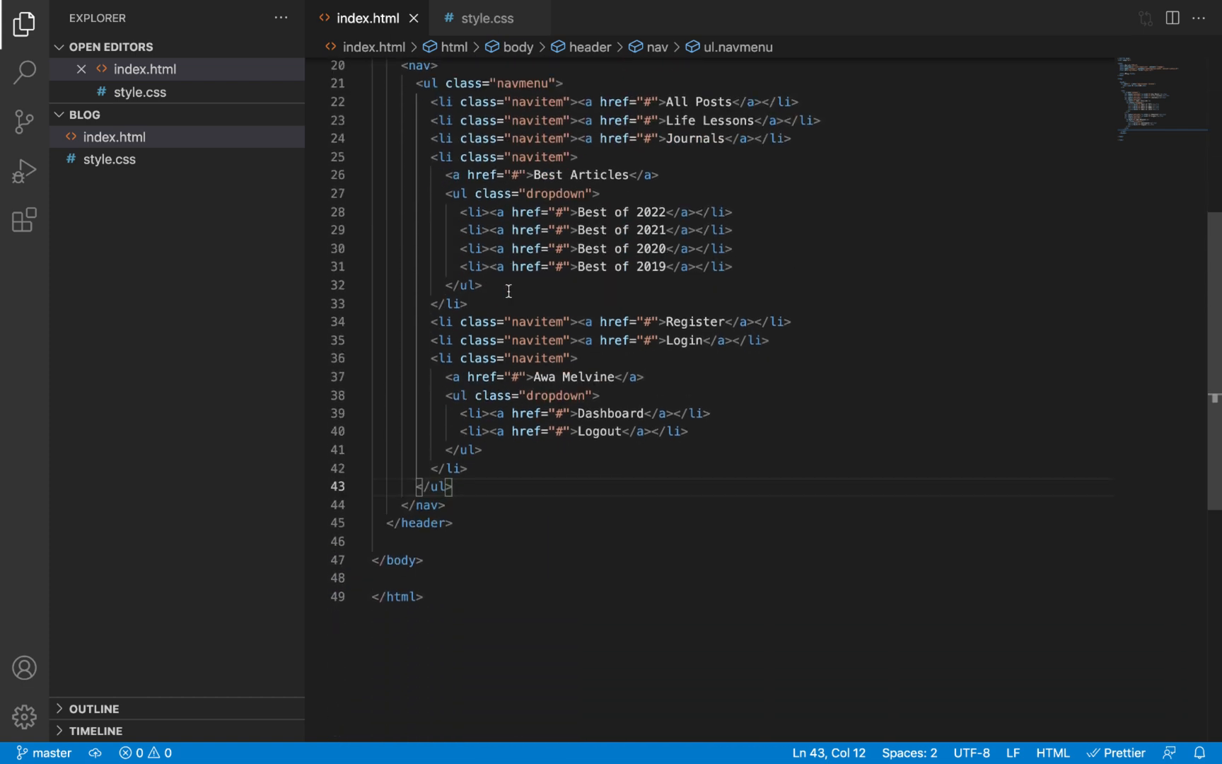
scroll(up, 3)
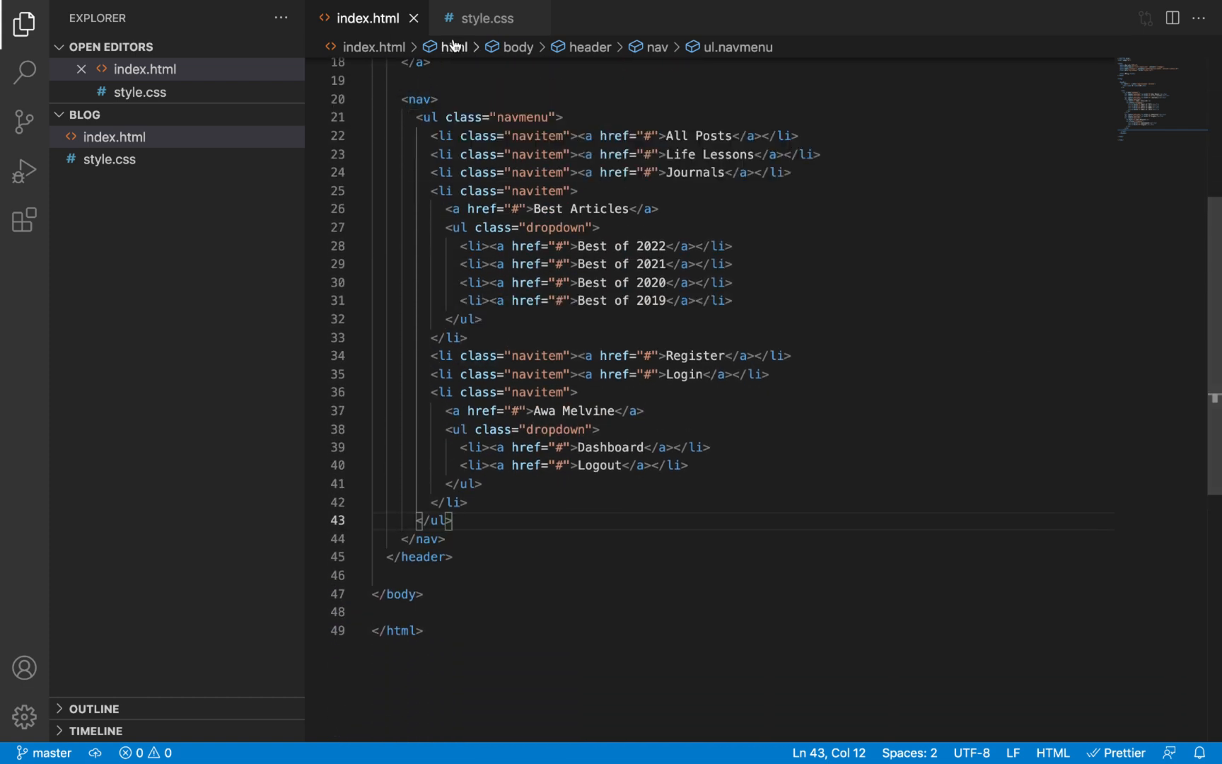
click(478, 19)
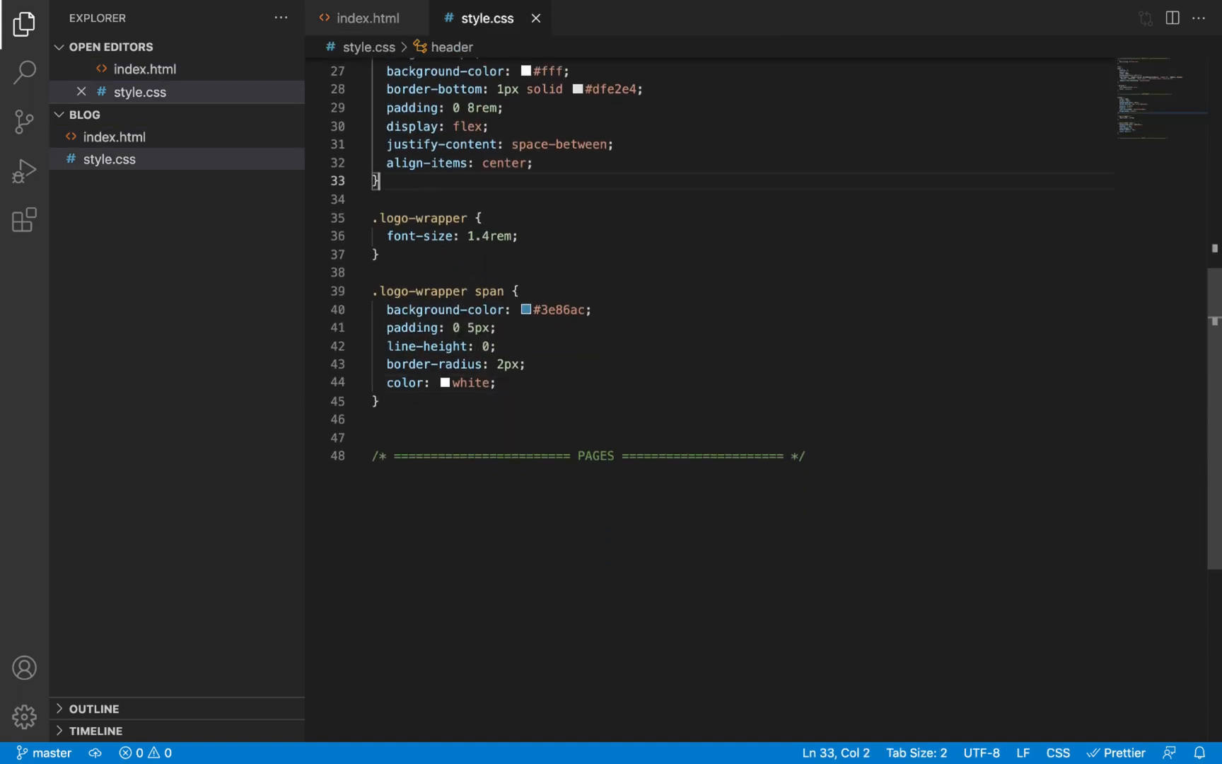
Add a header nav rule with height: inherit and a 1px solid red border
text(header)
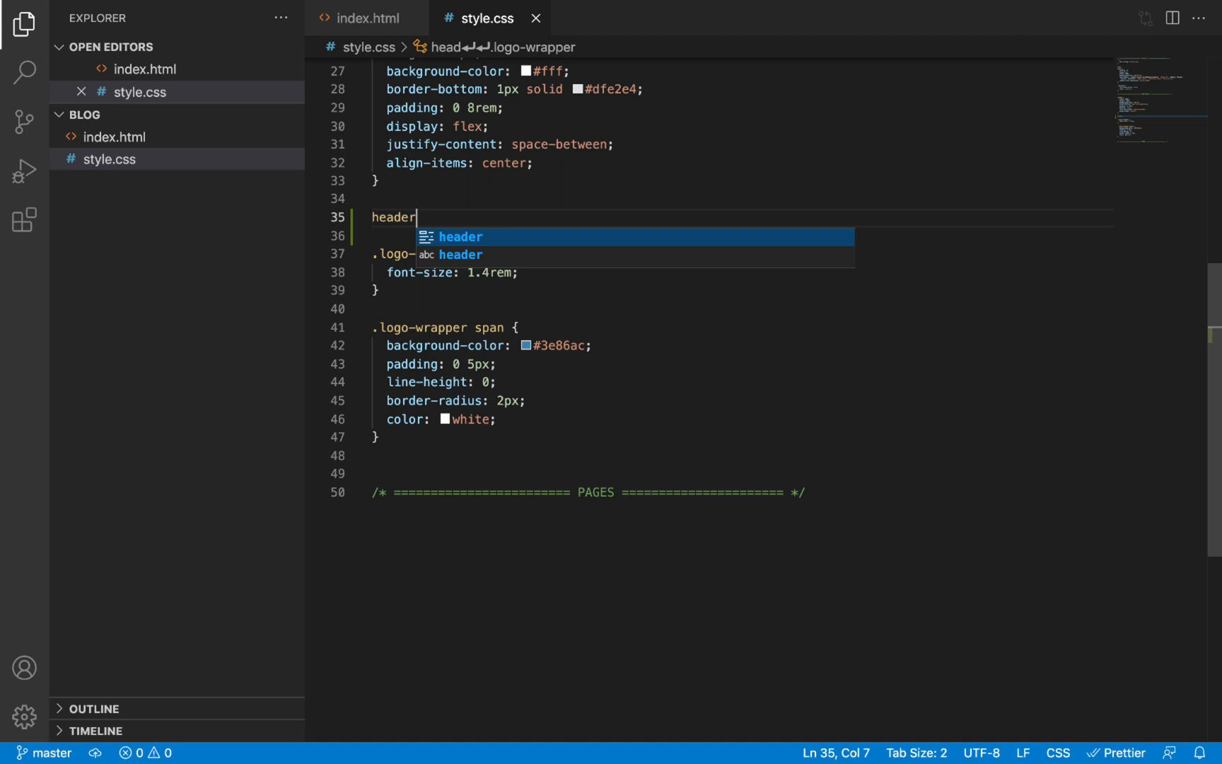
text(nav {)
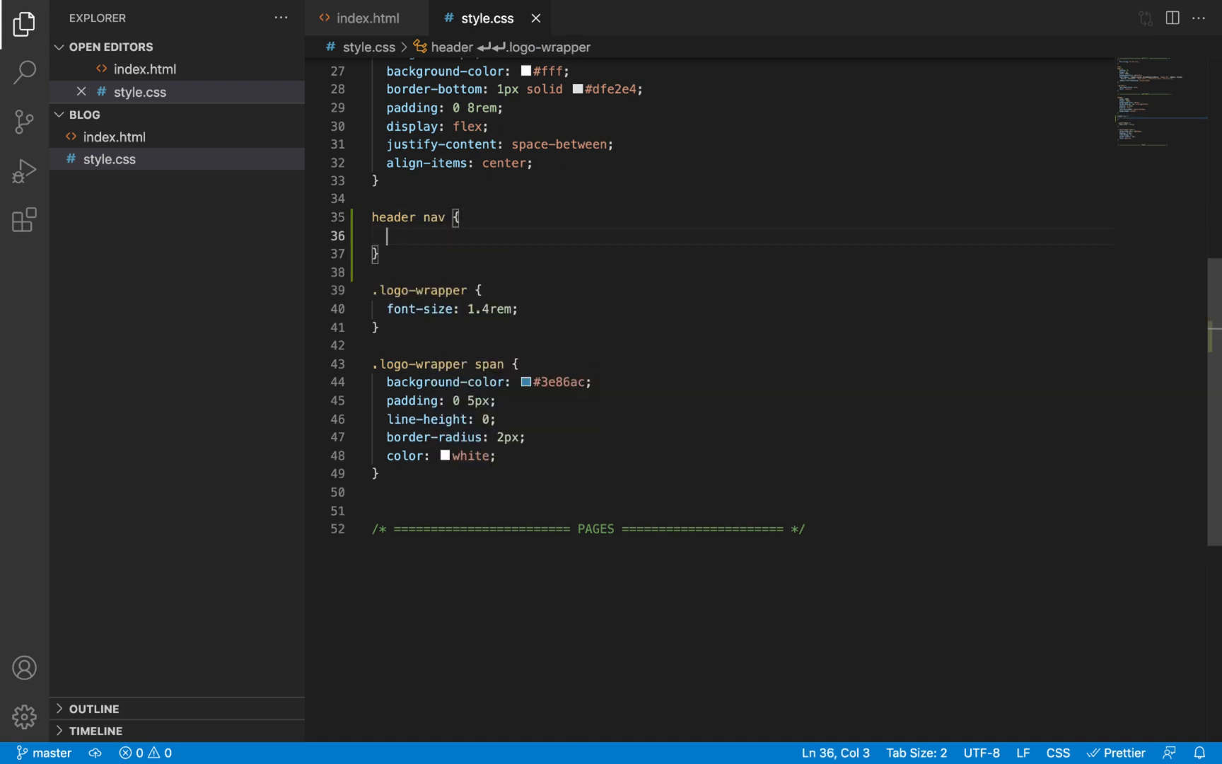
text(border: 1px solid red;)
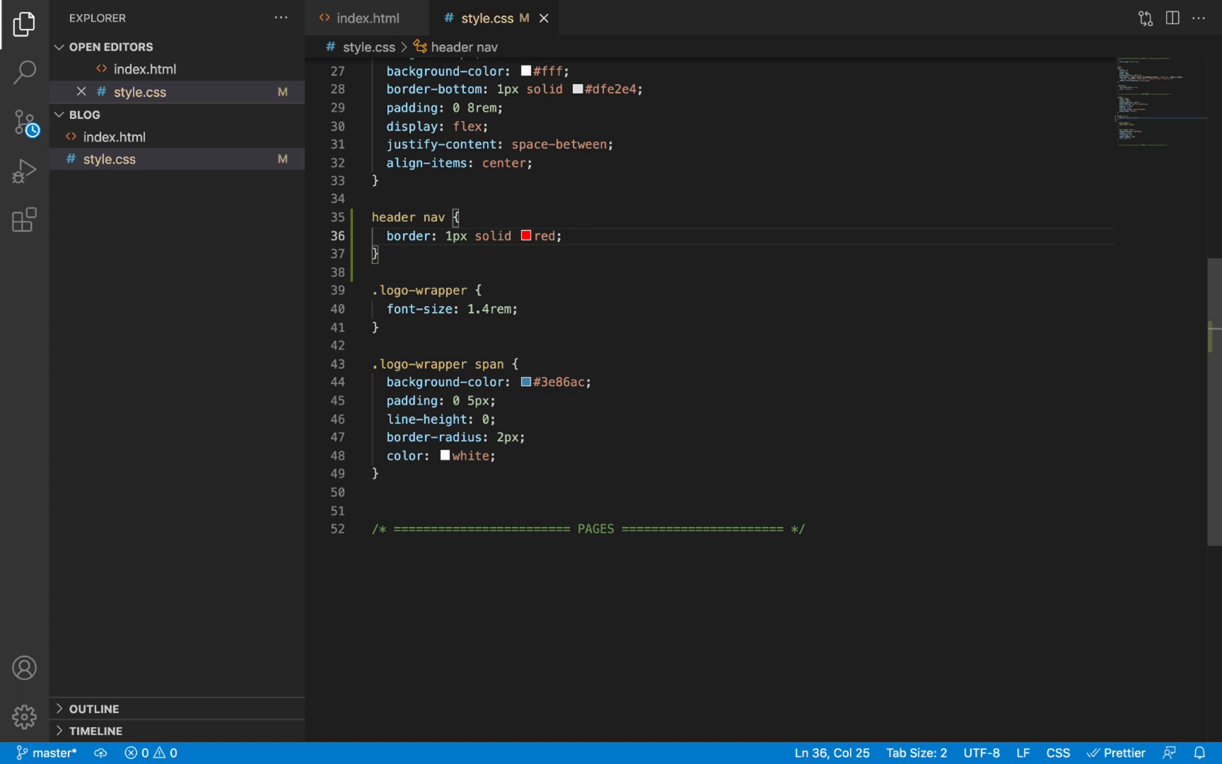
key(Enter)
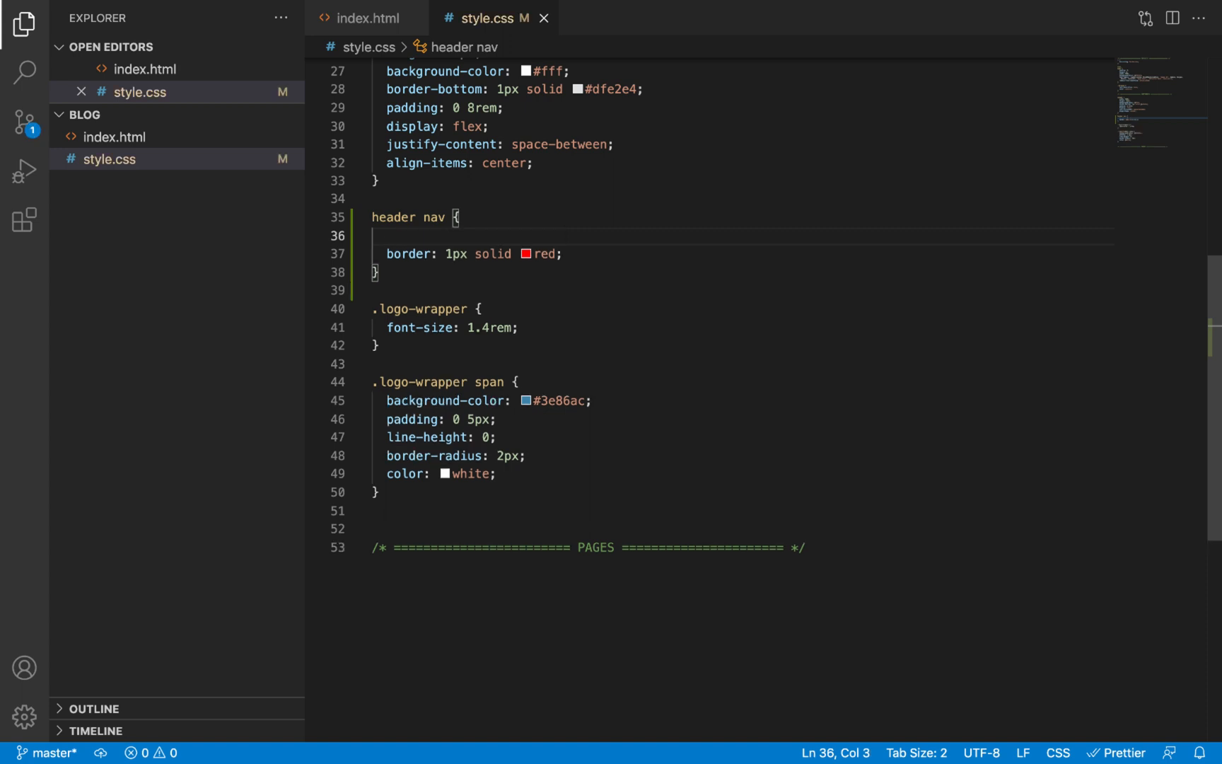
text(height: inherit;)
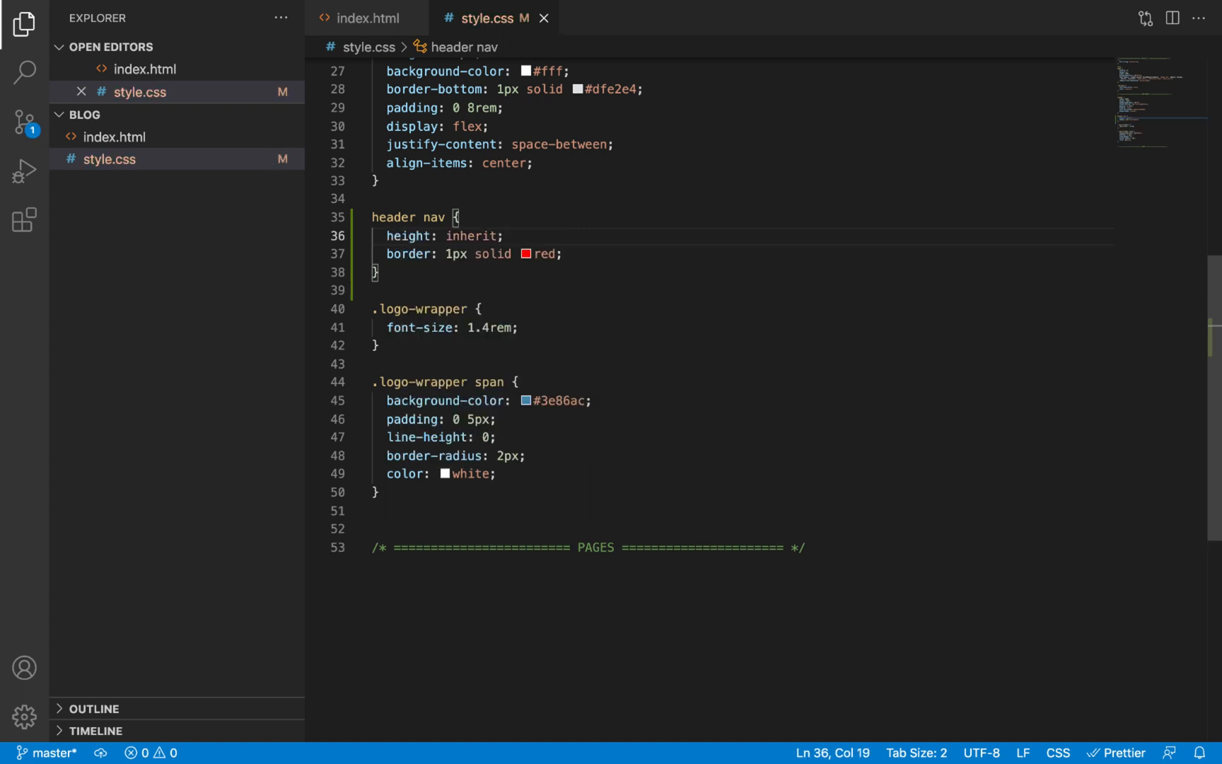
Check the header's 80px height value and bring up the browser preview
scroll(up, 3)
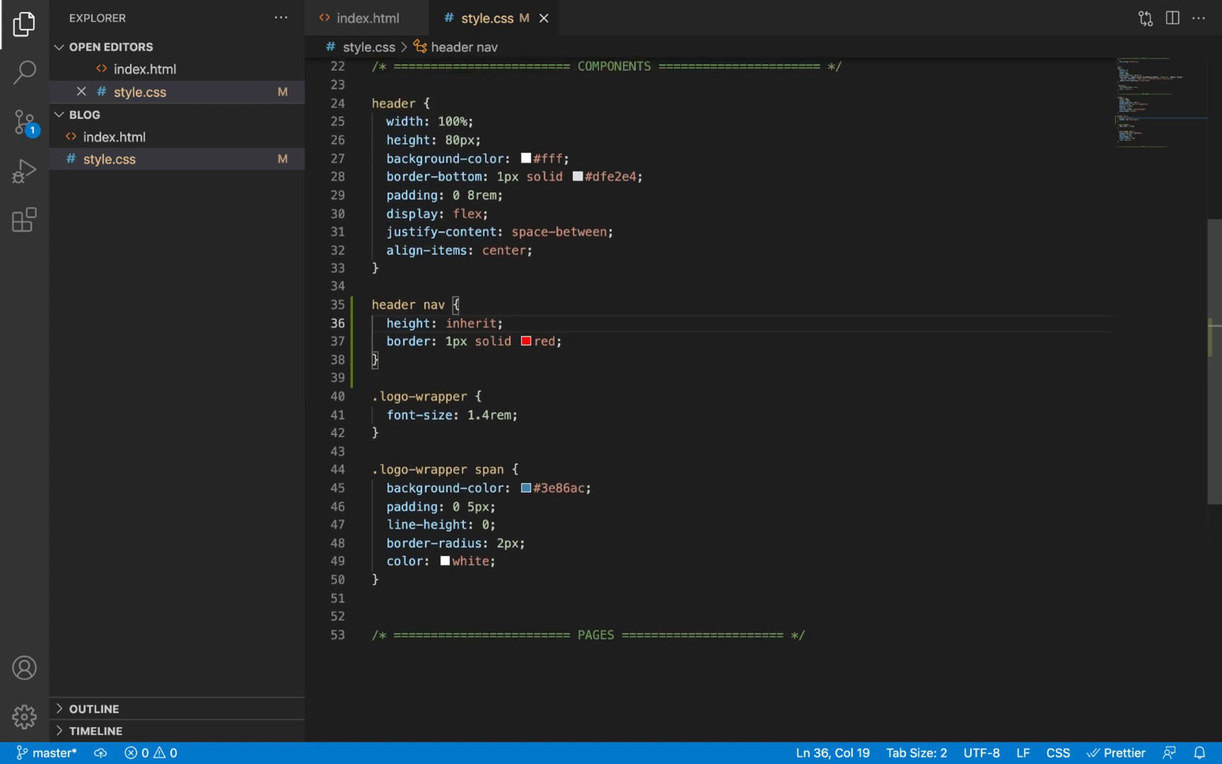
double_click(460, 140)
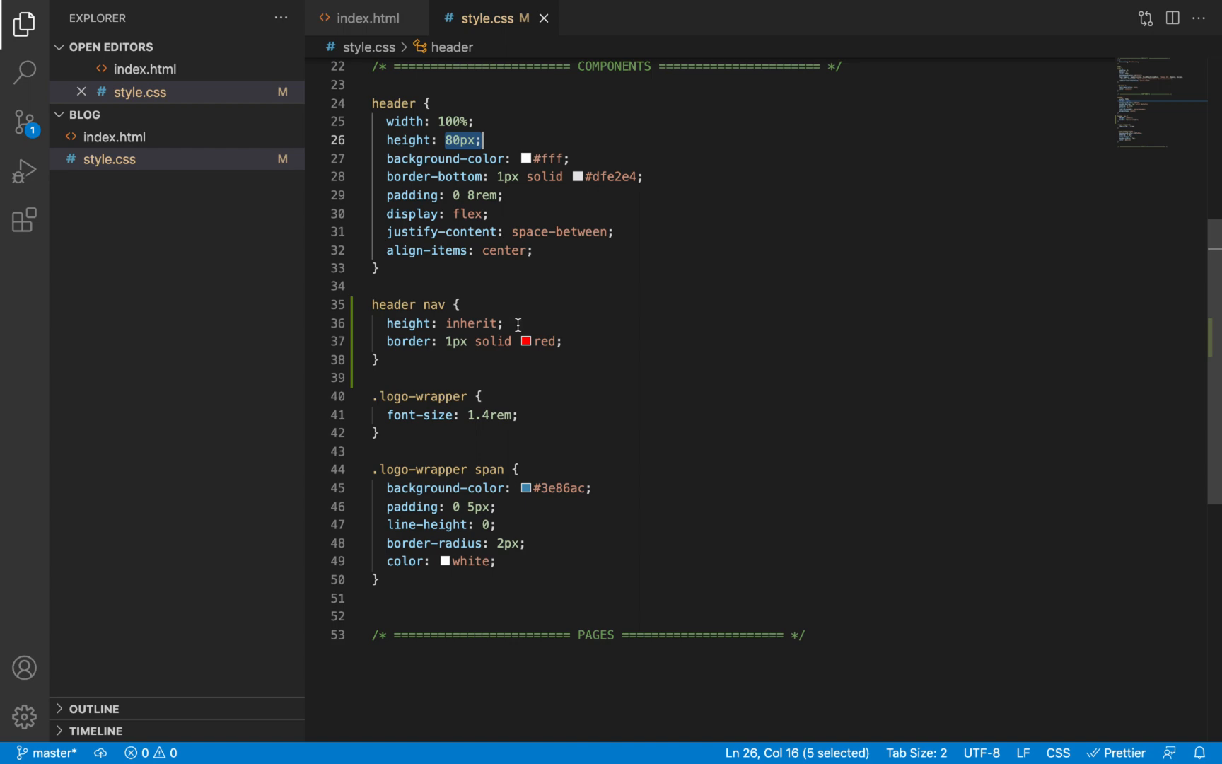
click(511, 21)
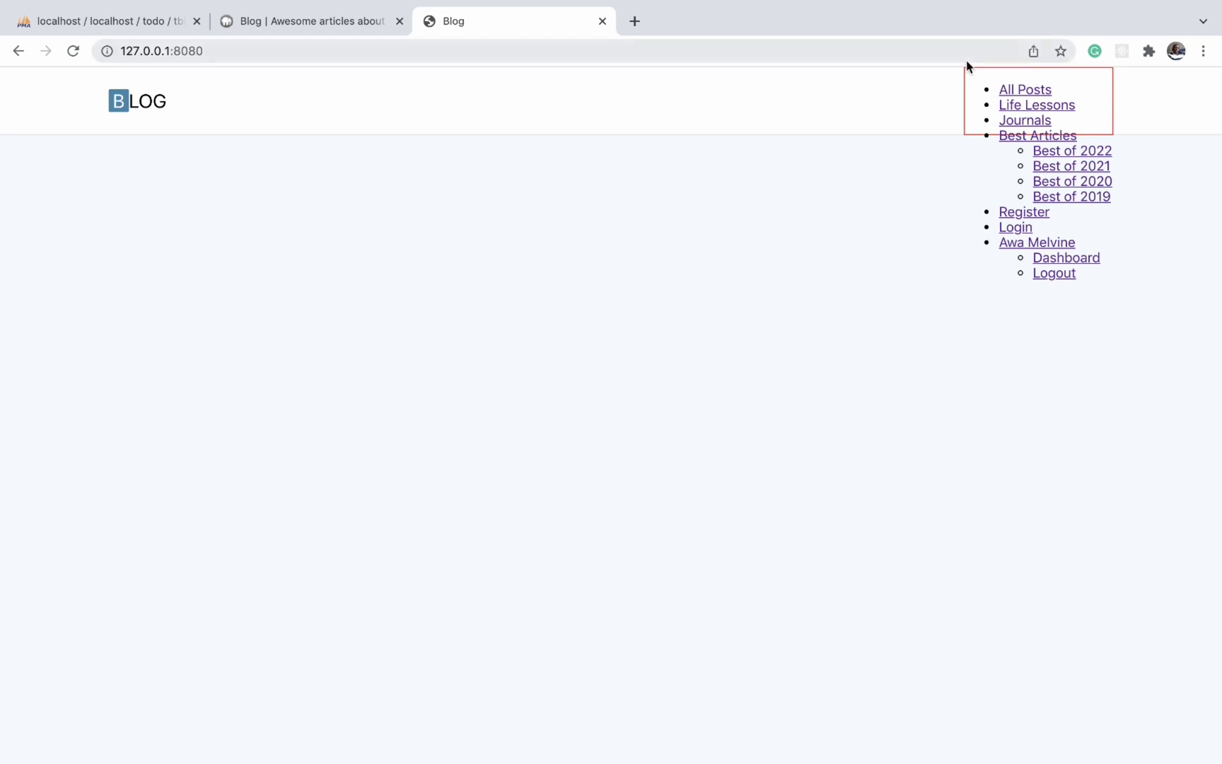
mouse_move(1059, 211)
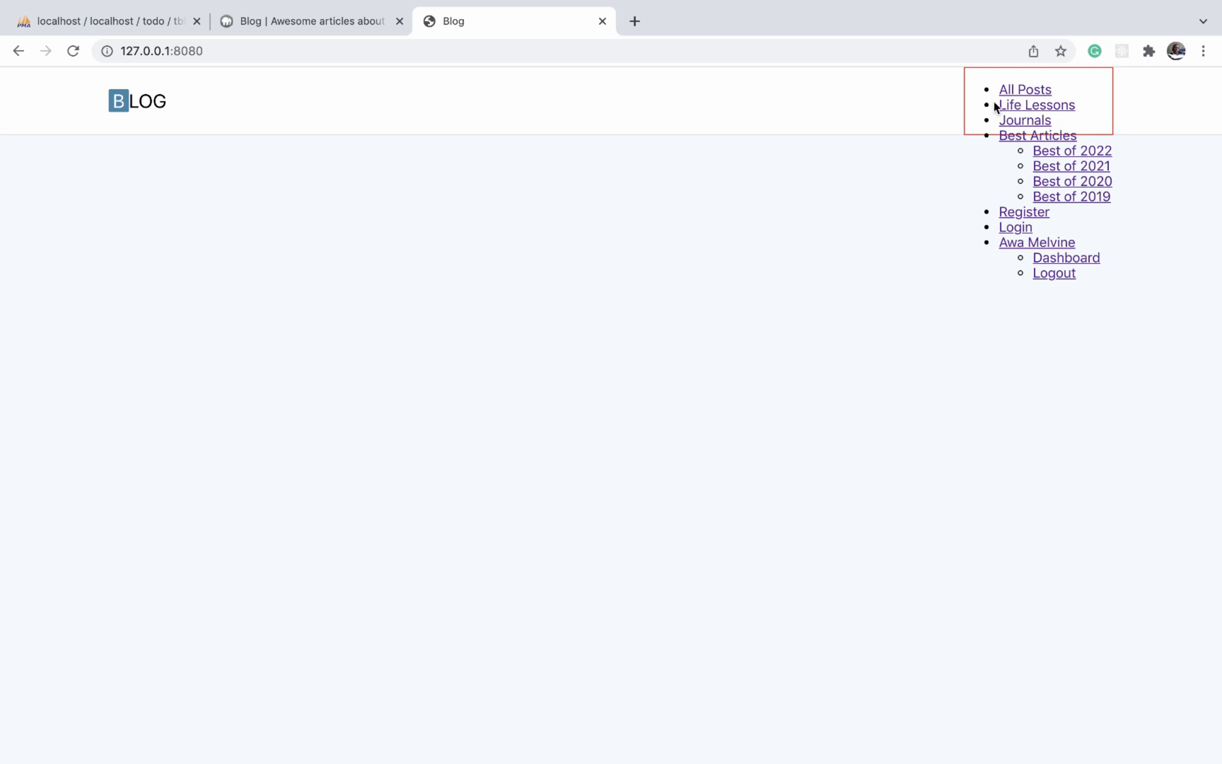
mouse_move(988, 120)
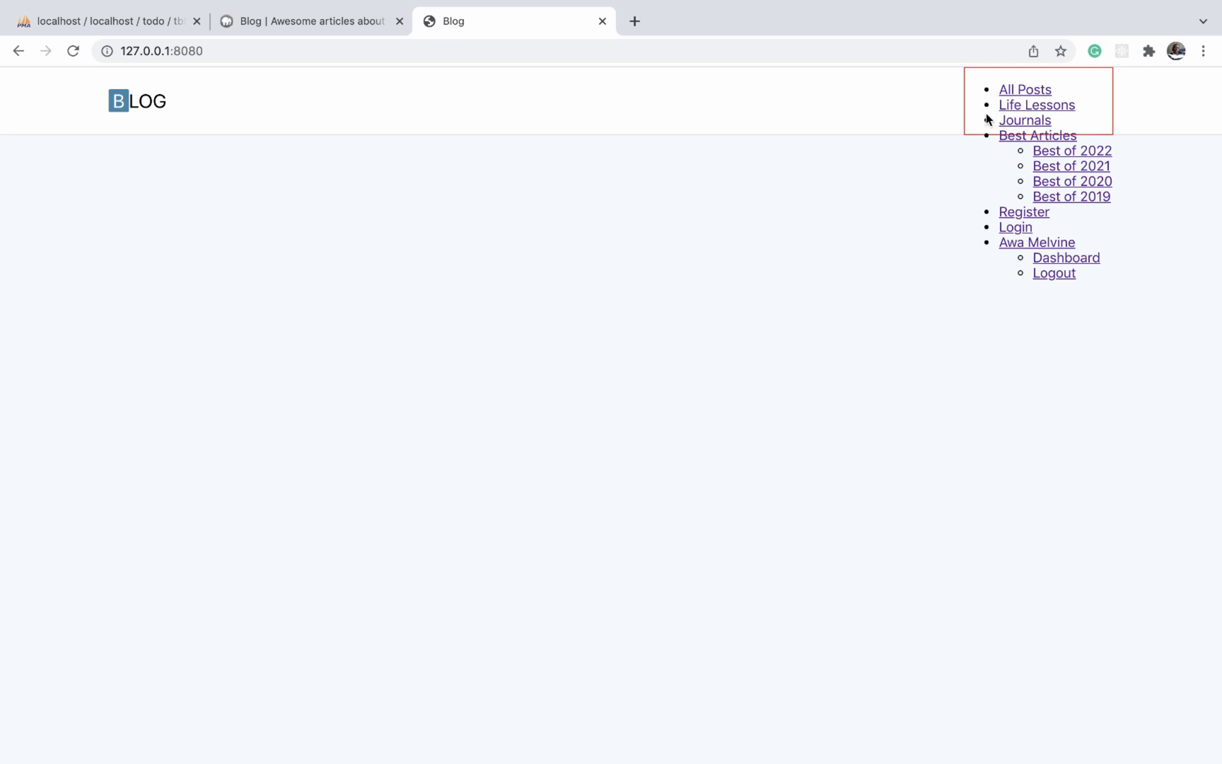
mouse_move(1027, 166)
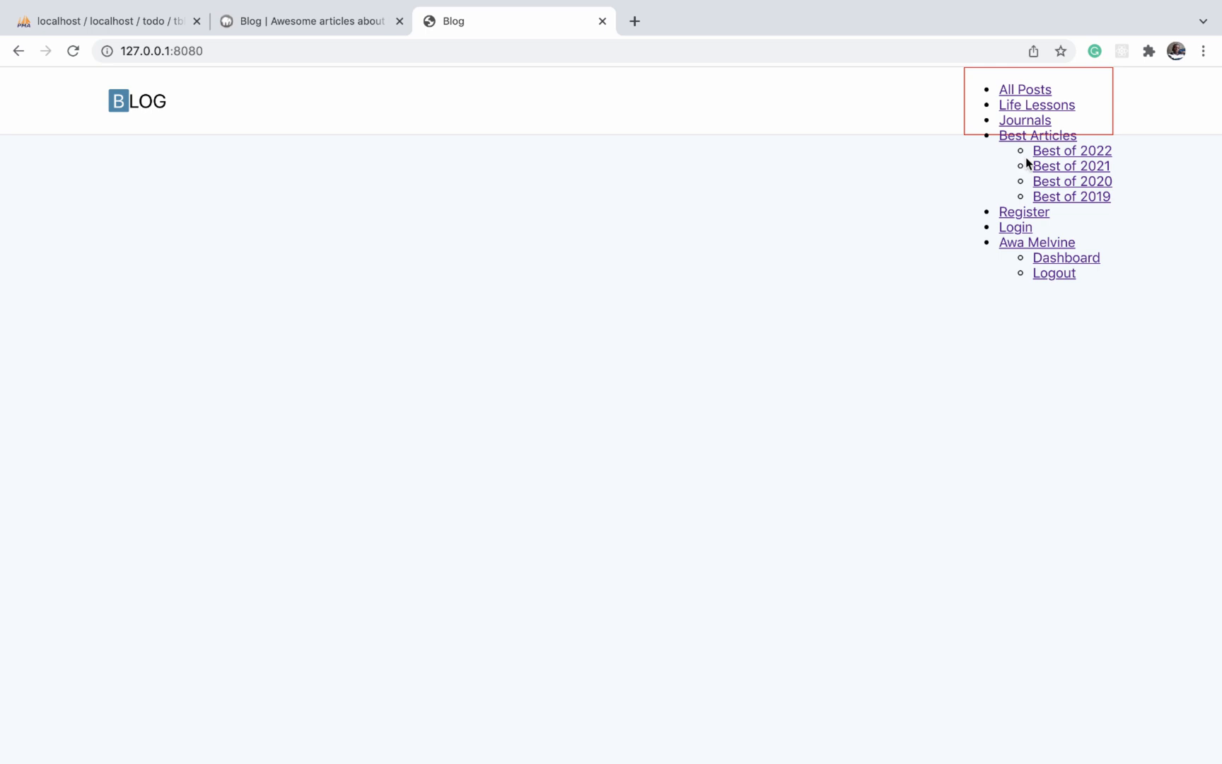
mouse_move(1006, 210)
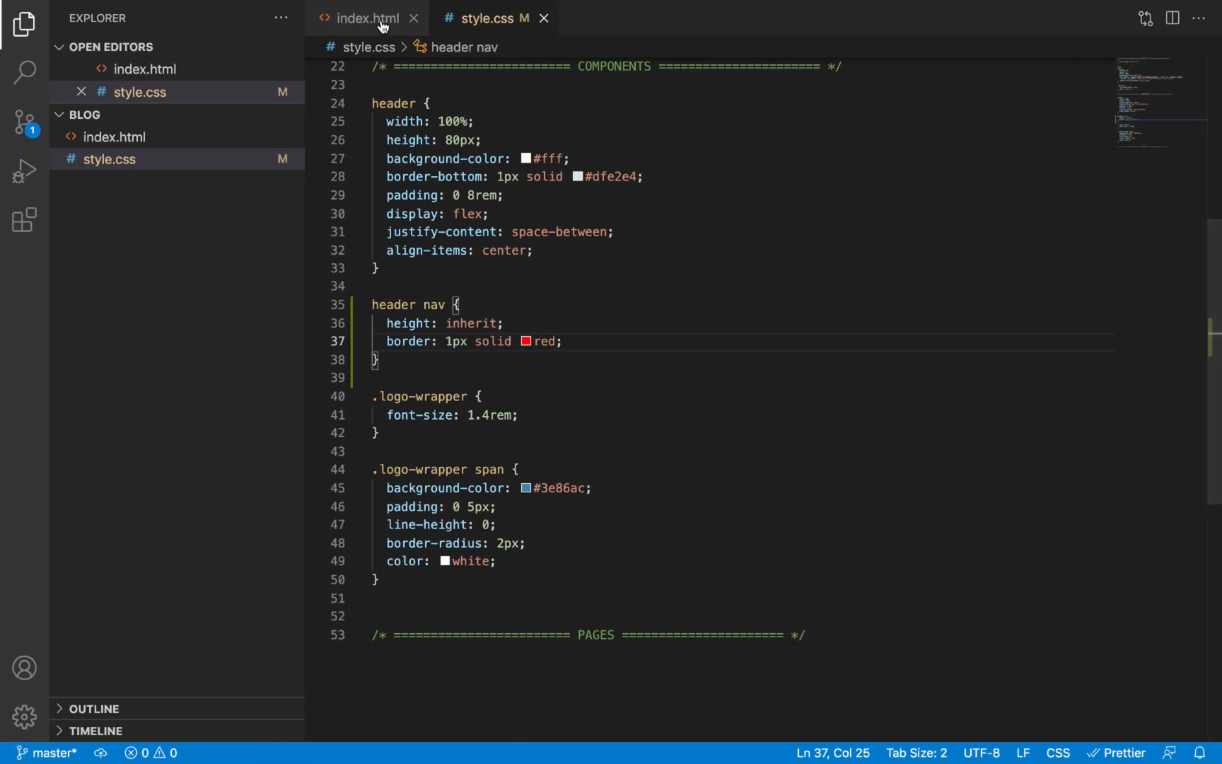
Review the nav list markup in index.html and return to style.css
click(364, 19)
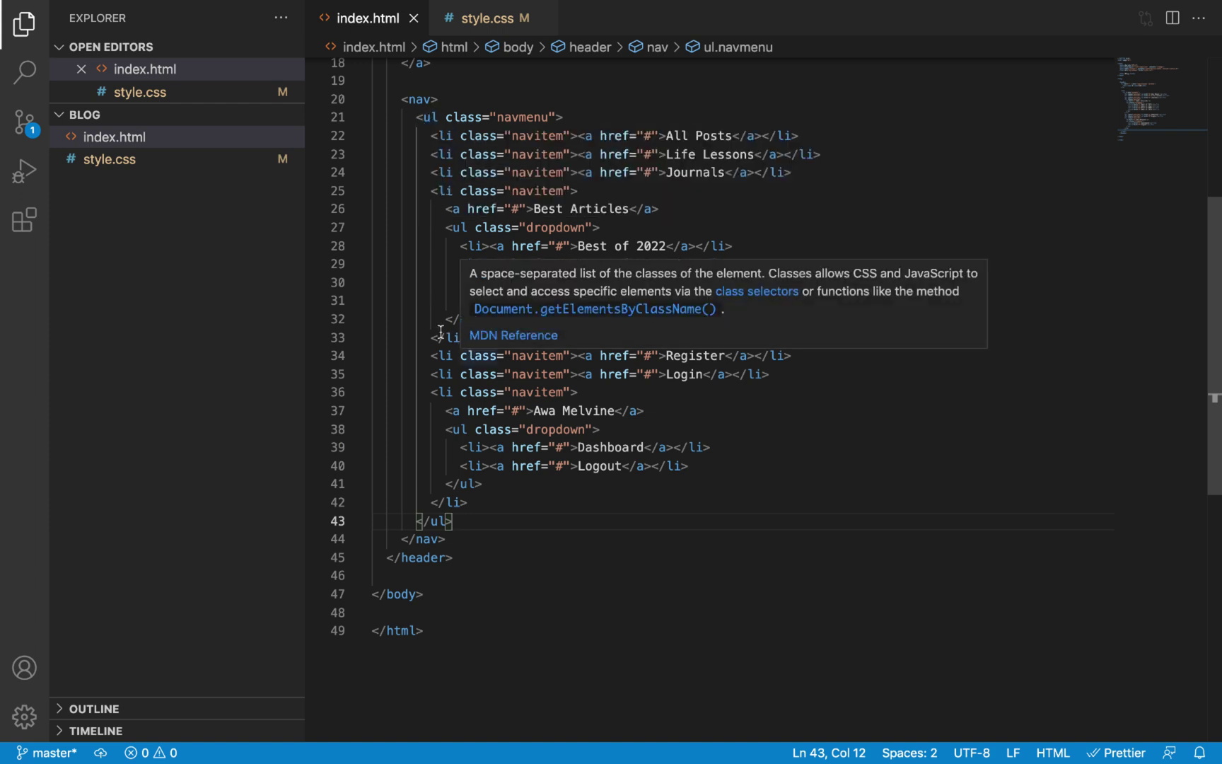
mouse_move(427, 117)
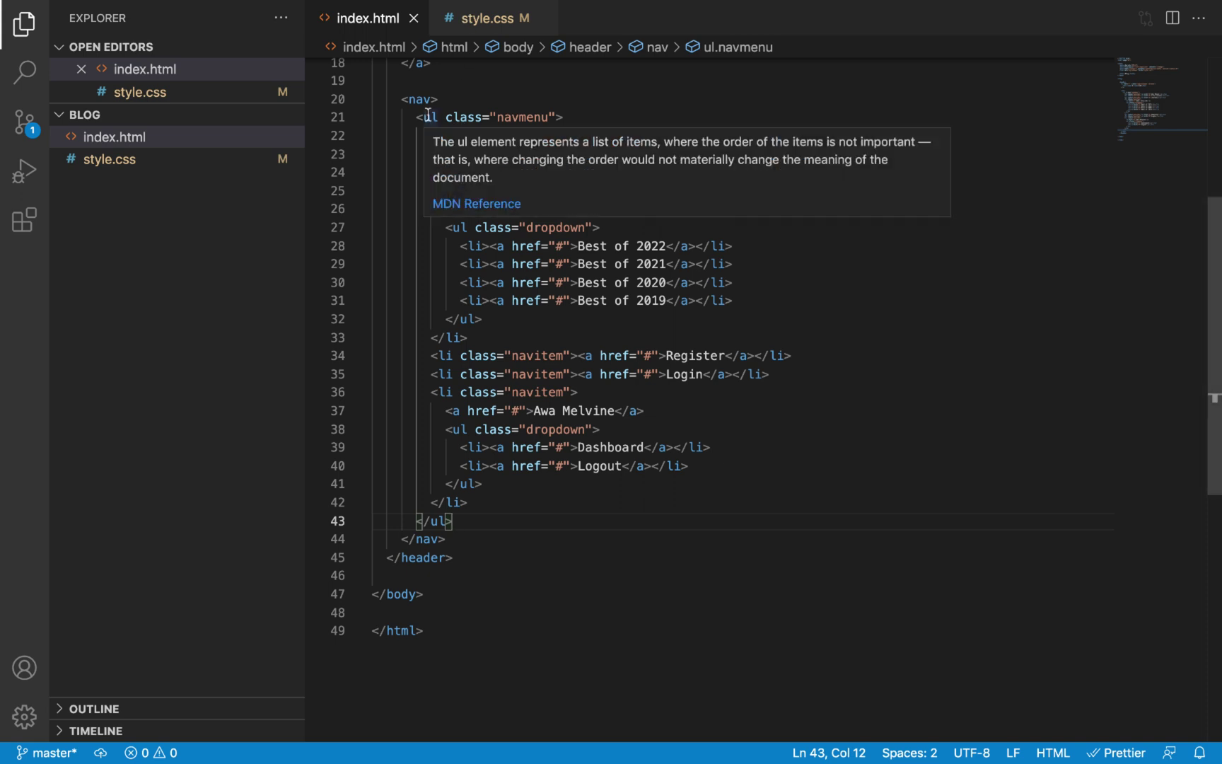
click(483, 18)
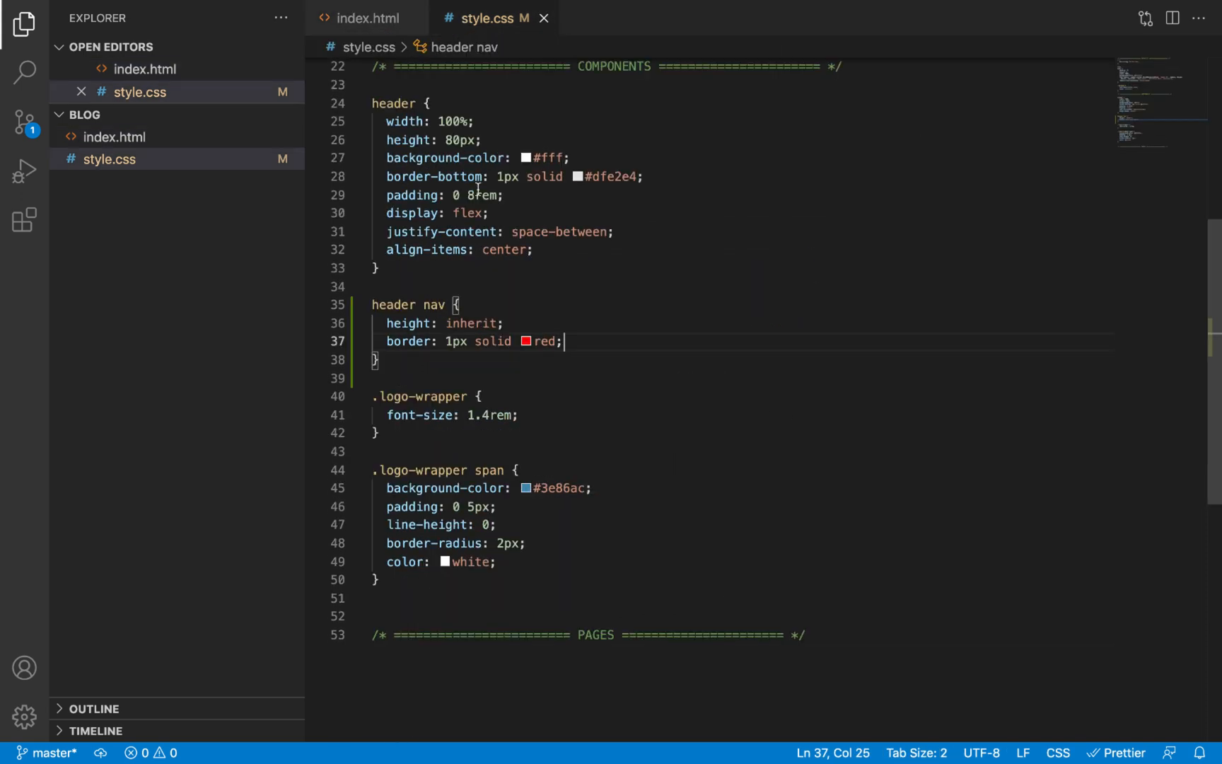
Start a header ul rule, checking the nav list markup in index.html along the way
key(Enter)
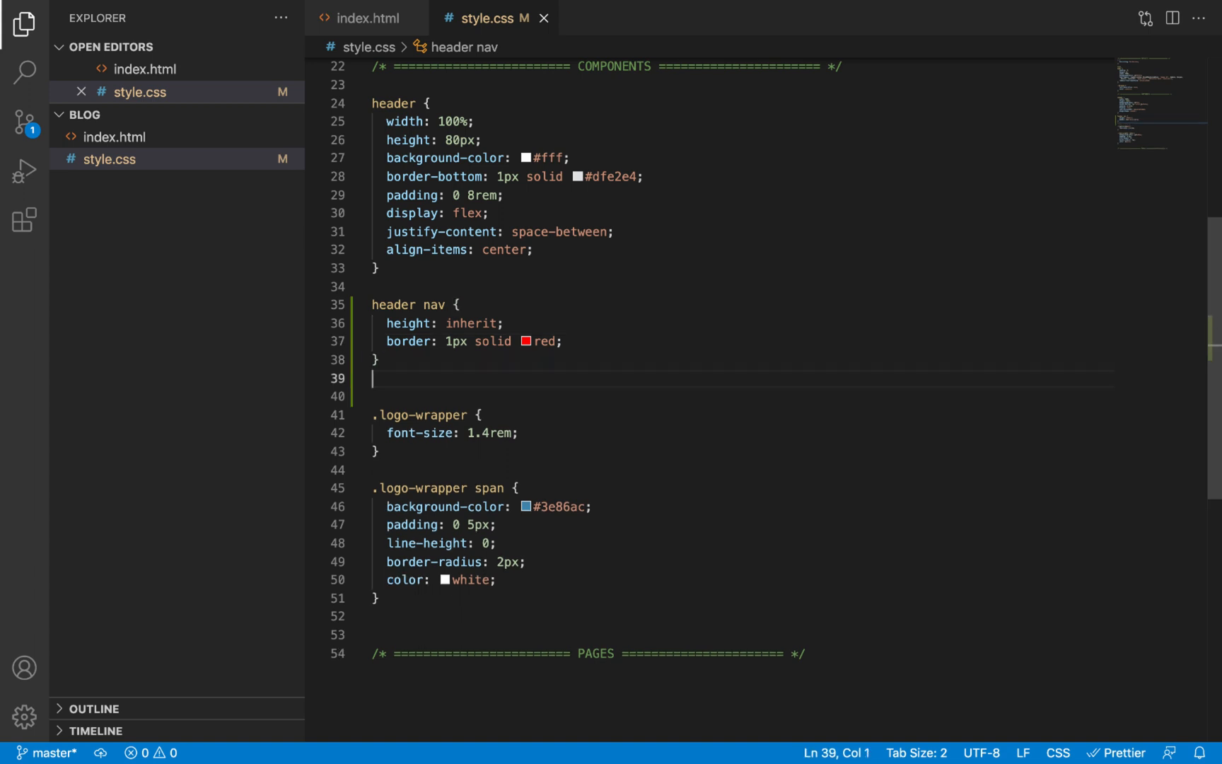
text(header)
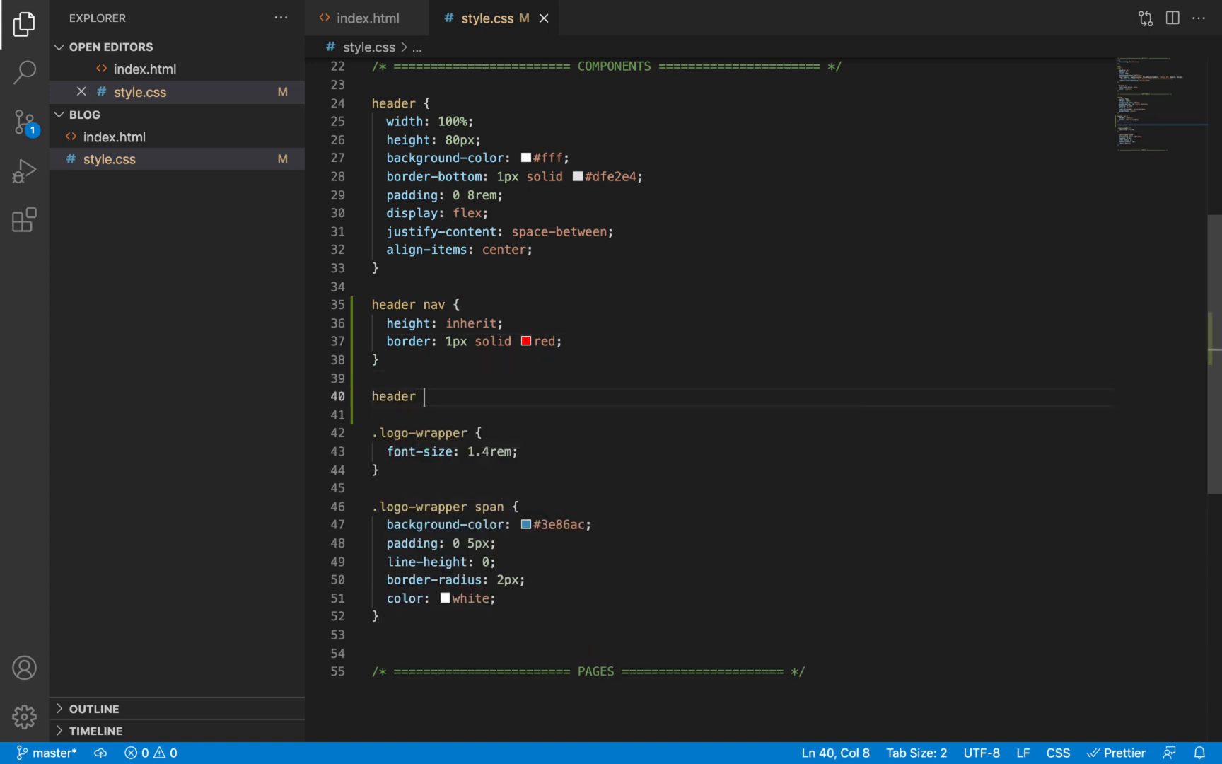
text(ul {)
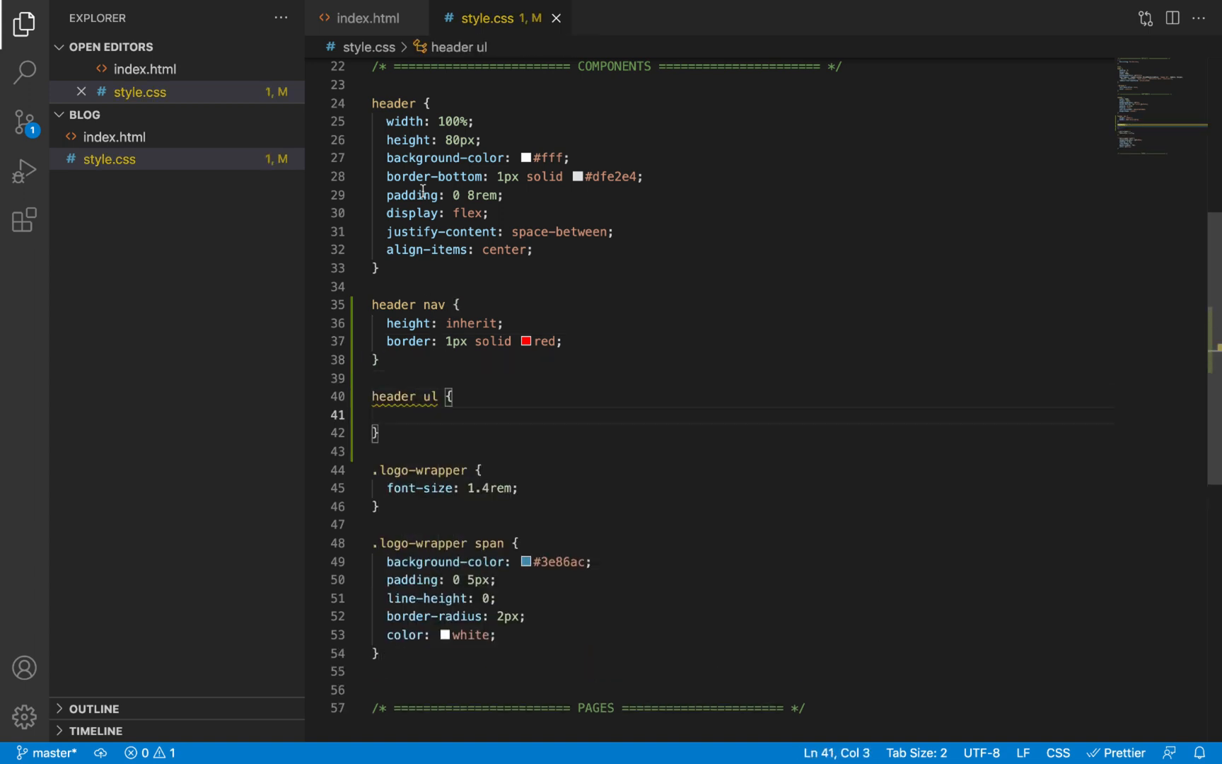
click(365, 18)
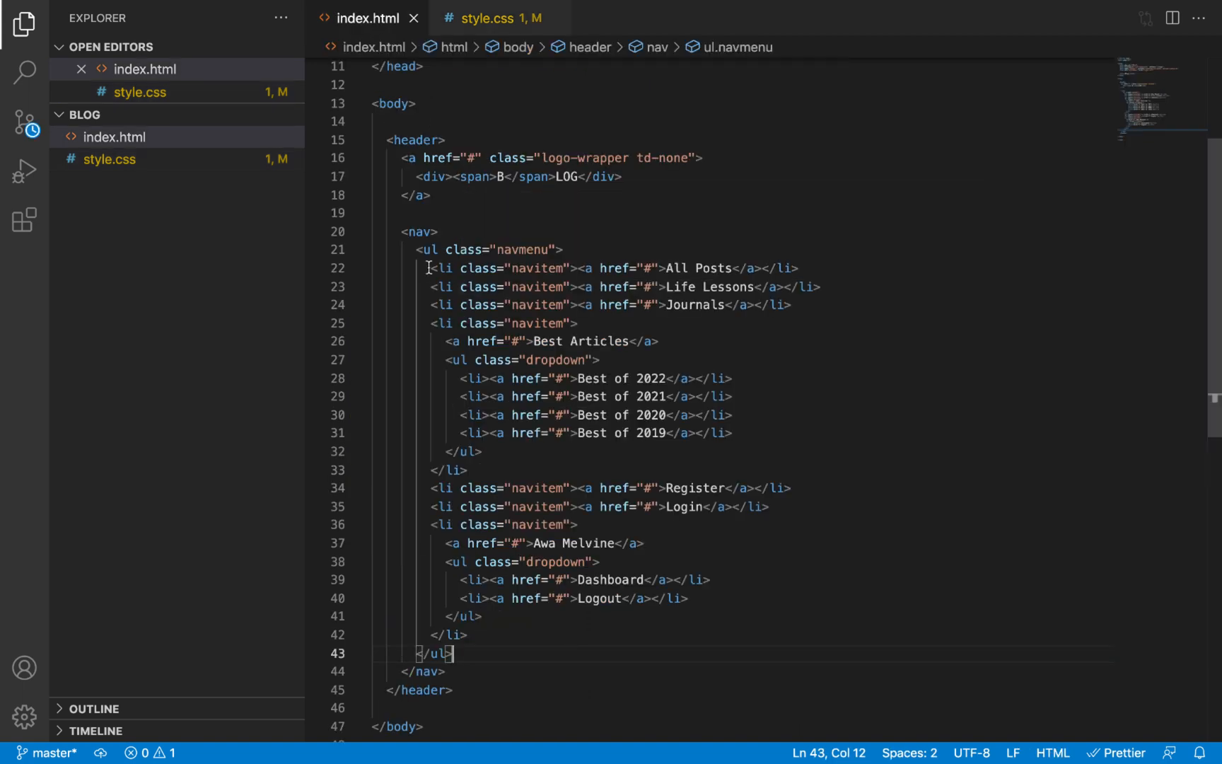
mouse_move(464, 361)
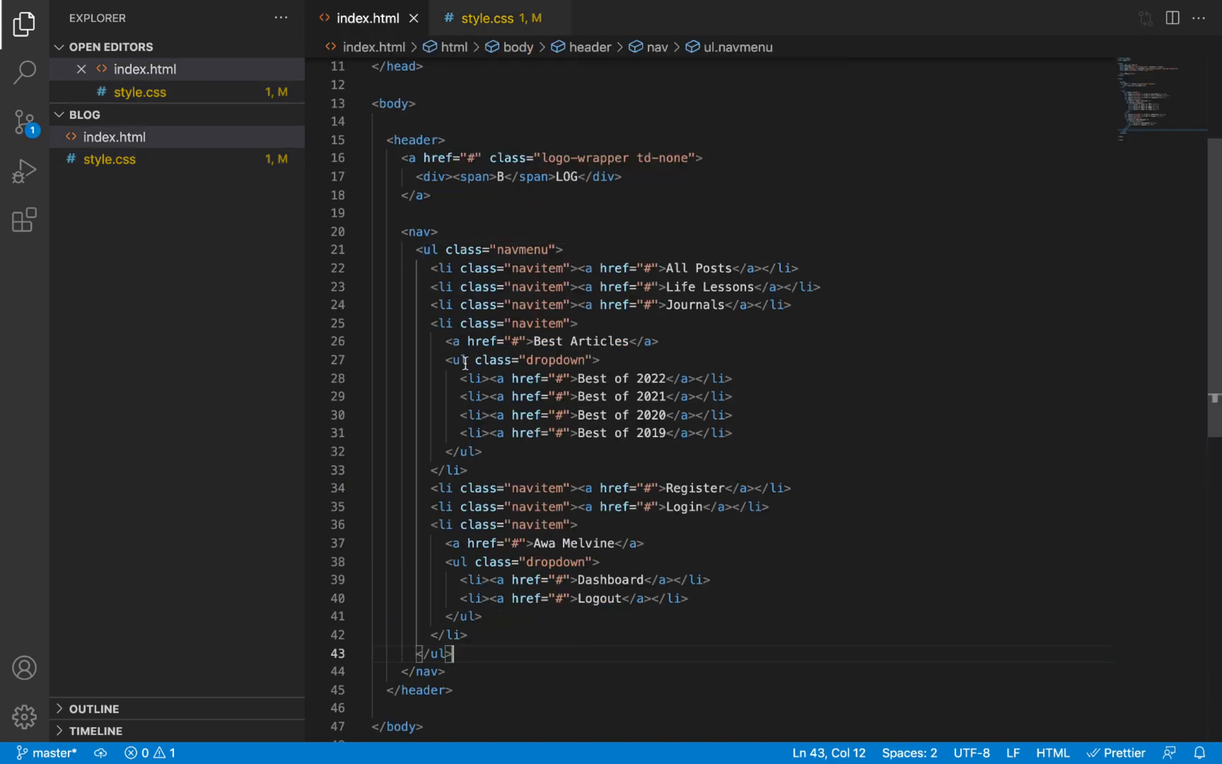
mouse_move(508, 478)
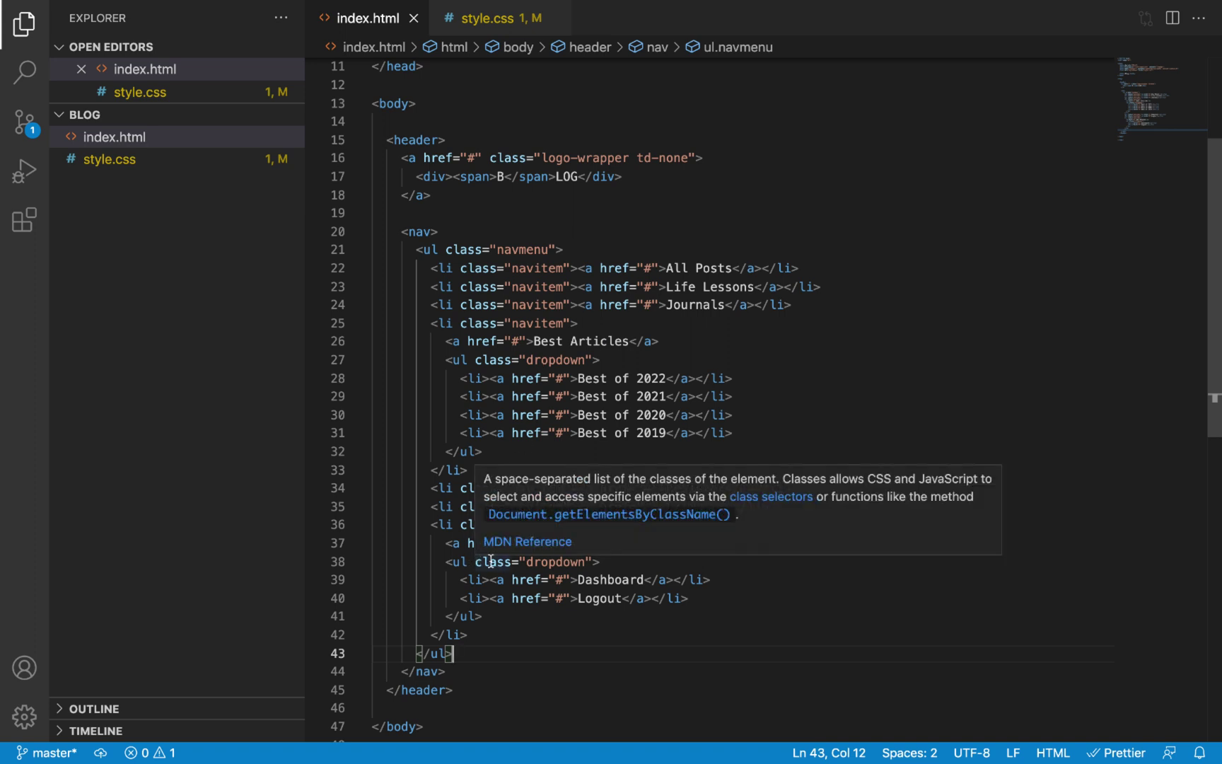
mouse_move(484, 553)
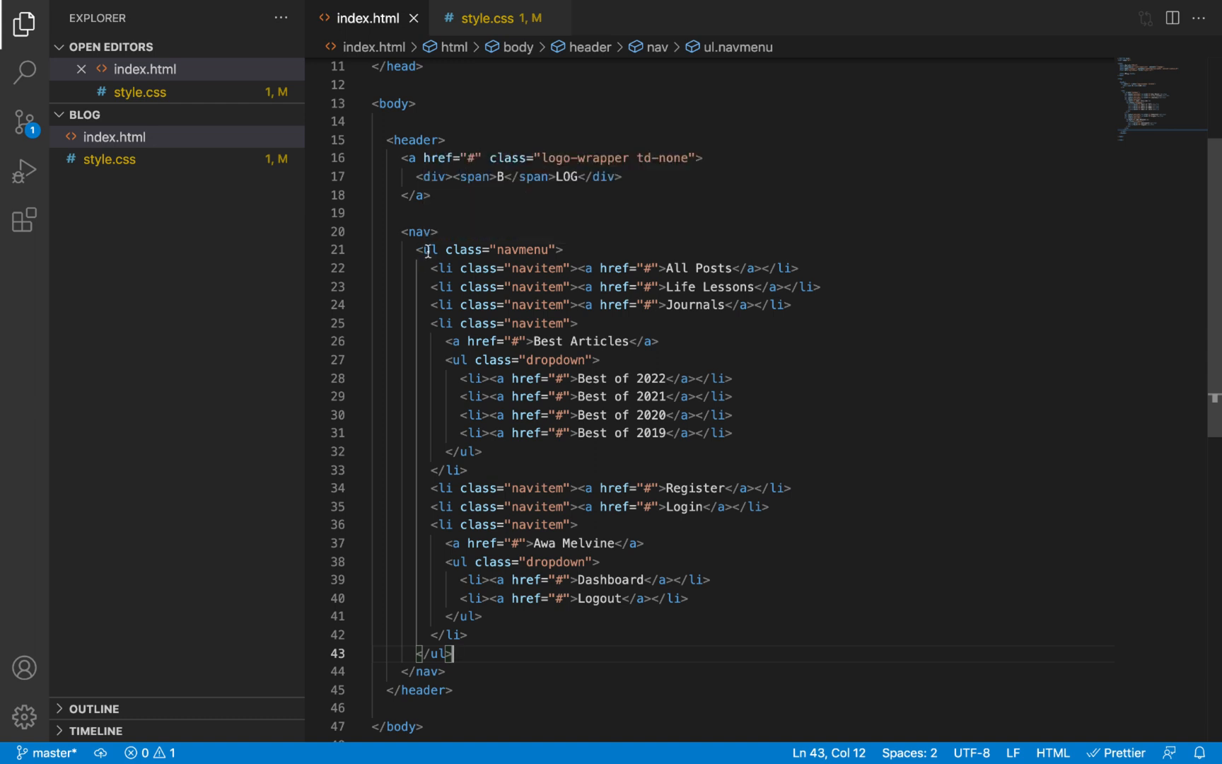
mouse_move(429, 249)
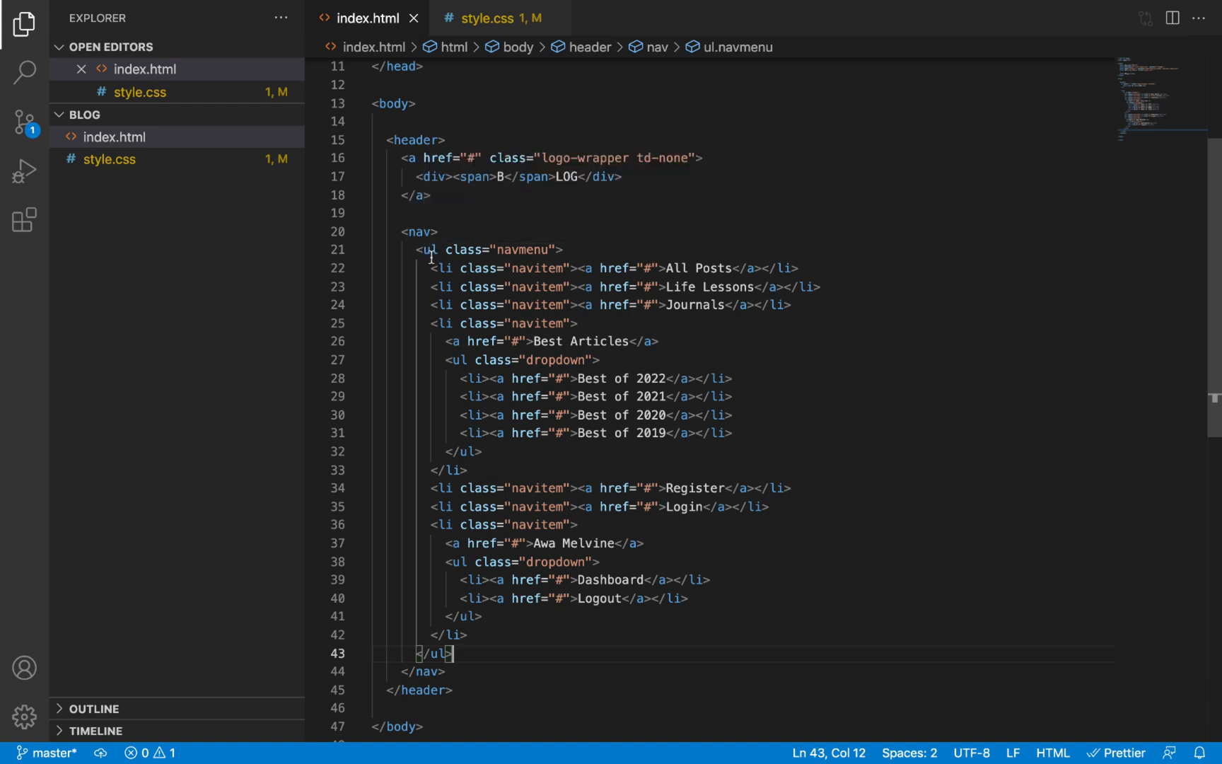
click(485, 18)
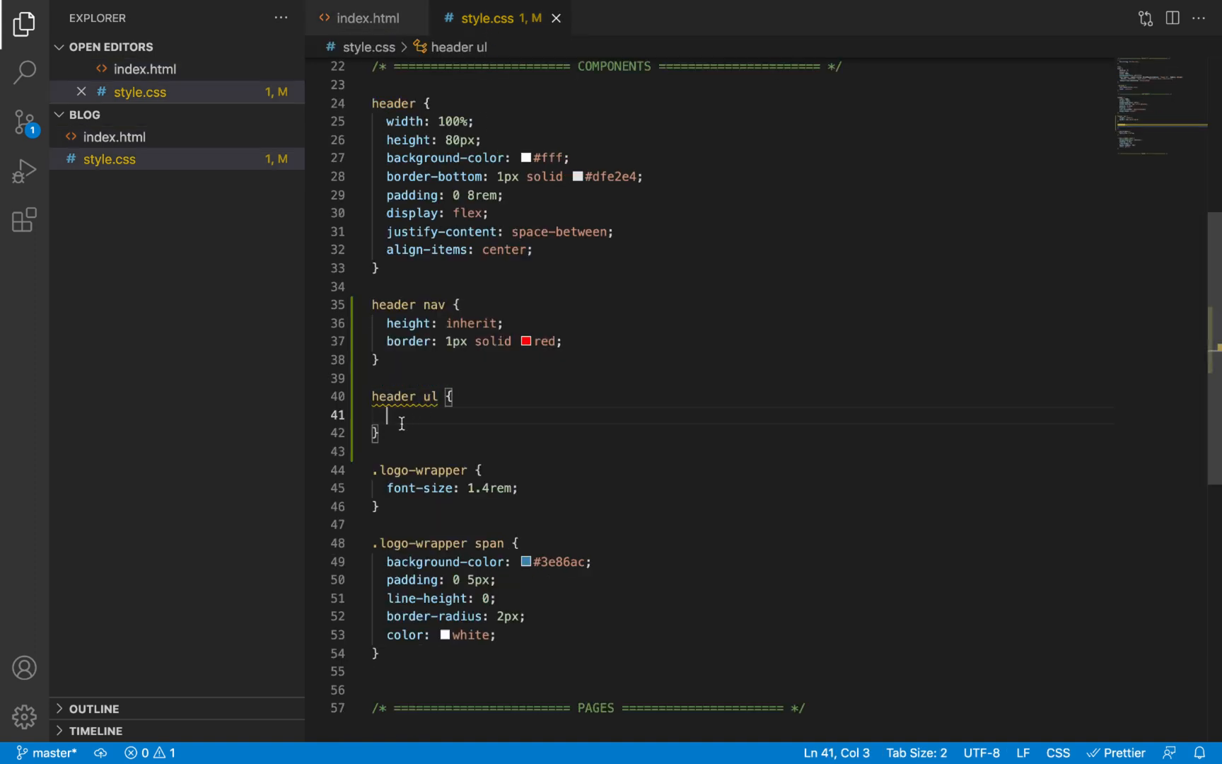
mouse_move(539, 478)
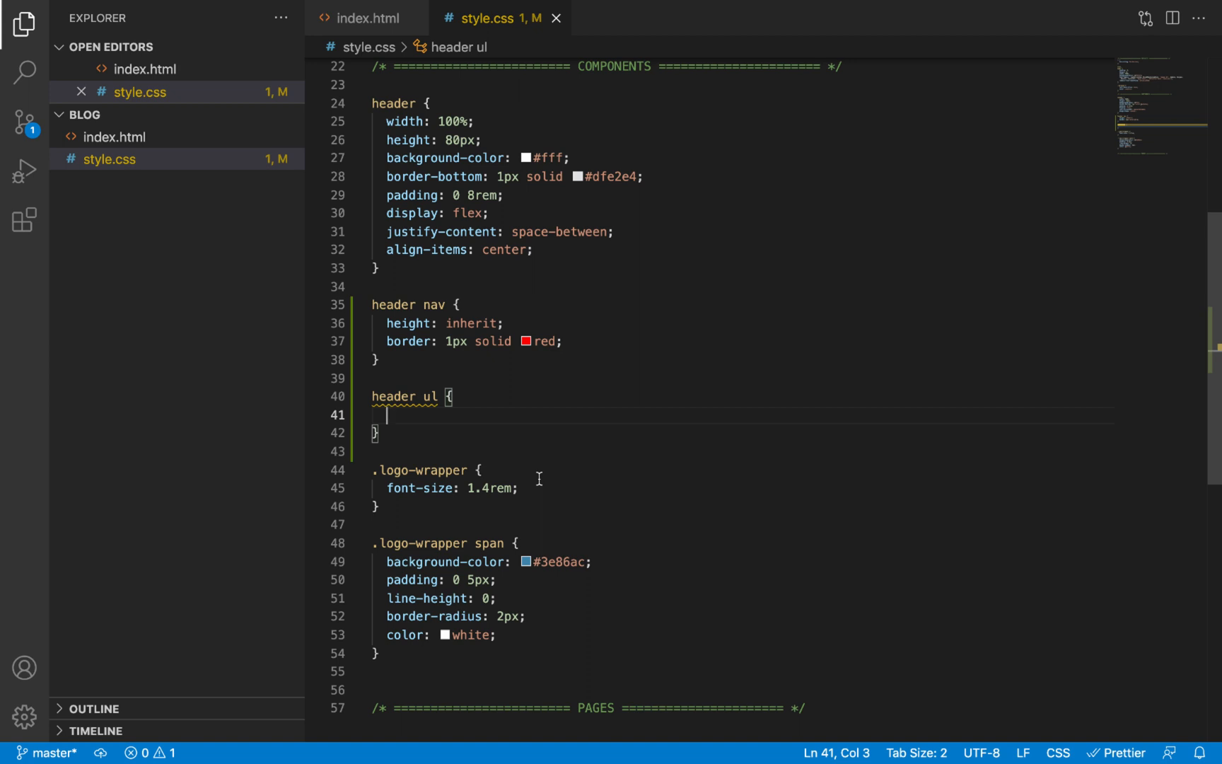
Give header ul padding 0, margin 0 and list-style-type none
text(padding: 0;)
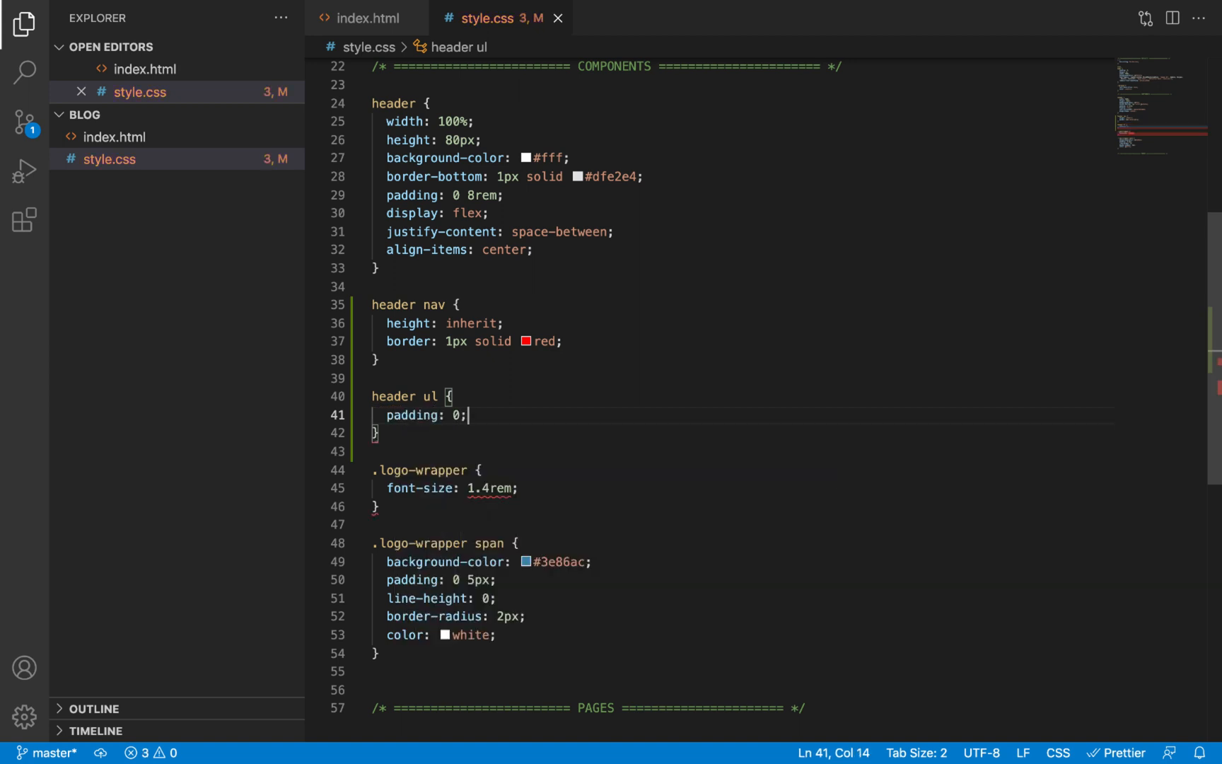
text(margin: 0;)
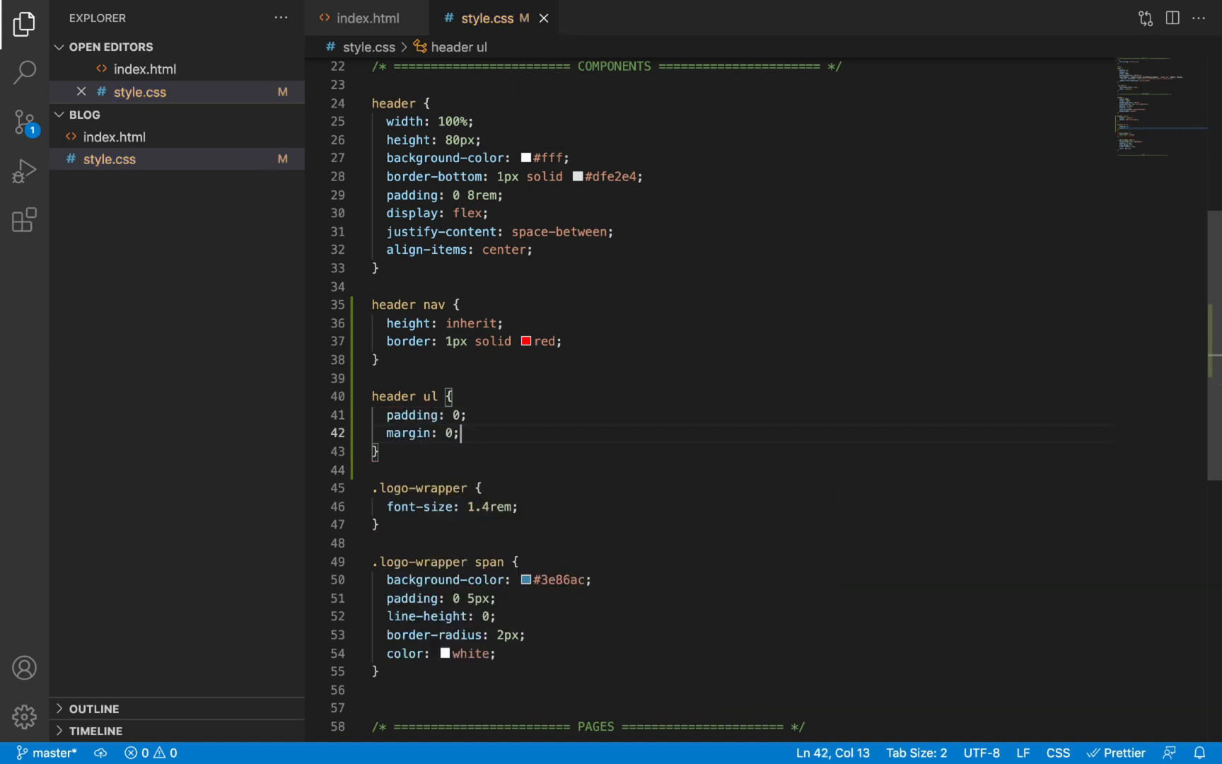
text(li)
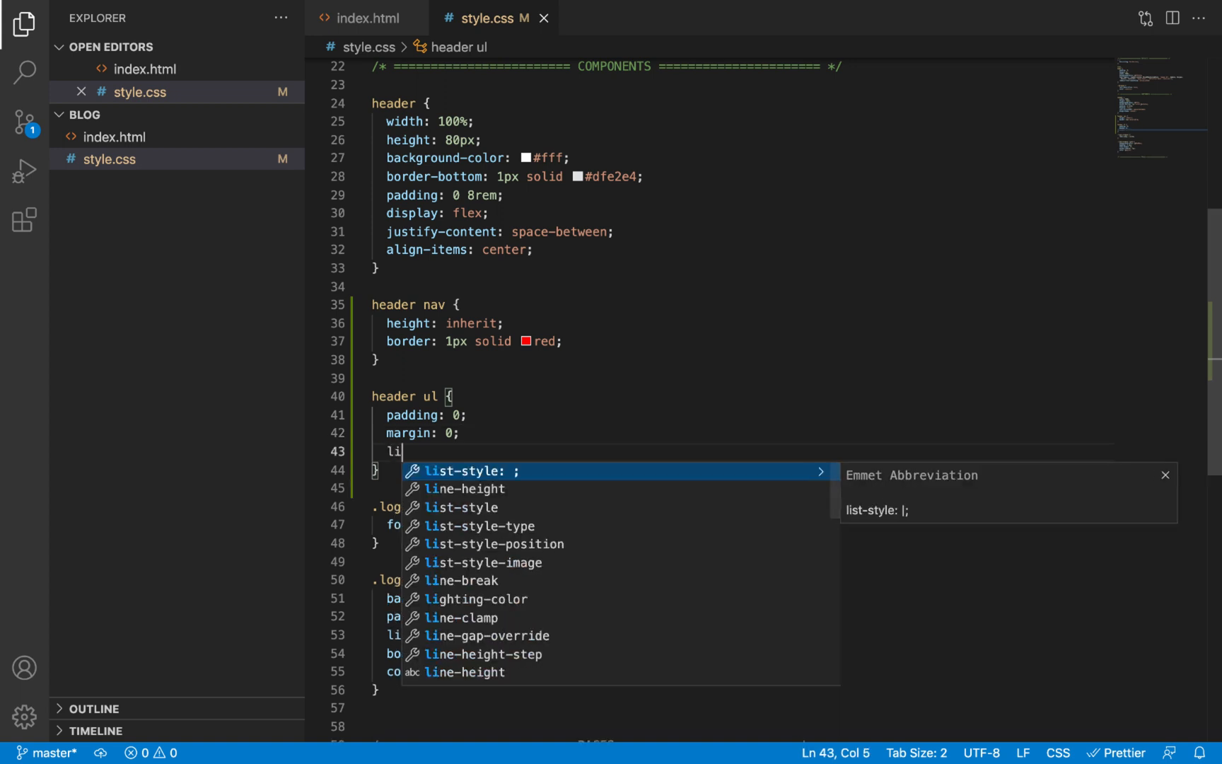
text(st-style-type: n;)
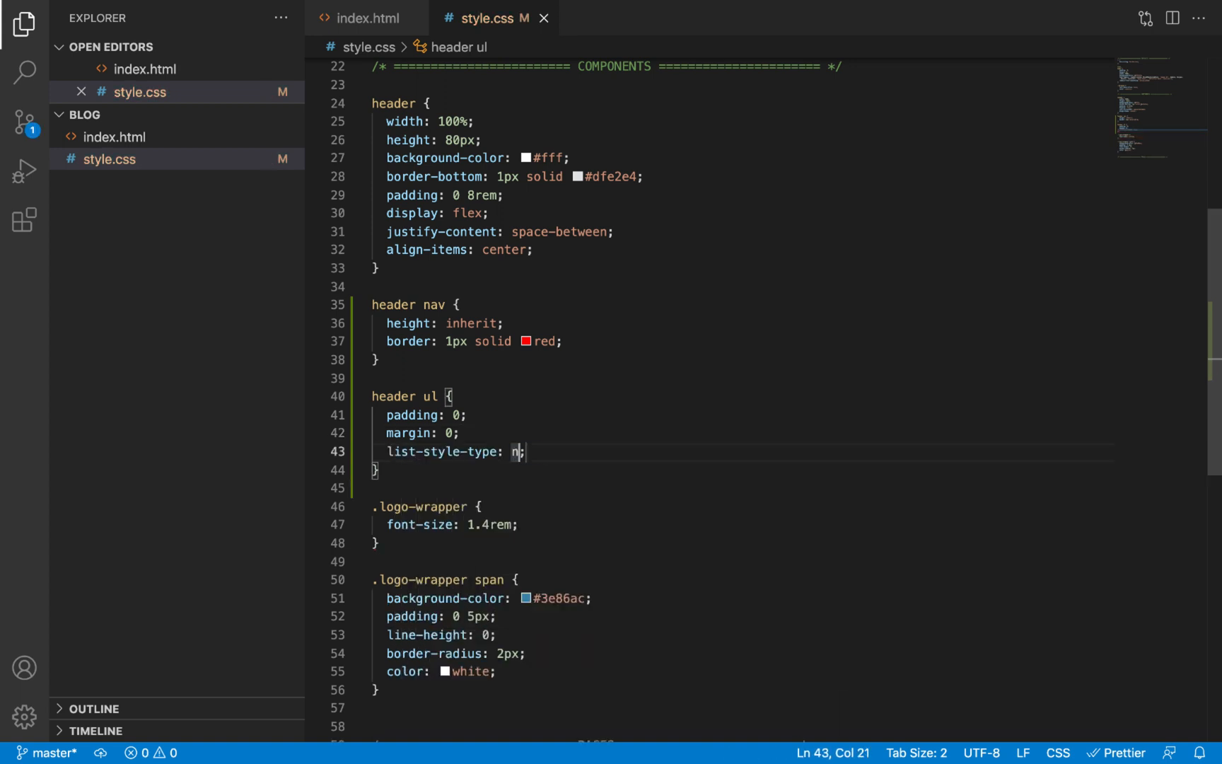
text(one)
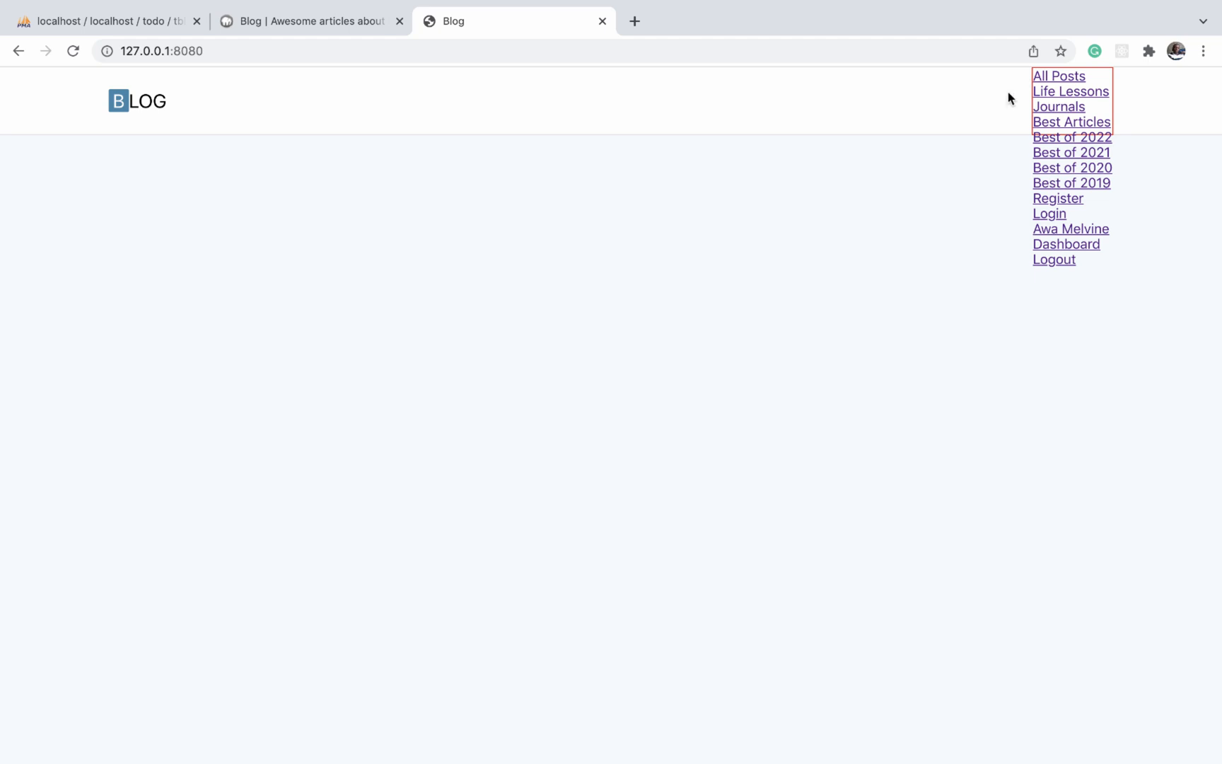
mouse_move(1036, 212)
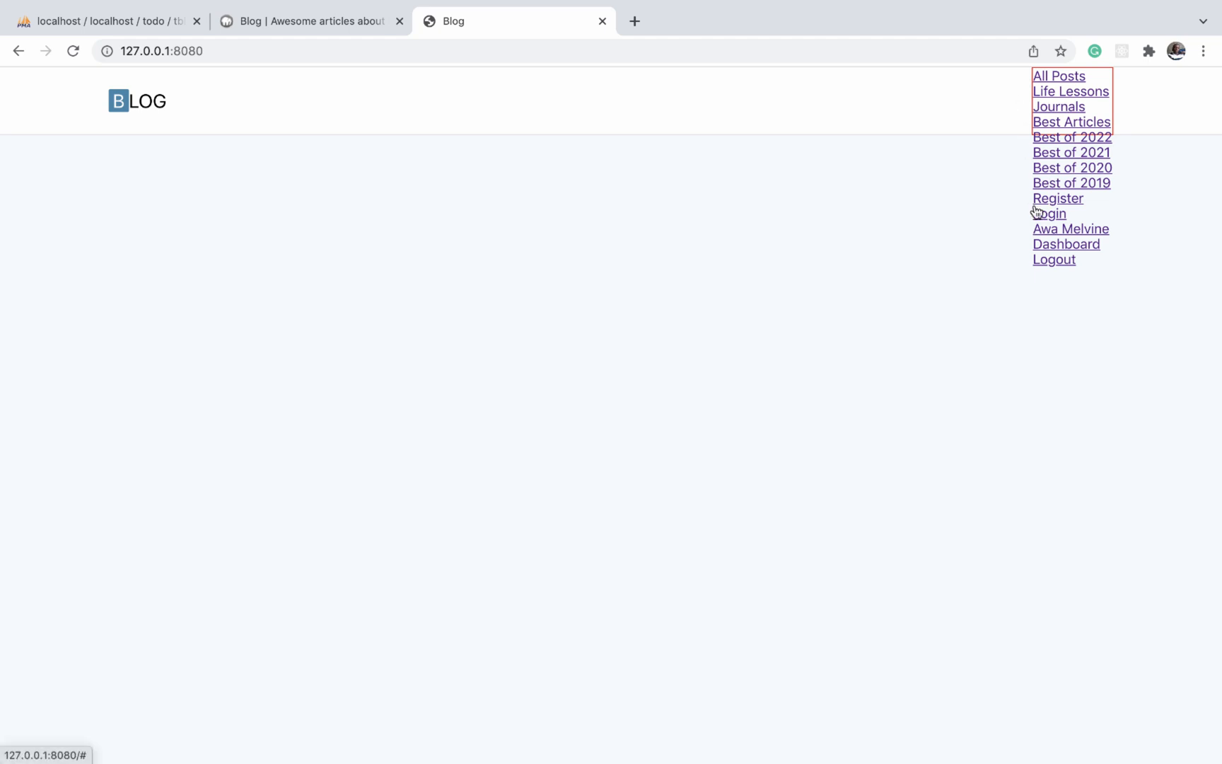
mouse_move(1032, 49)
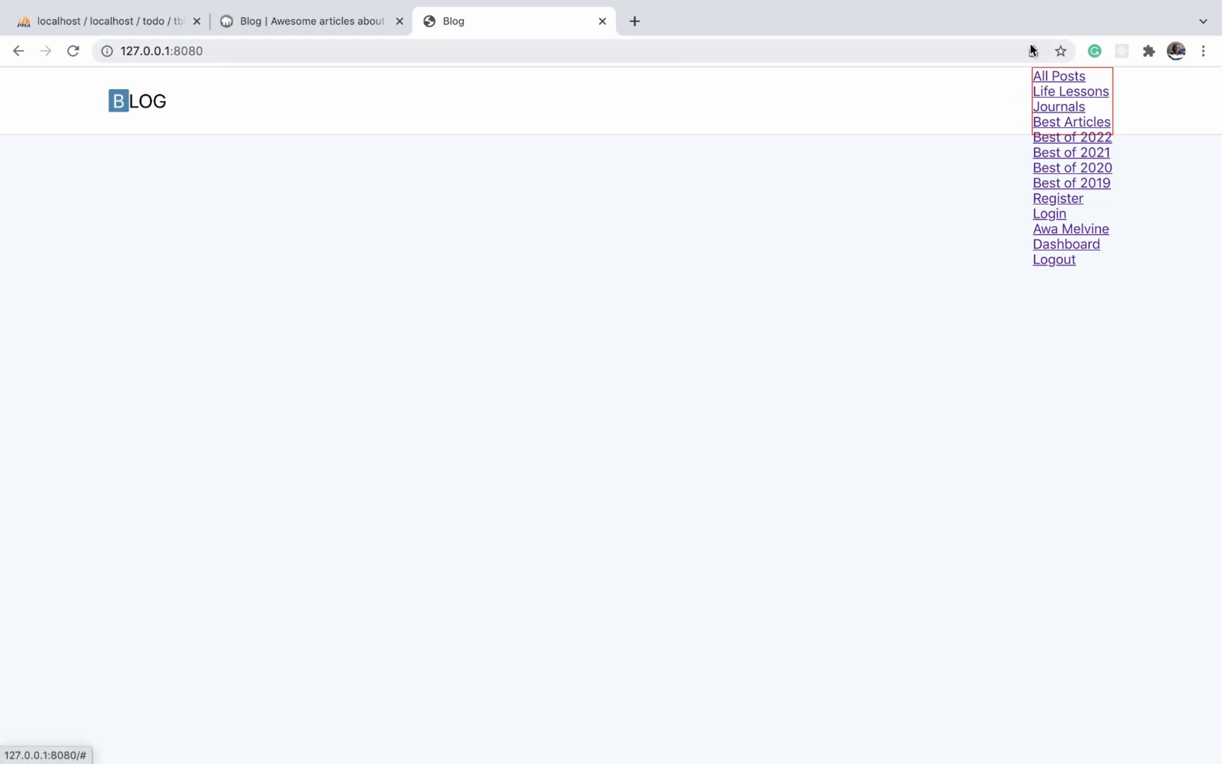
mouse_move(1028, 270)
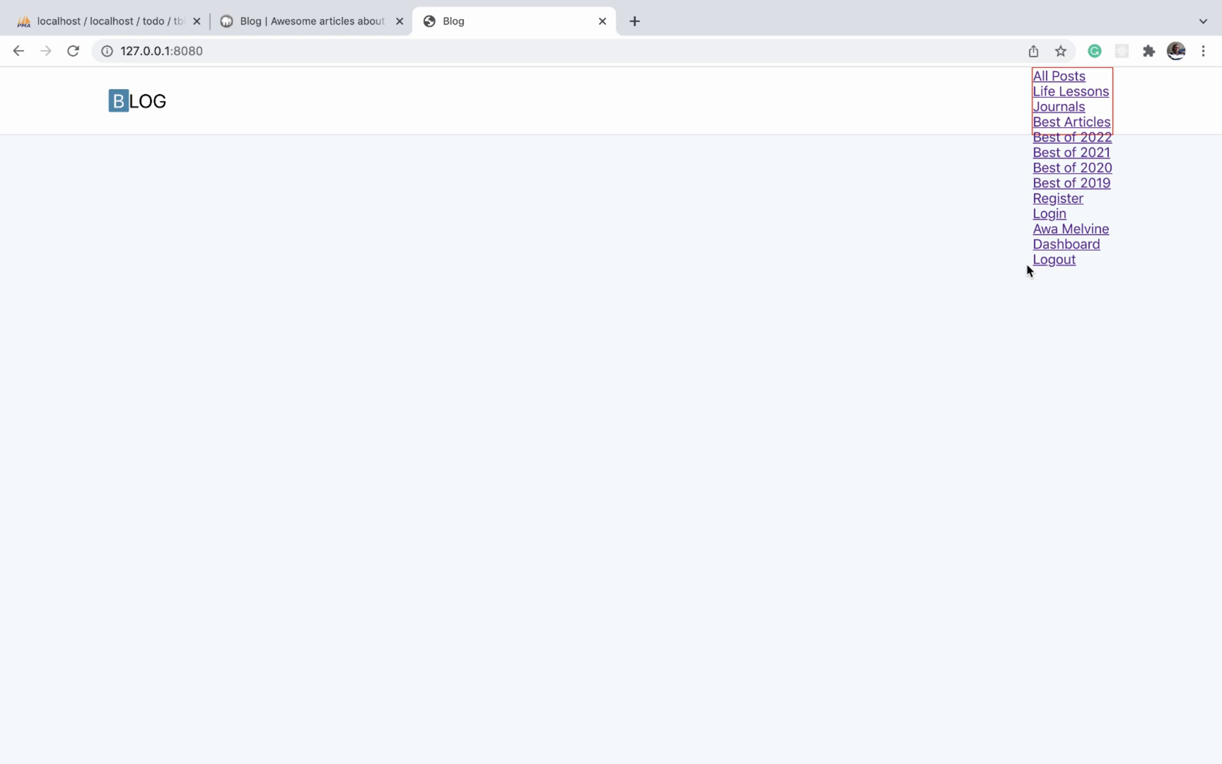
mouse_move(1045, 148)
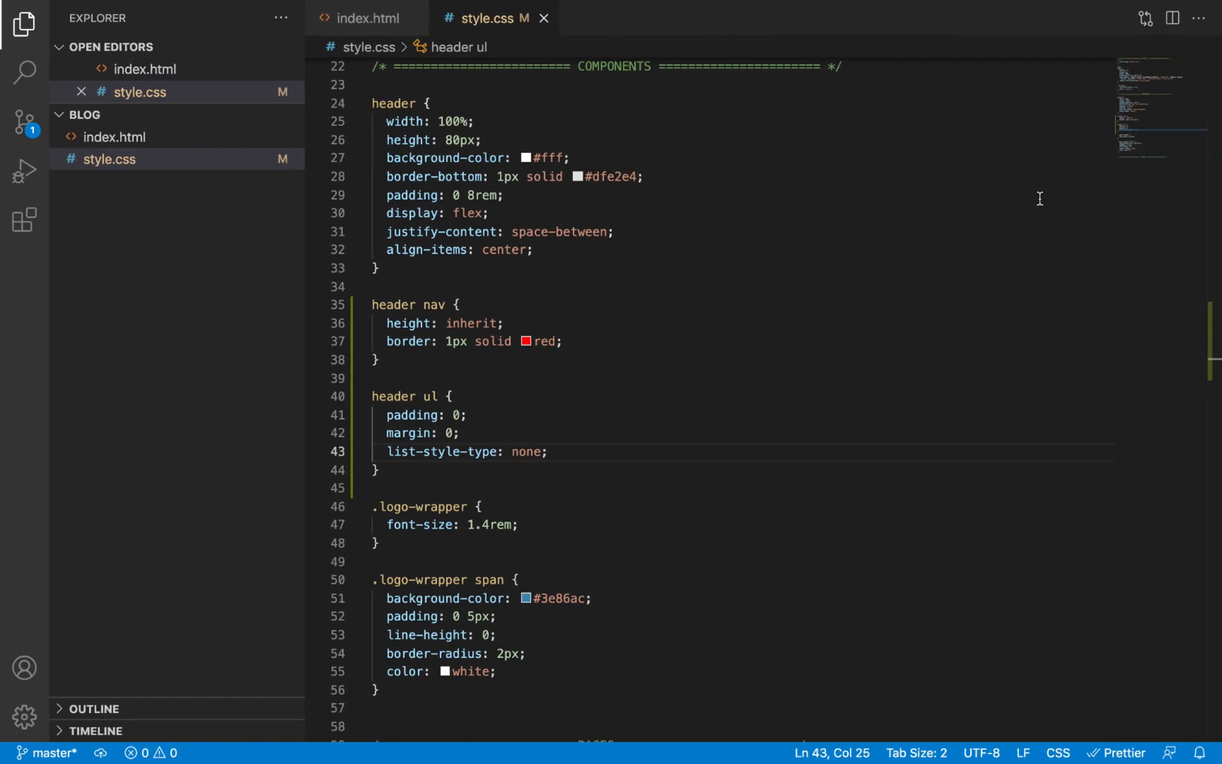
Look up the navmenu class name in index.html and return to style.css
scroll(down, 3)
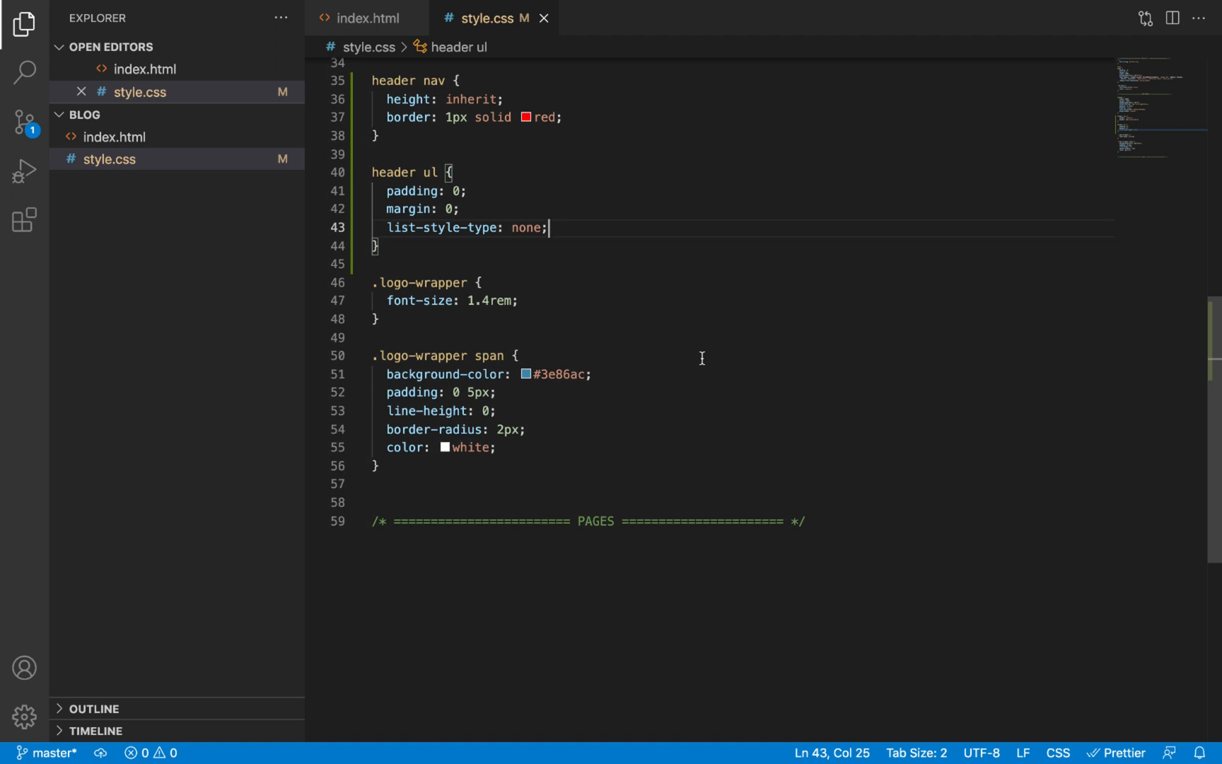
click(367, 18)
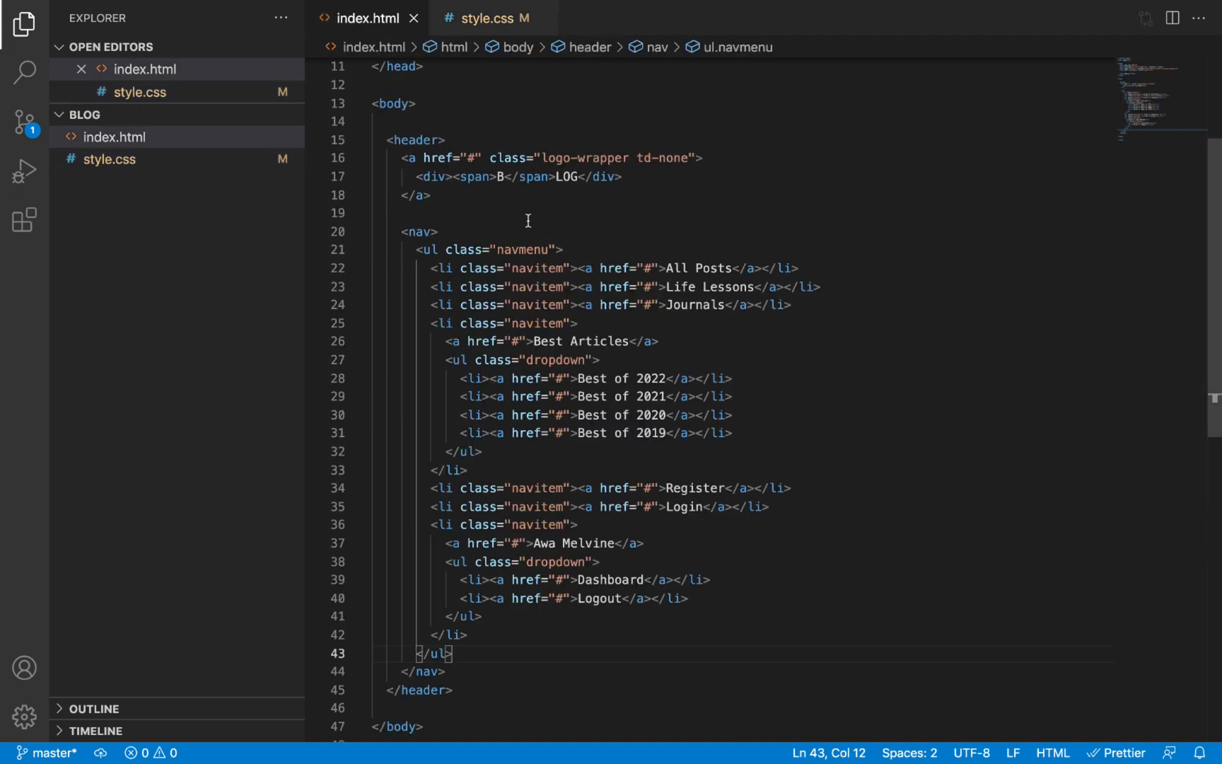
double_click(522, 249)
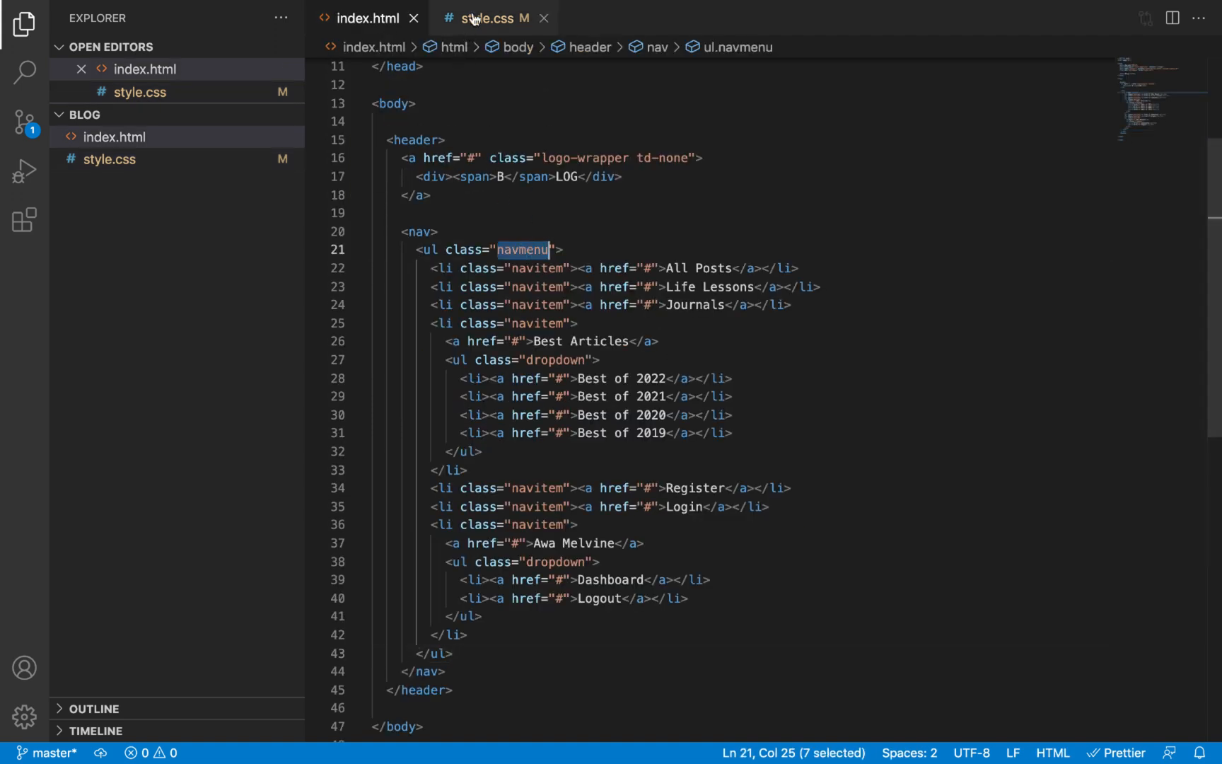
click(482, 19)
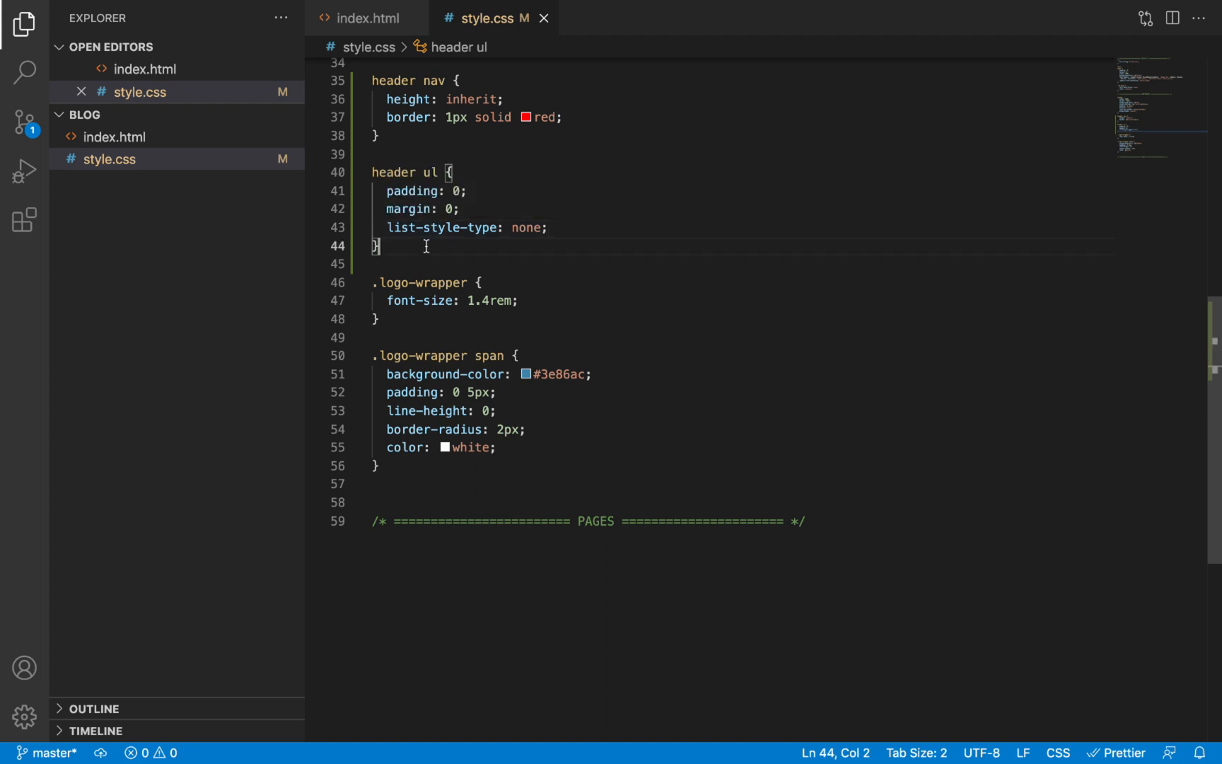
Add a header .navmenu rule with display: flex
text(header)
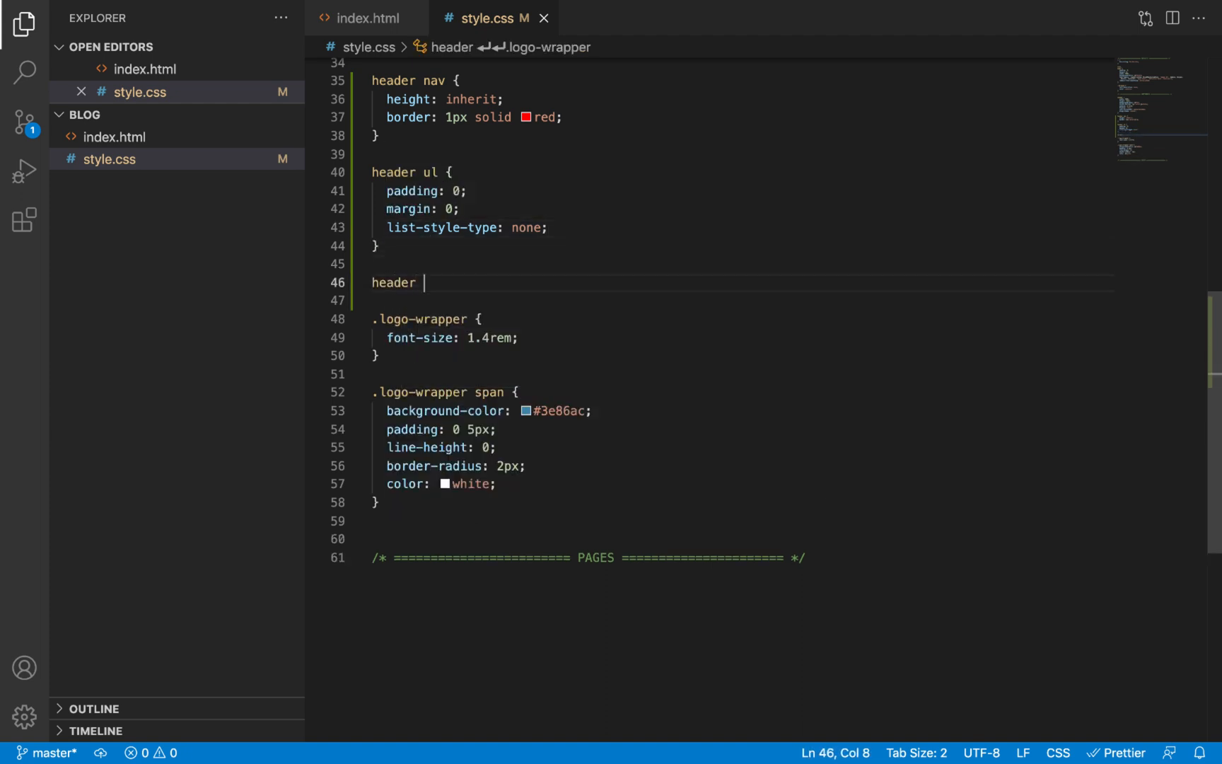
text(.navmenu)
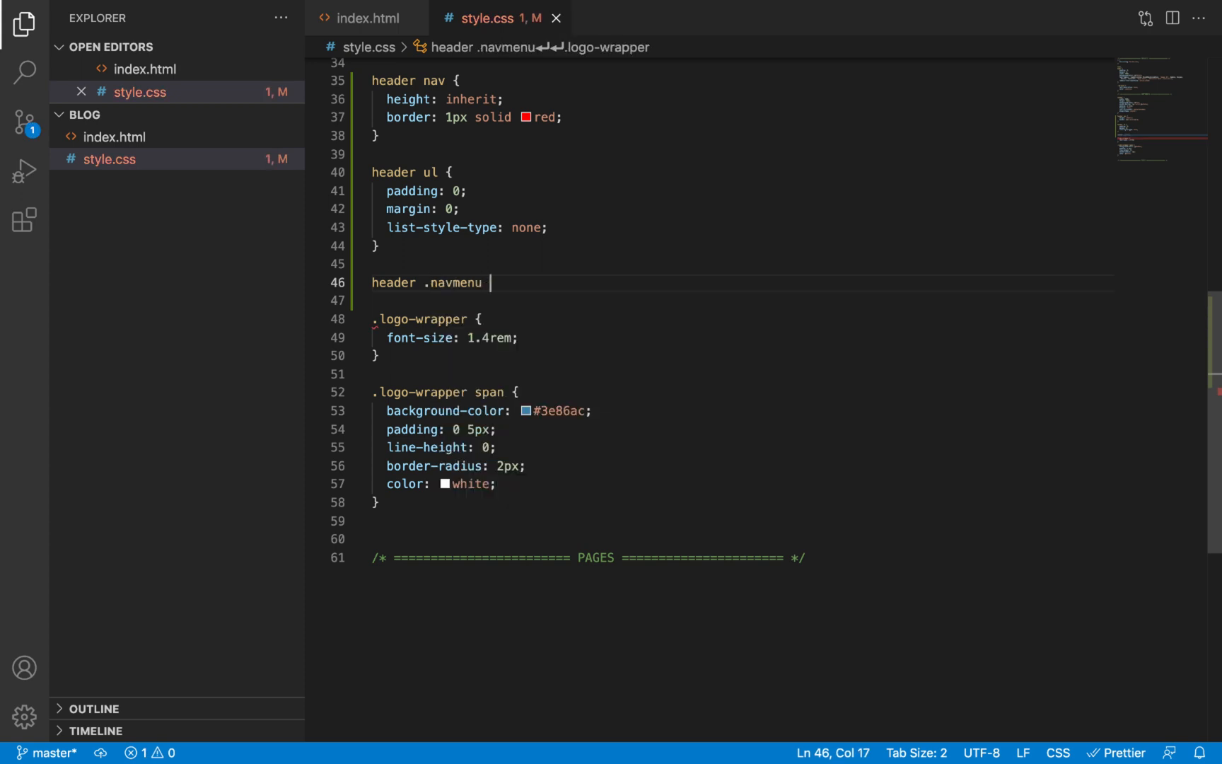
text({)
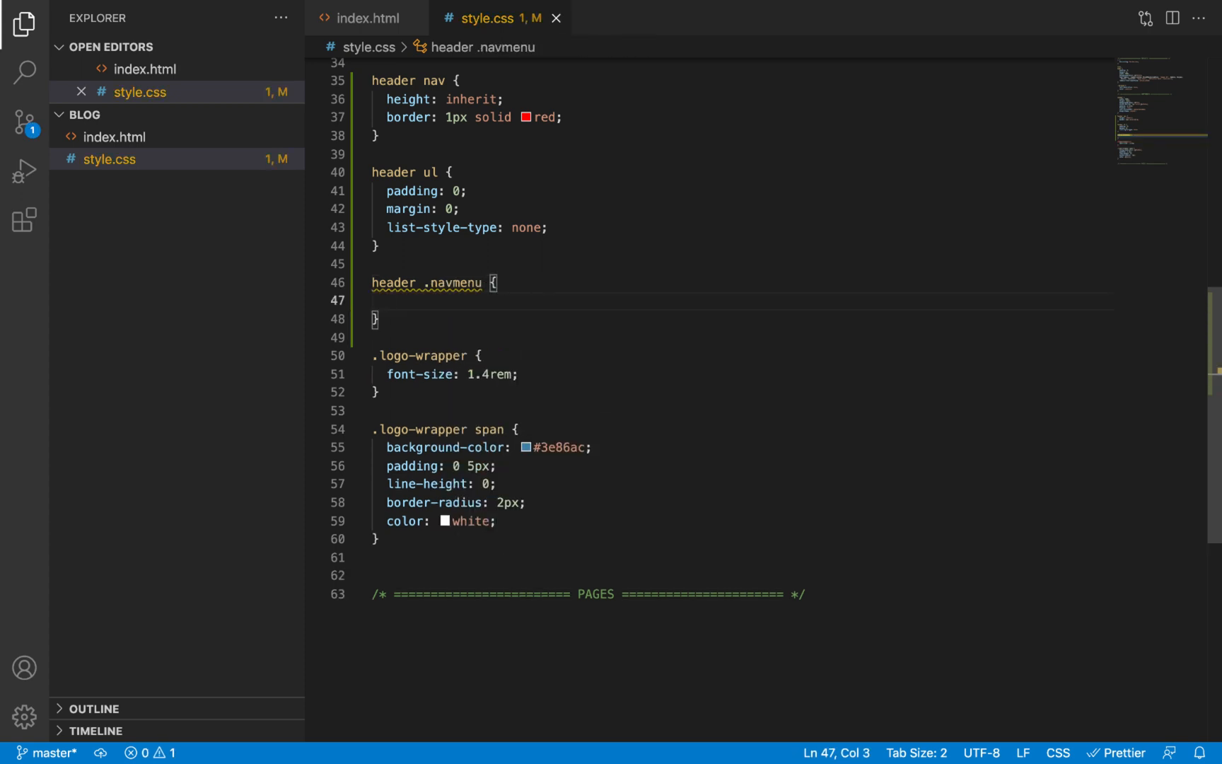
text(display: flex;)
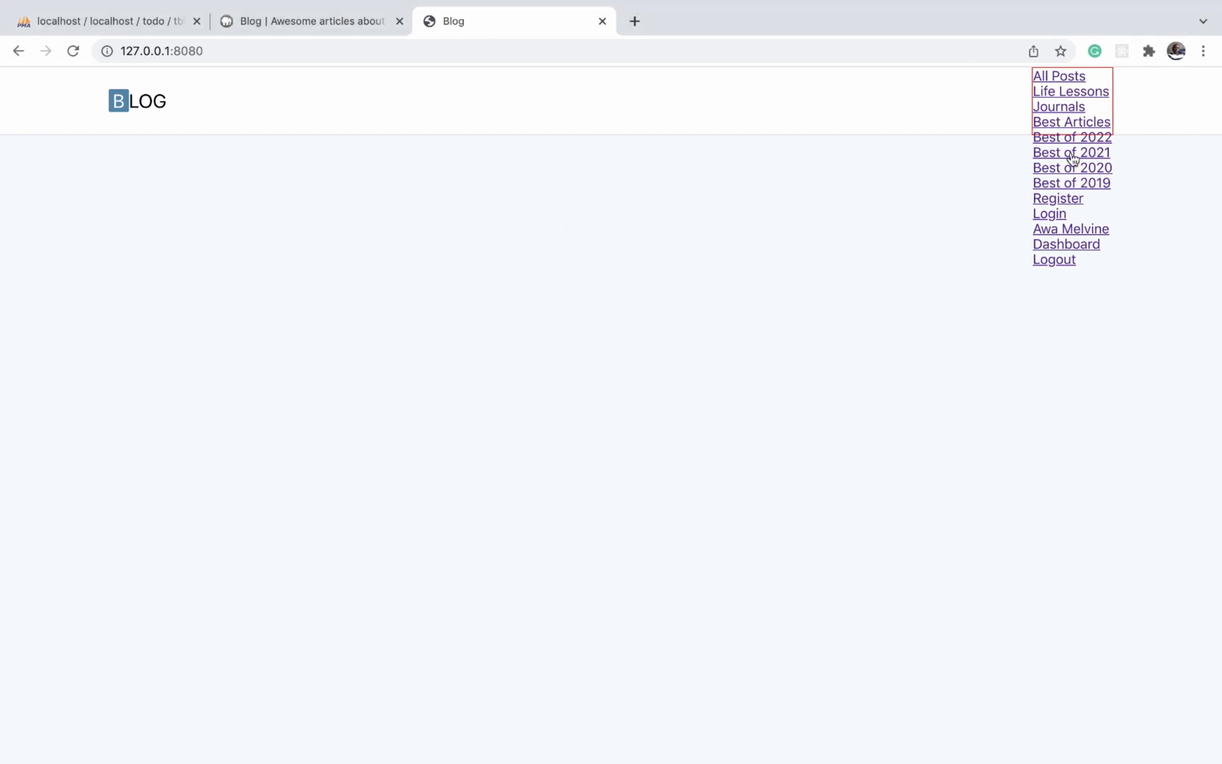
mouse_move(954, 124)
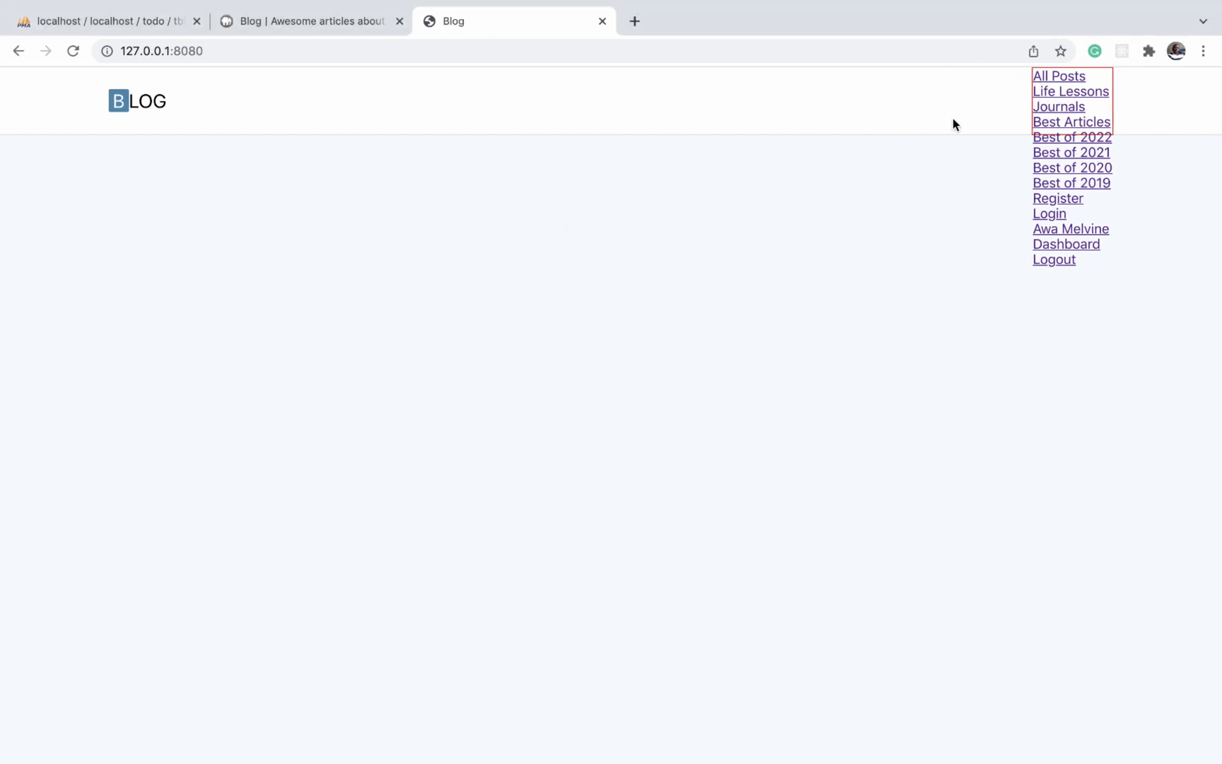
mouse_move(740, 103)
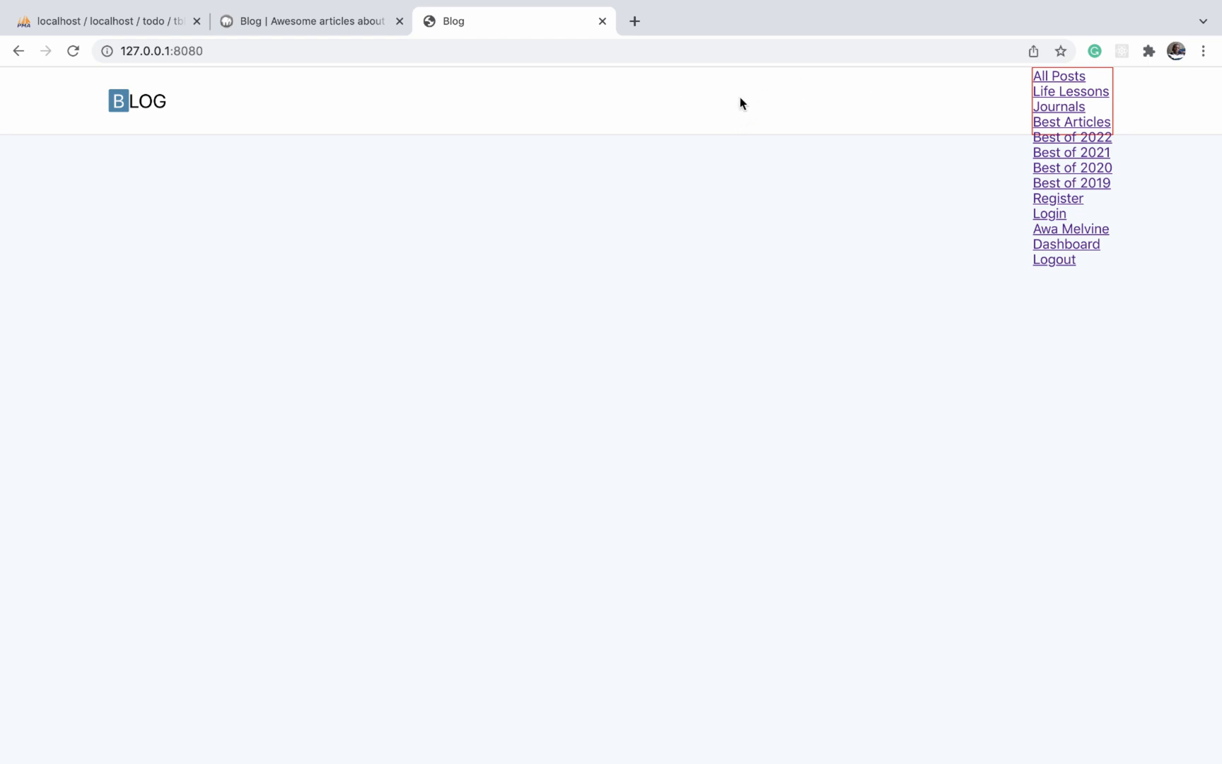
click(73, 51)
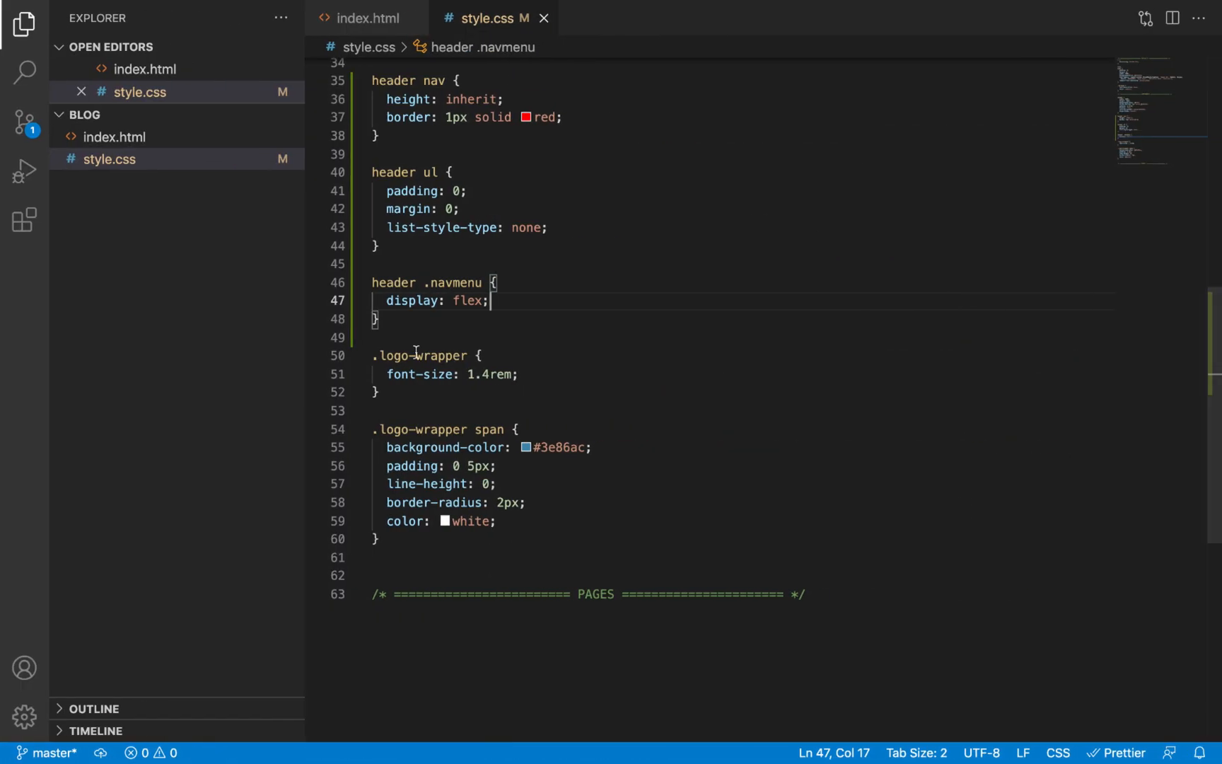
Locate the ul.navmenu list in index.html after selecting the navmenu class name
double_click(454, 282)
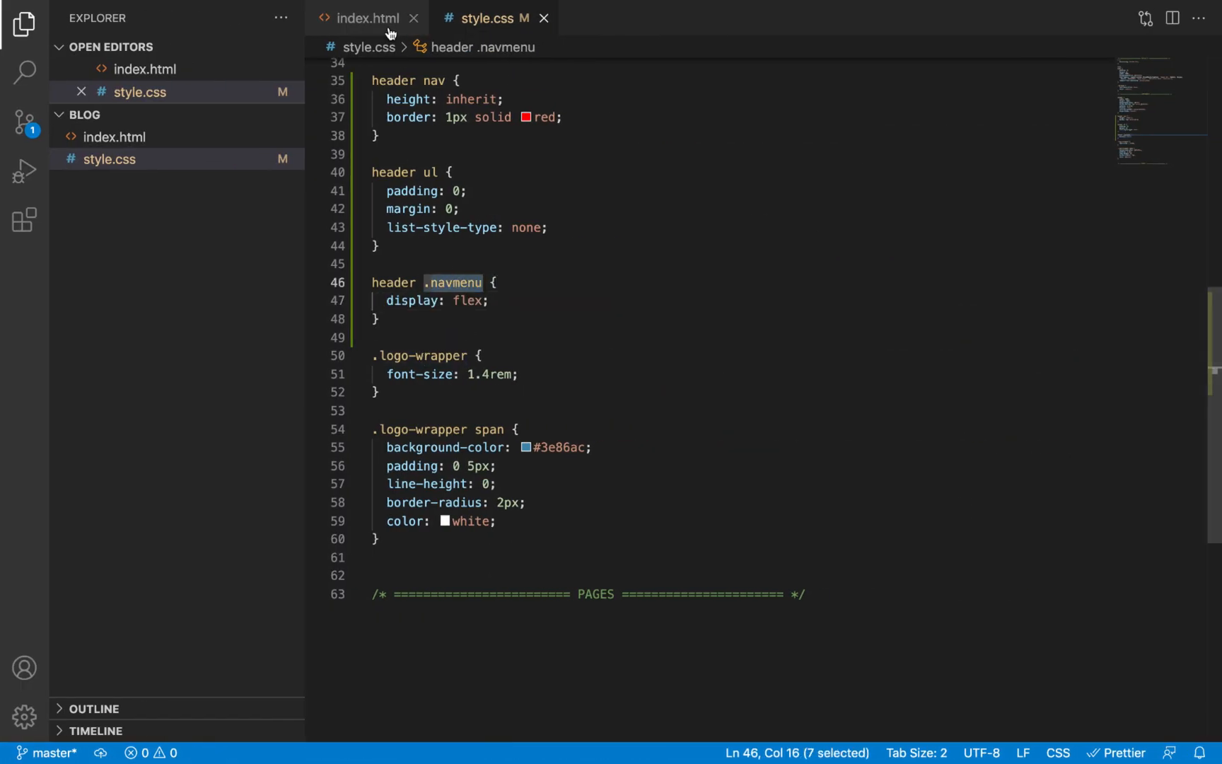
click(365, 19)
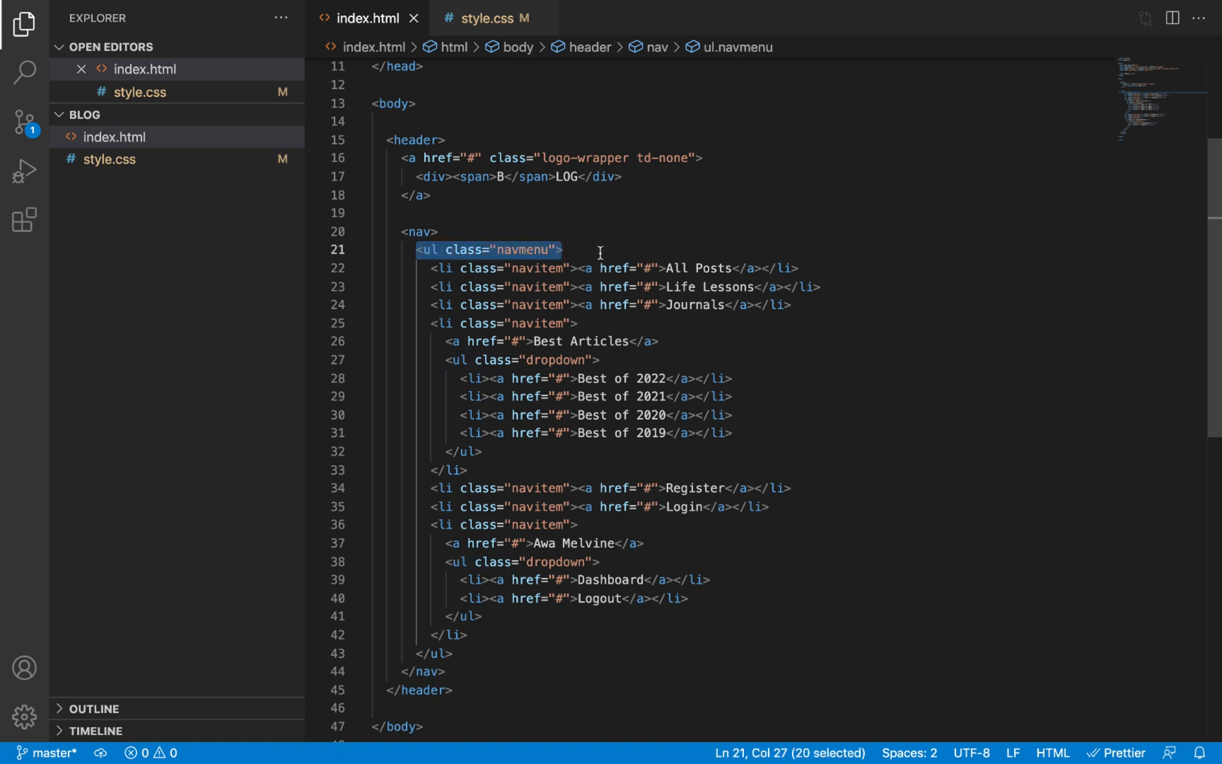
click(441, 359)
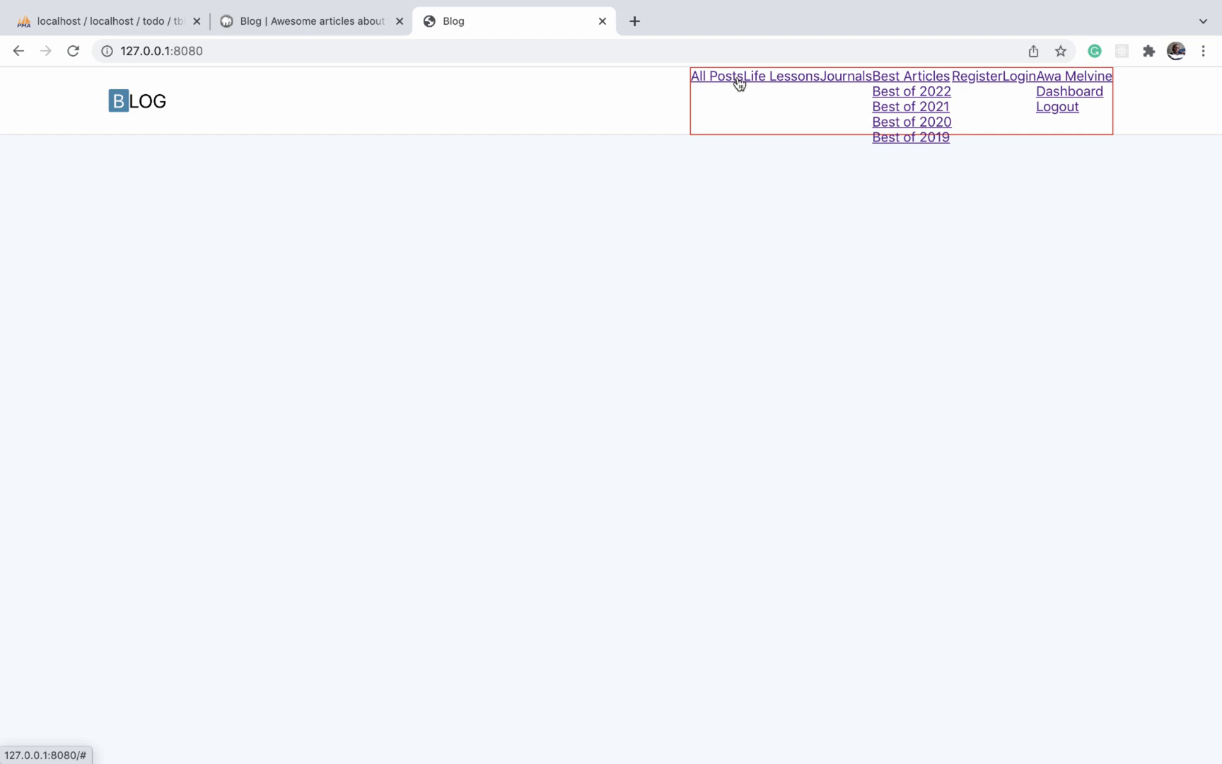
mouse_move(1114, 79)
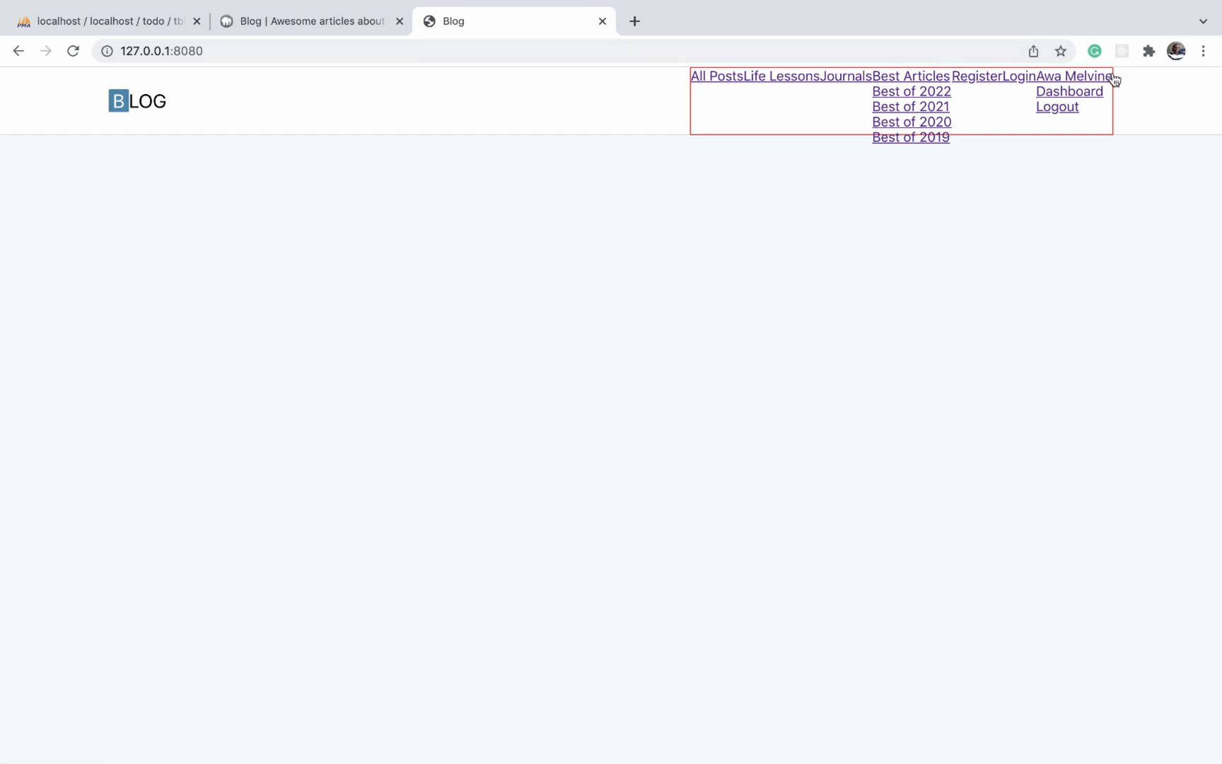
mouse_move(1117, 77)
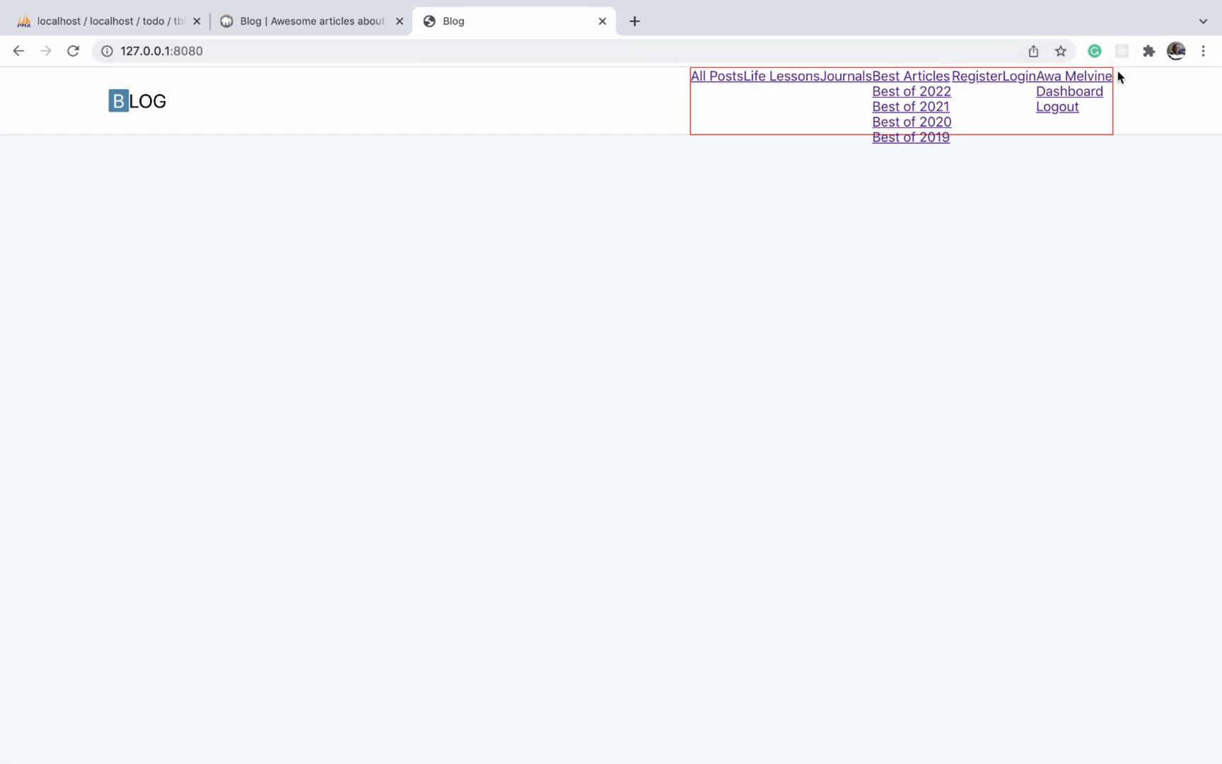
mouse_move(913, 100)
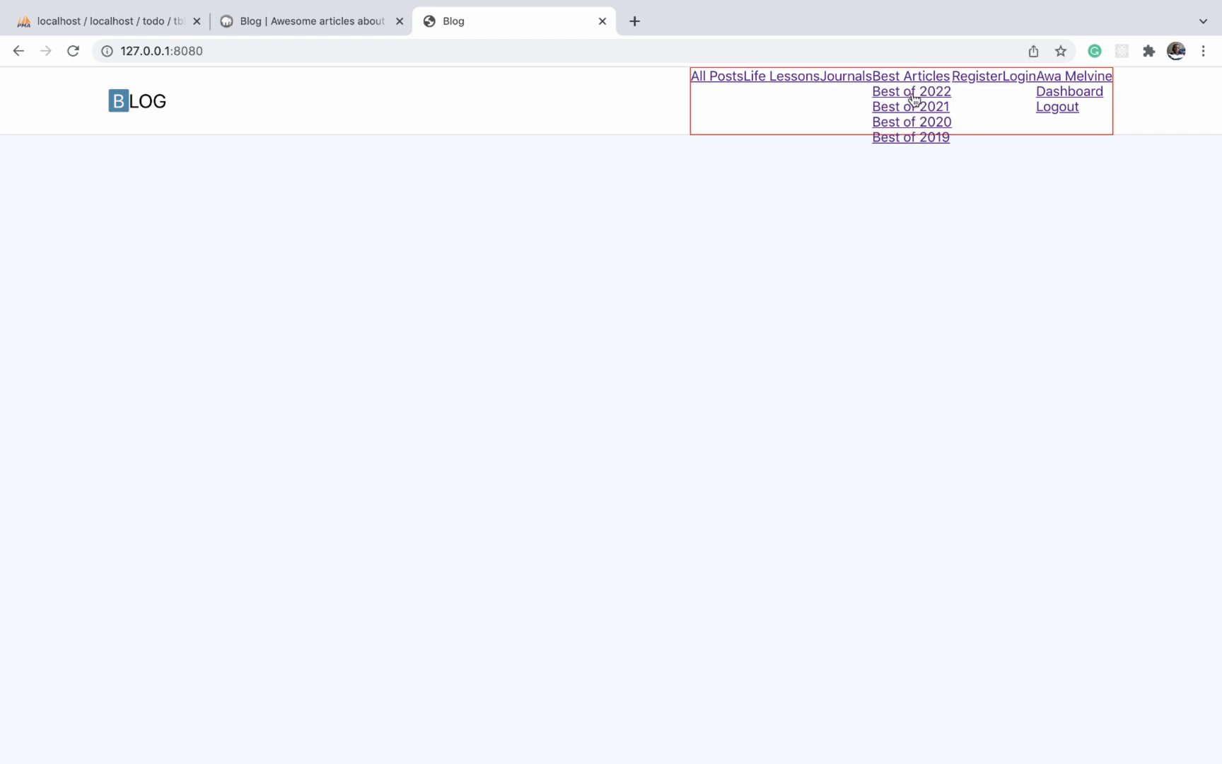
mouse_move(917, 156)
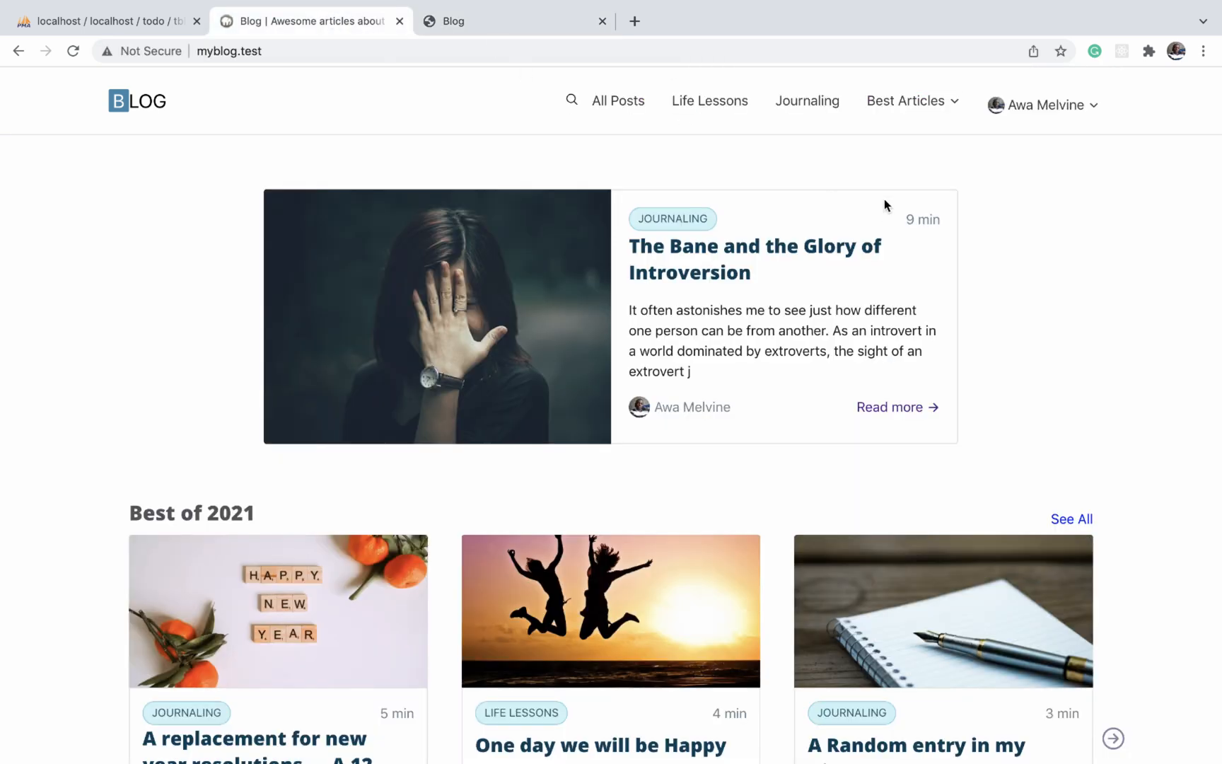
Return to the localhost:8080 blog preview after comparing with the finished header
click(515, 21)
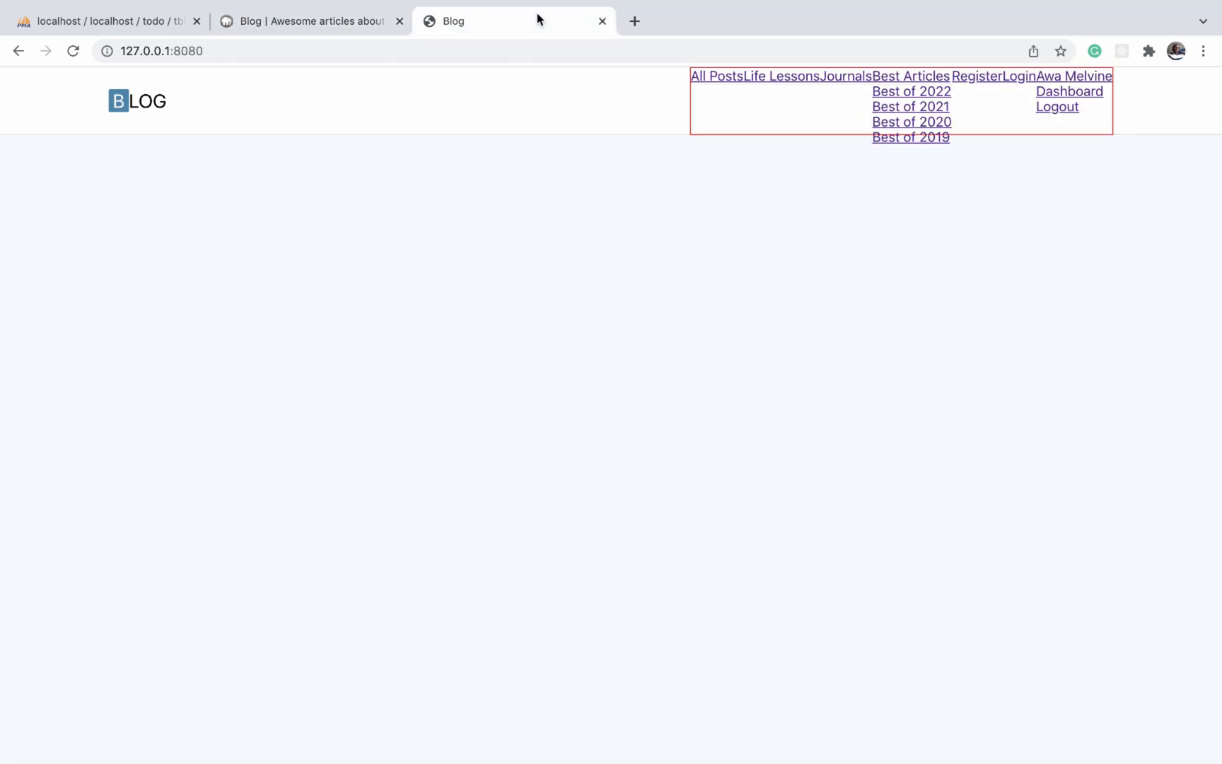
mouse_move(553, 20)
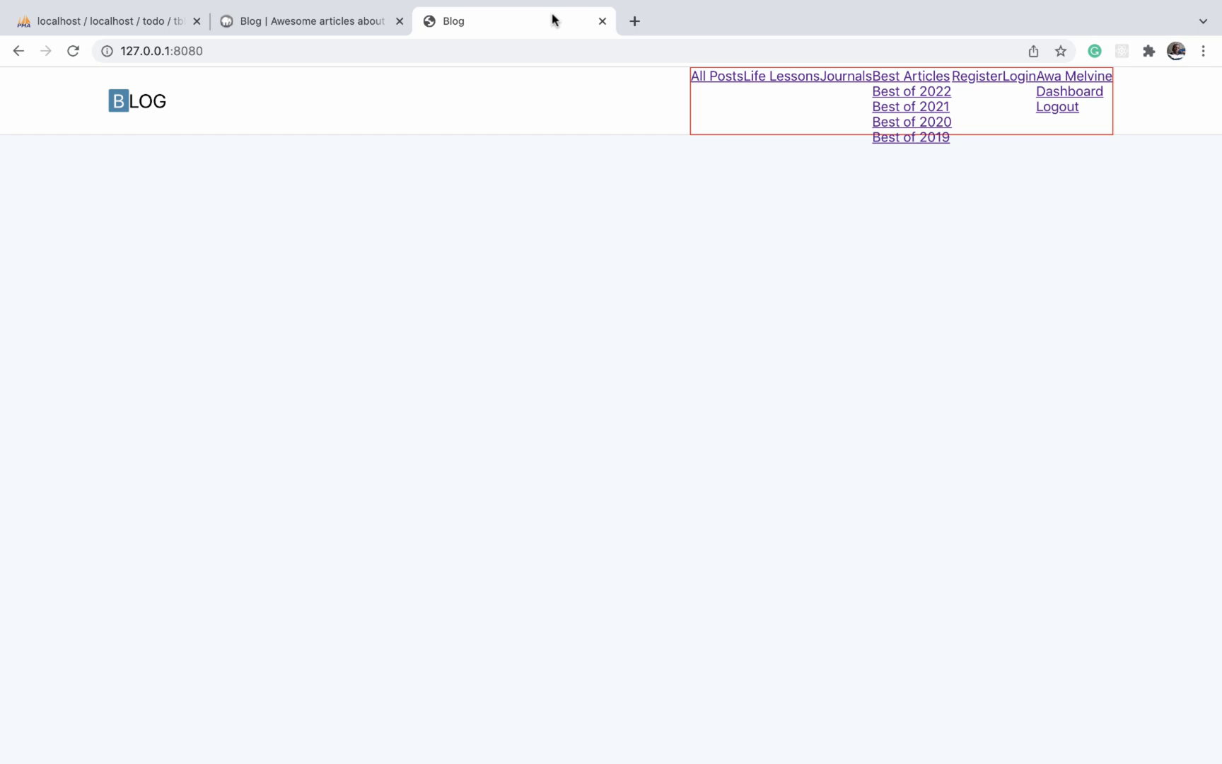
mouse_move(734, 91)
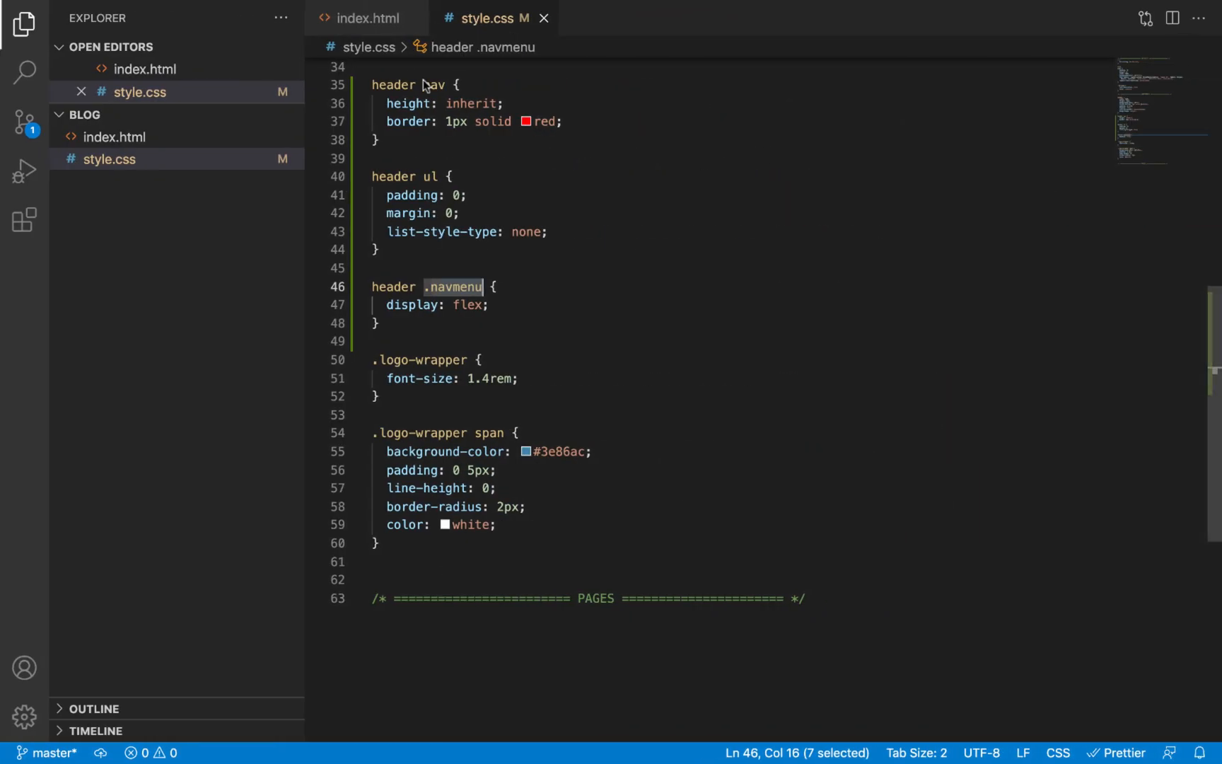
Inspect the link inside the All Posts nav item in index.html, then return to style.css
click(365, 16)
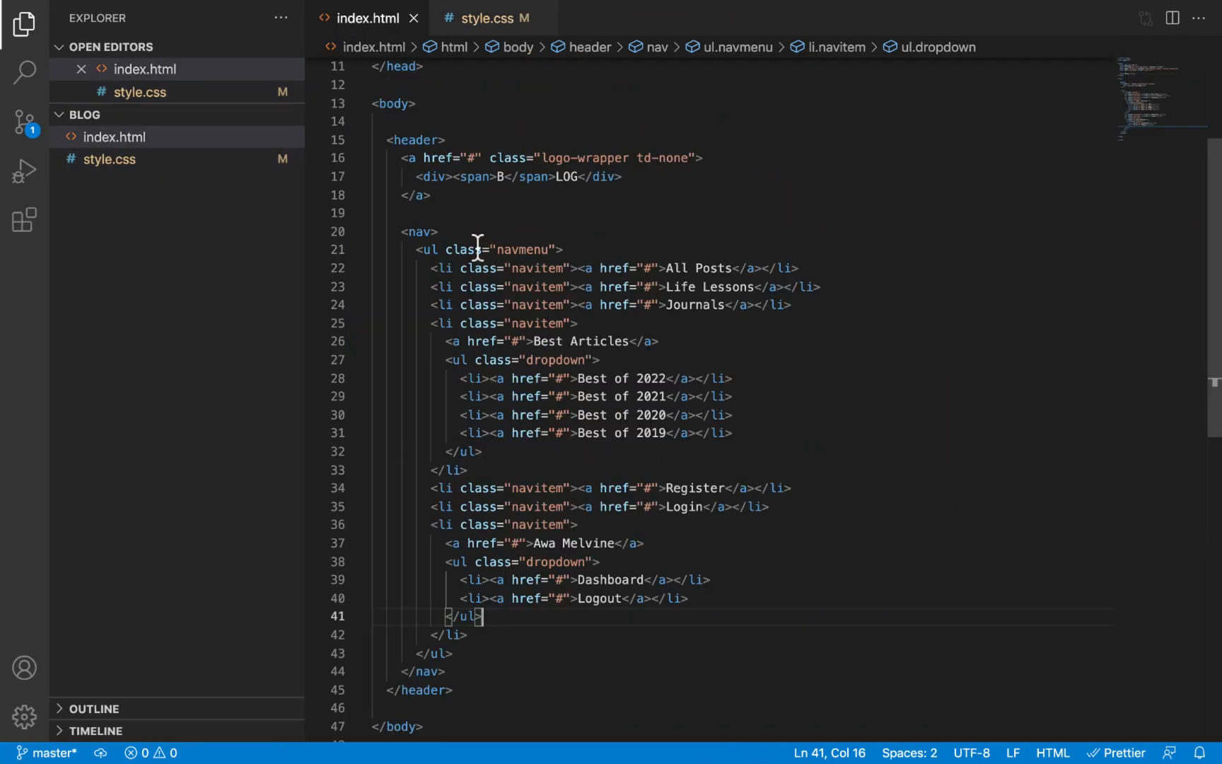
mouse_move(583, 268)
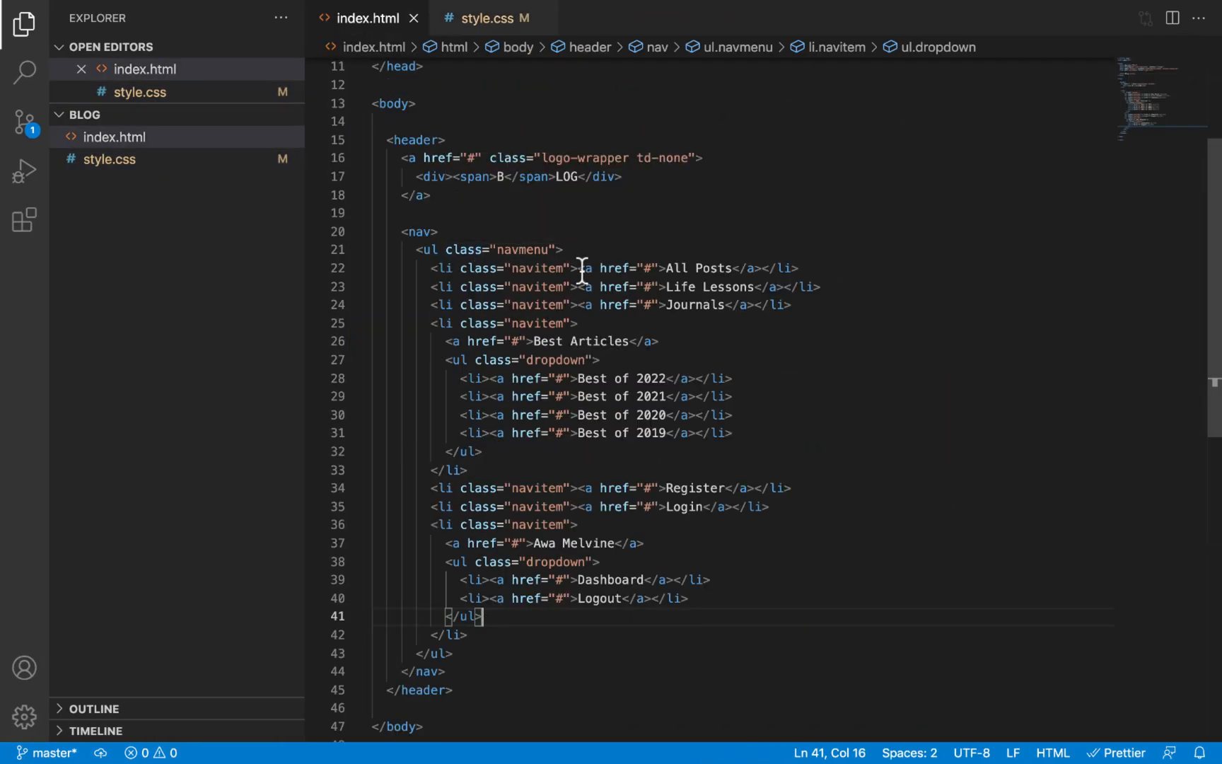
click(593, 268)
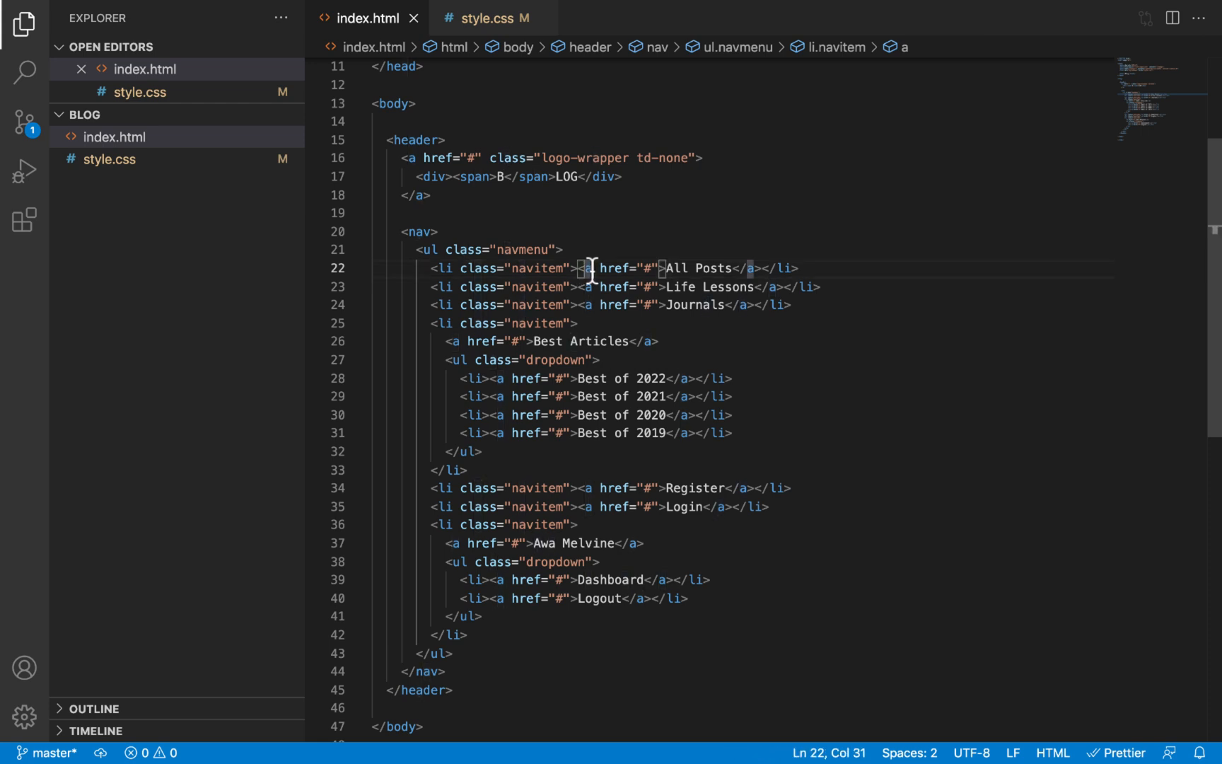
mouse_move(508, 383)
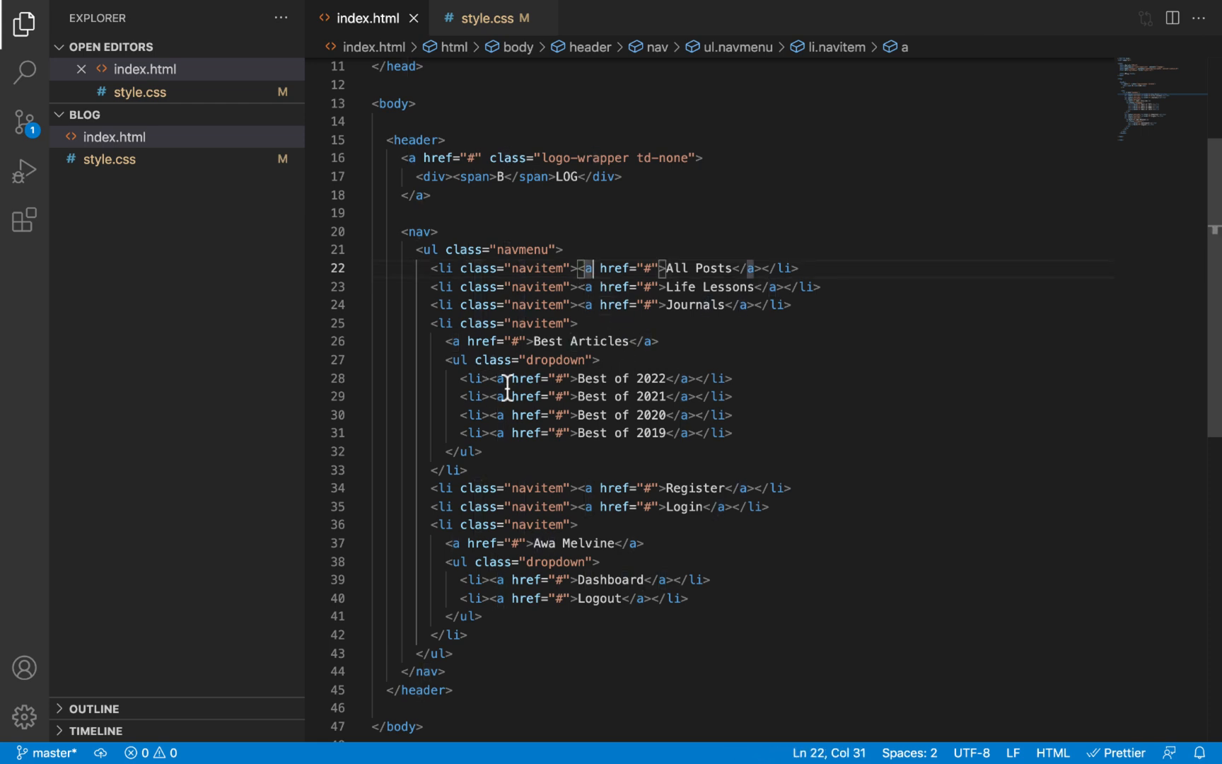
mouse_move(476, 17)
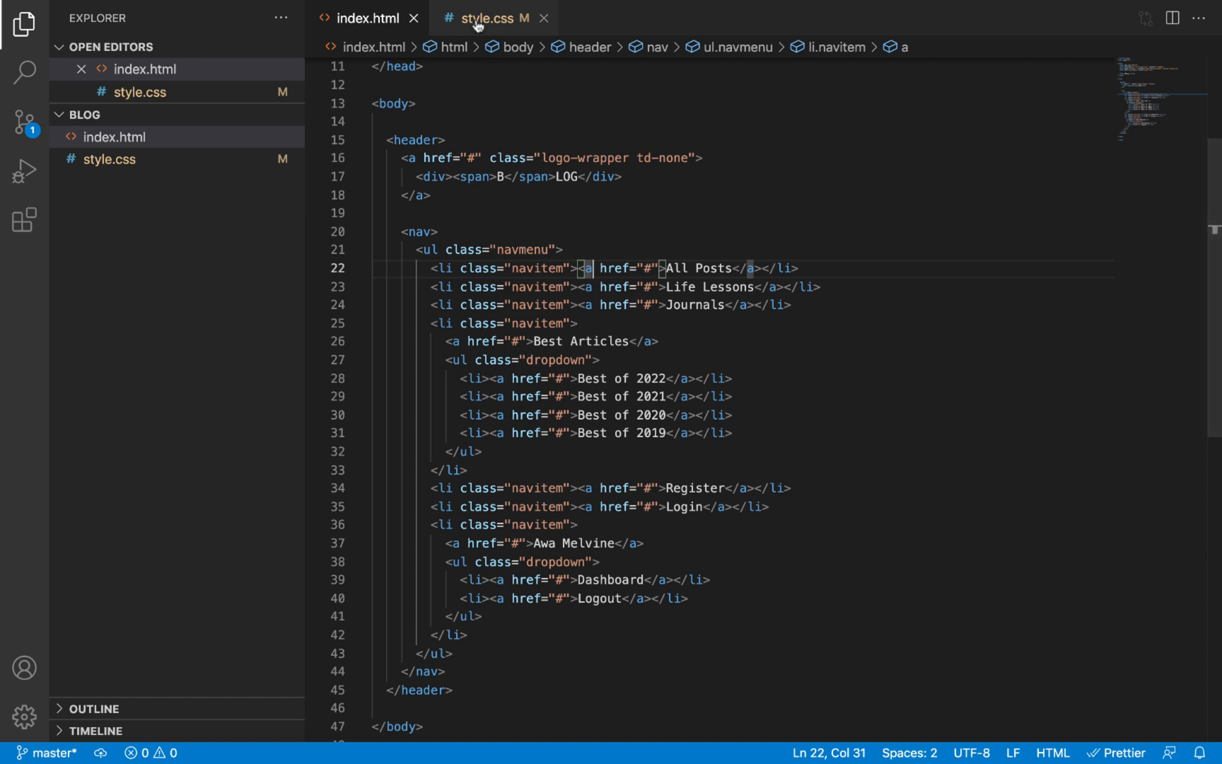
click(484, 18)
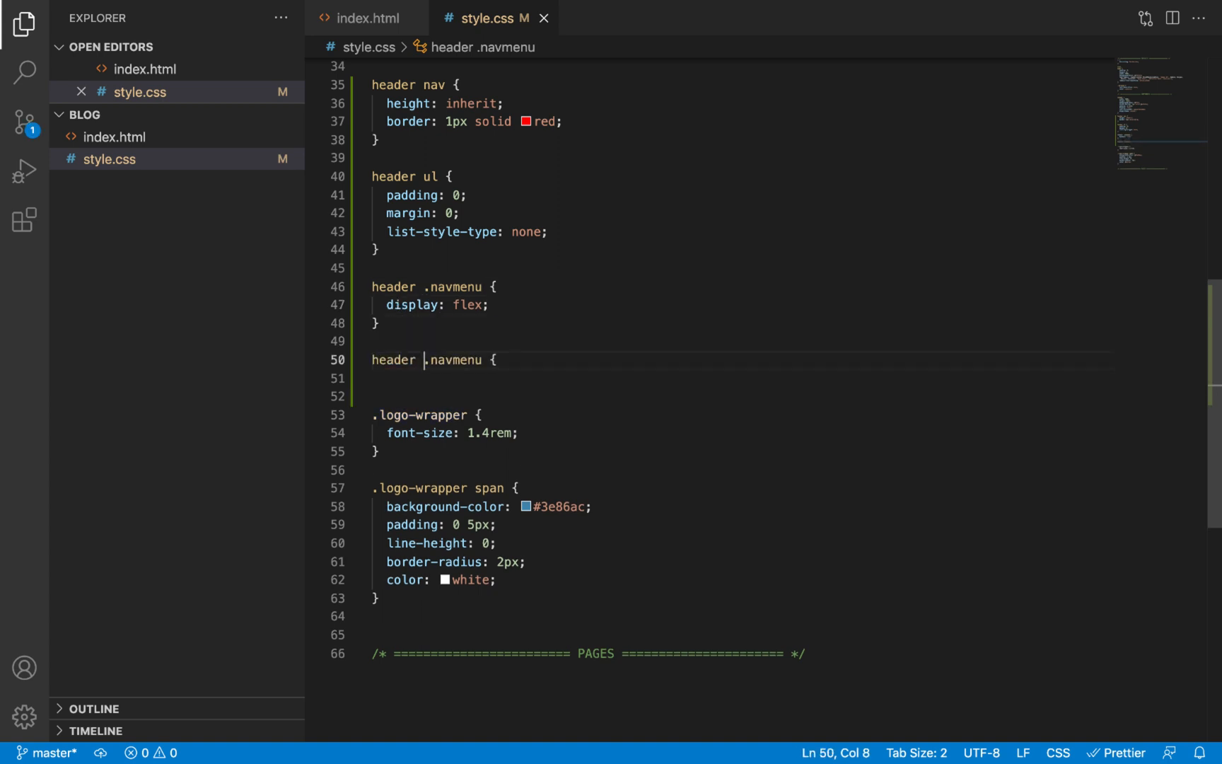
Complete the header .navmenu .navitem a selector and give the links display: block
text({})
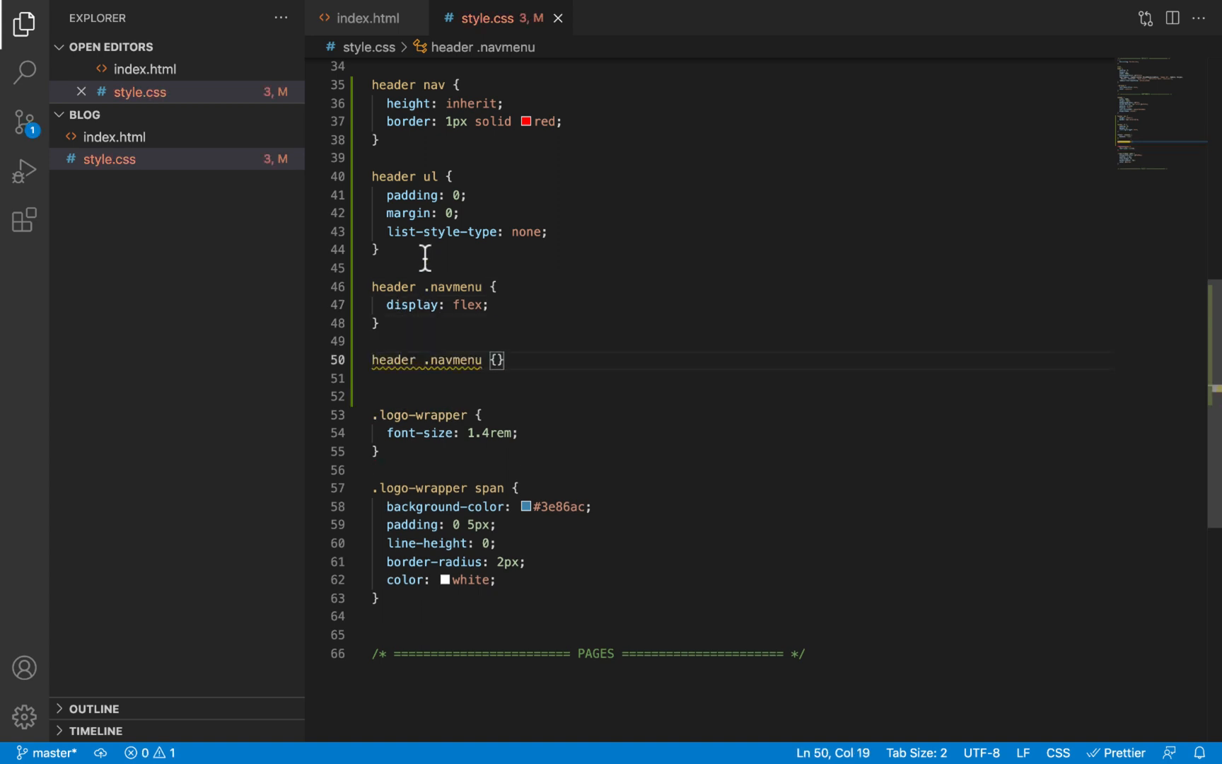
text(.)
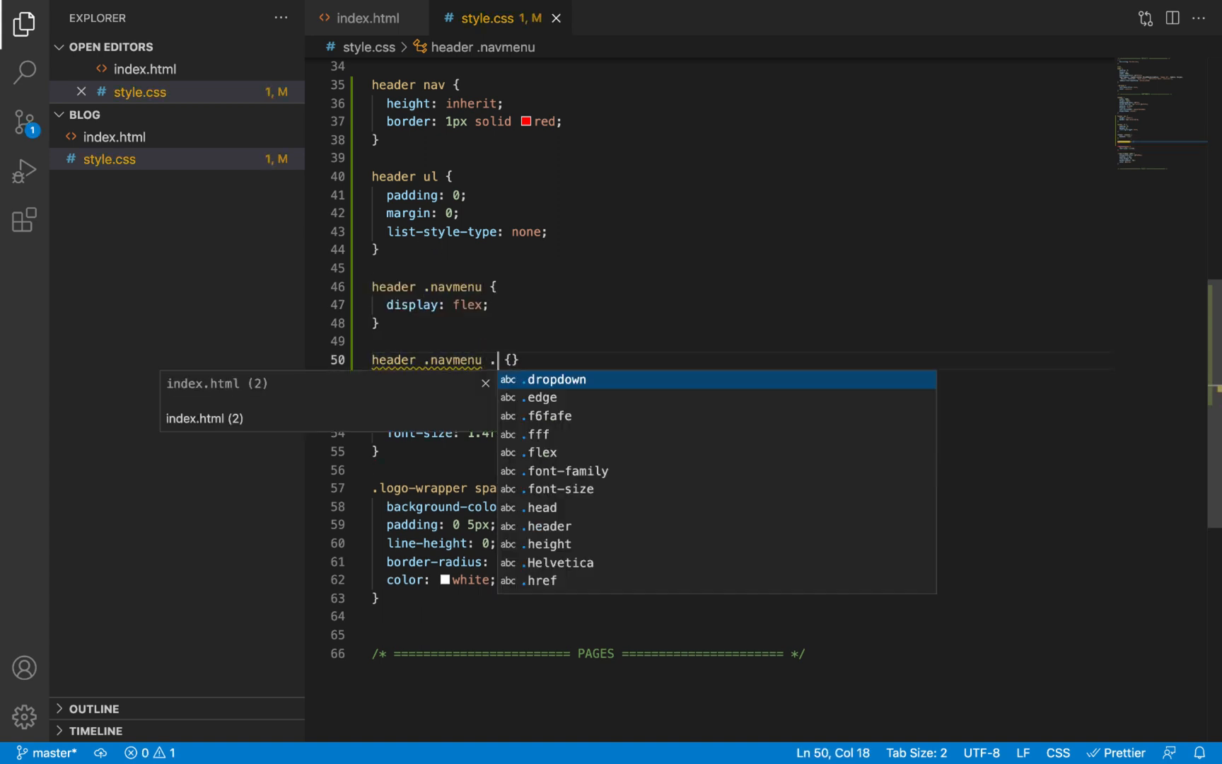
text(navitem a)
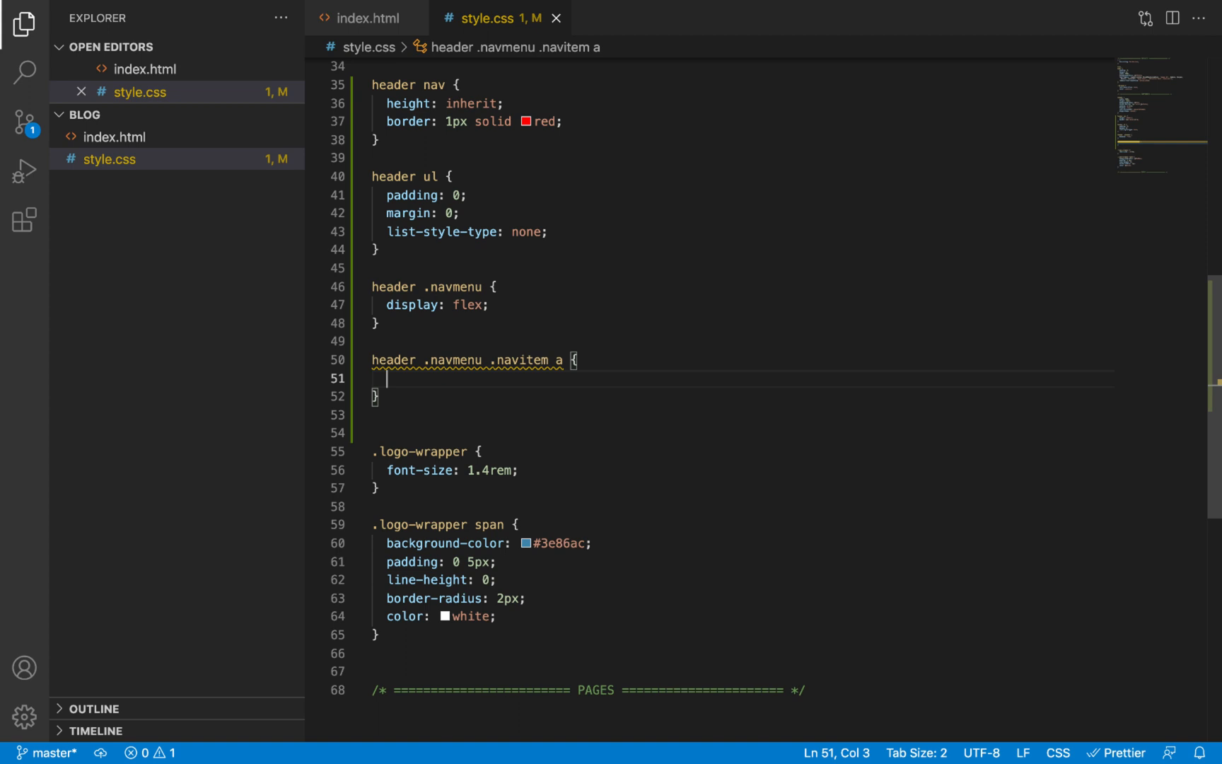
text(display: block;)
text(text-decoration: none;)
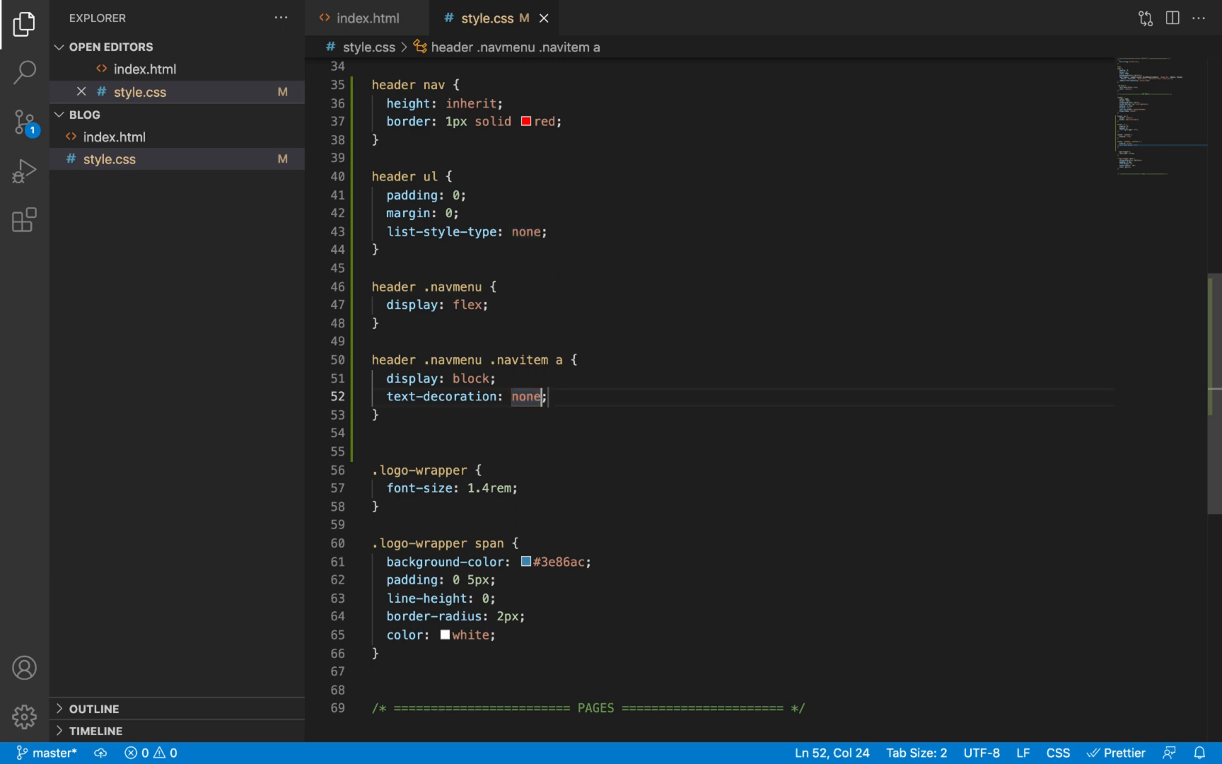
Glance at index.html, return to the rule and start a new declaration line after text-decoration: none
scroll(up, 3)
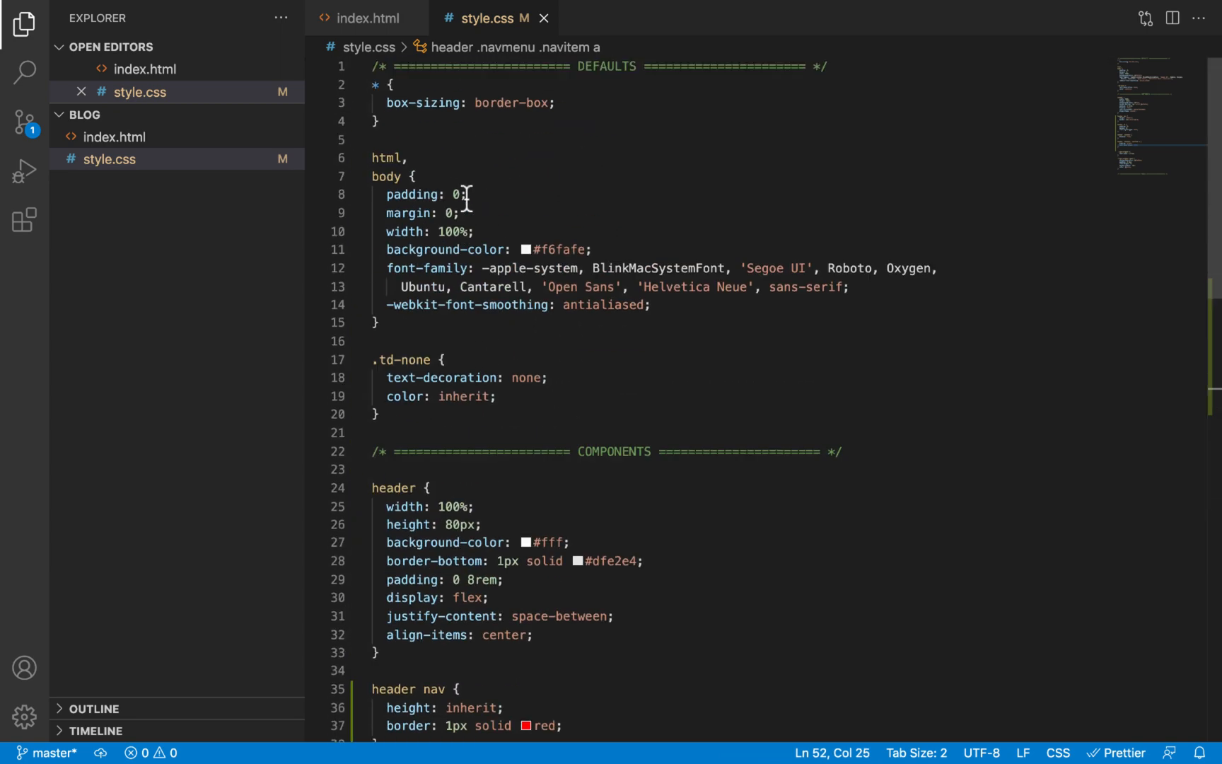
mouse_move(401, 358)
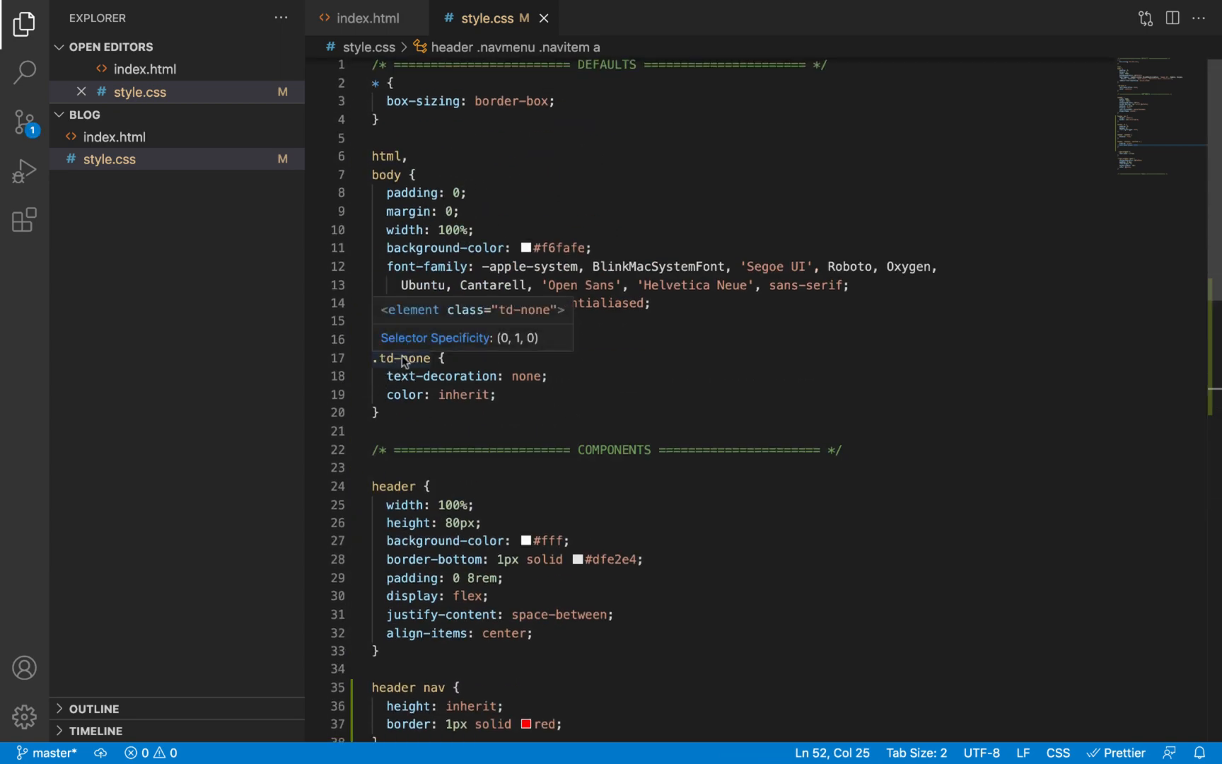
click(365, 19)
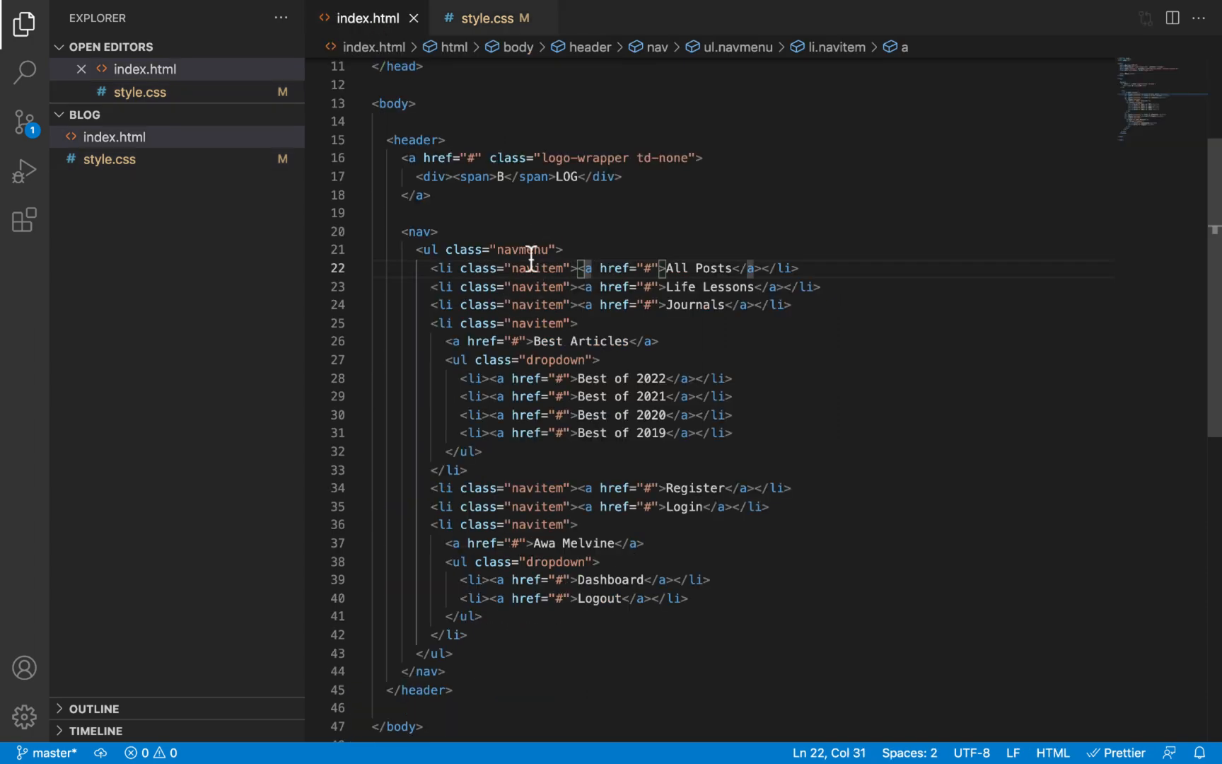
click(483, 18)
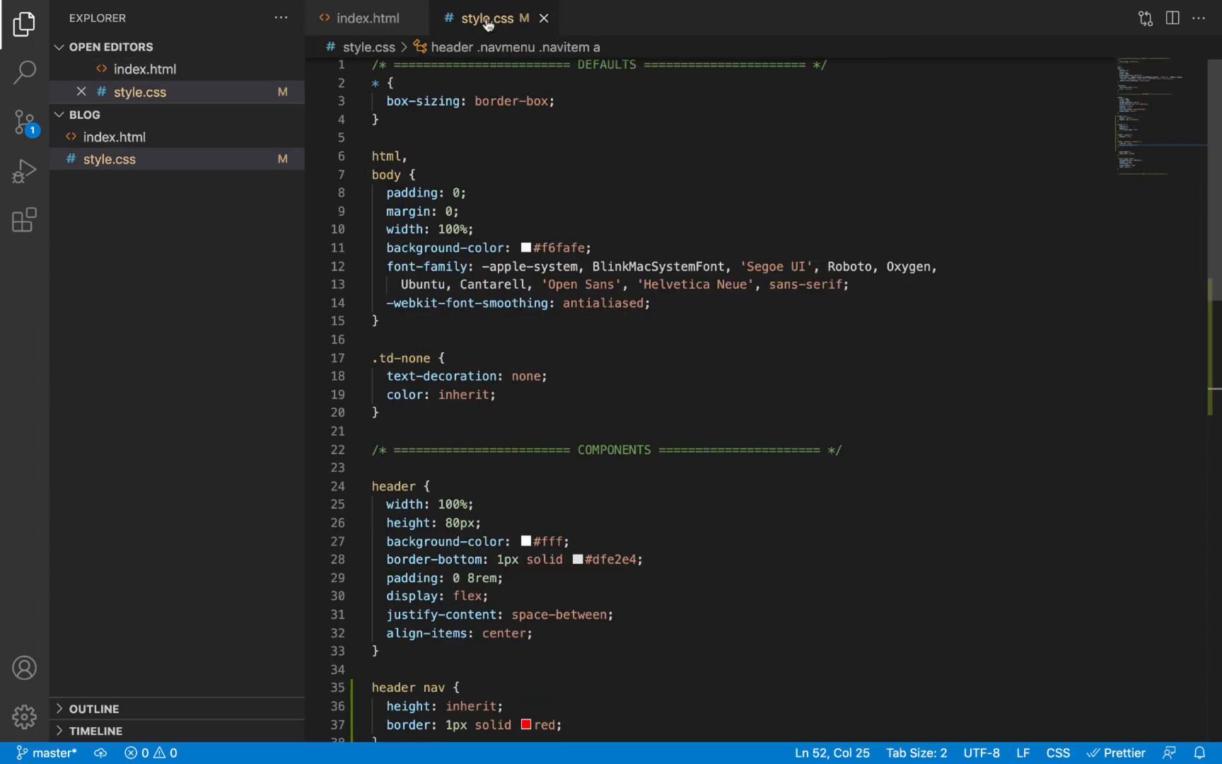
scroll(down, 3)
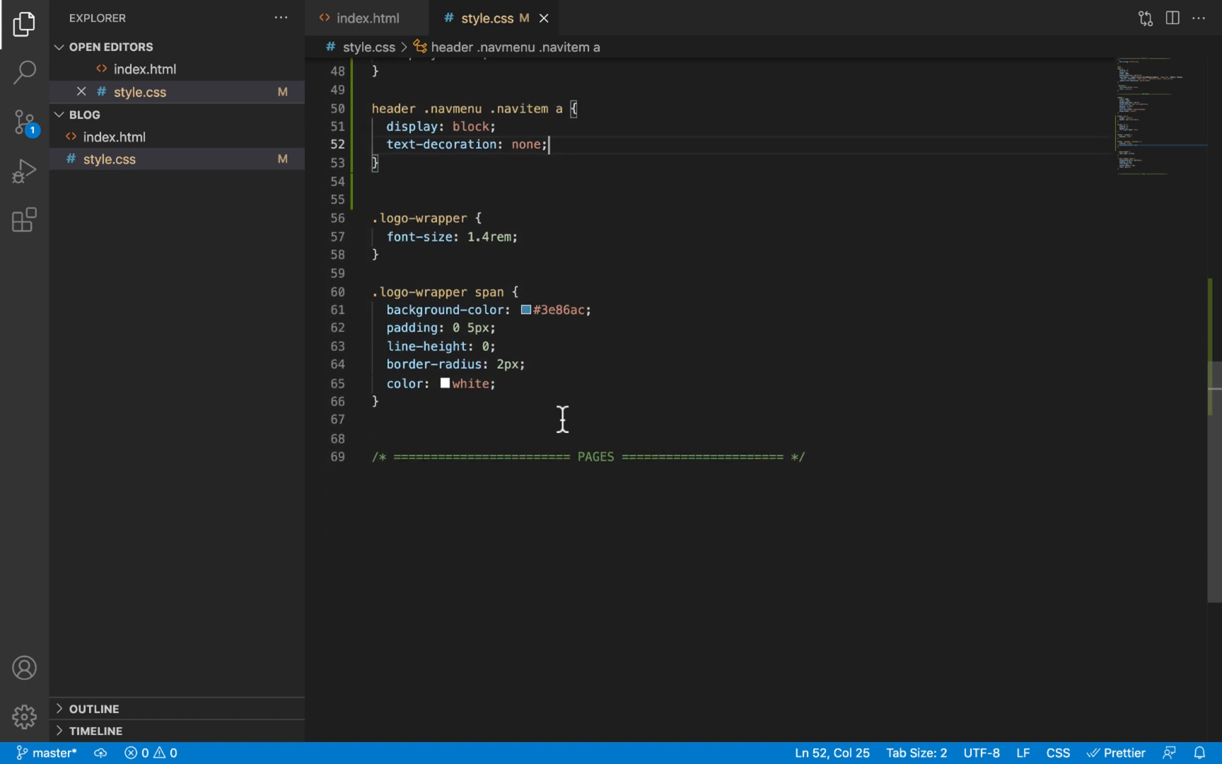
mouse_move(579, 144)
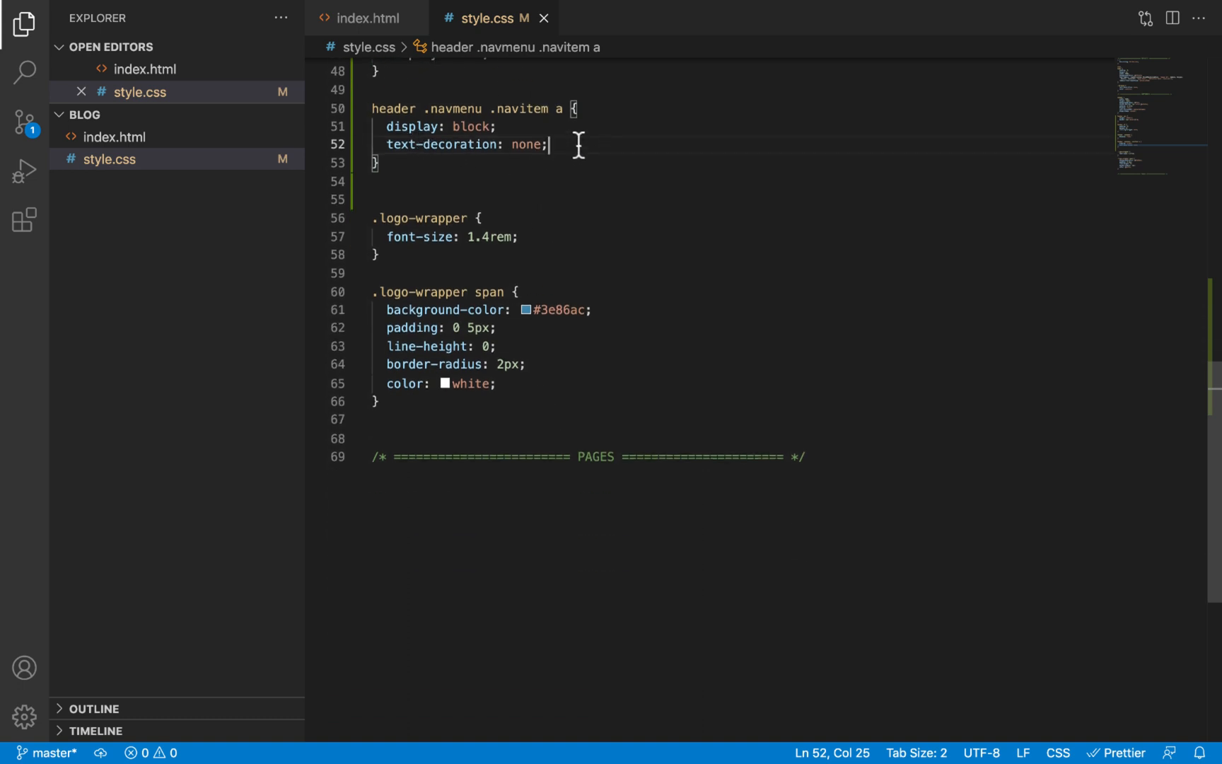
mouse_move(613, 155)
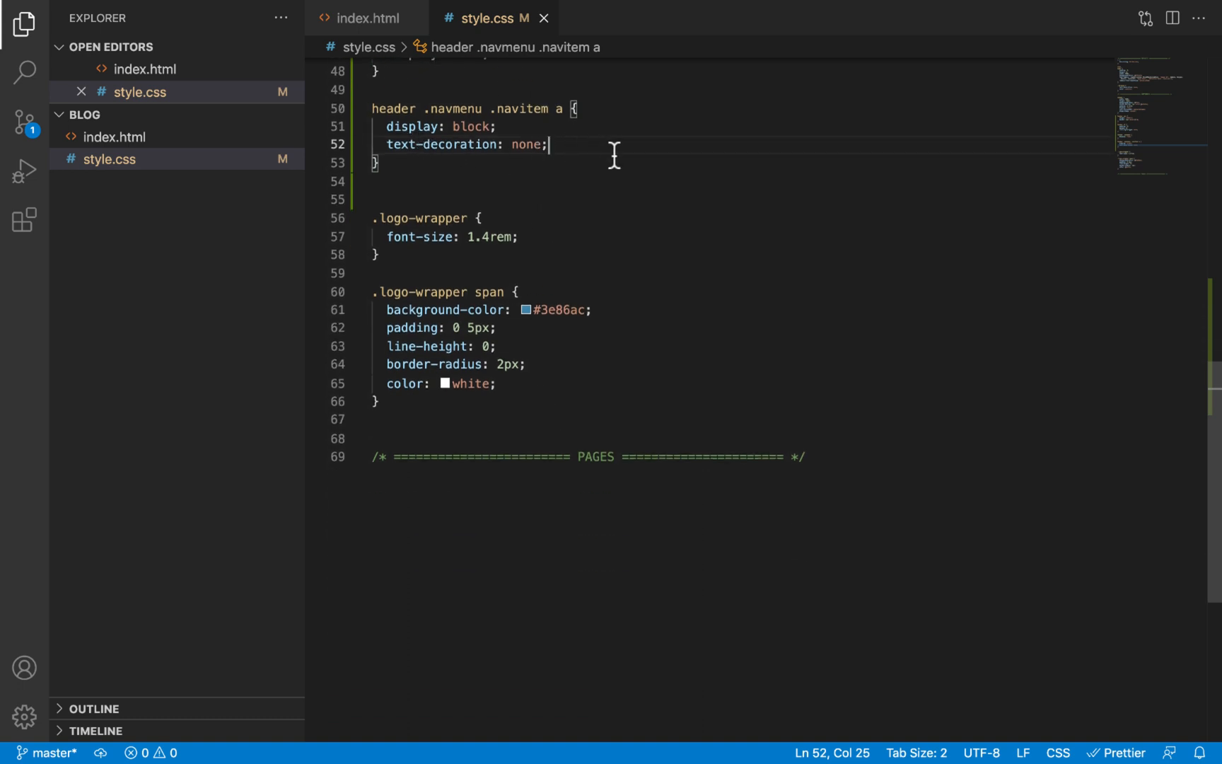
key(Enter)
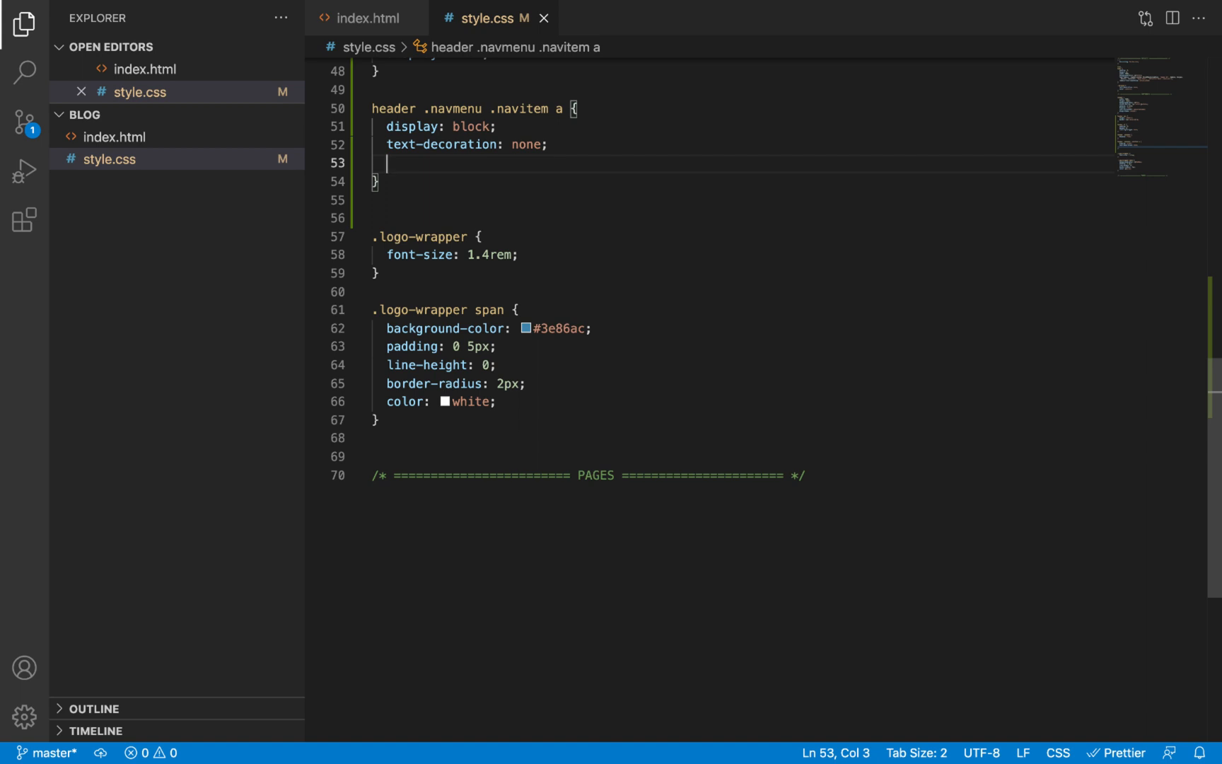
Give nav links 30px 16px padding and #383838 text colour
text(p)
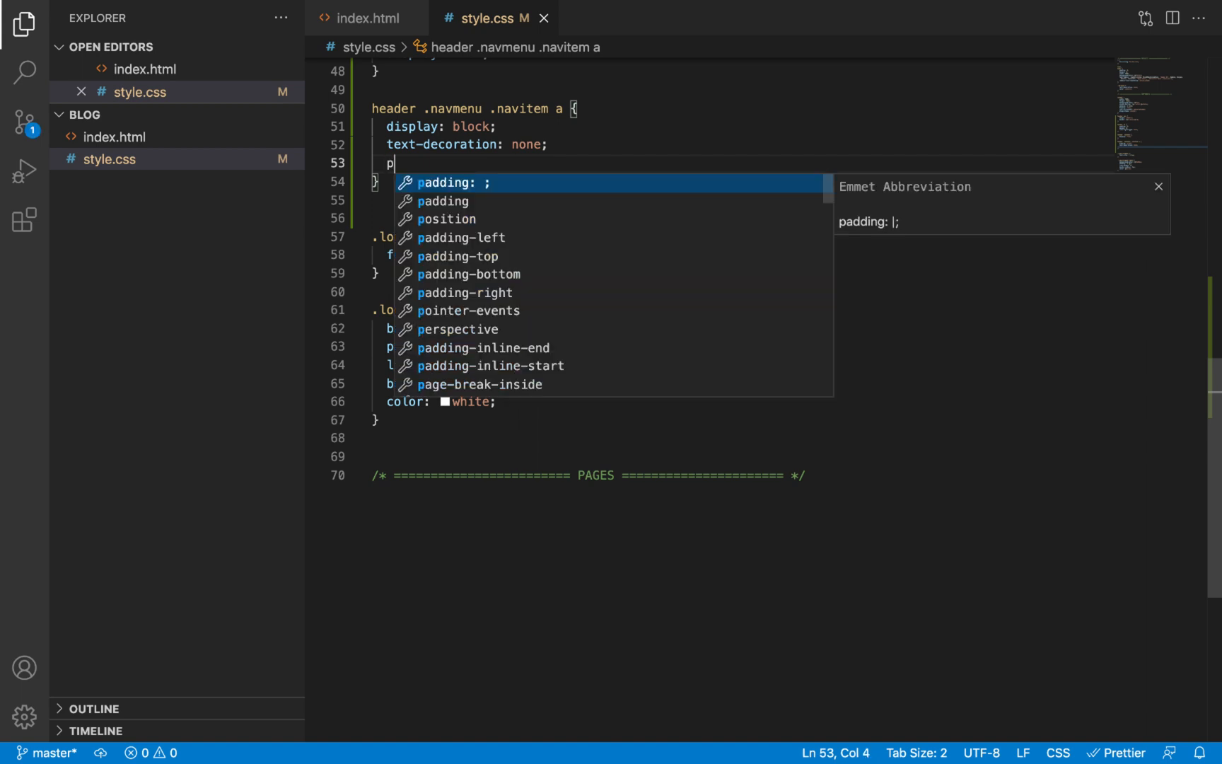
text(30px)
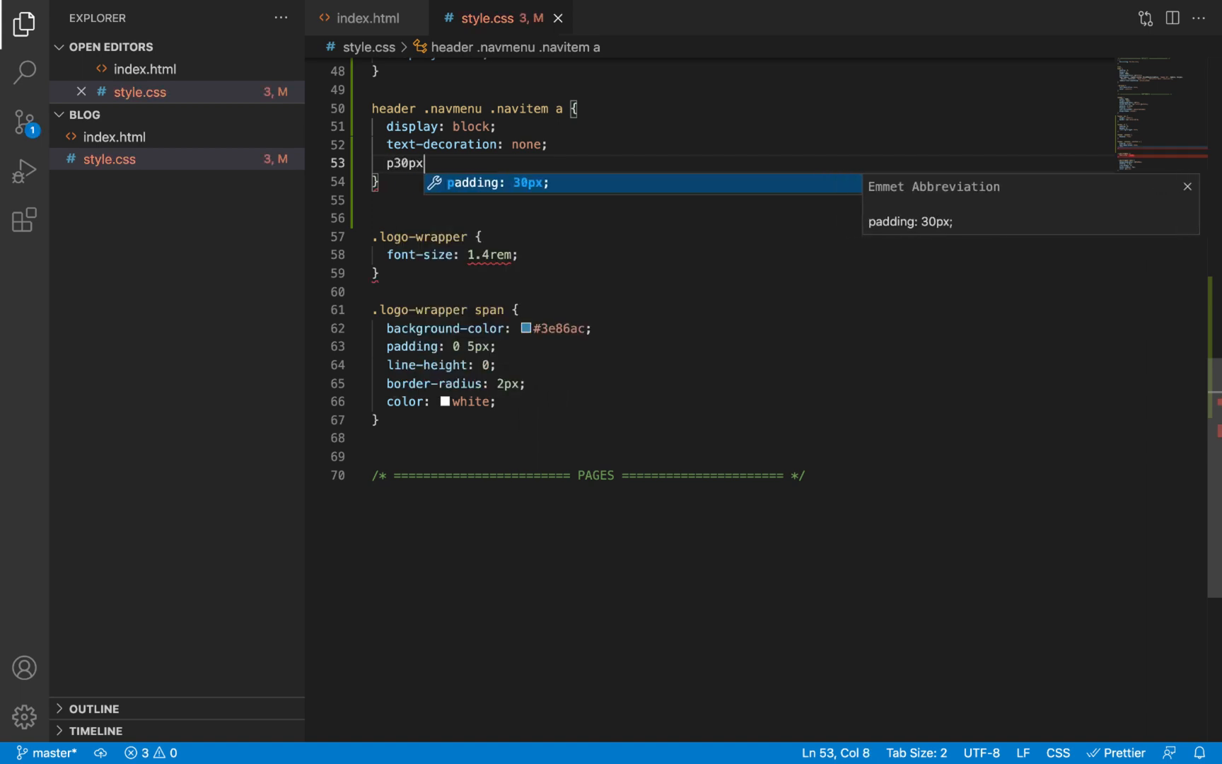
text(1)
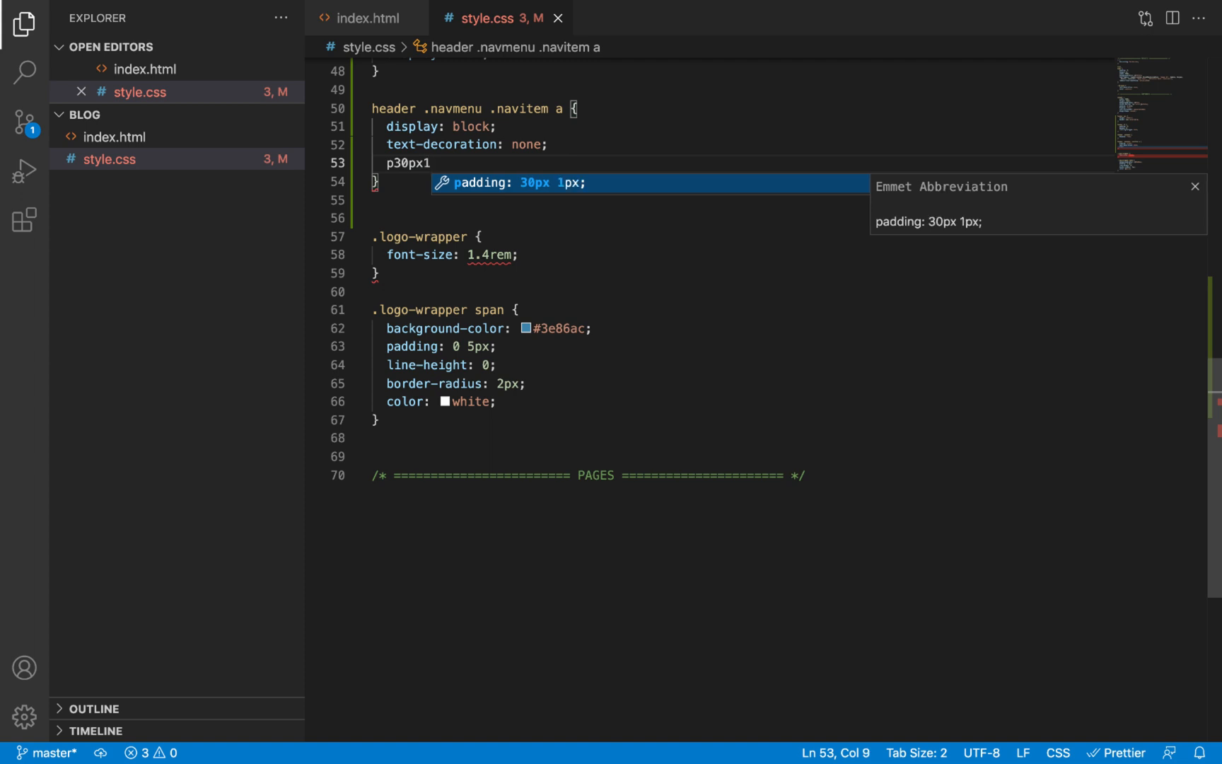
text(6px;)
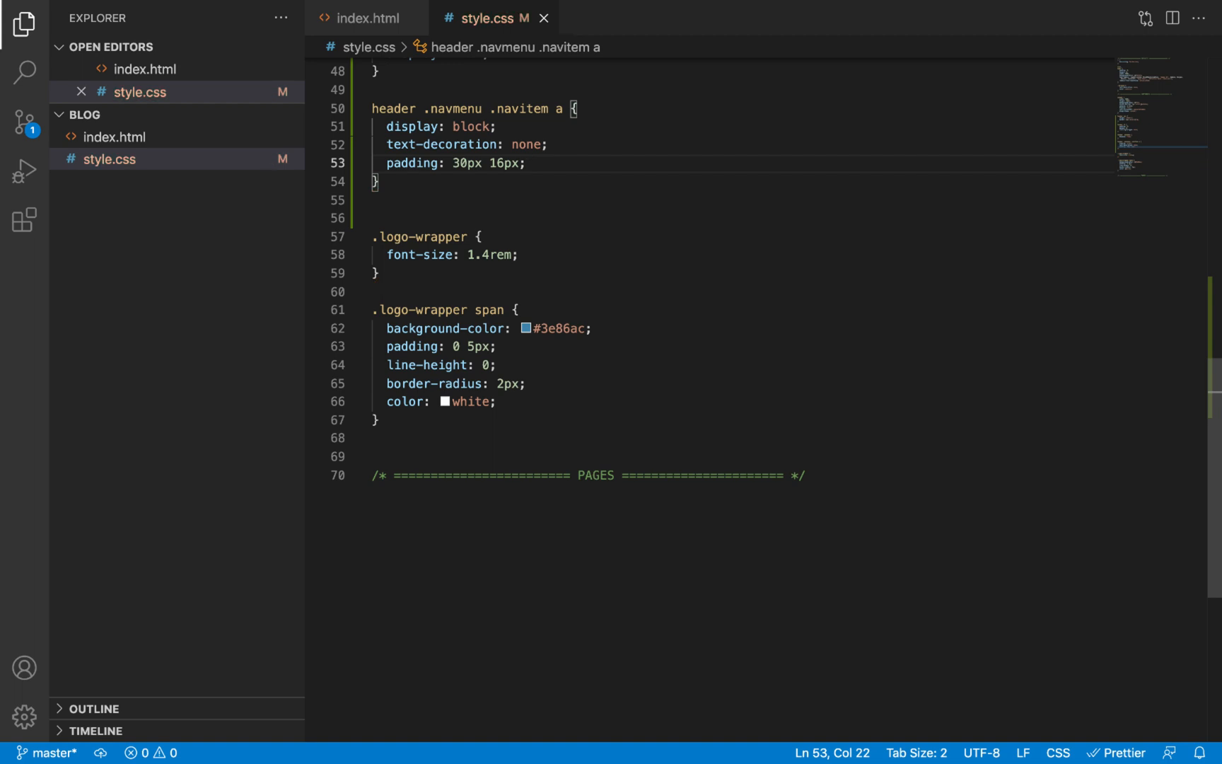
text(color: ;)
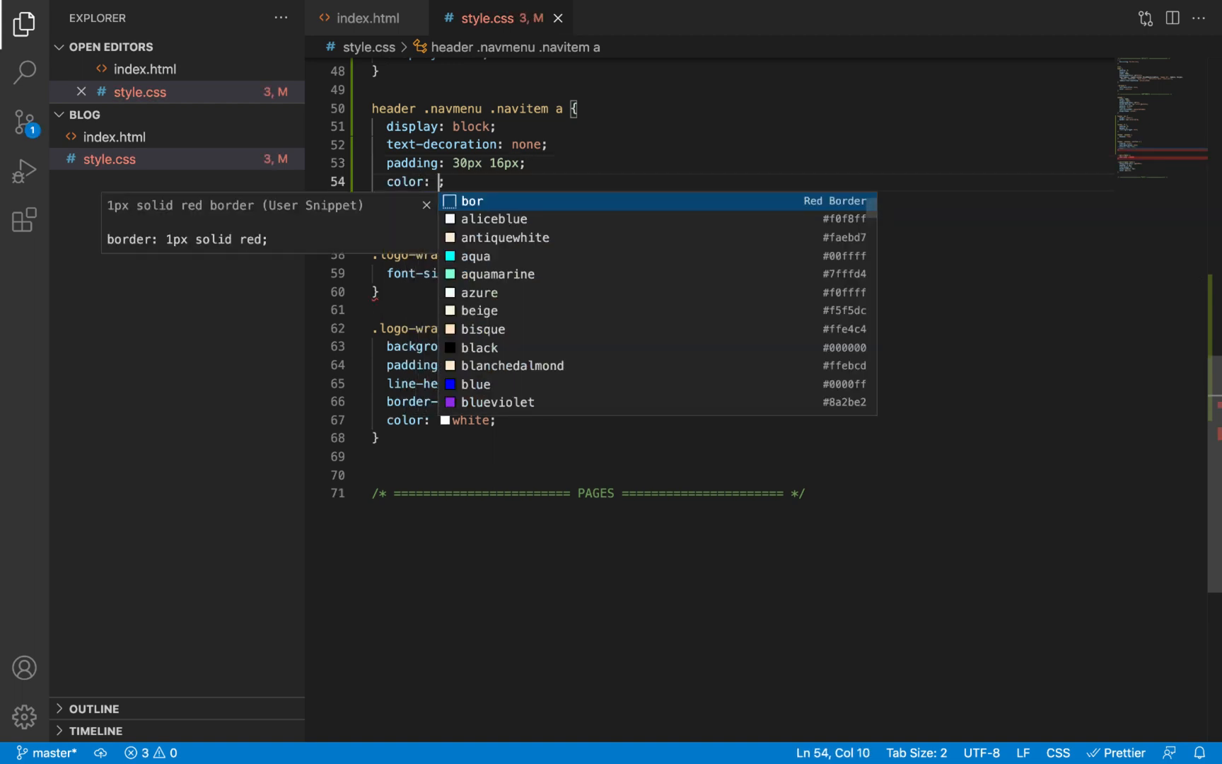
text(#383838)
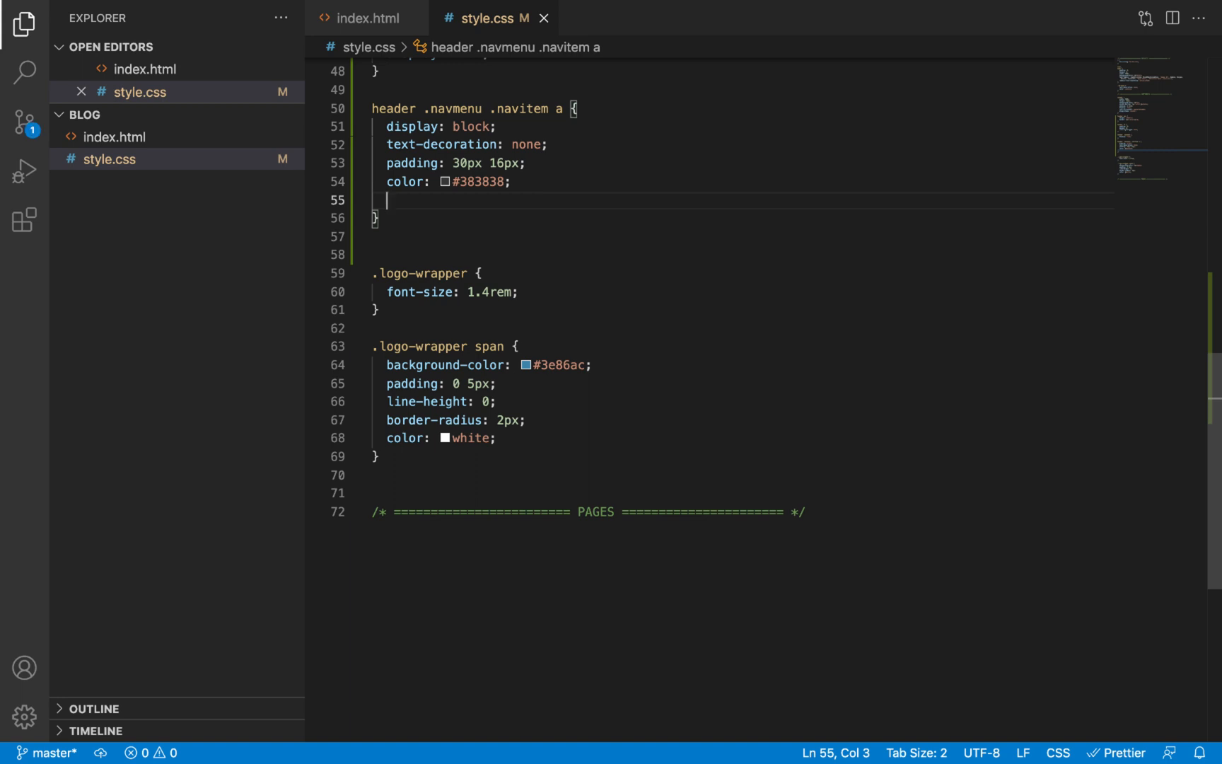
Add a cadetblue background and a 1px solid blueviolet border to the nav links
text(background-color: cadet)
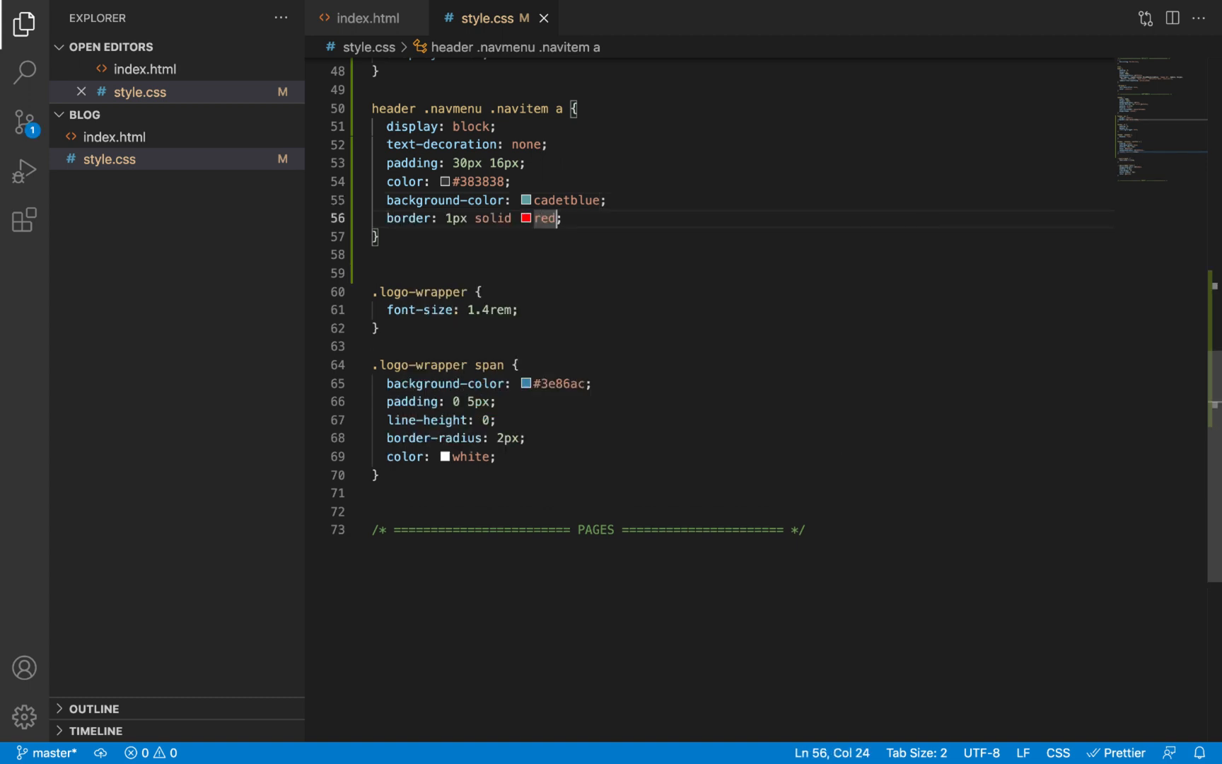
text(blue)
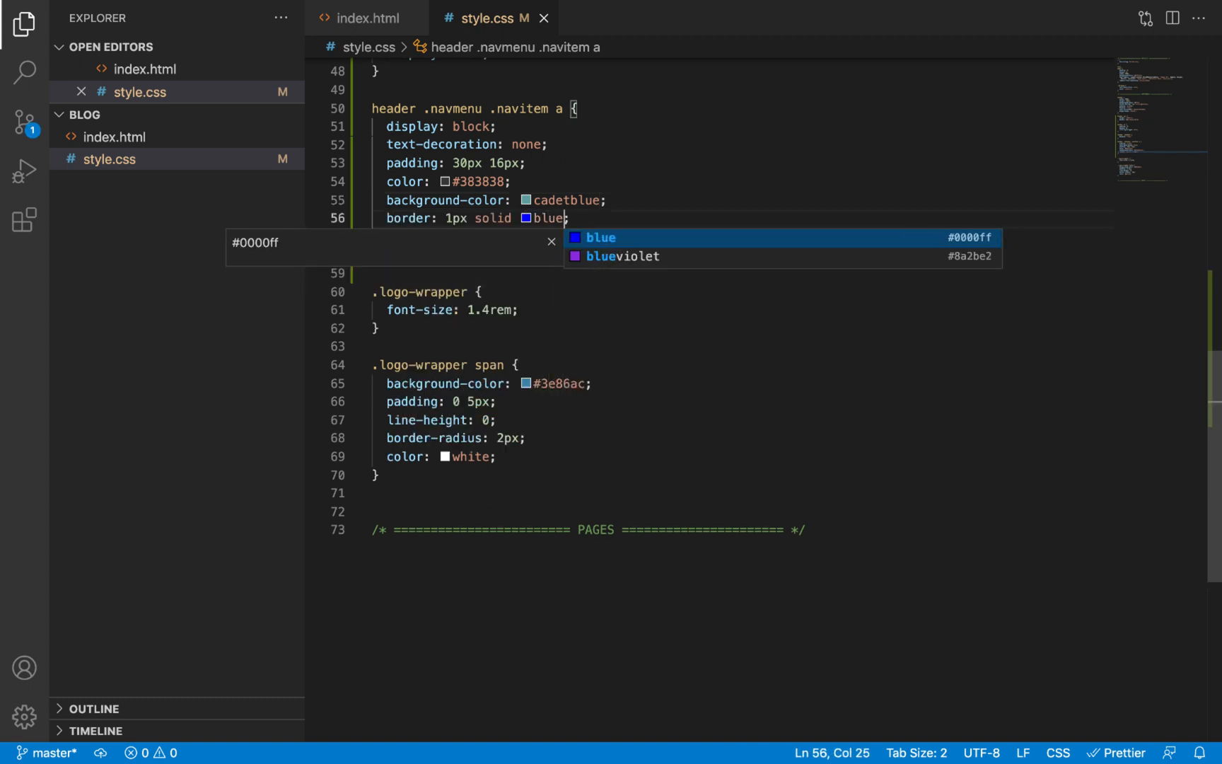
click(621, 256)
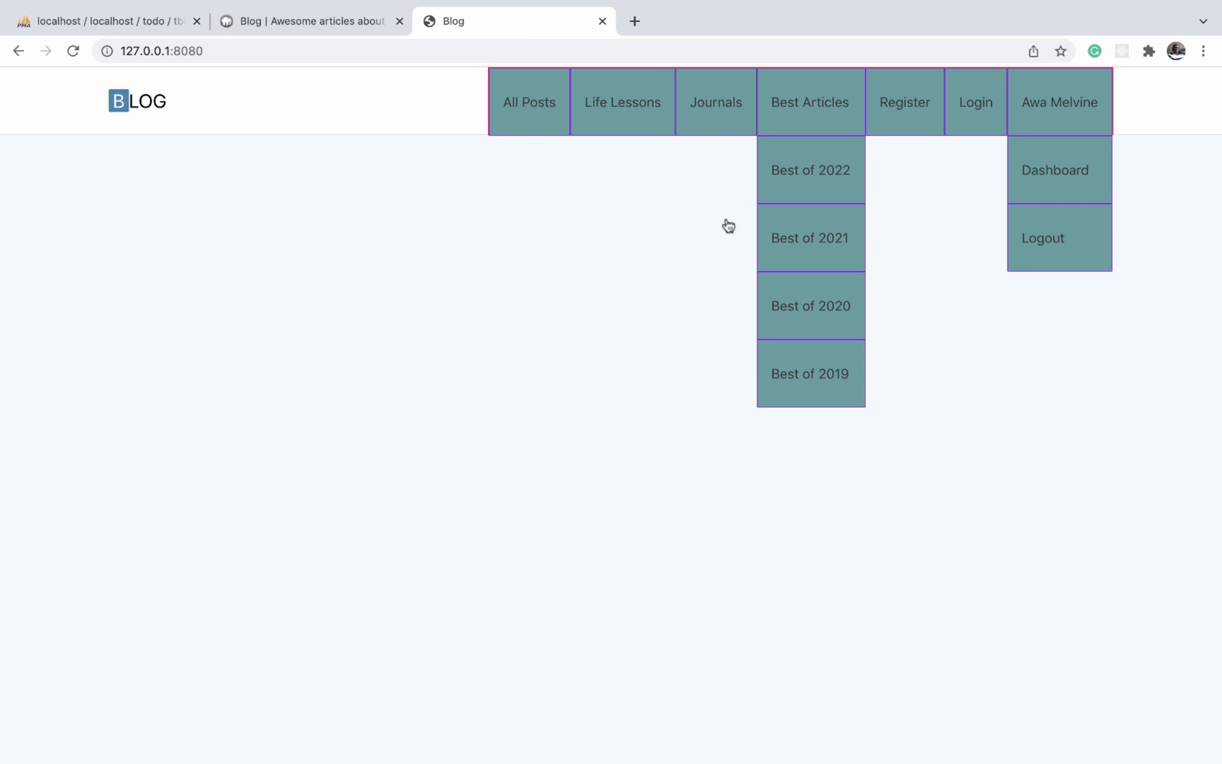
mouse_move(1130, 211)
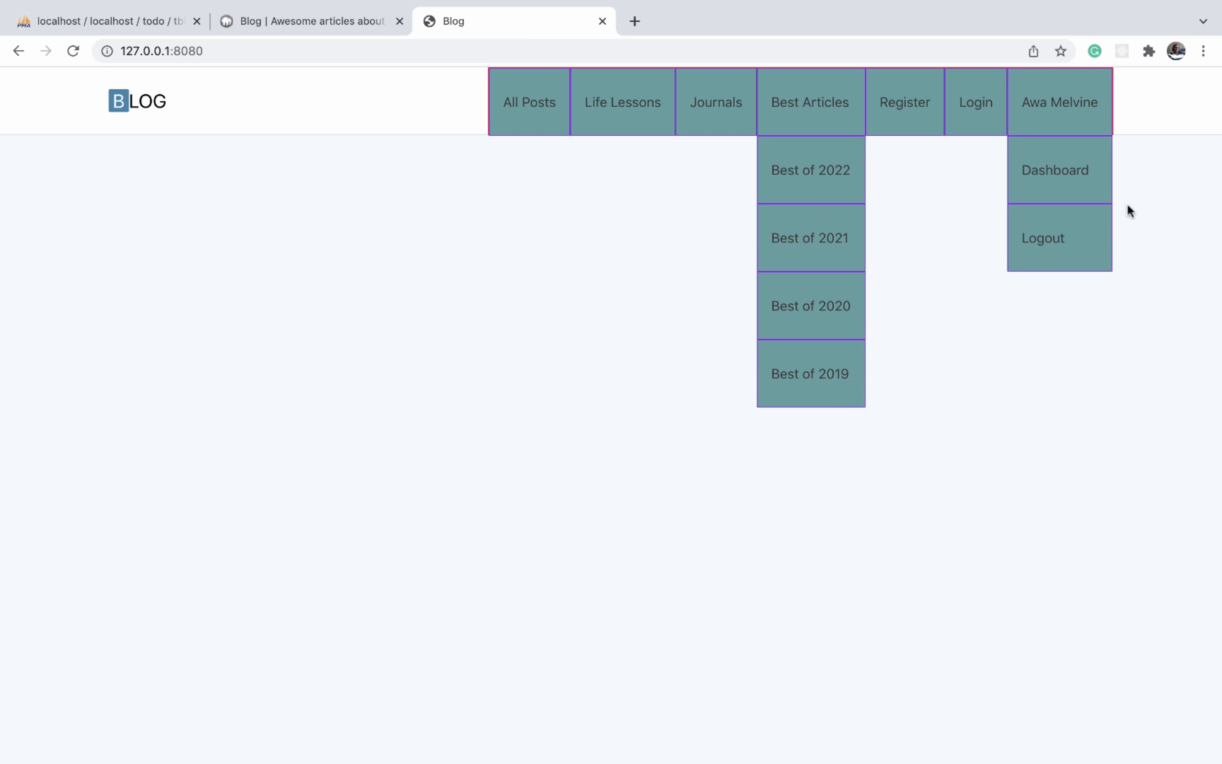
mouse_move(796, 141)
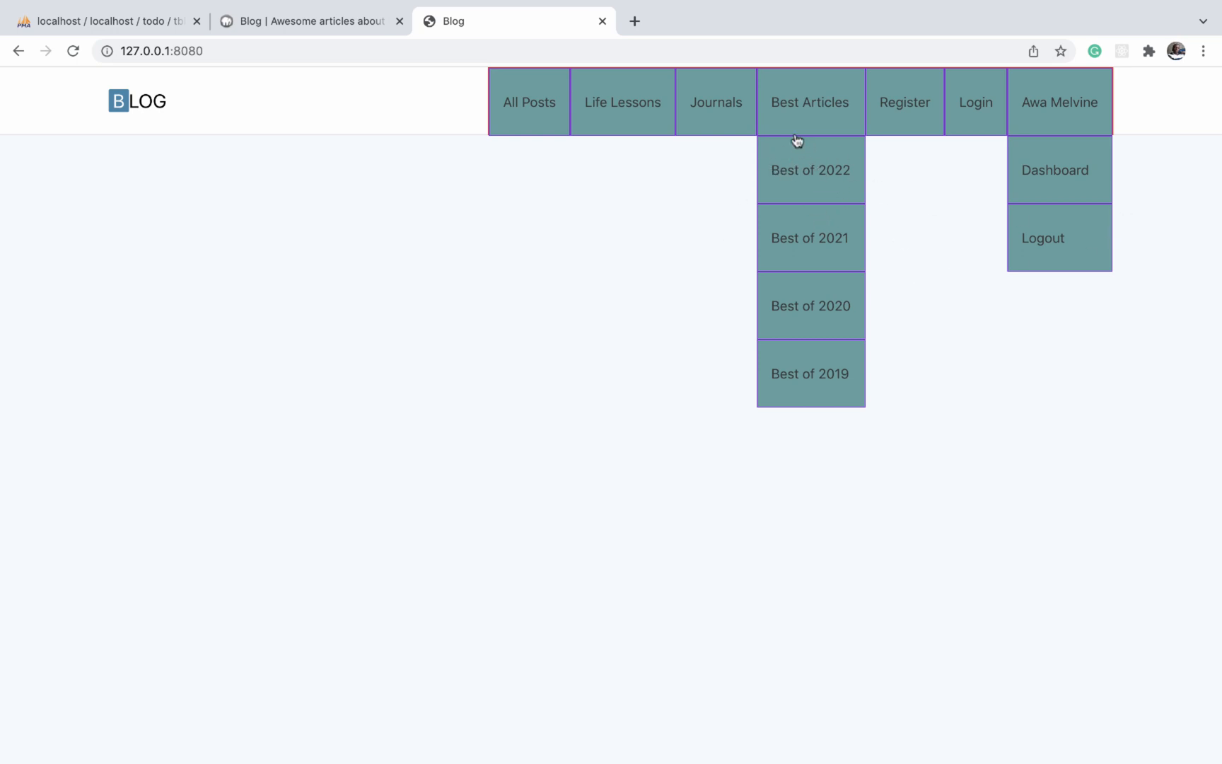
mouse_move(806, 284)
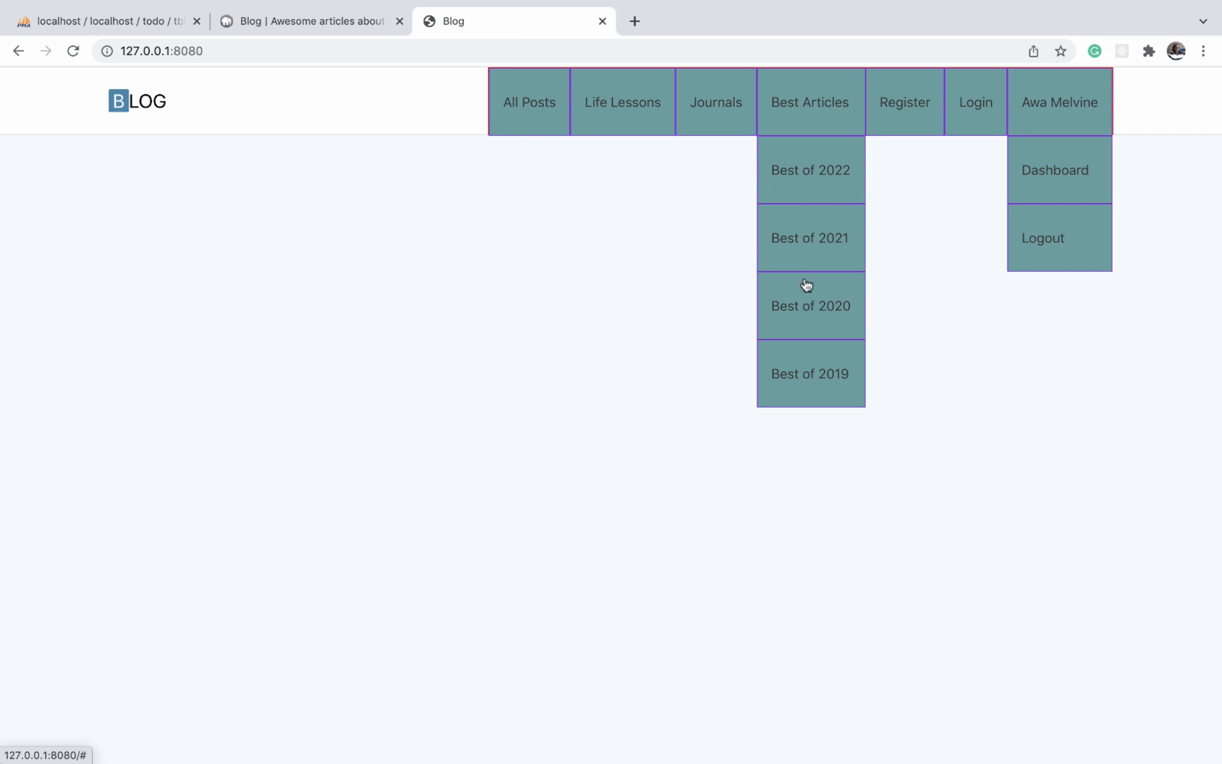
mouse_move(546, 84)
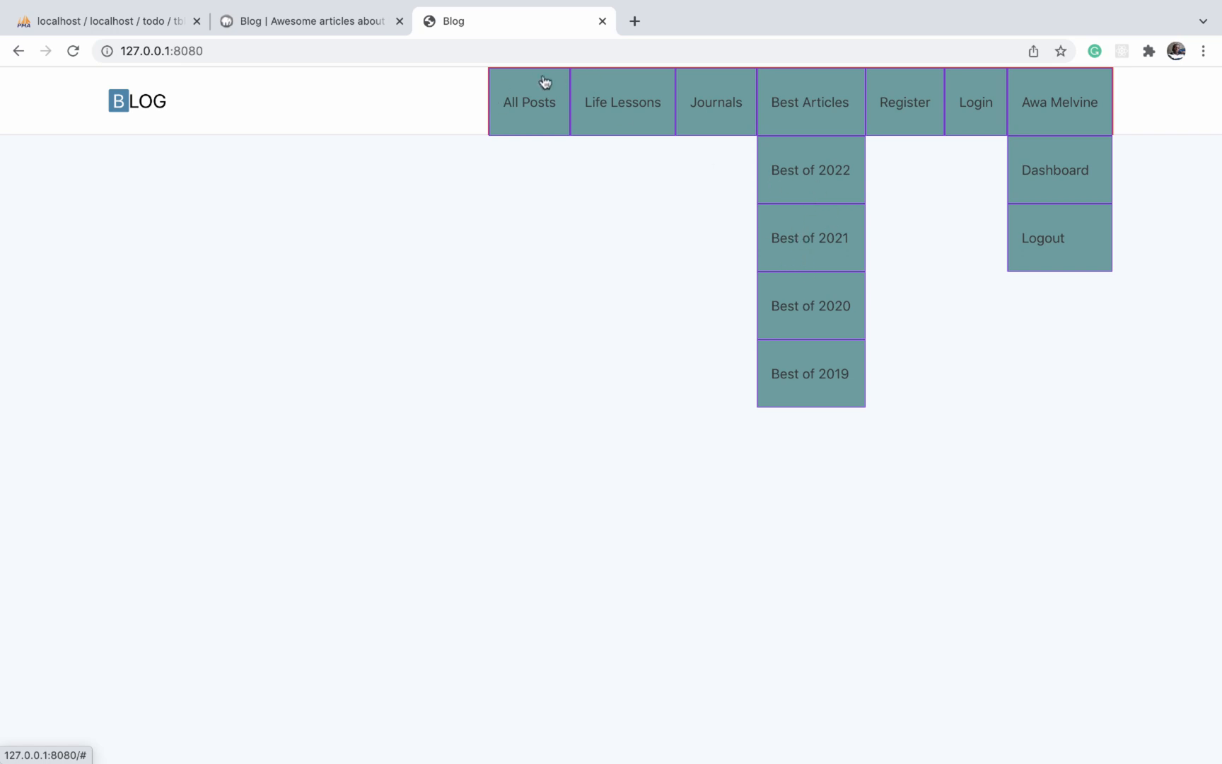
mouse_move(924, 102)
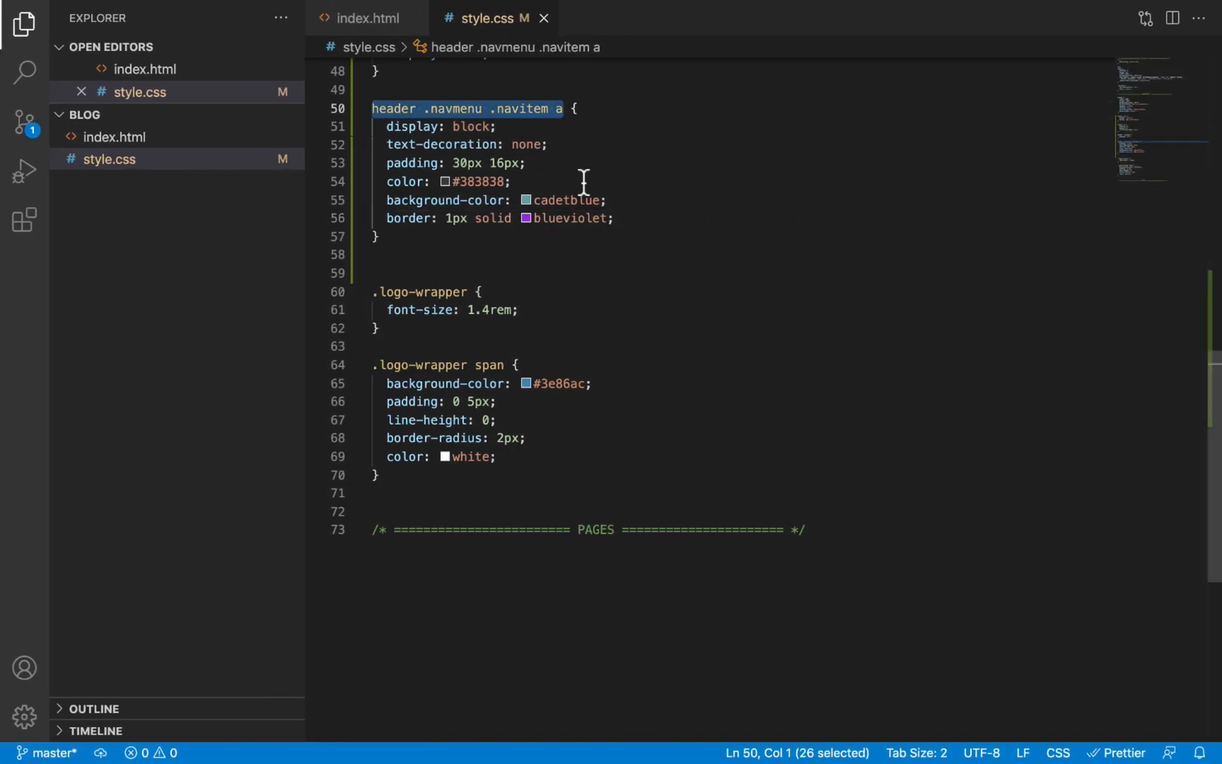
Add a header .navmenu .navitem .dropdown a rule with 16px padding and preview it in the browser
text(header .navmenu .navitem a)
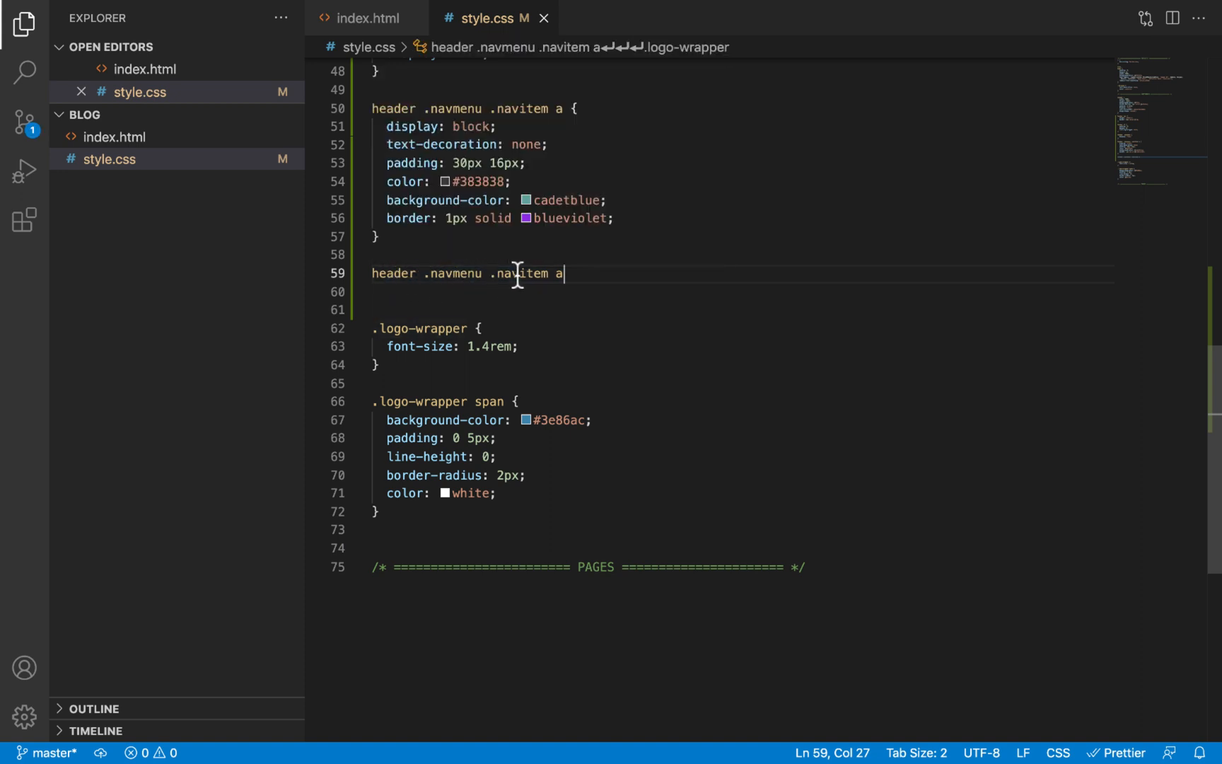
text(.dropdown)
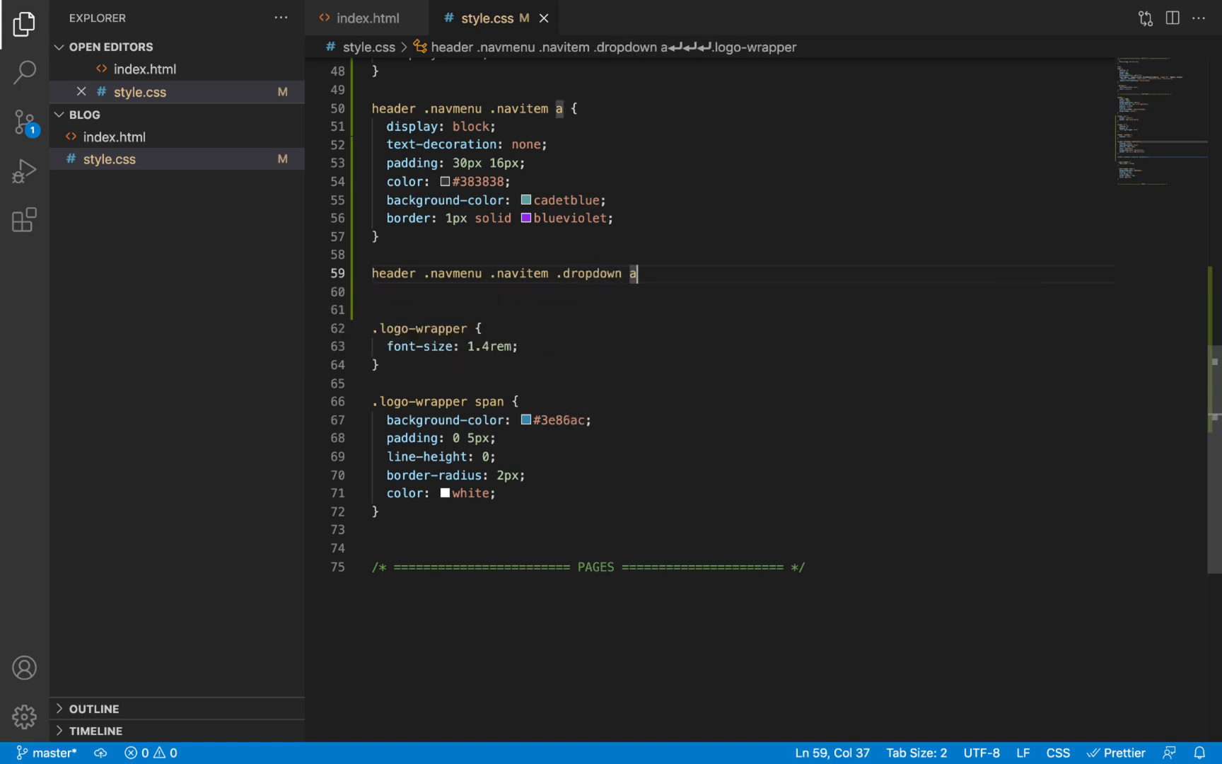
text({)
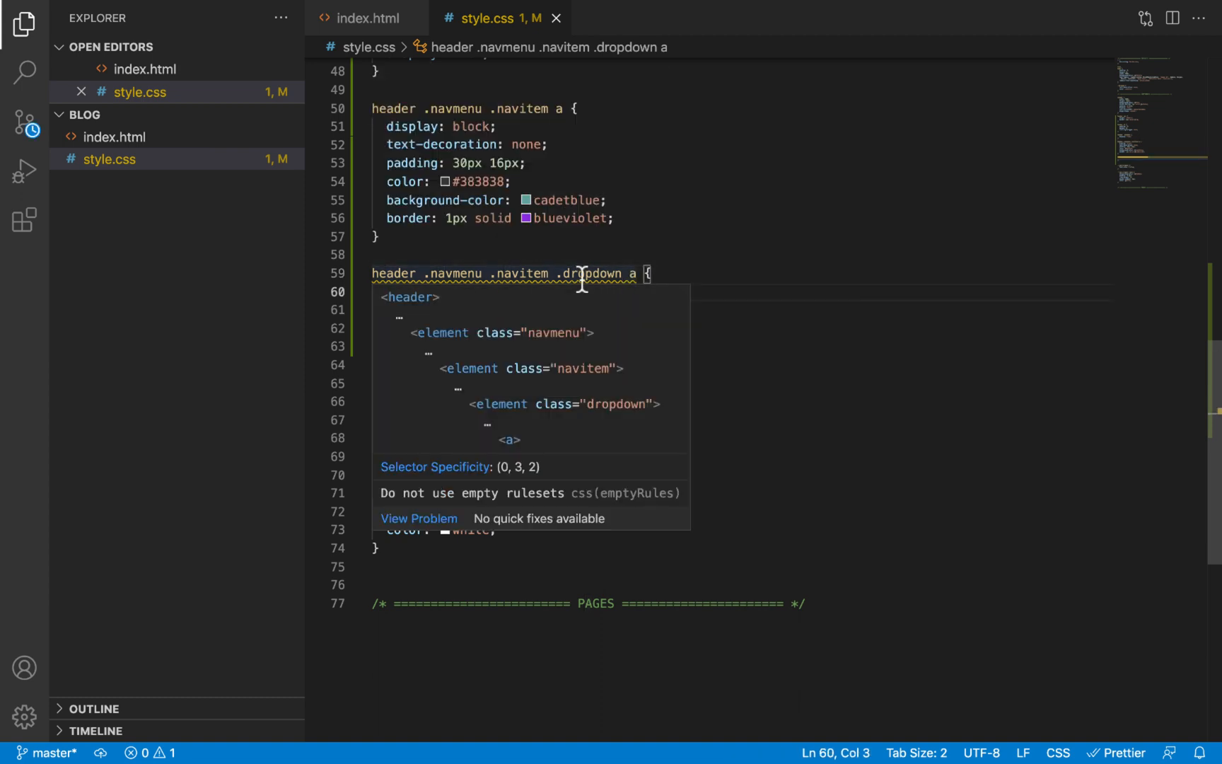
text(p)
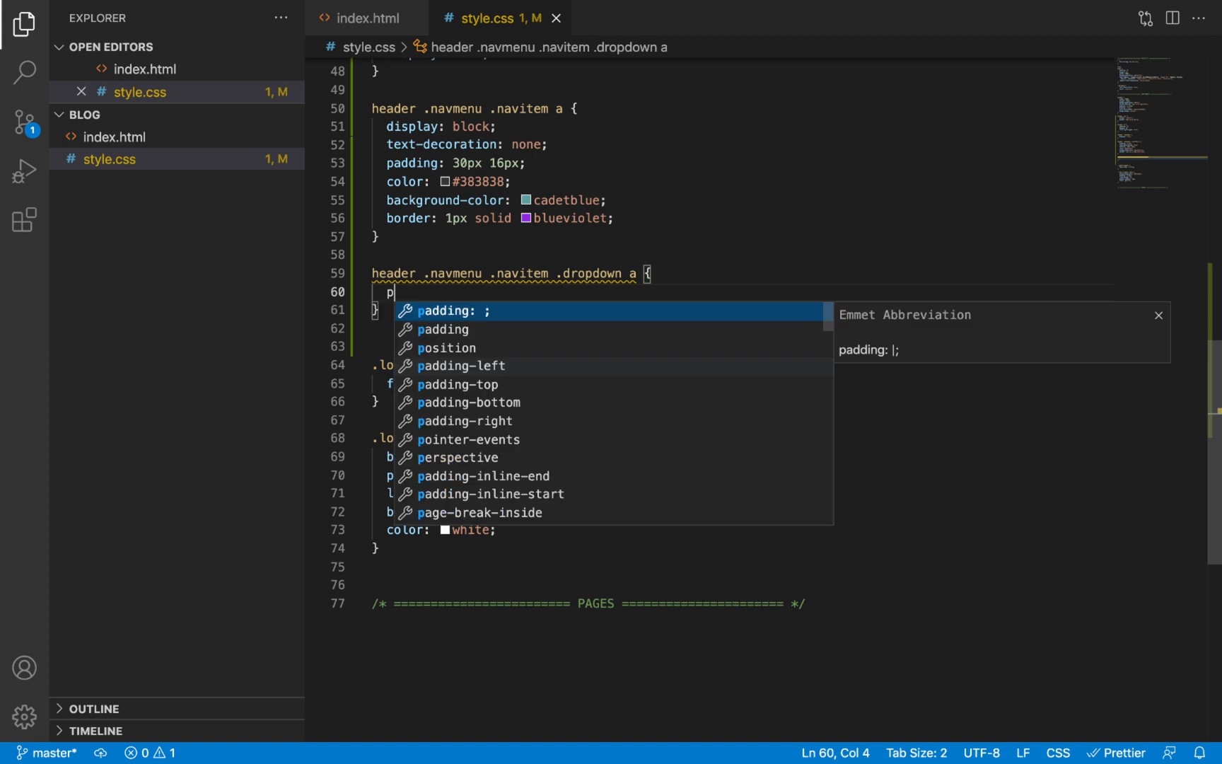
text(16px;)
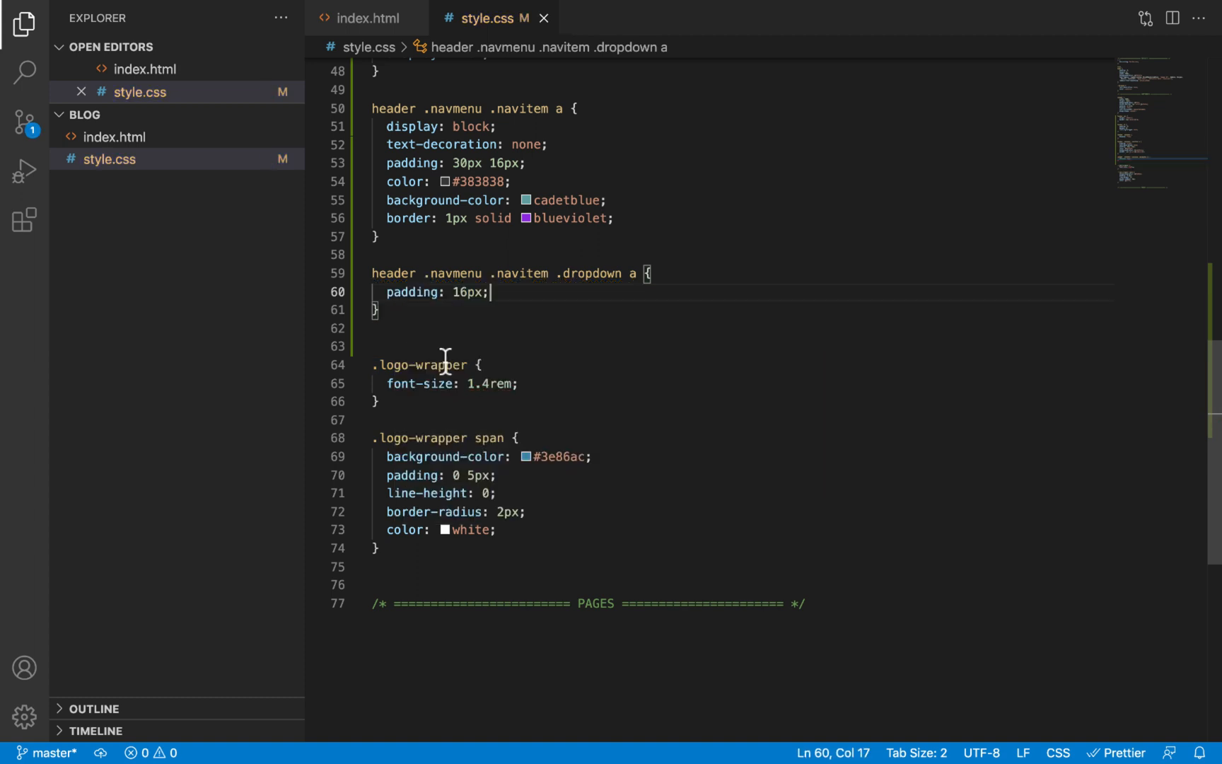
double_click(464, 163)
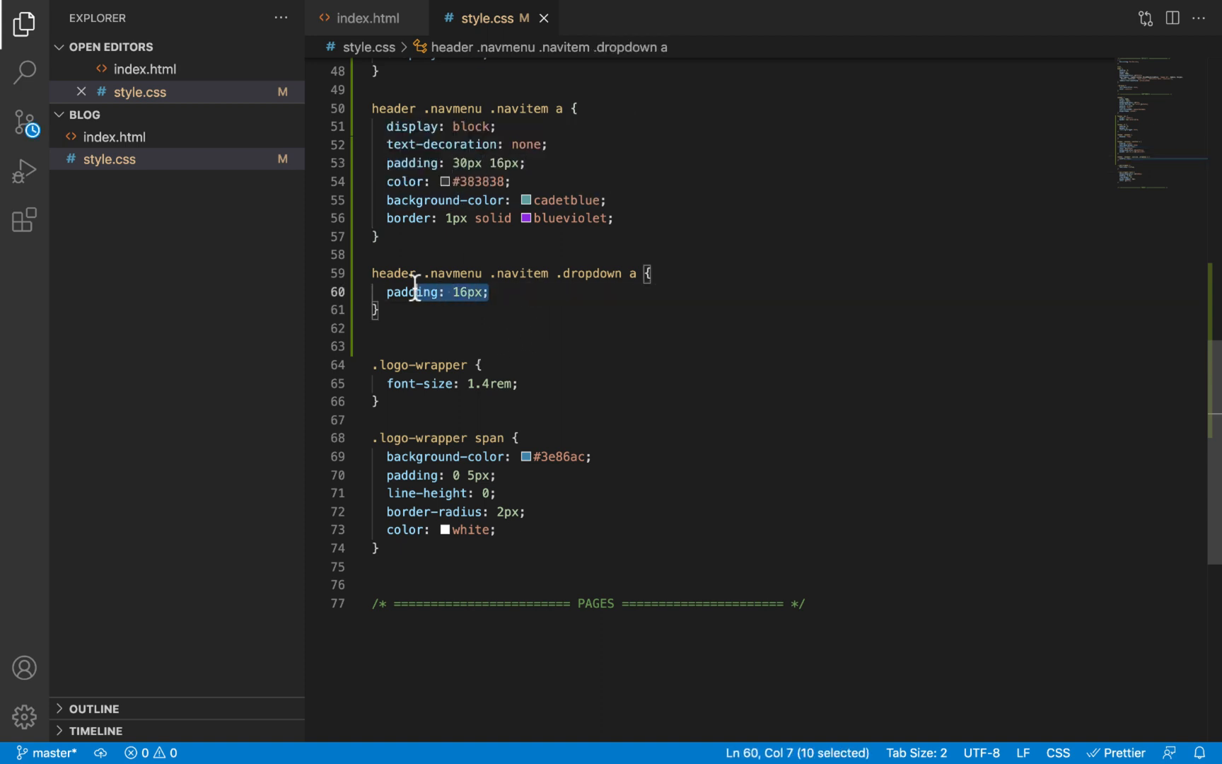
click(498, 291)
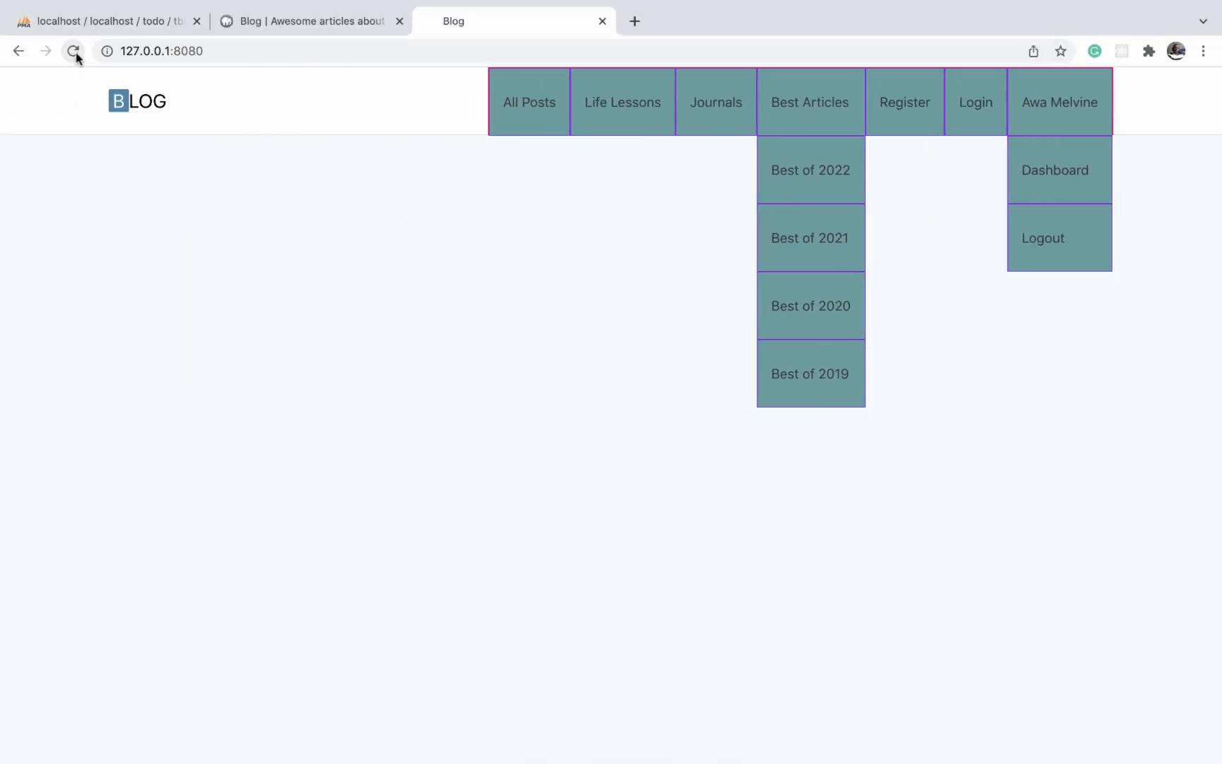
Reload the Chrome preview to confirm the shorter dropdown tiles under Best Articles and Awa Melvine
click(73, 51)
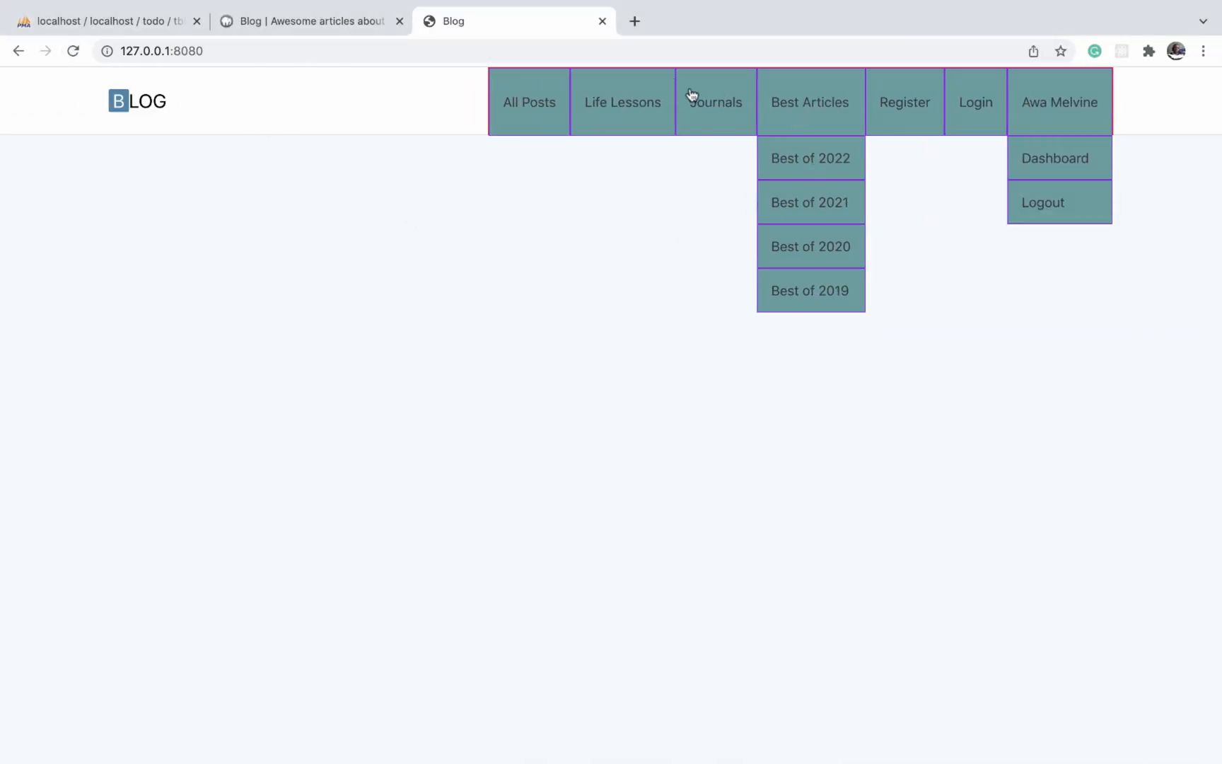
mouse_move(952, 432)
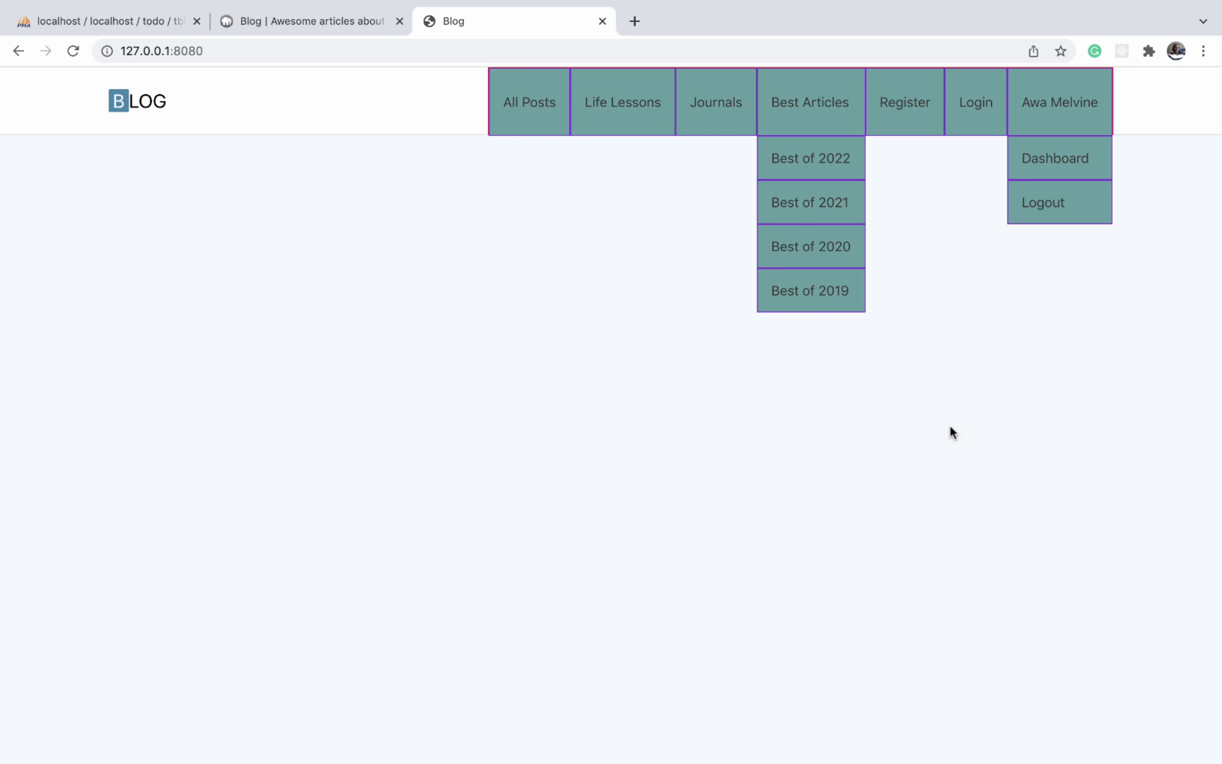